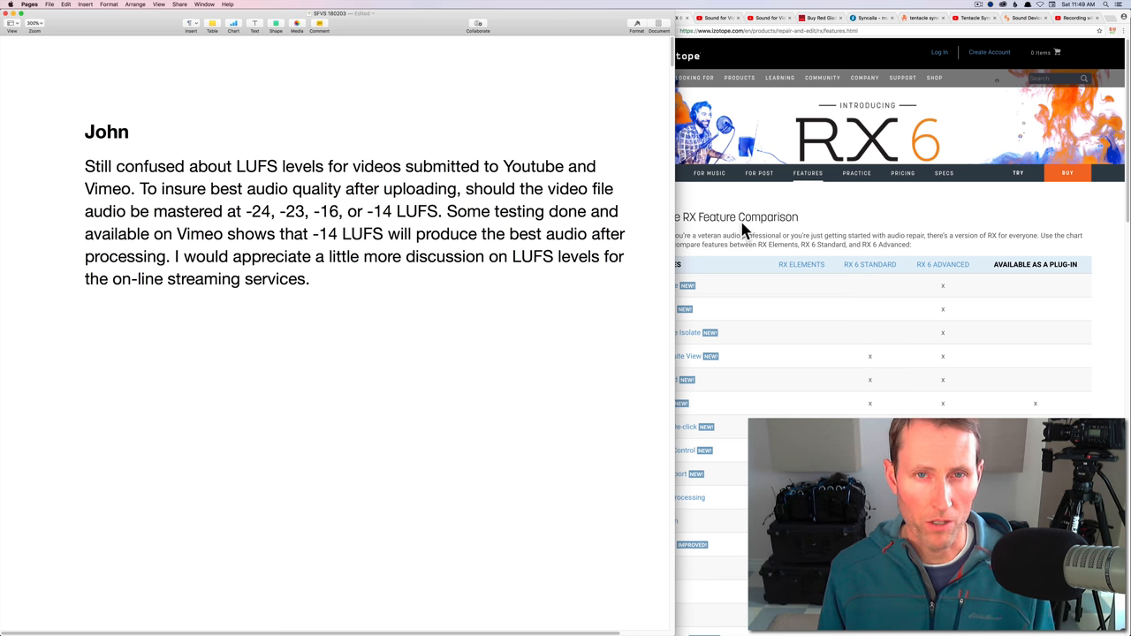
Scroll the Pages document down to the question about the most used iZotope plugins
click(309, 279)
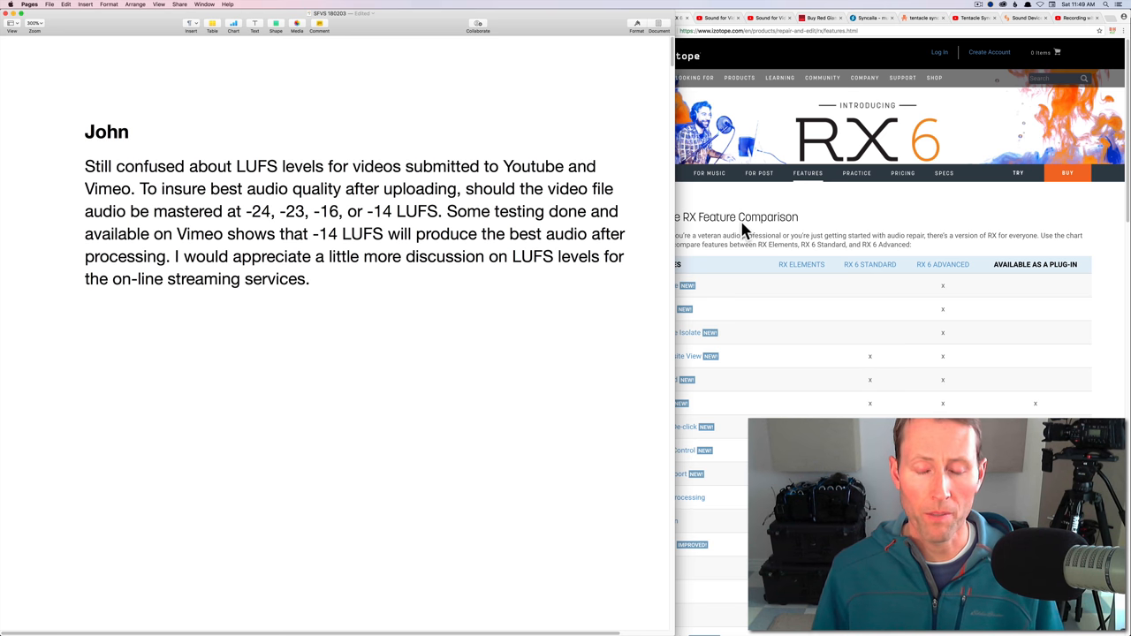
click(311, 279)
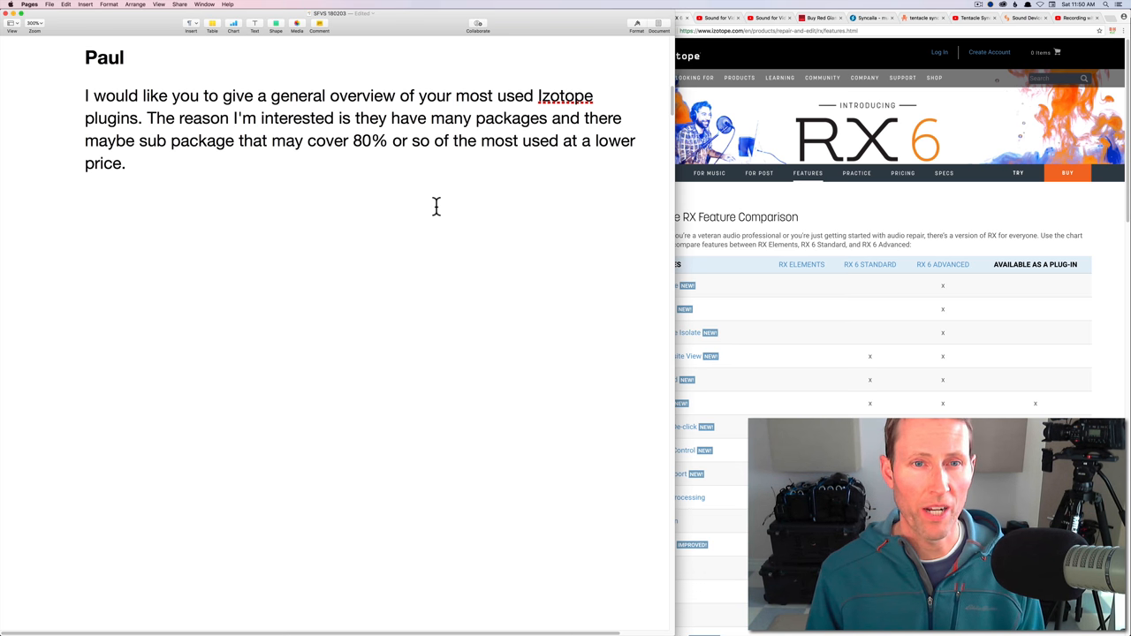
mouse_move(454, 272)
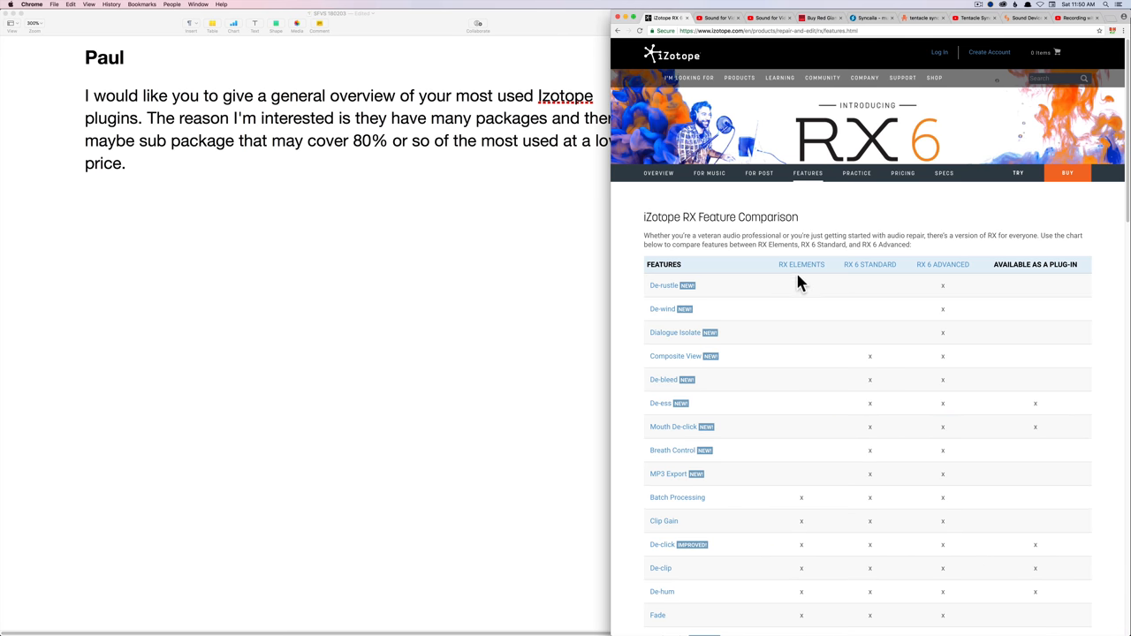
mouse_move(875, 270)
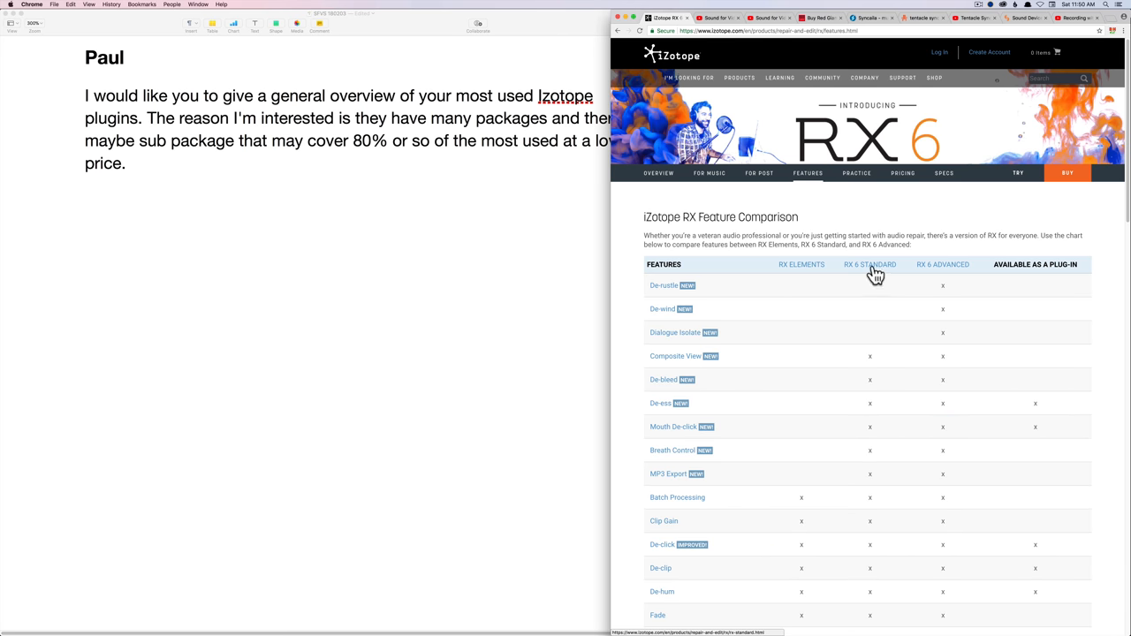
mouse_move(776, 281)
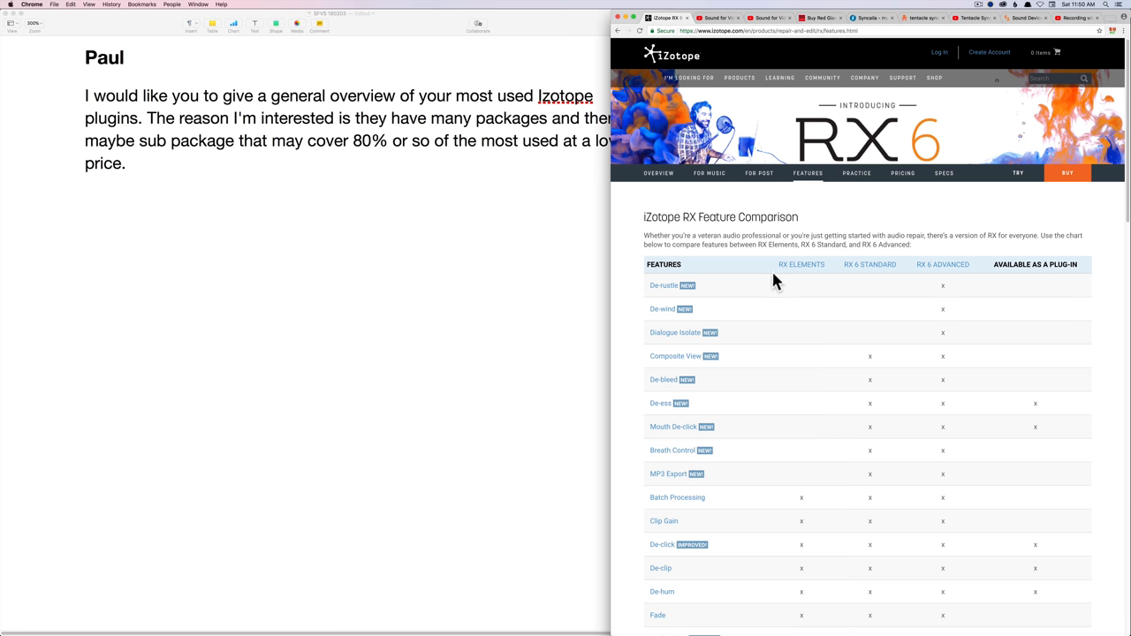
mouse_move(592, 628)
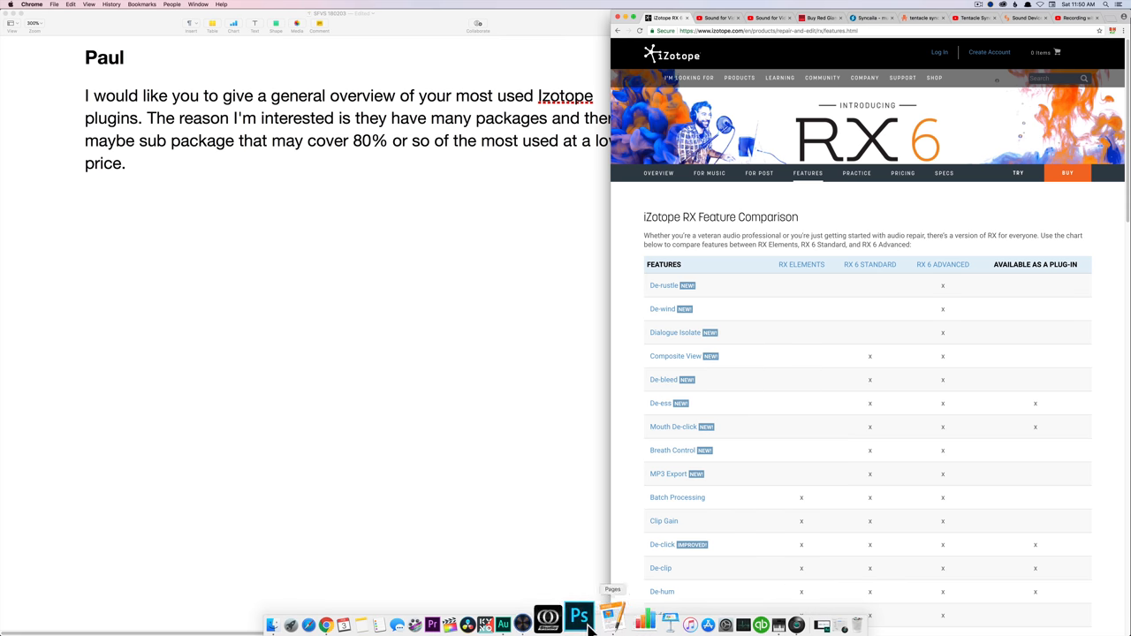
Switch to iZotope RX 6 from the Dock to show the editor with its repair modules
click(547, 626)
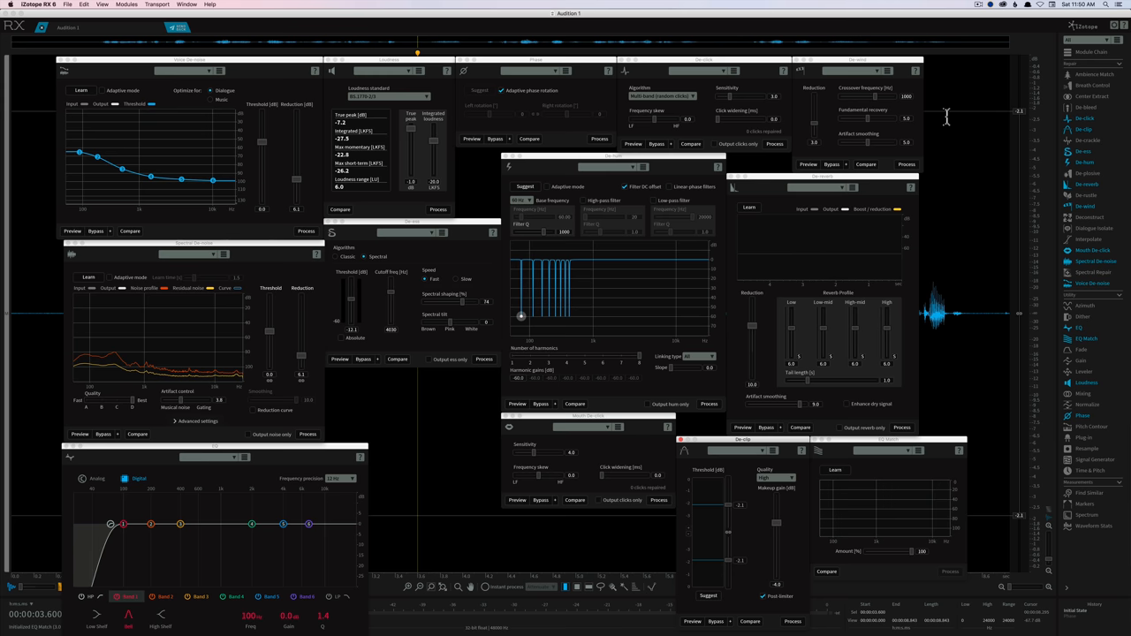
mouse_move(484, 244)
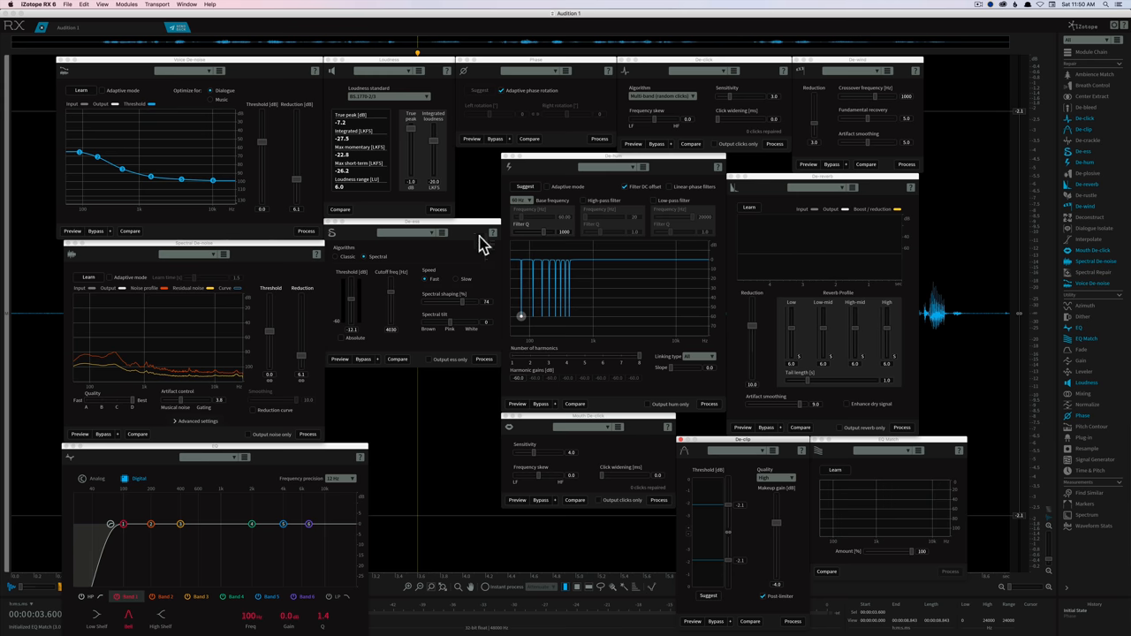
mouse_move(492, 412)
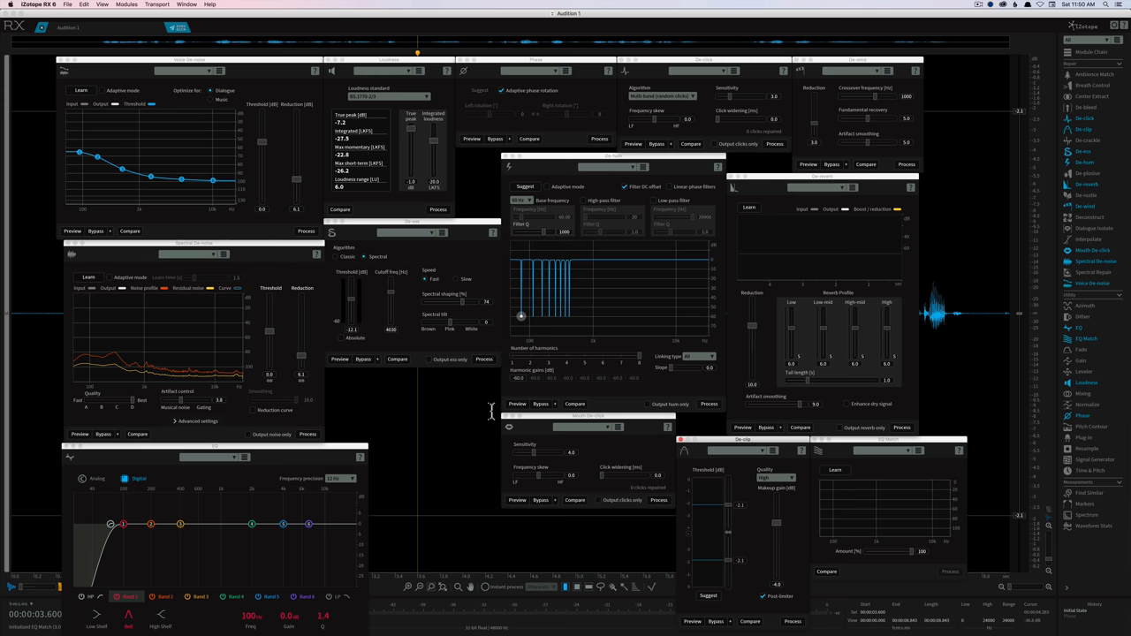
mouse_move(926, 98)
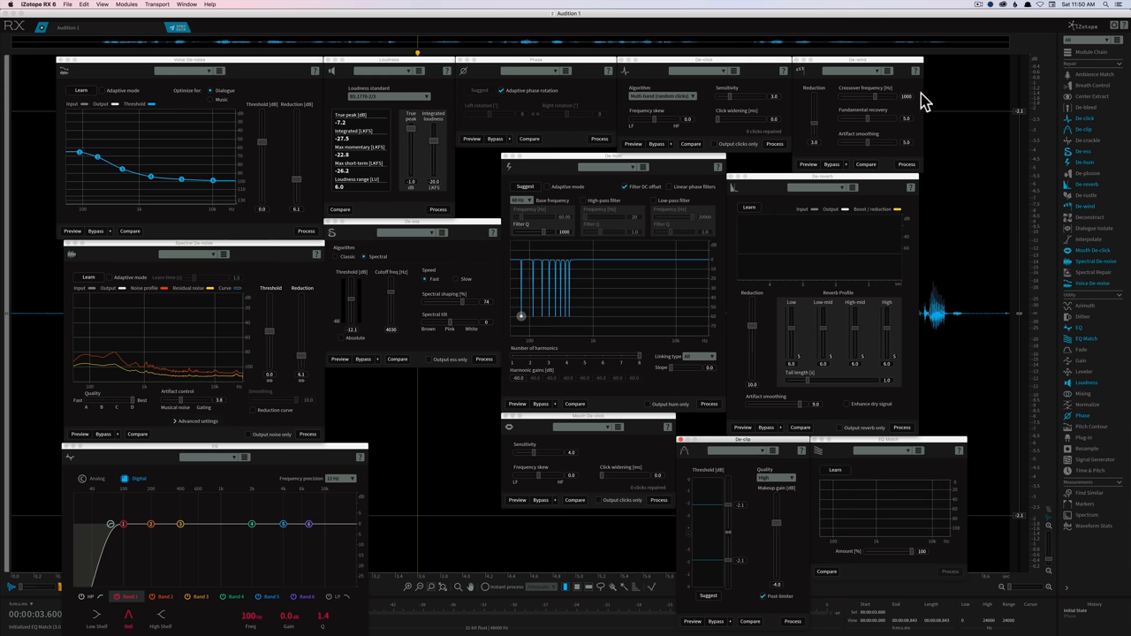
mouse_move(927, 95)
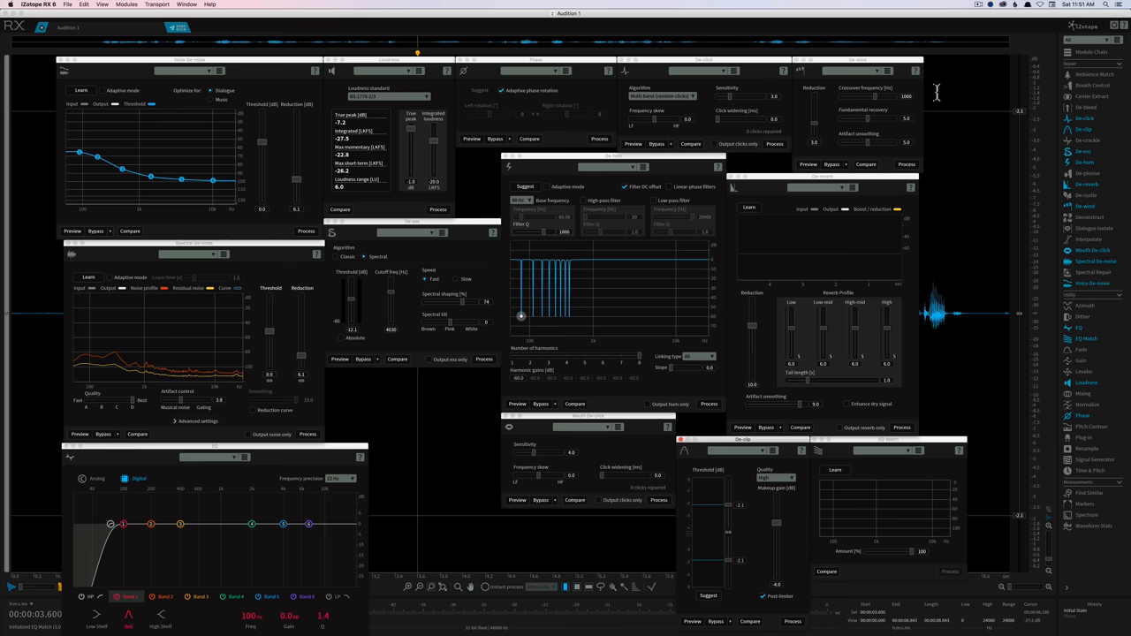
mouse_move(1092, 130)
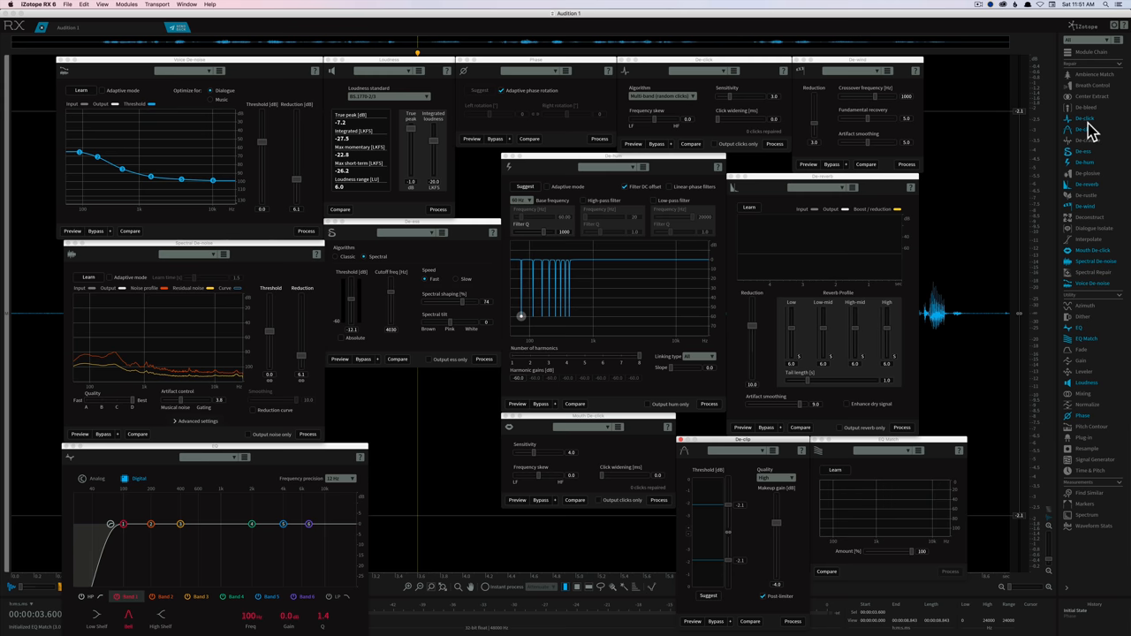
mouse_move(1085, 133)
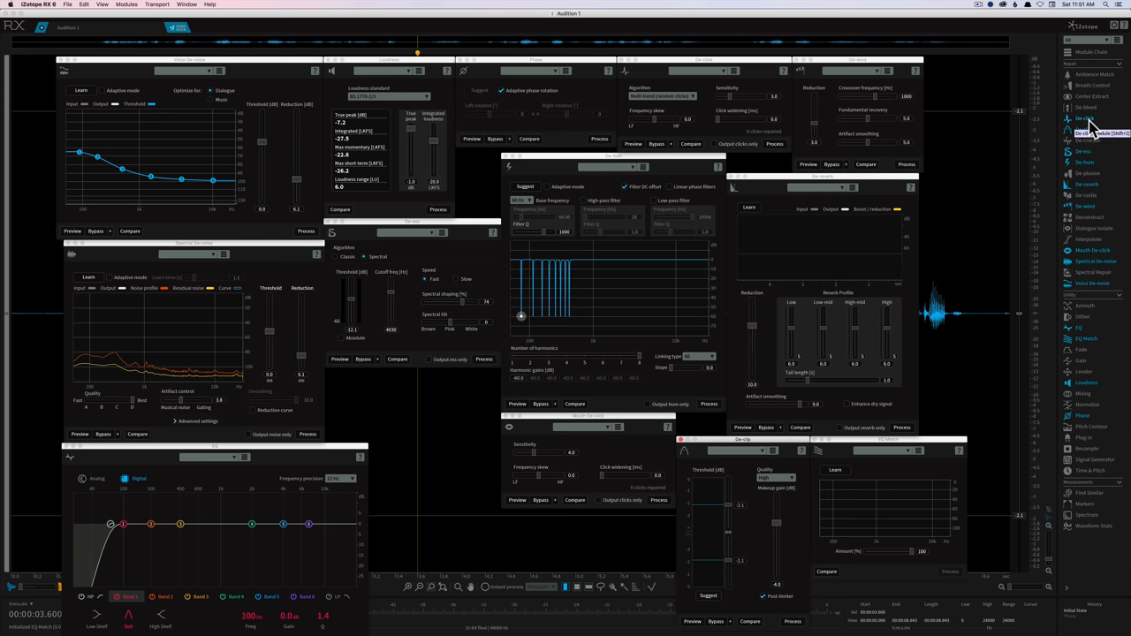
click(1092, 85)
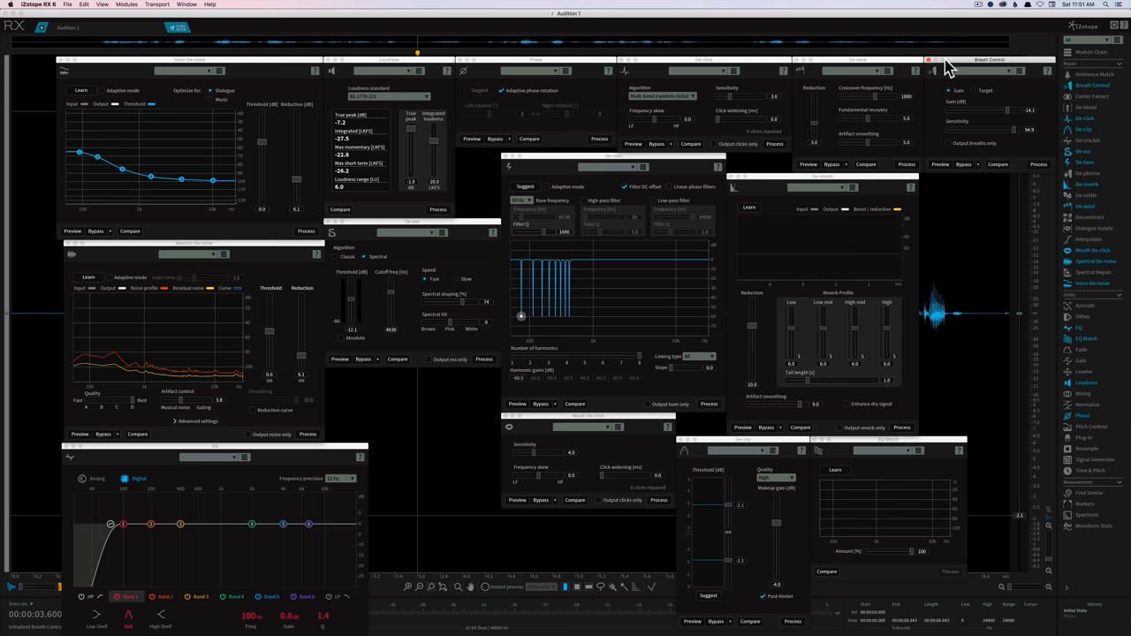
mouse_move(957, 71)
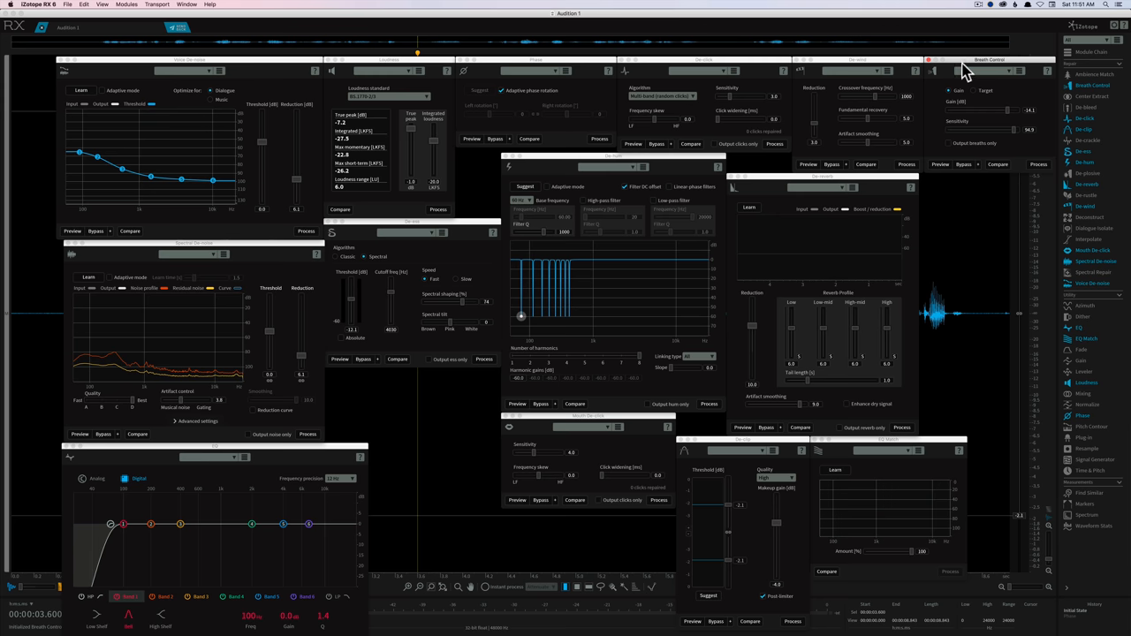
mouse_move(1012, 108)
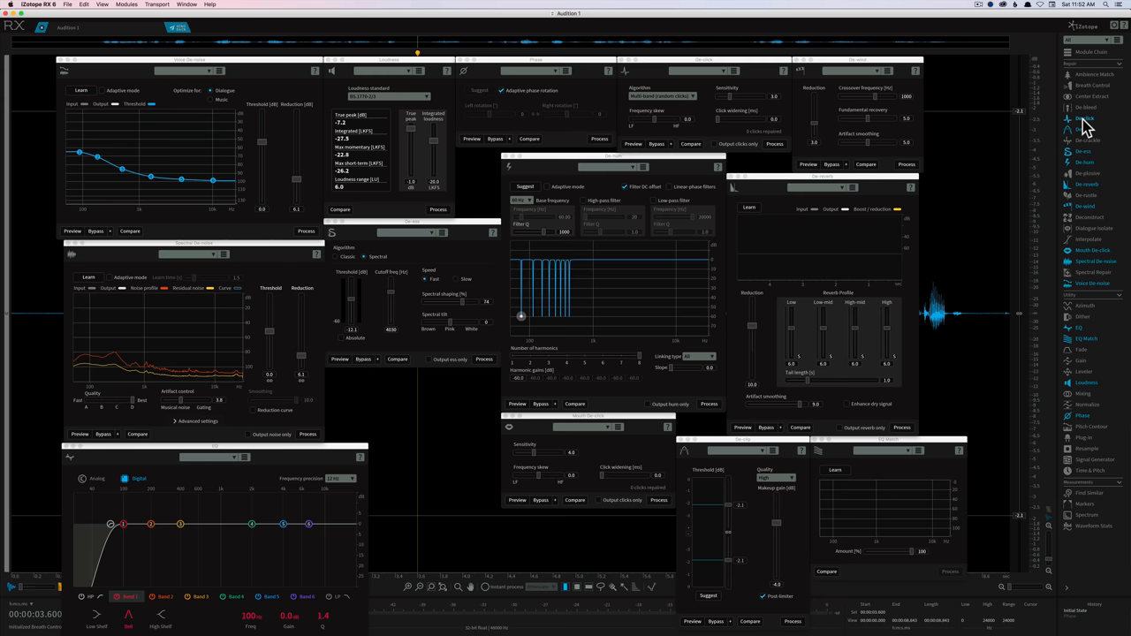
mouse_move(1113, 170)
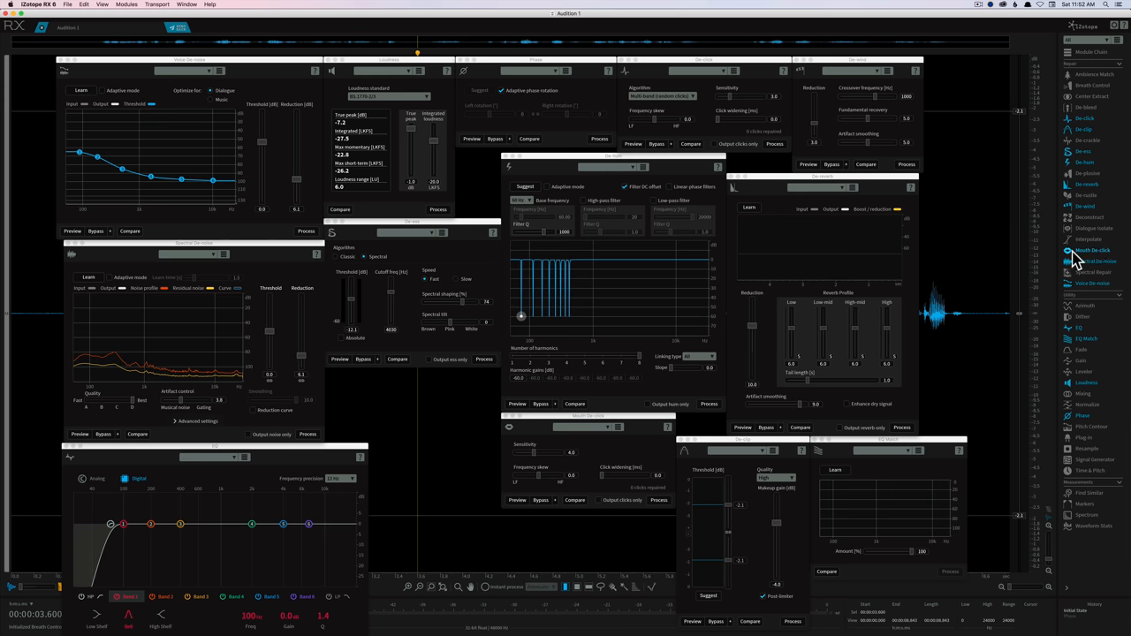
mouse_move(939, 34)
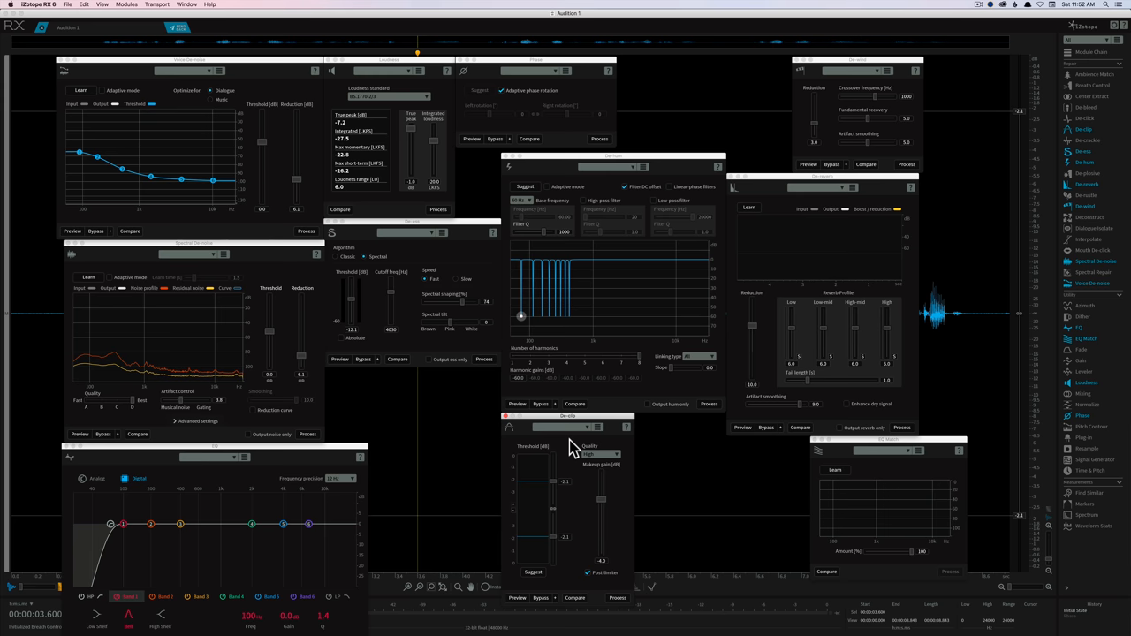
mouse_move(576, 450)
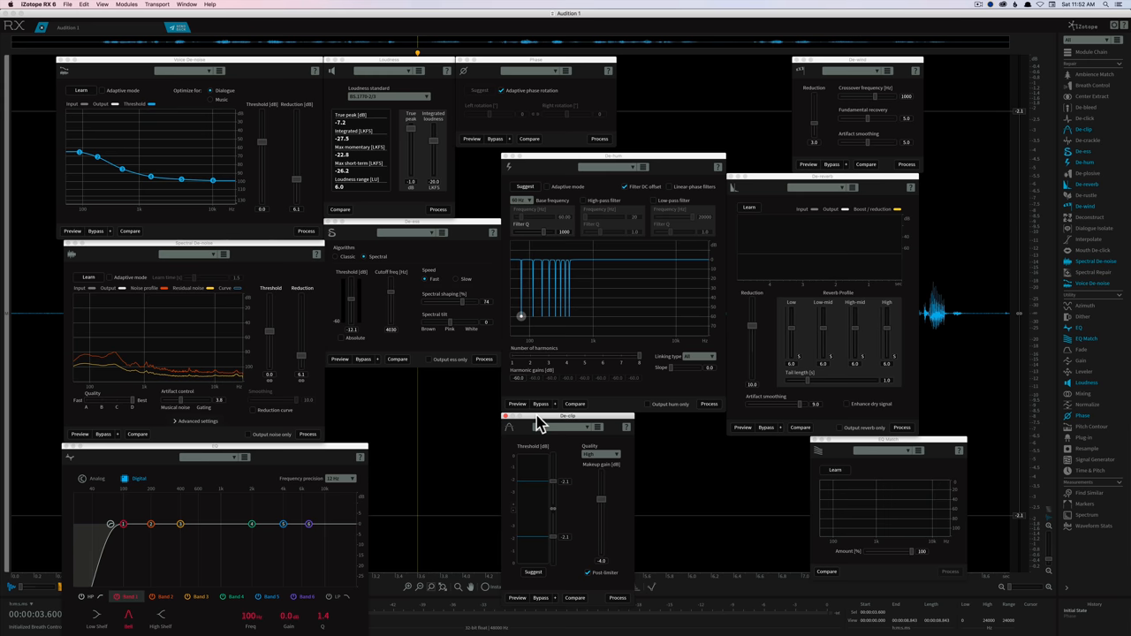
mouse_move(512, 424)
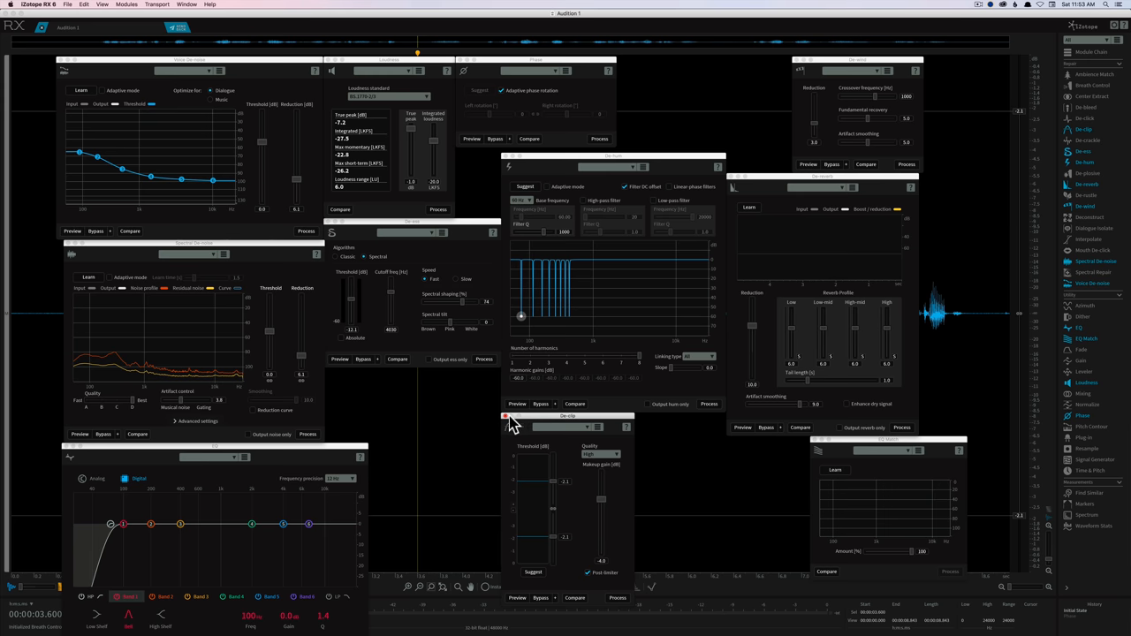
mouse_move(540, 424)
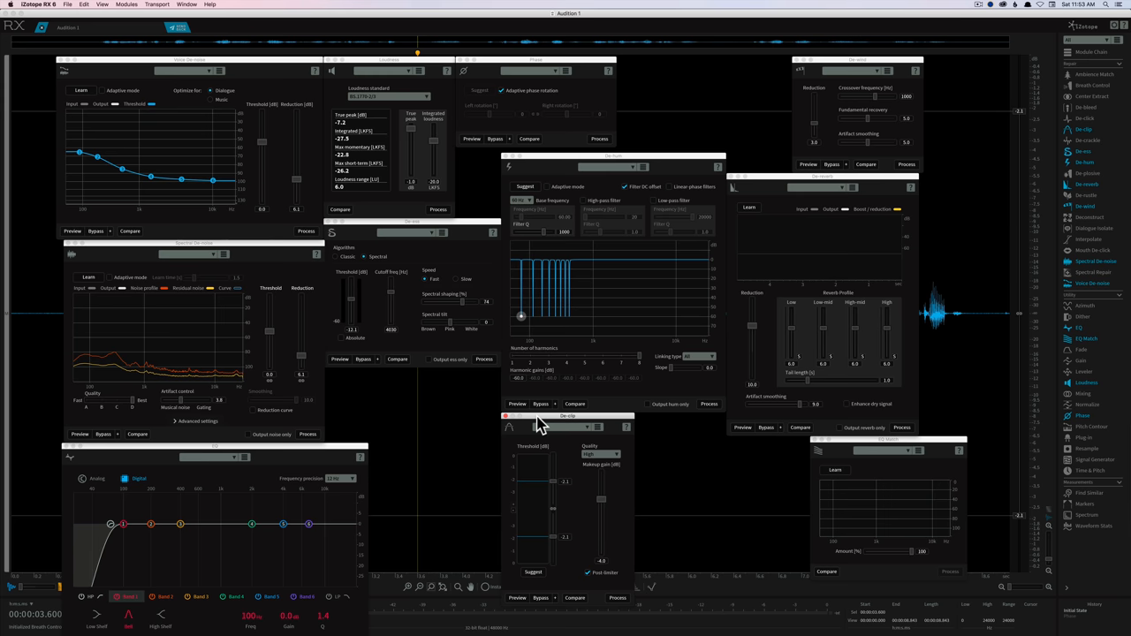
mouse_move(509, 424)
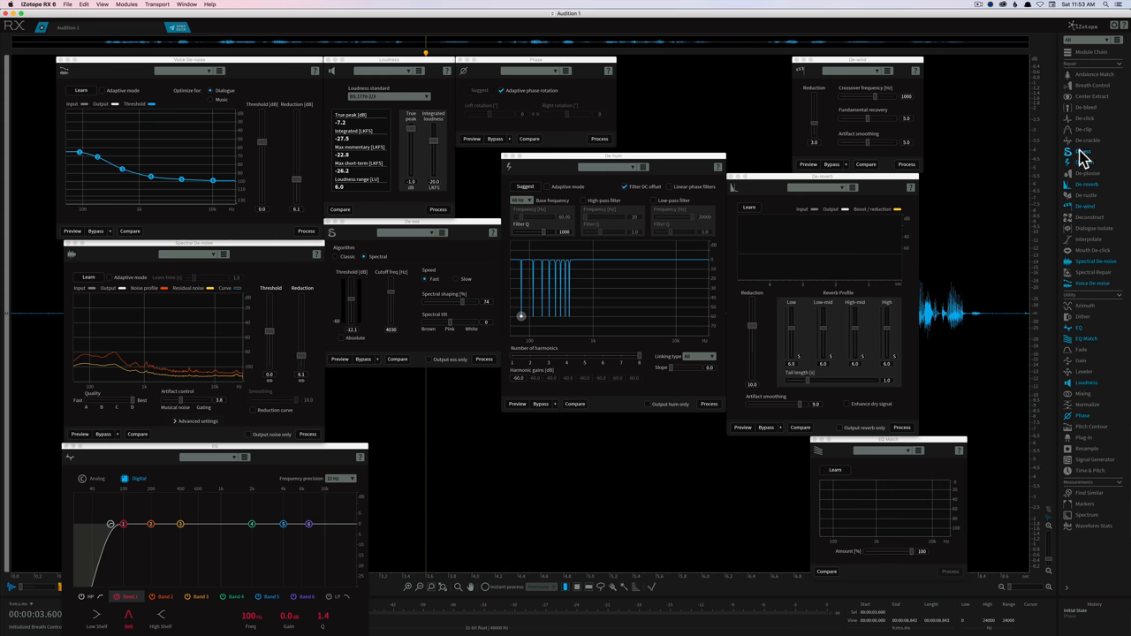
mouse_move(839, 197)
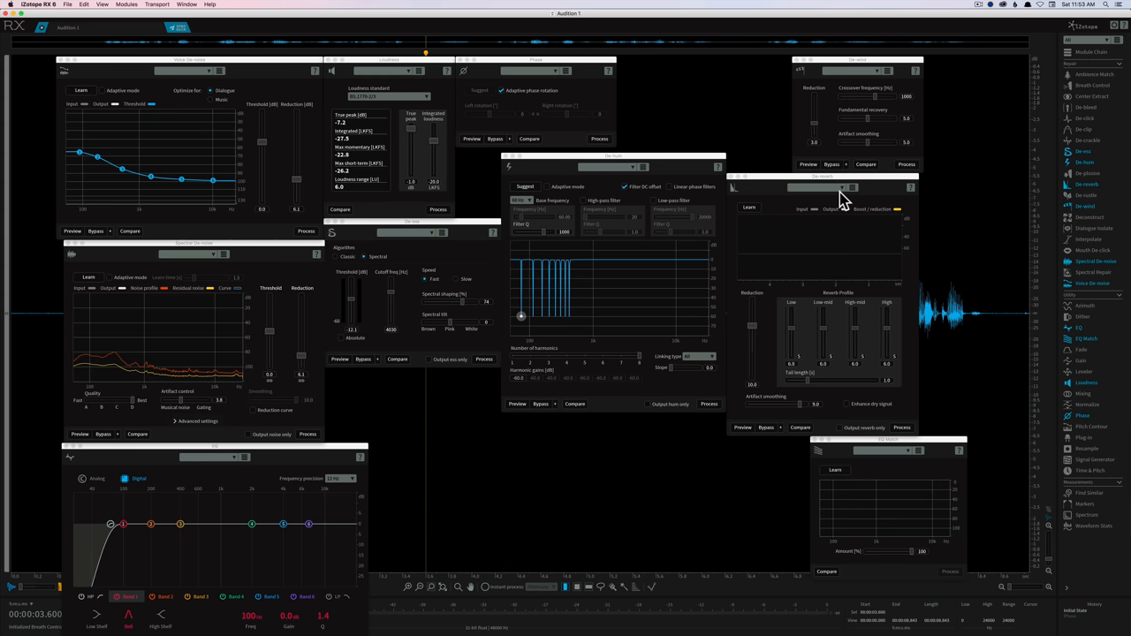
mouse_move(1085, 159)
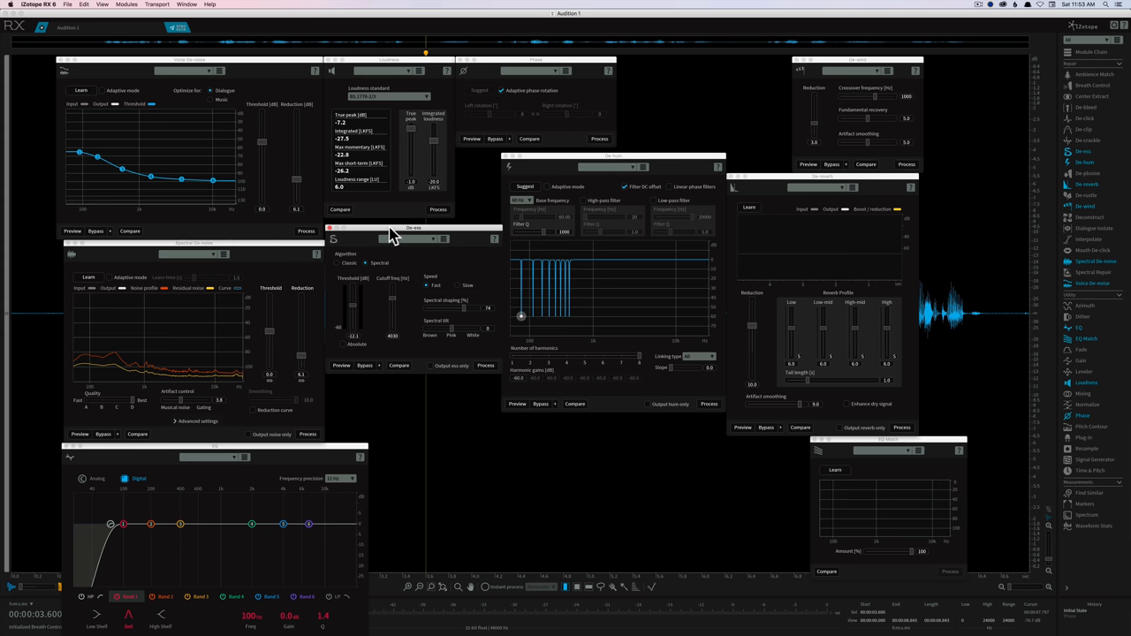
mouse_move(334, 238)
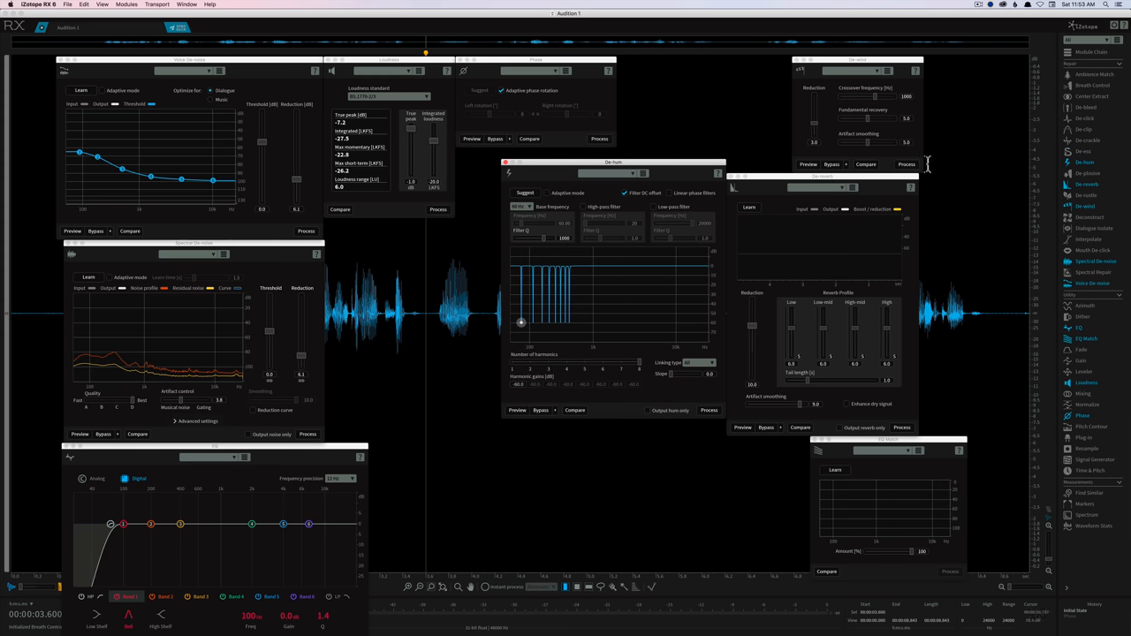
Shift the De-hum module window a little to the left over the speech waveform
drag(613, 163, 566, 150)
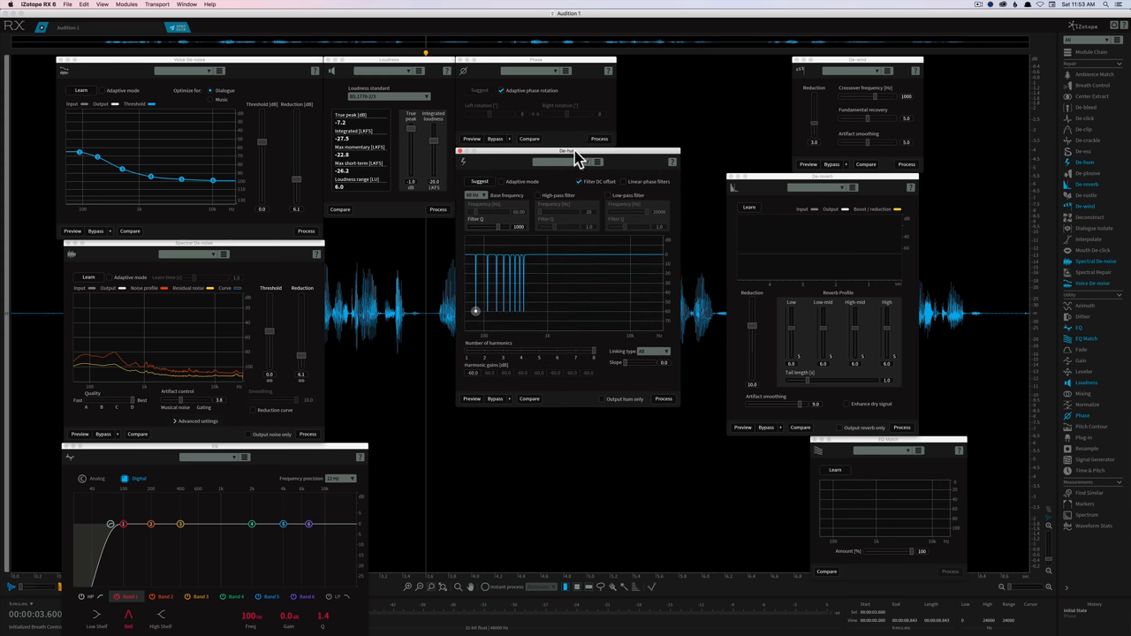
mouse_move(533, 283)
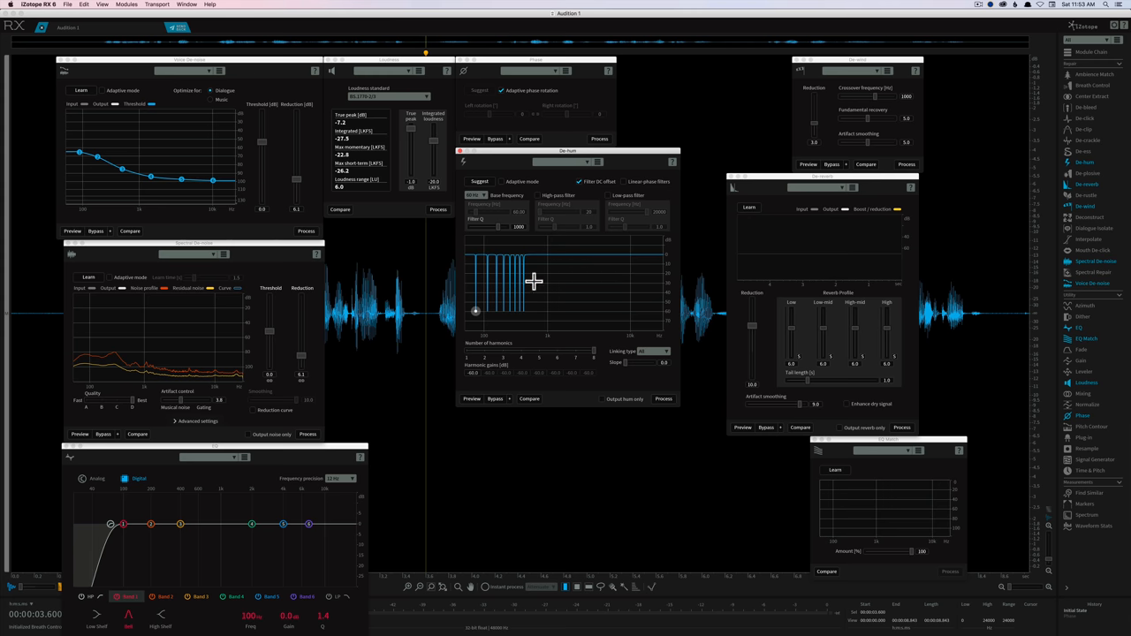
mouse_move(512, 219)
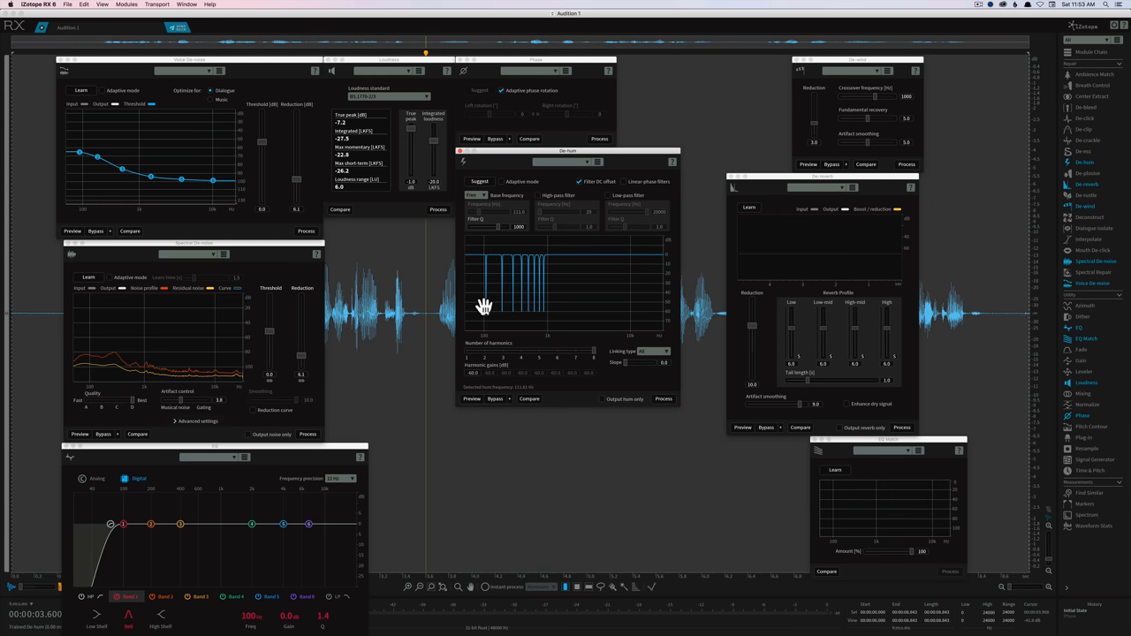
mouse_move(655, 353)
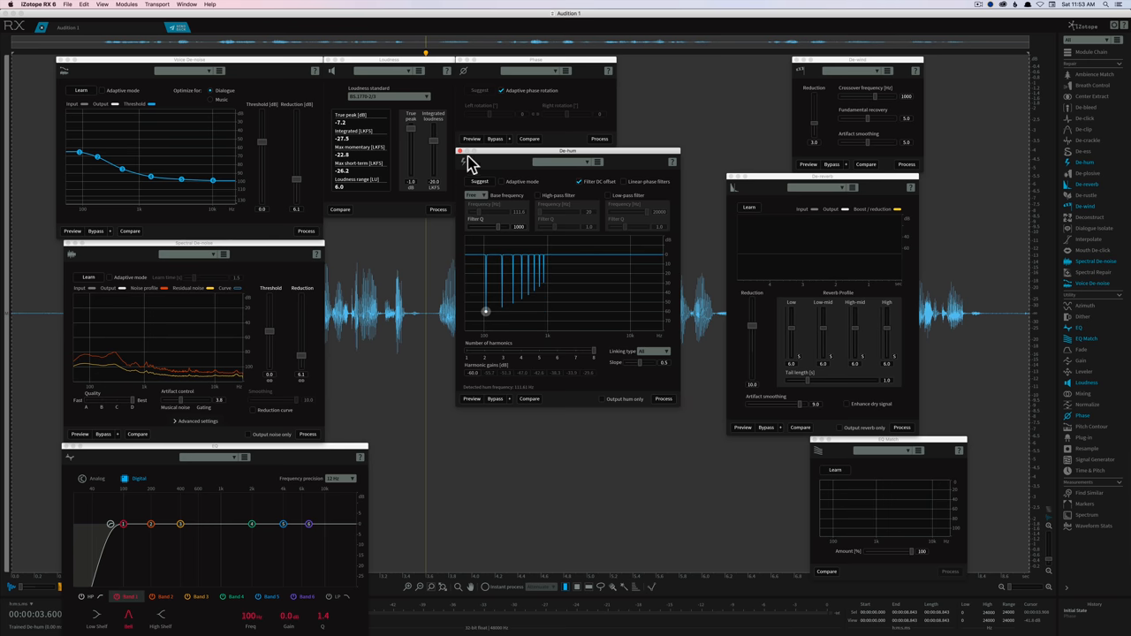
mouse_move(461, 157)
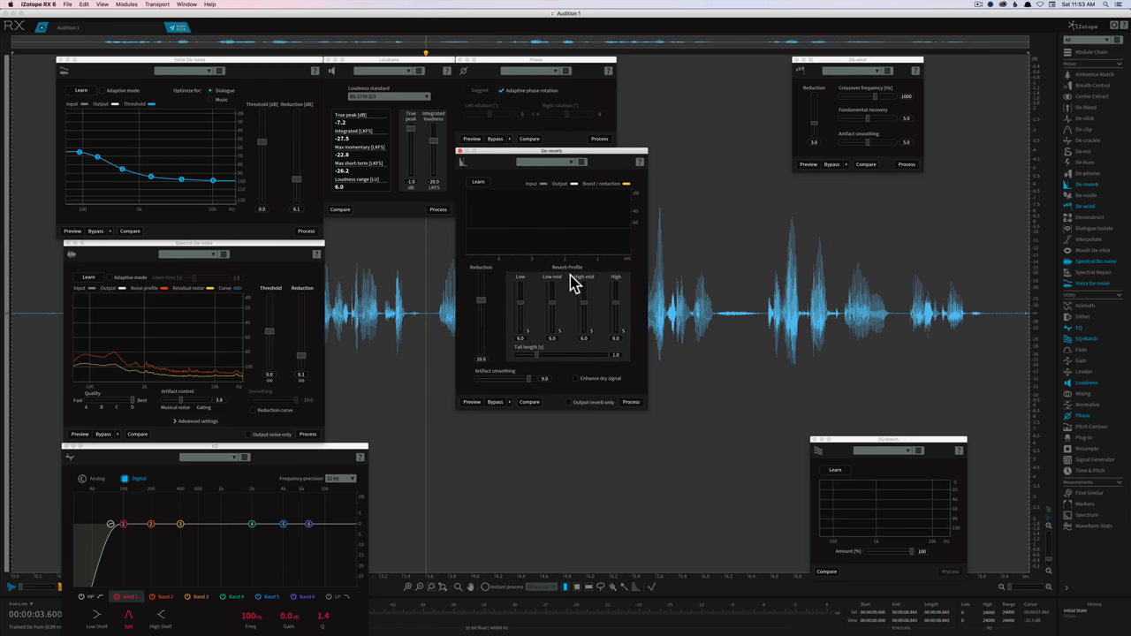
mouse_move(588, 320)
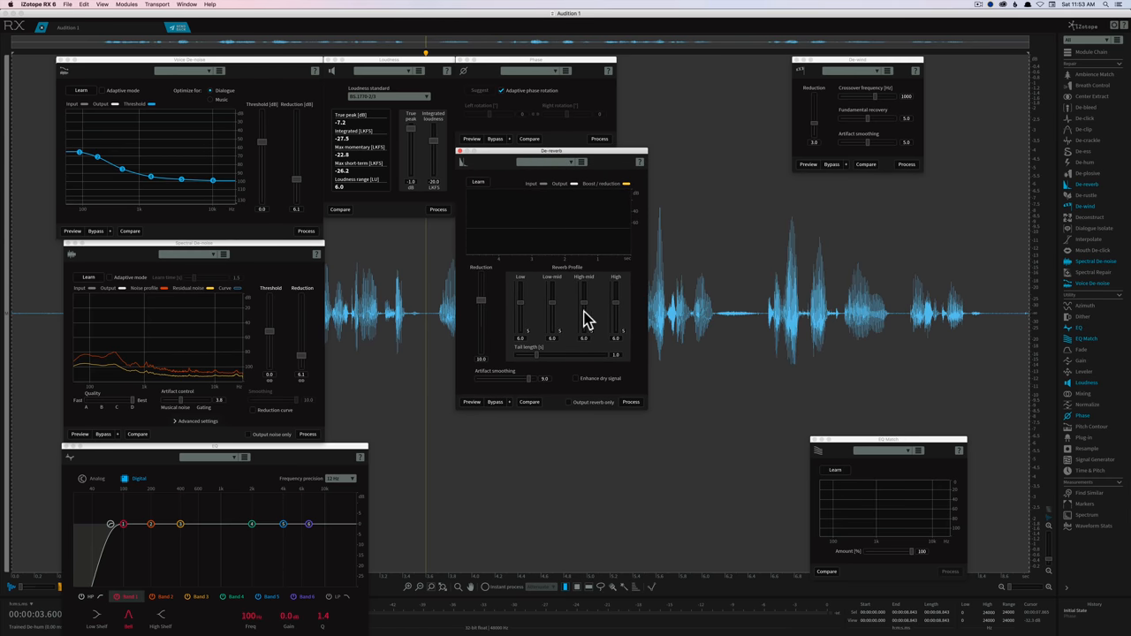
mouse_move(572, 304)
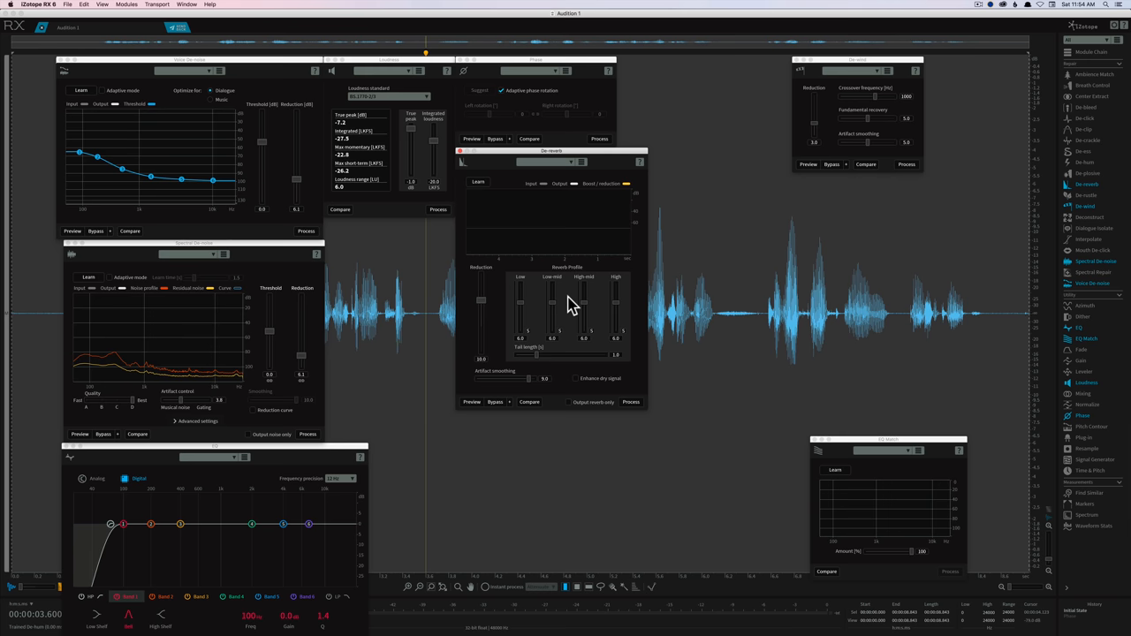
mouse_move(600, 168)
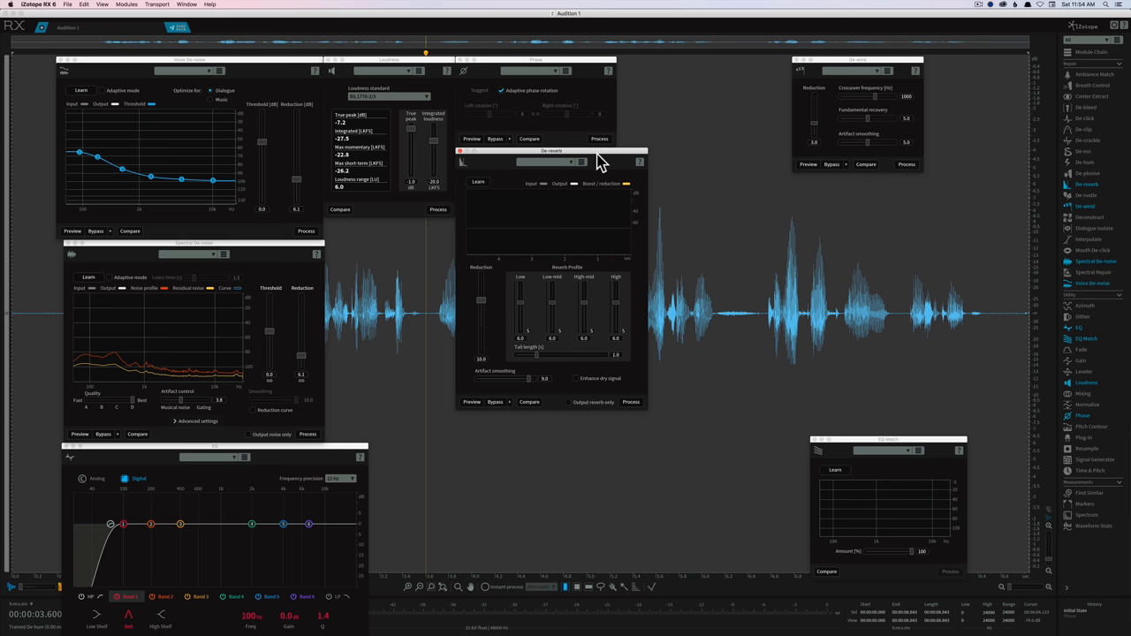
mouse_move(605, 167)
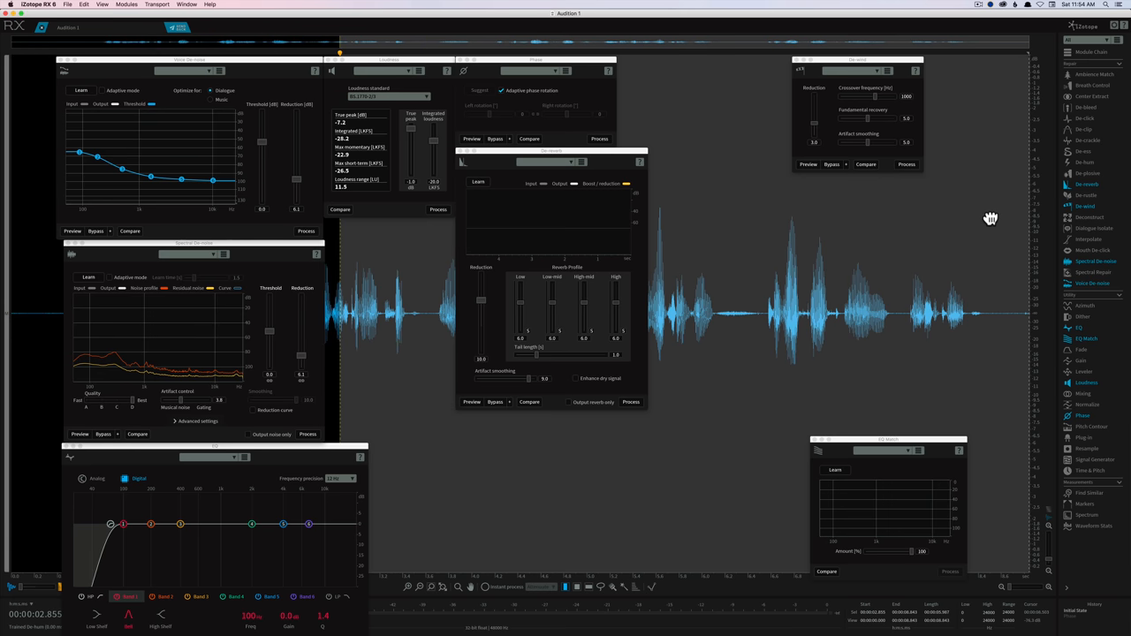
Start Learn in the De-reverb module so it builds a reverb profile from the audio
click(629, 401)
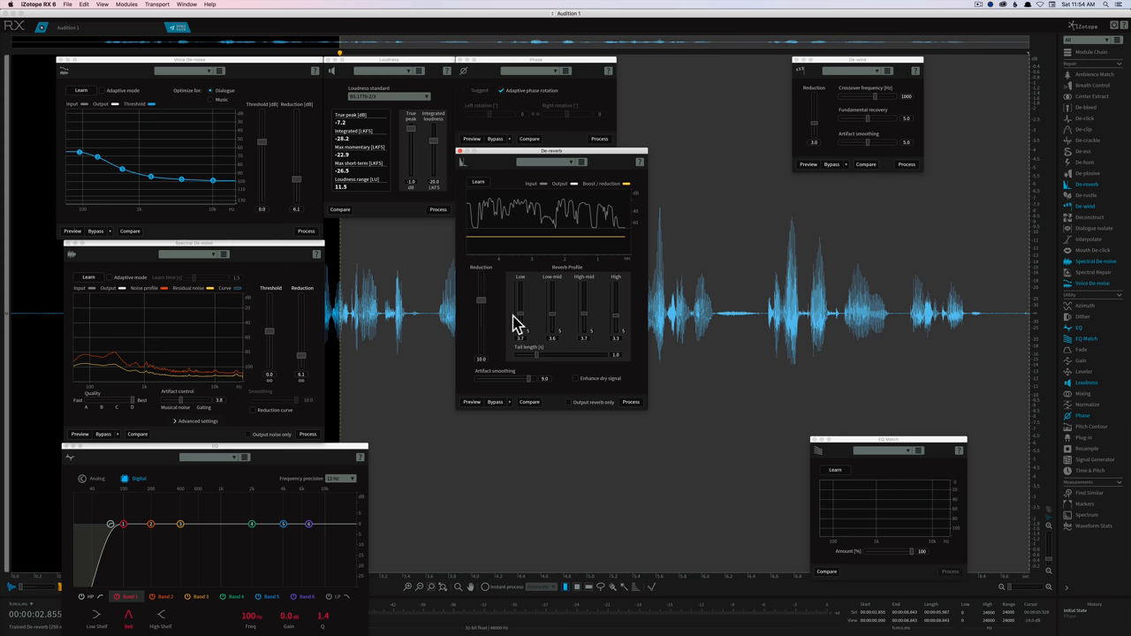
mouse_move(607, 196)
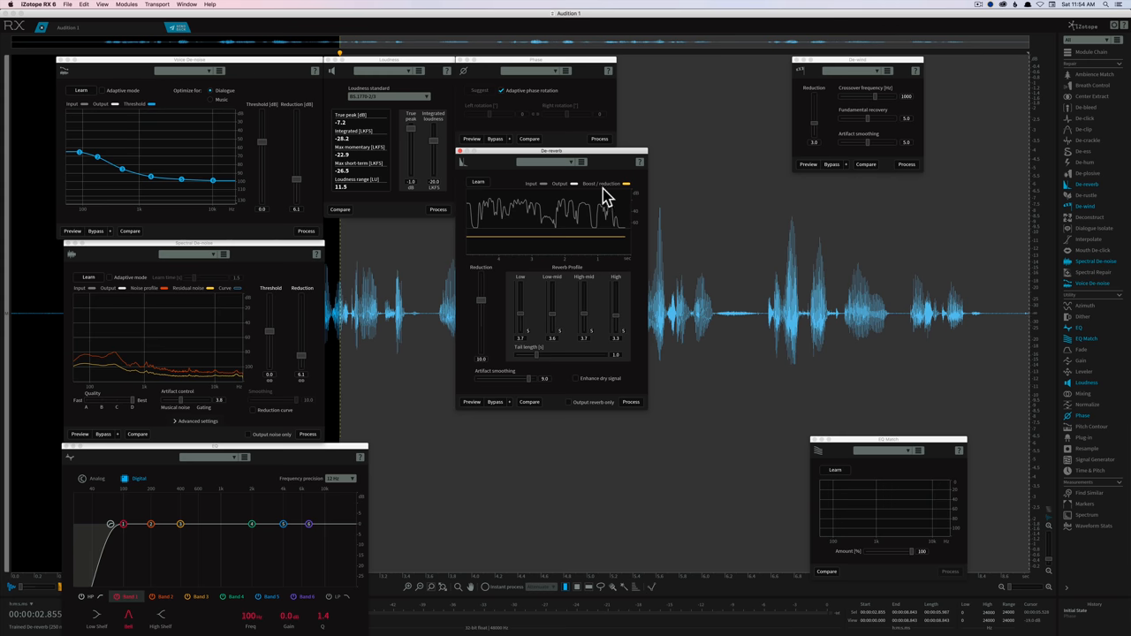
mouse_move(459, 156)
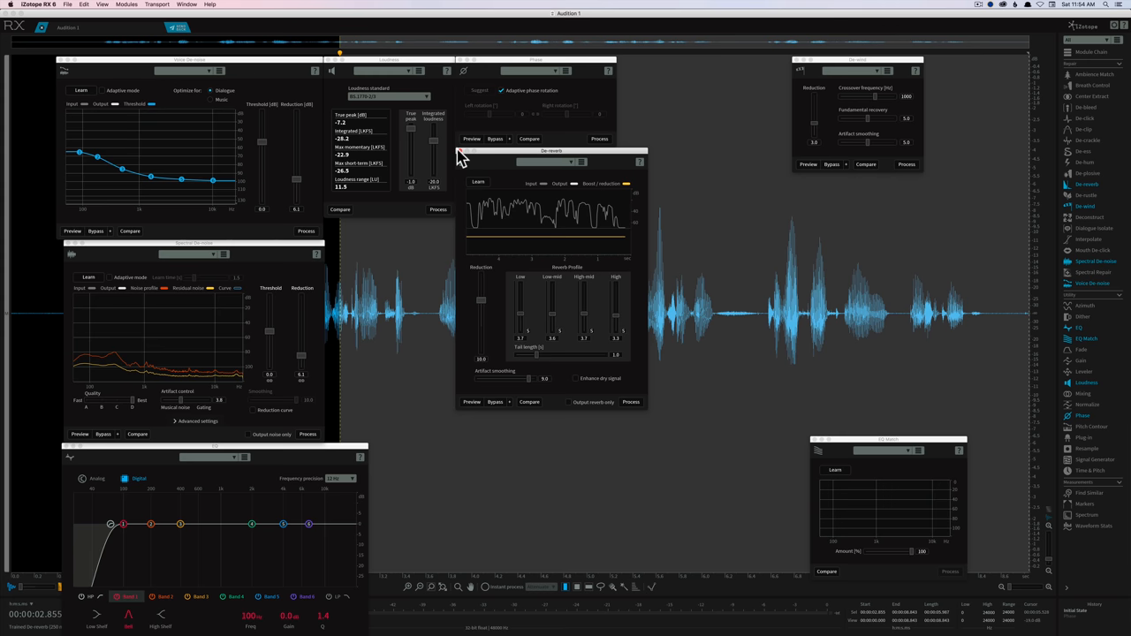
mouse_move(461, 157)
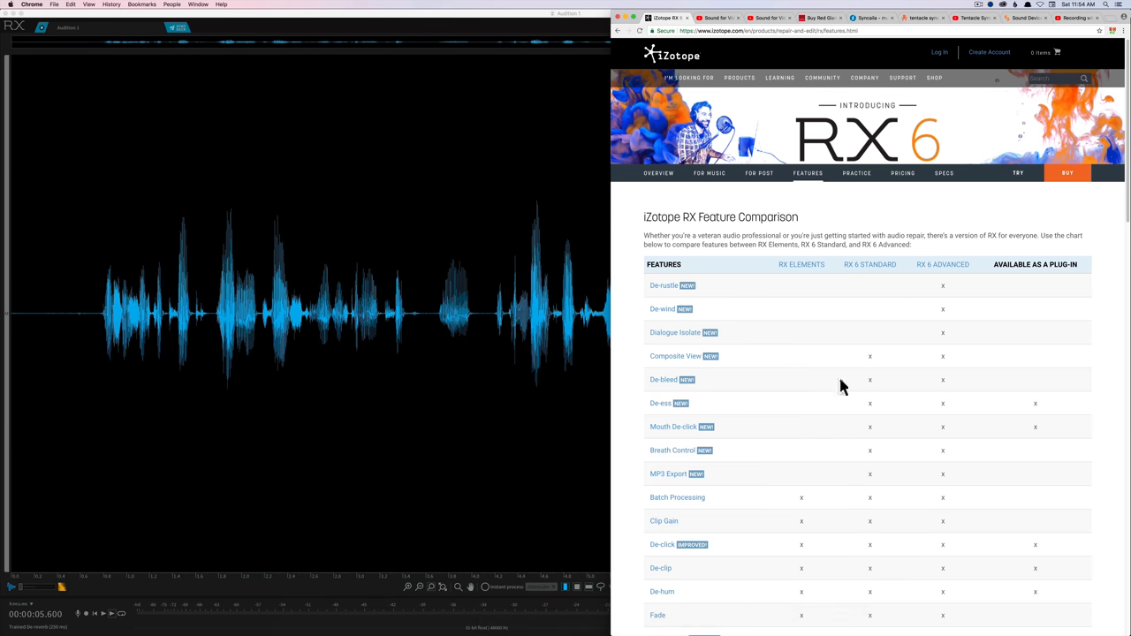
mouse_move(516, 219)
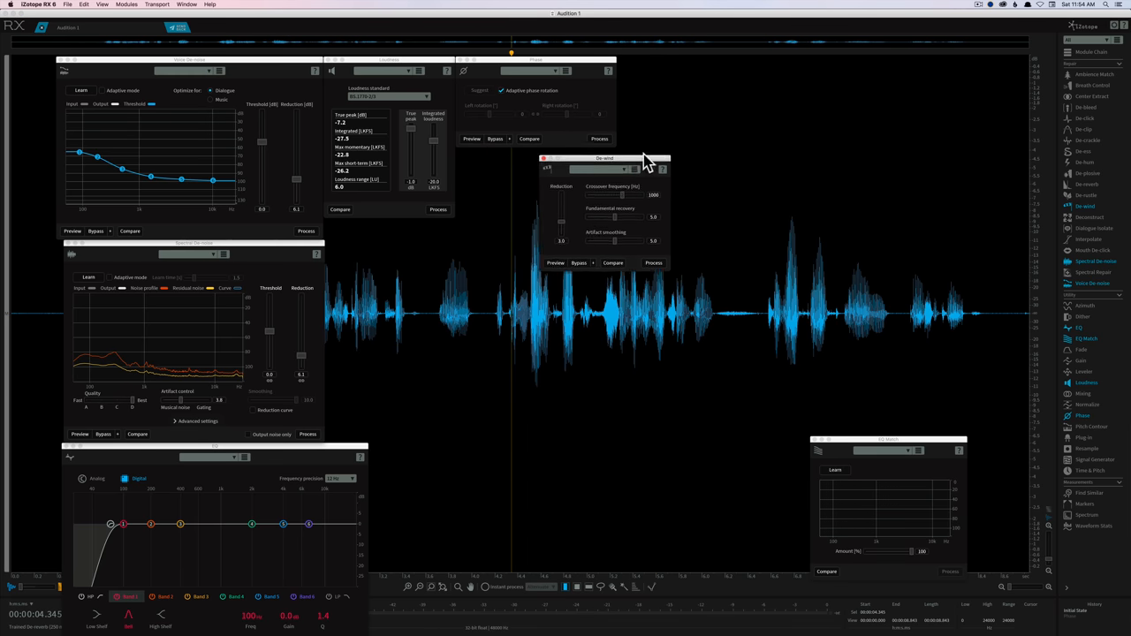
Move the De-wind module window up toward the top of the screen
drag(604, 159, 682, 60)
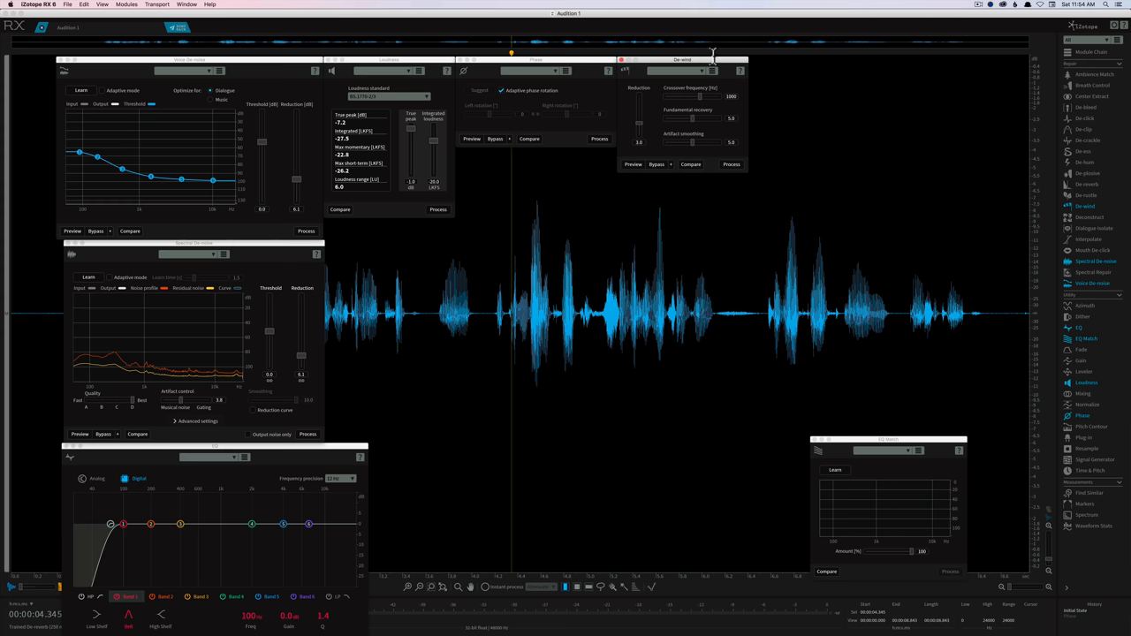
mouse_move(1084, 205)
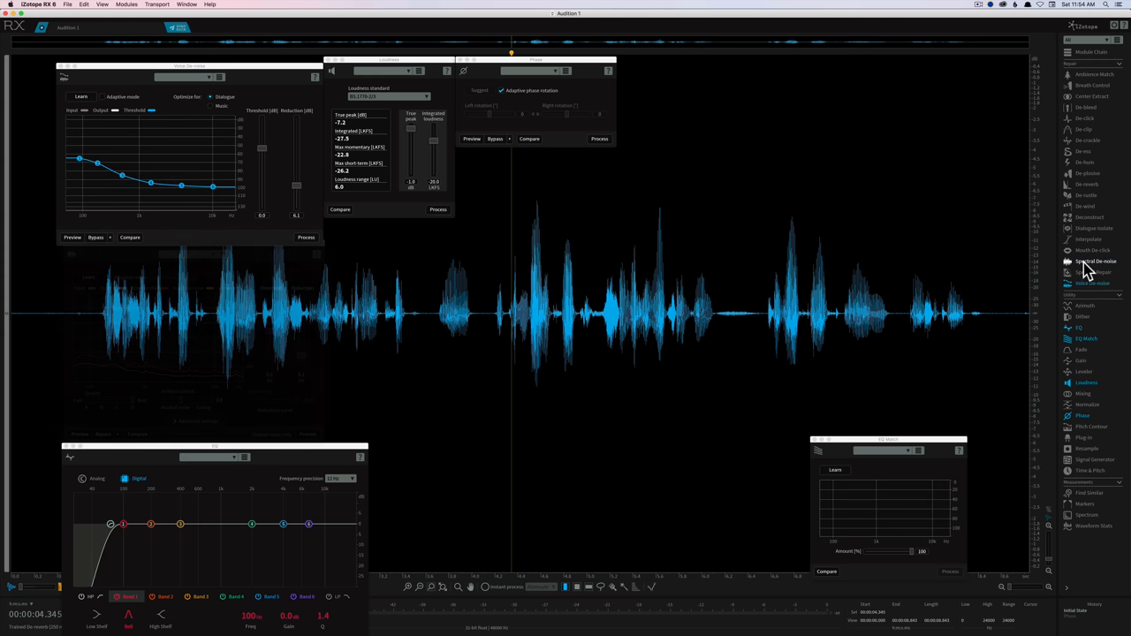
Show the spectral noise reduction module, then close the adaptive de-noise window in the top-left
click(1095, 262)
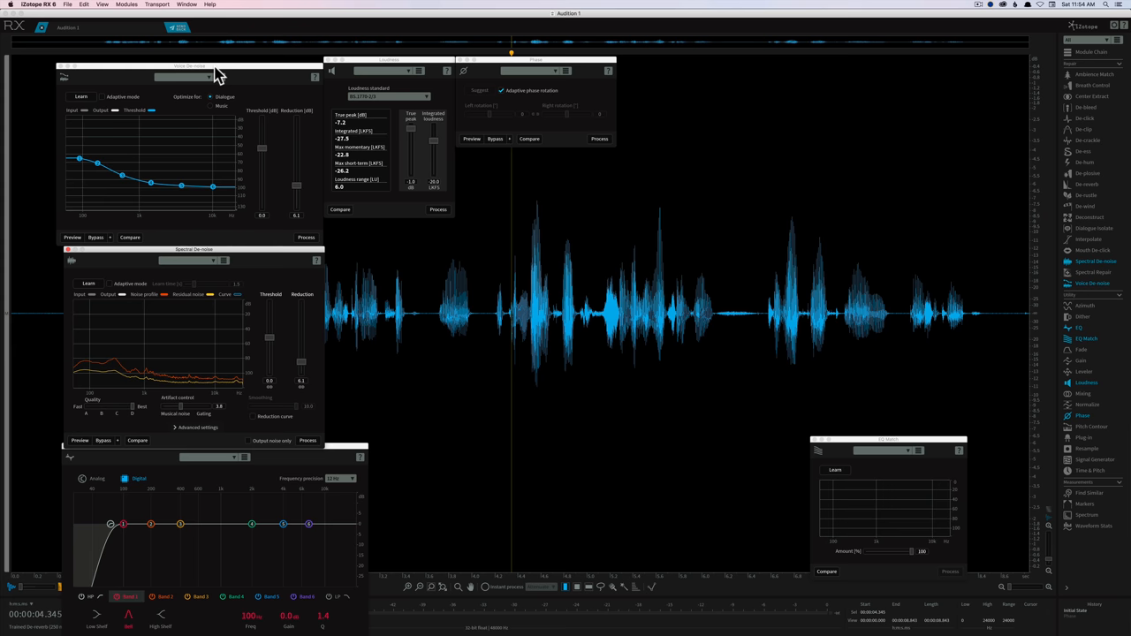
mouse_move(210, 196)
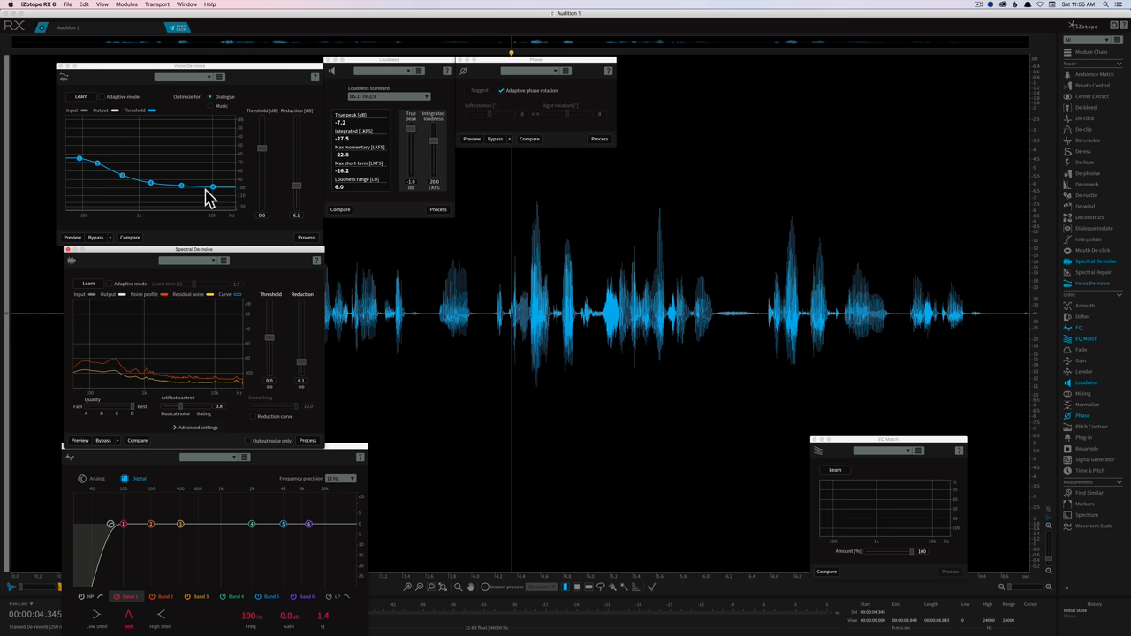
mouse_move(131, 269)
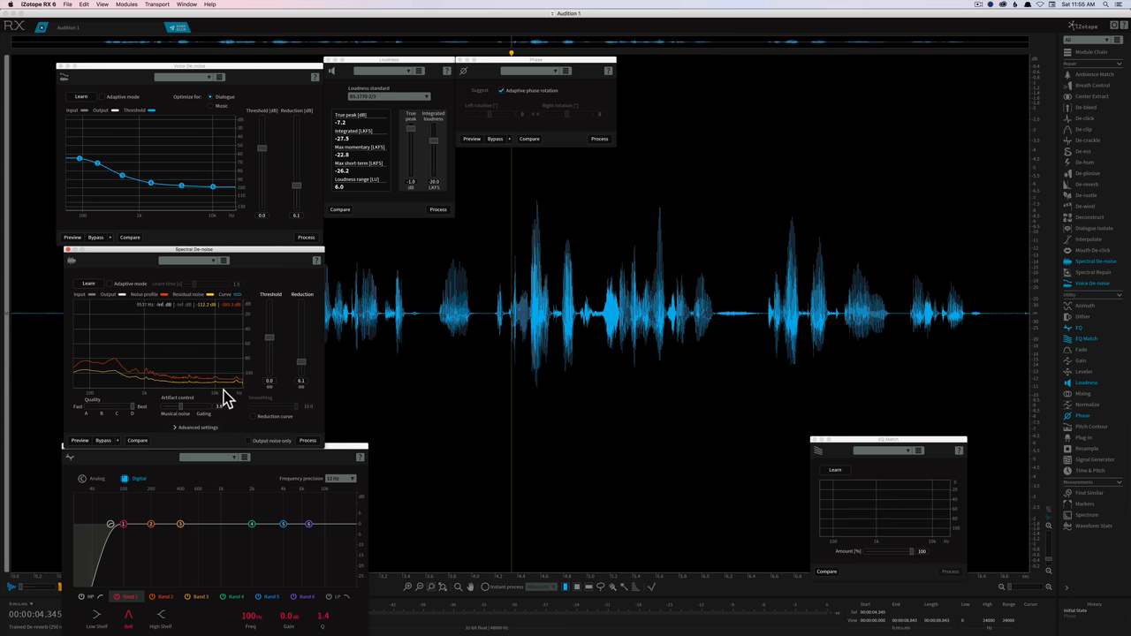
click(198, 428)
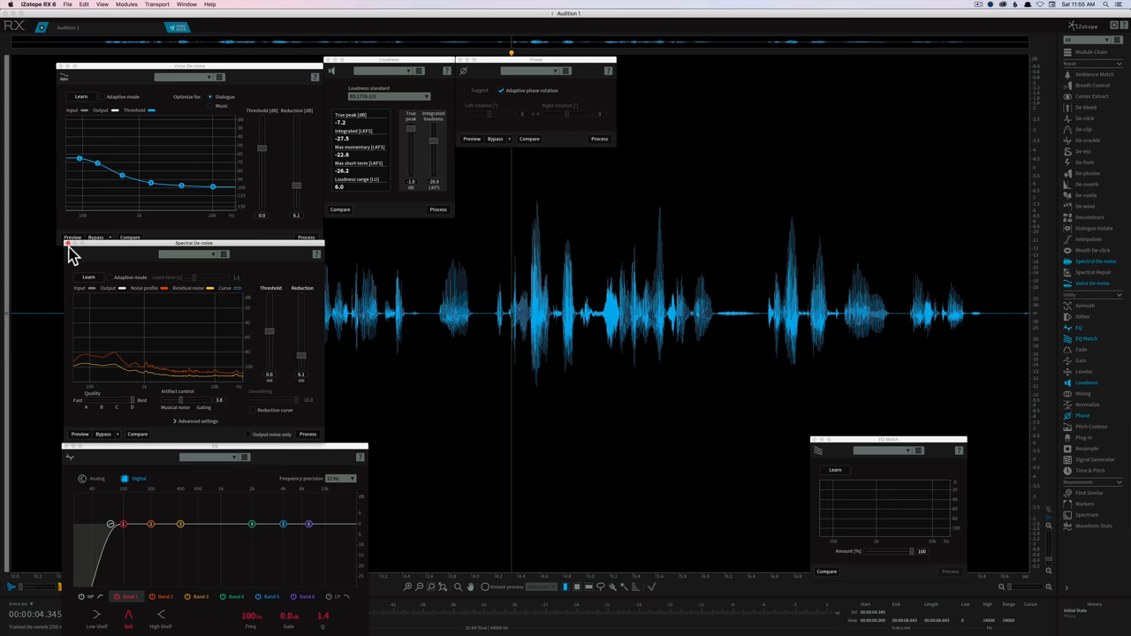
click(67, 243)
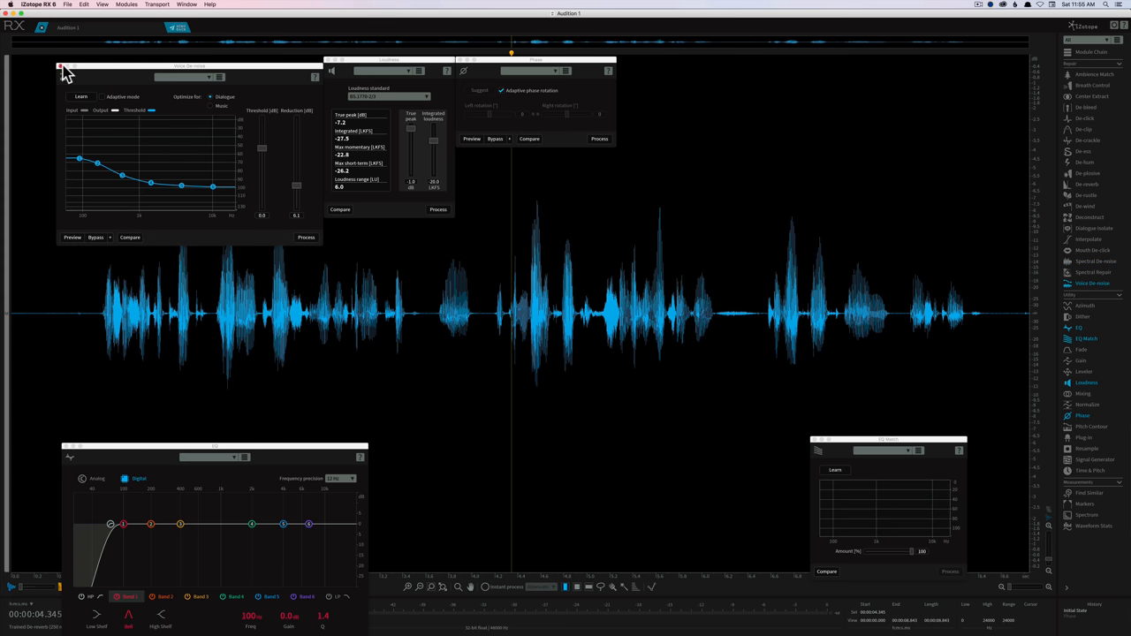
click(60, 67)
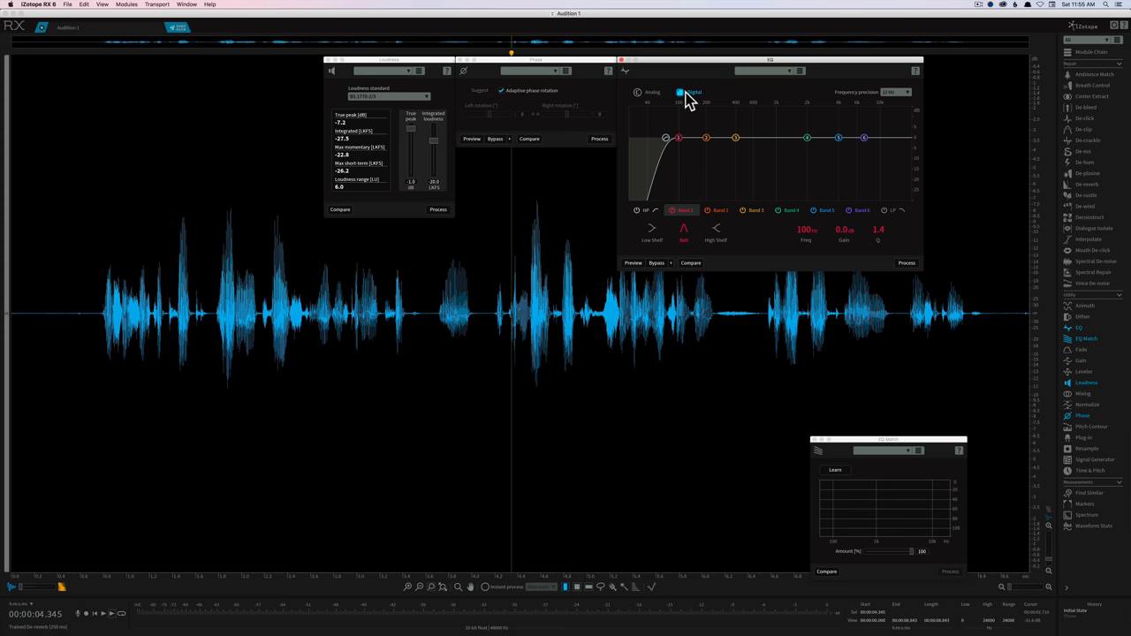
mouse_move(696, 99)
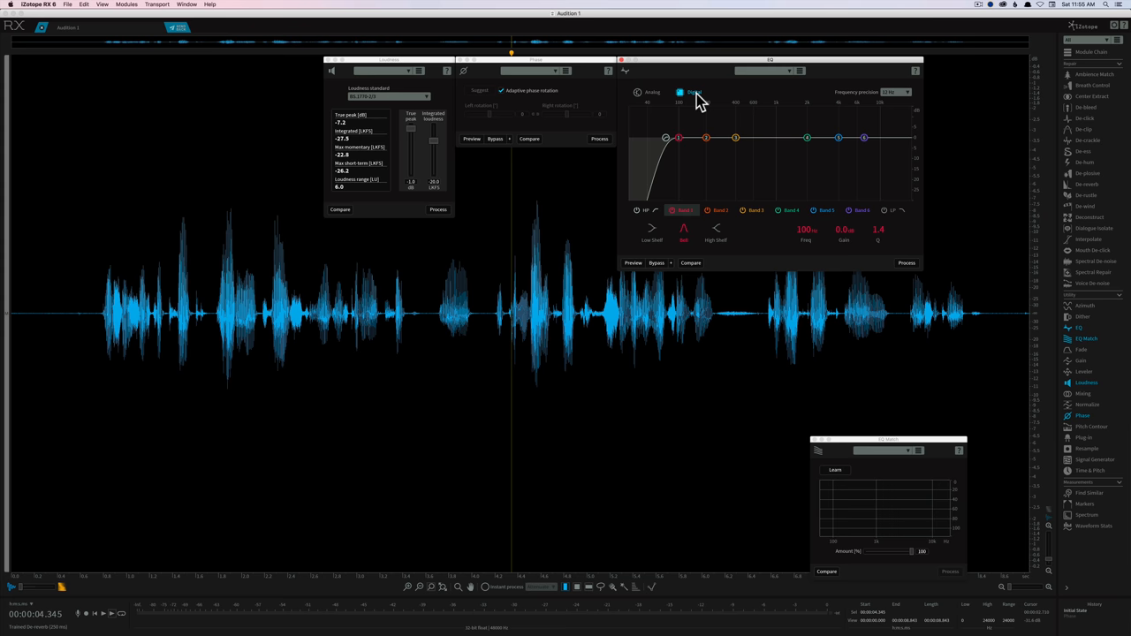
Toggle the EQ module between Analog and Digital modes, leaving Digital selected
click(680, 92)
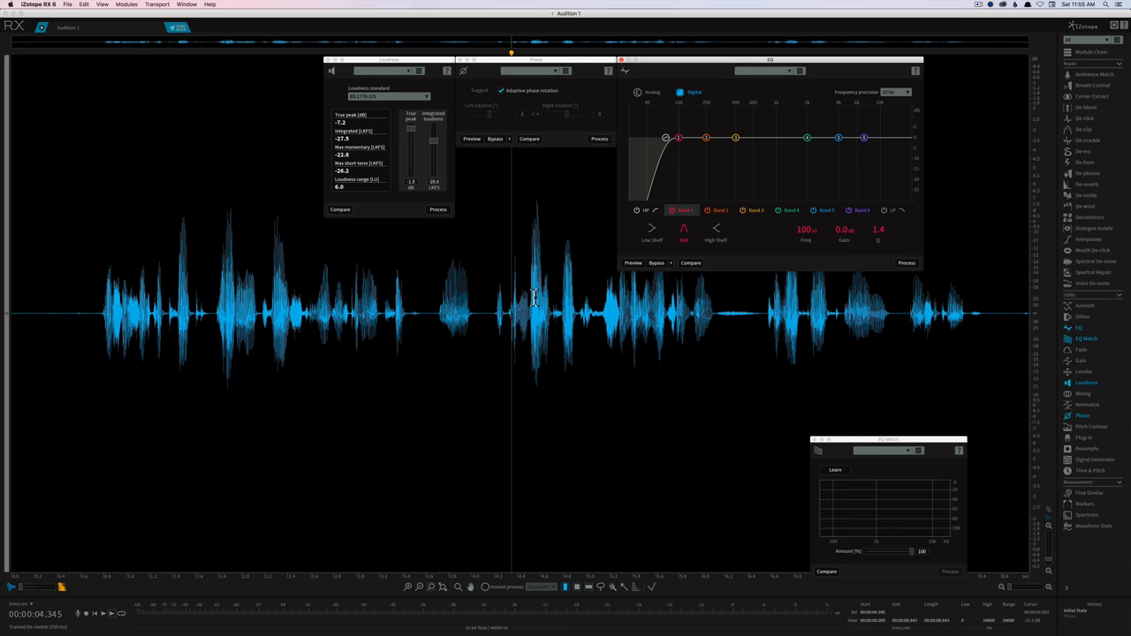
mouse_move(530, 227)
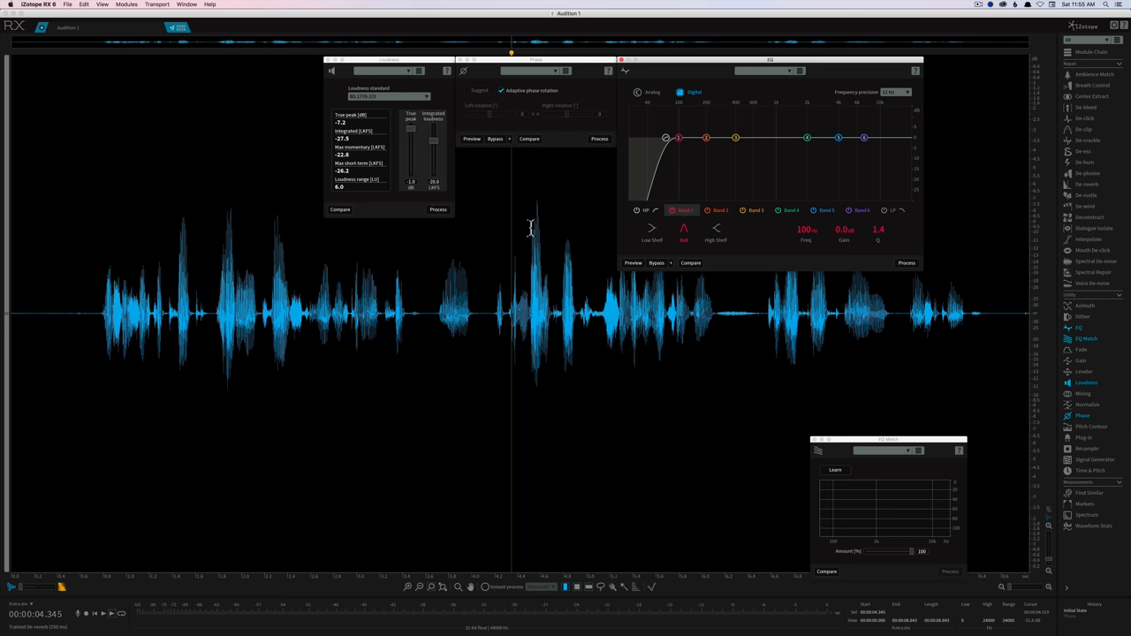
mouse_move(538, 187)
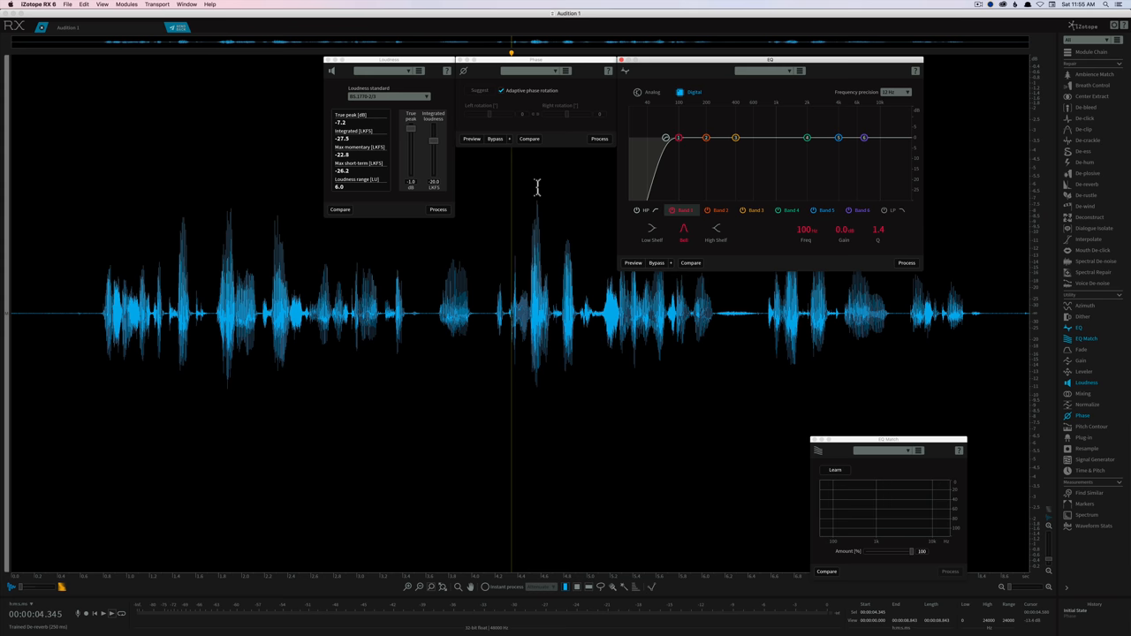
mouse_move(586, 250)
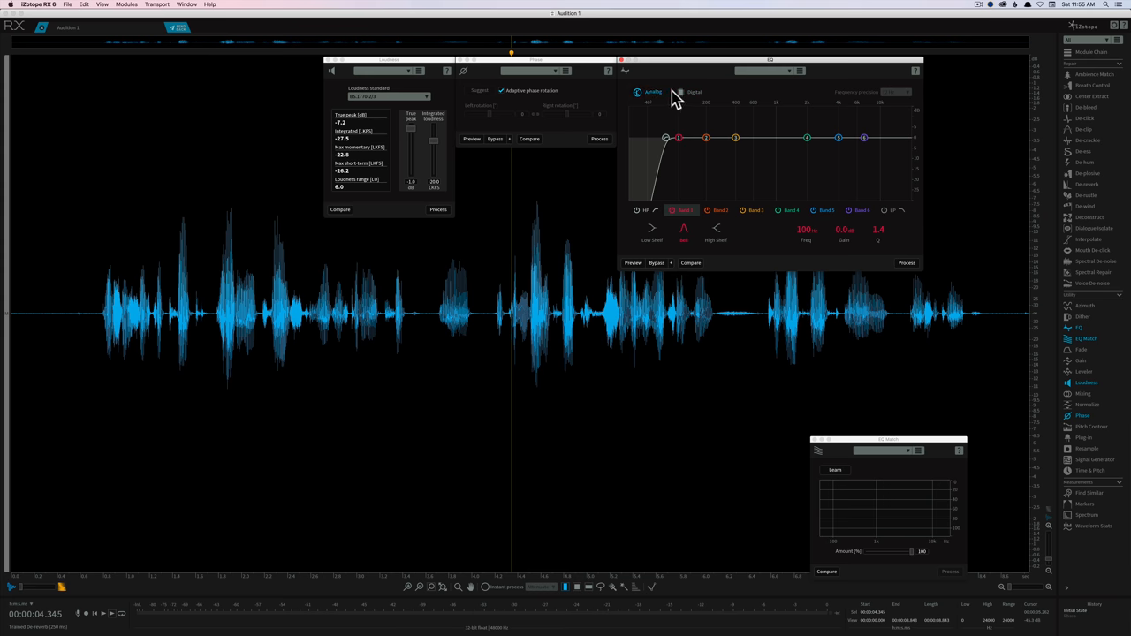
click(680, 92)
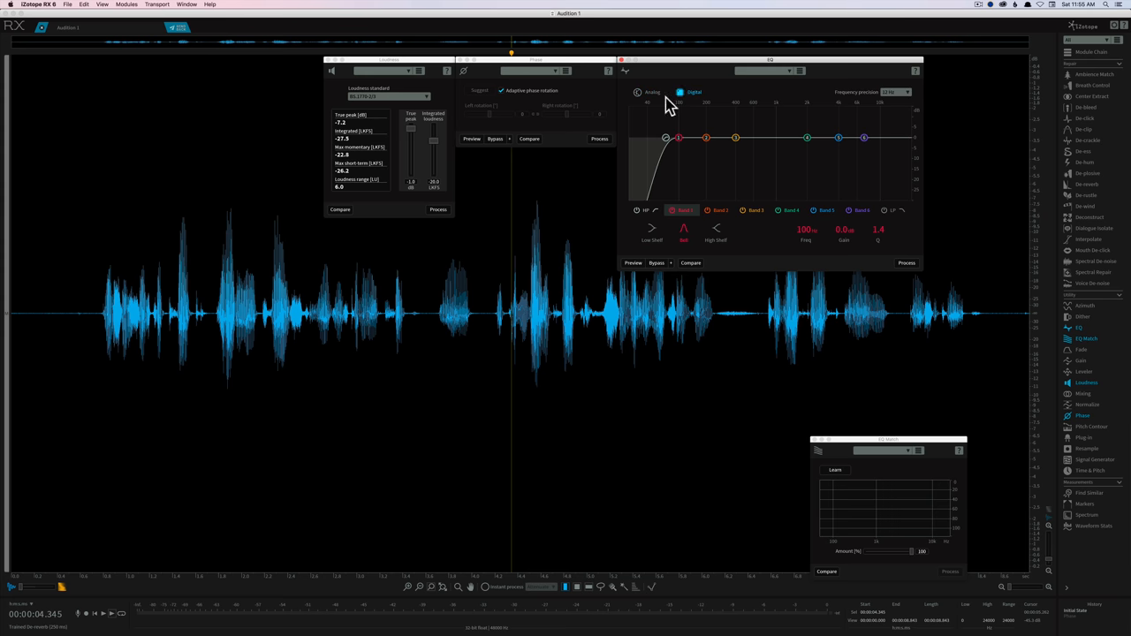
mouse_move(626, 69)
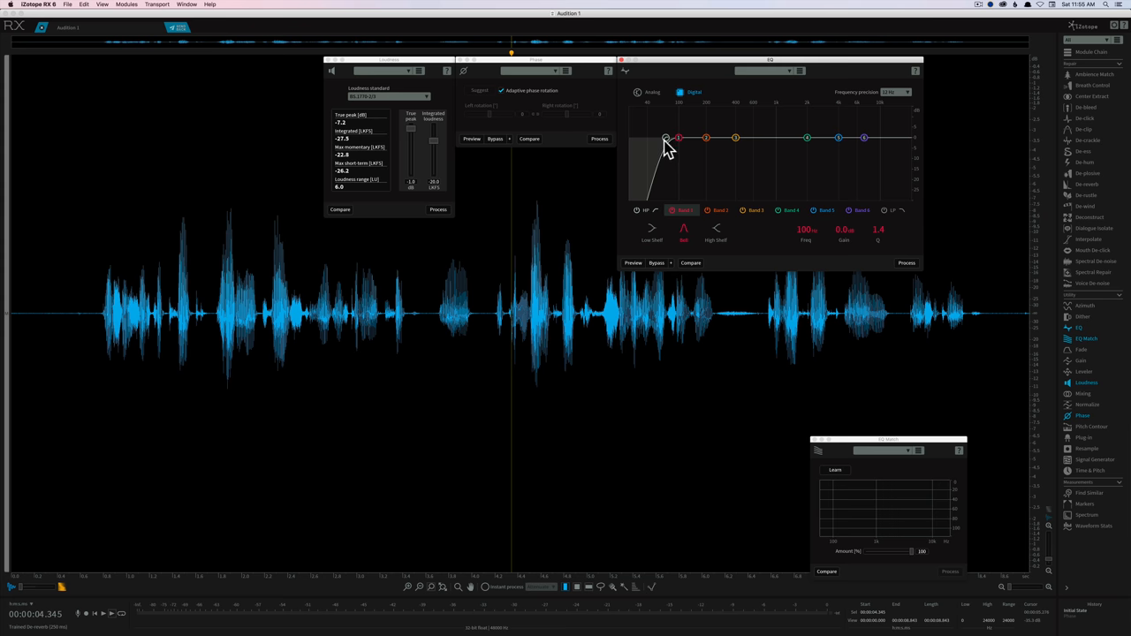
mouse_move(682, 142)
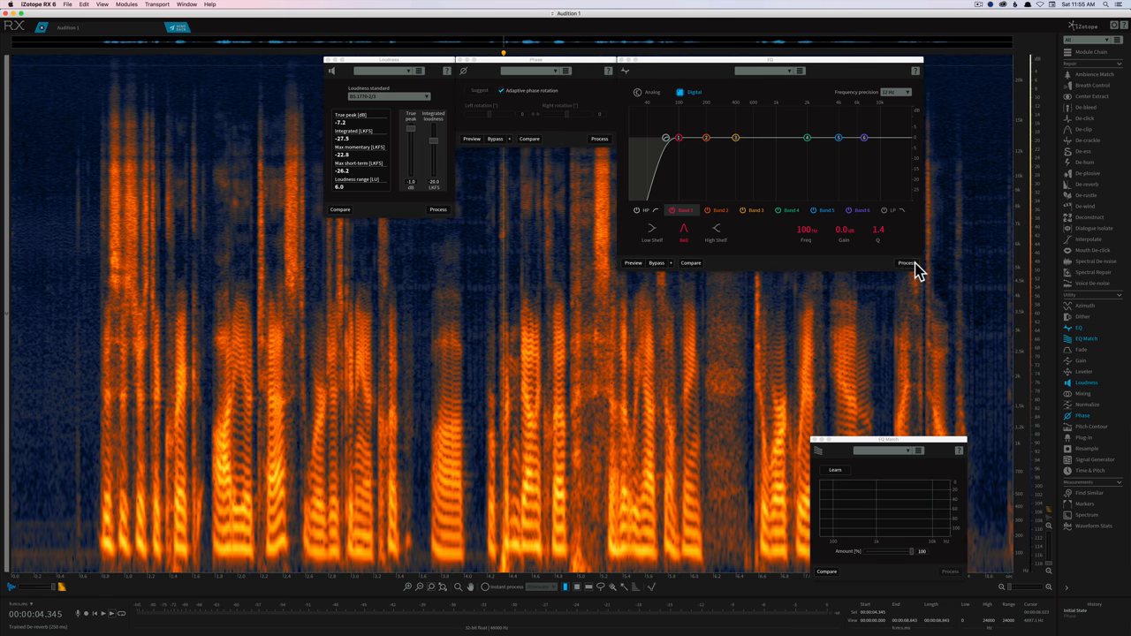
Switch the recording display between spectrogram and waveform view with the EQ still open
click(905, 261)
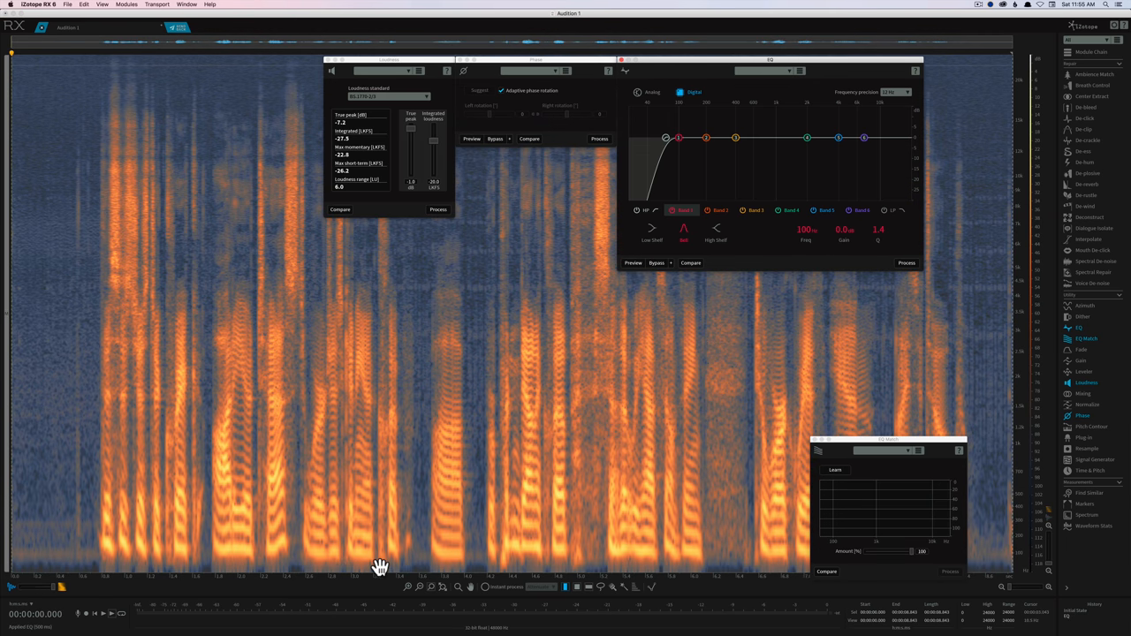
mouse_move(576, 148)
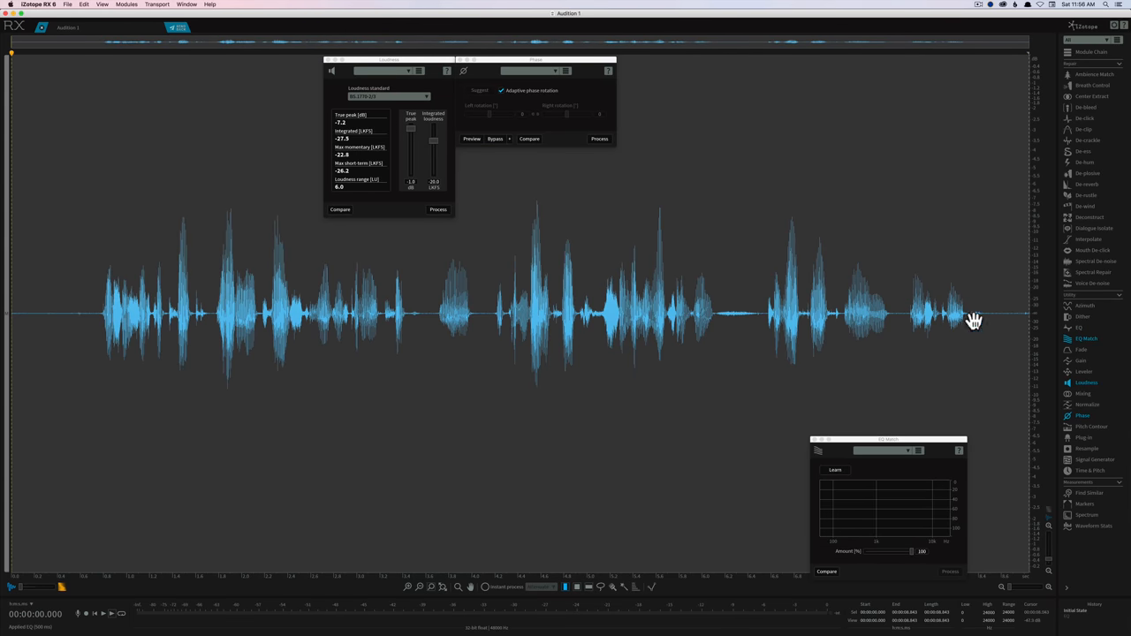
Move the small Learn/Amount module window up to the top and over toward the right
drag(887, 438, 855, 399)
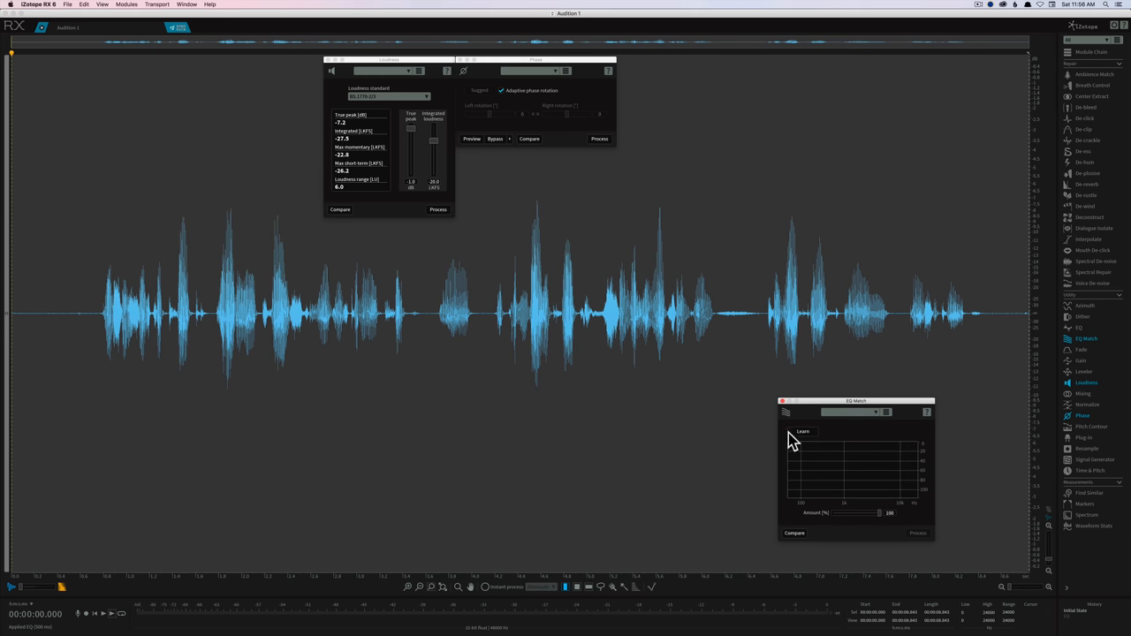
drag(855, 399, 752, 148)
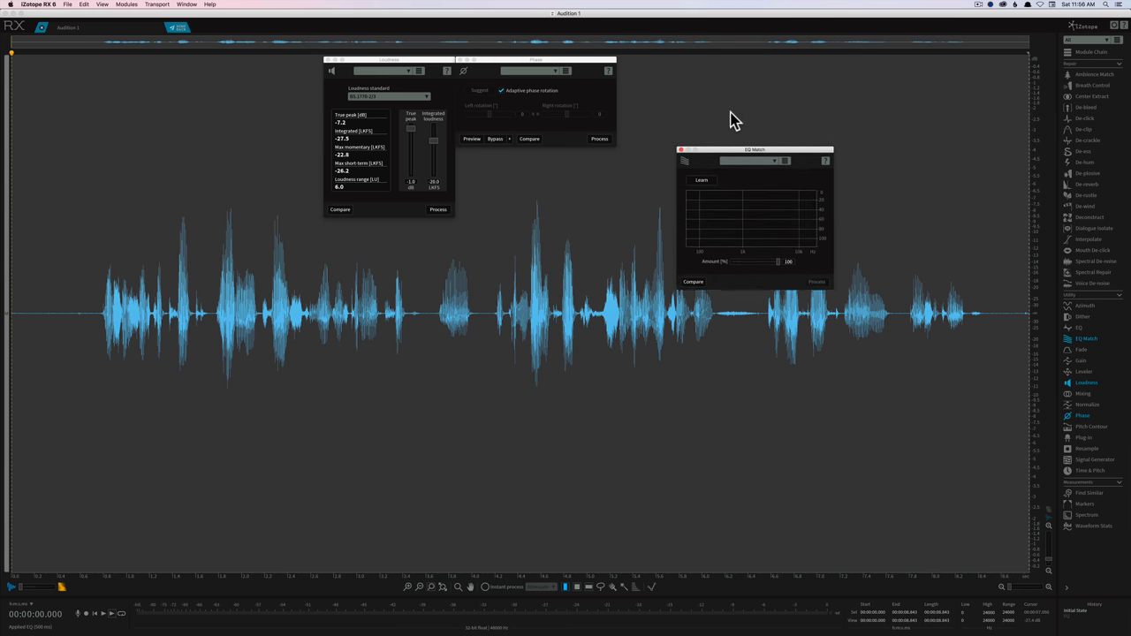
drag(753, 149, 749, 55)
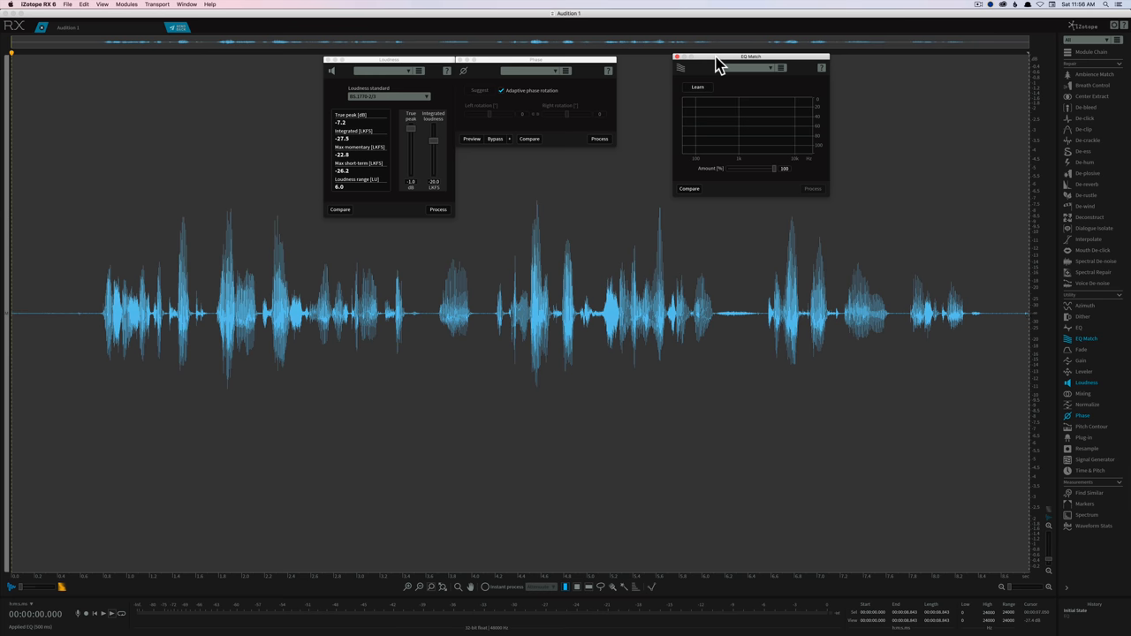
mouse_move(726, 69)
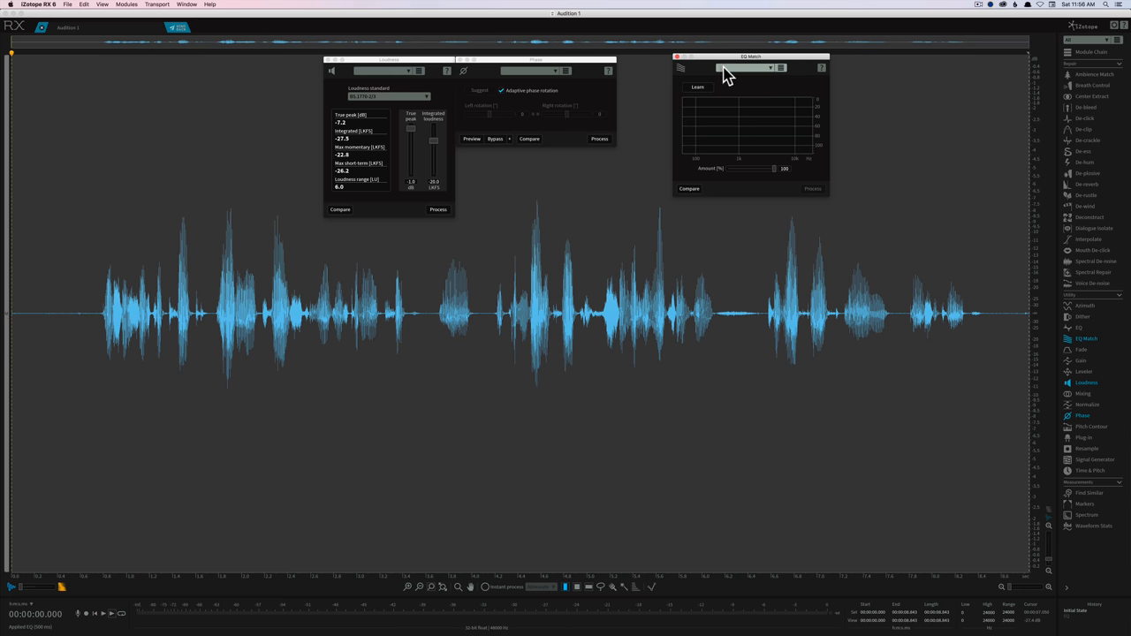
drag(751, 57, 869, 57)
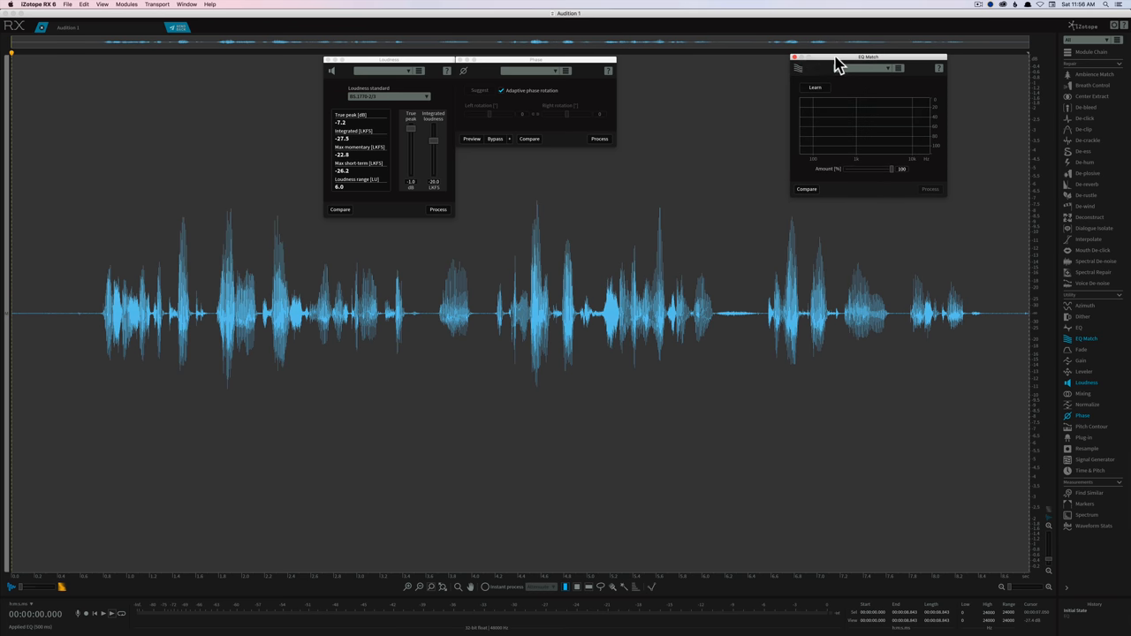
mouse_move(798, 64)
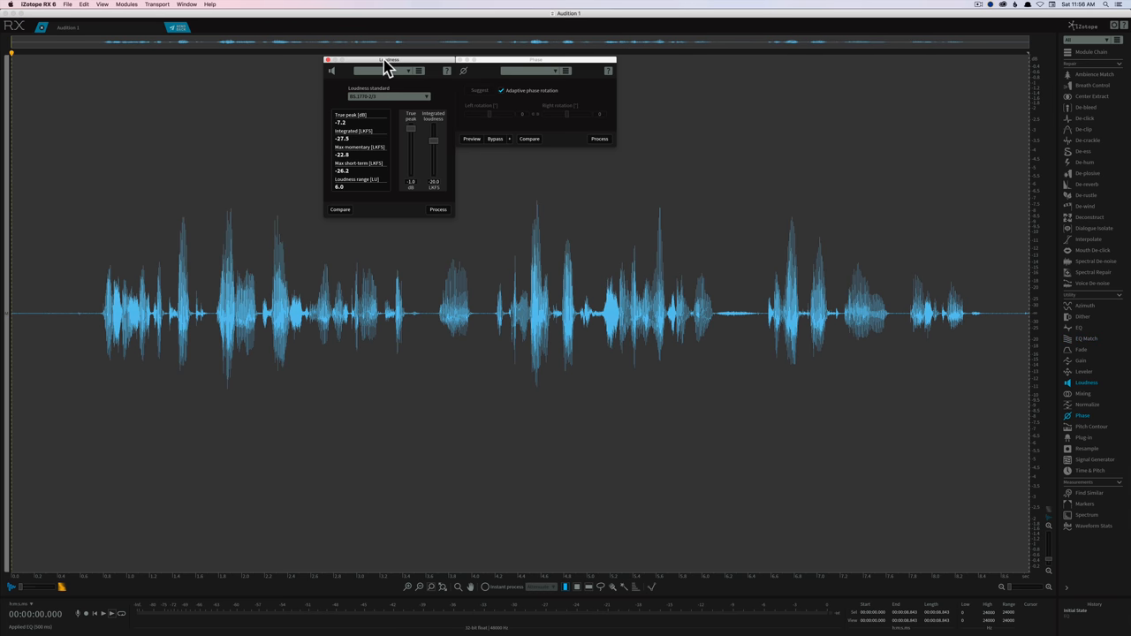
Drag the Loudness meter window to the right of the Phase window and nudge it into place
drag(388, 61, 760, 60)
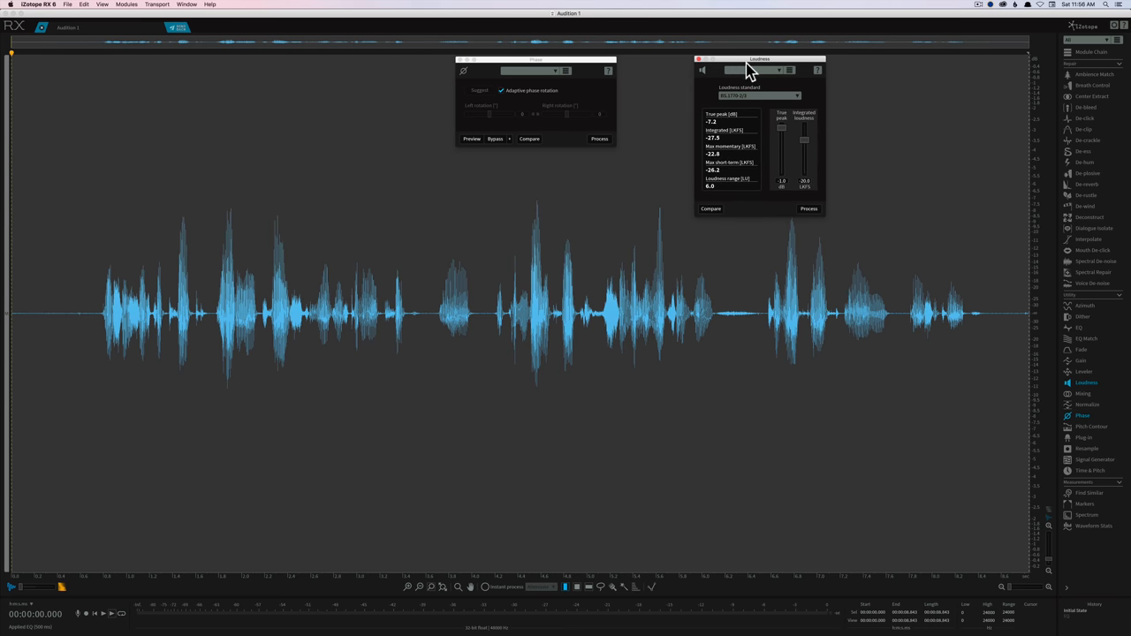
mouse_move(763, 71)
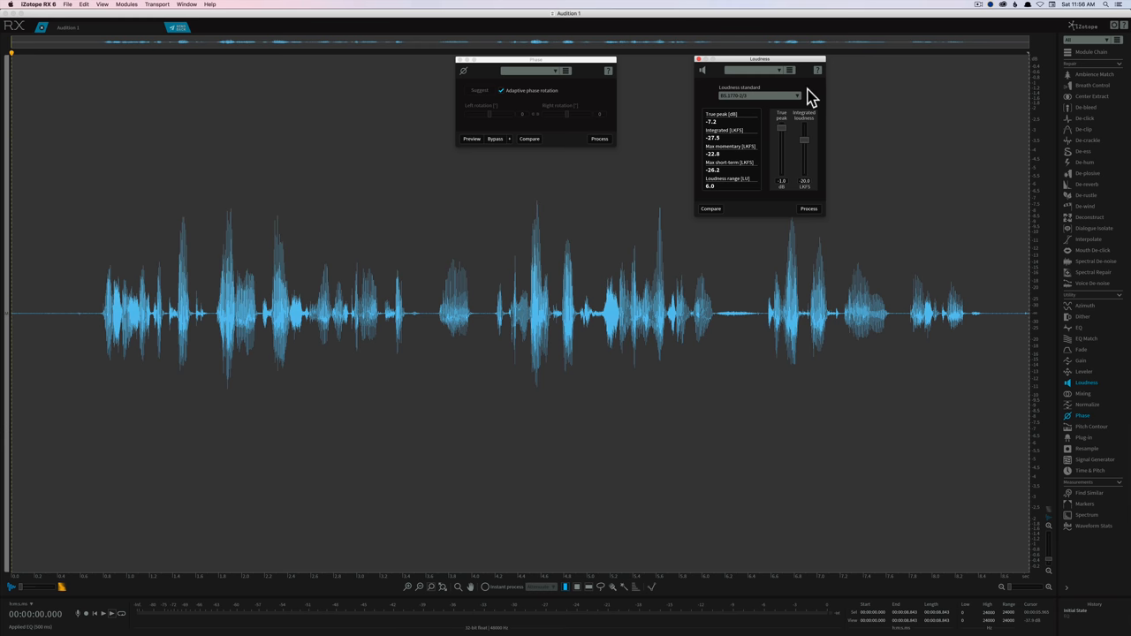
mouse_move(735, 122)
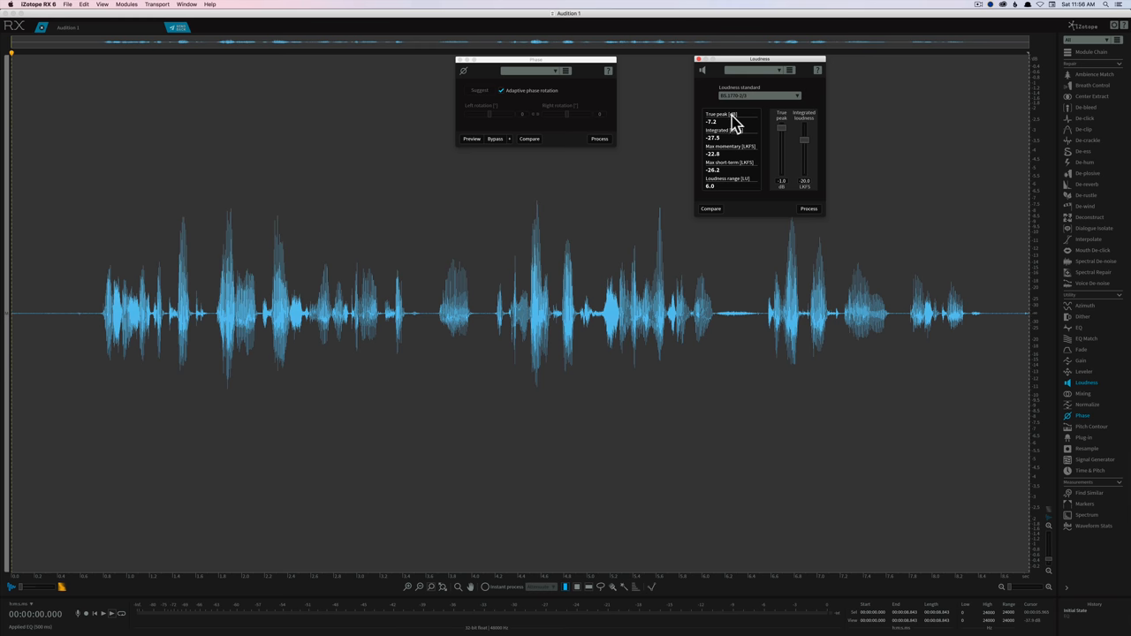
mouse_move(738, 145)
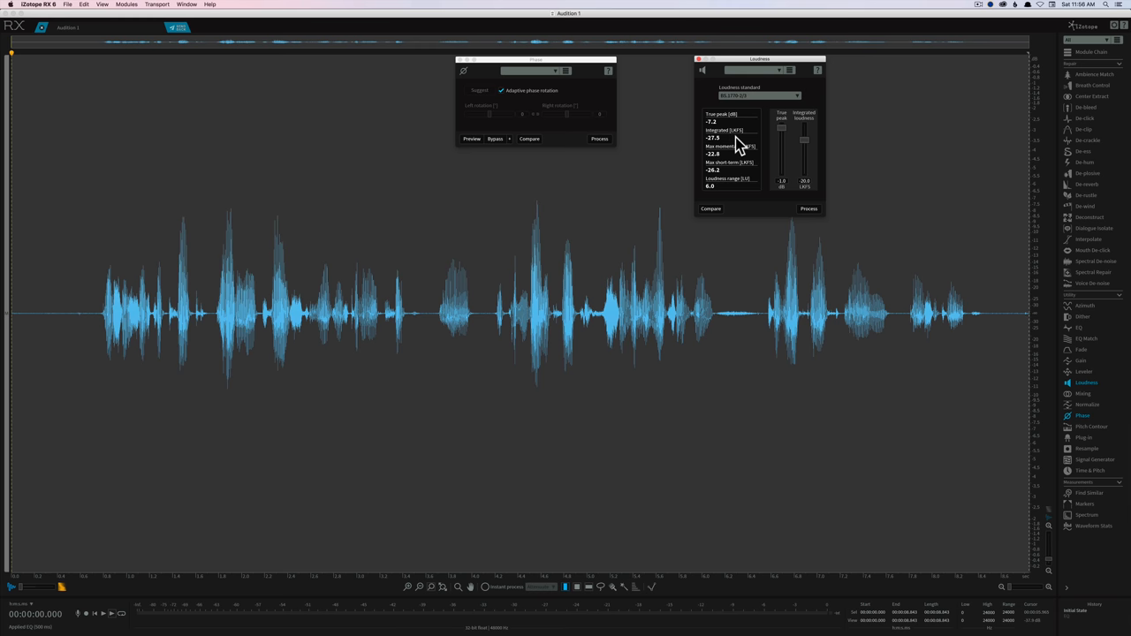
mouse_move(677, 115)
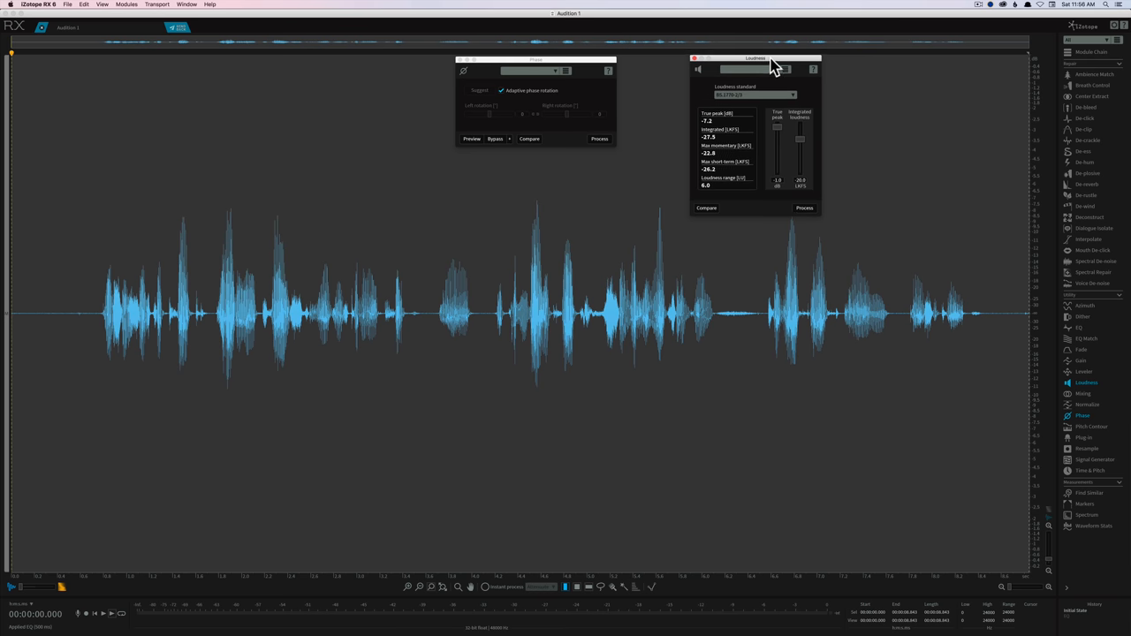
drag(752, 58, 706, 58)
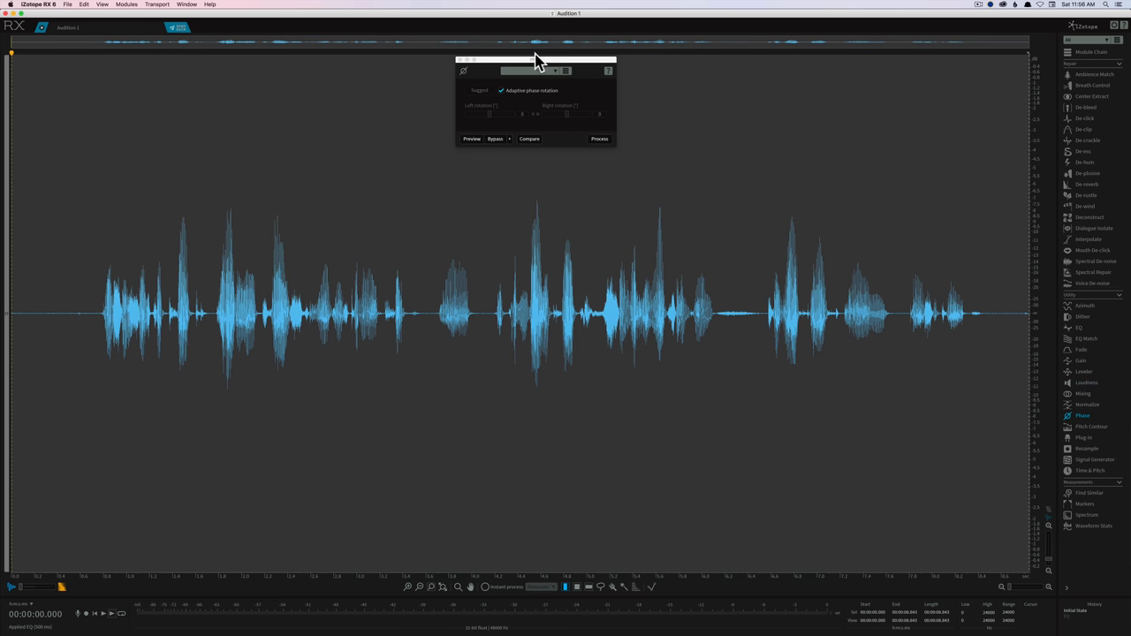
Drag the Phase panel toward the upper right and leave Adaptive phase rotation enabled after toggling it
drag(534, 60, 792, 60)
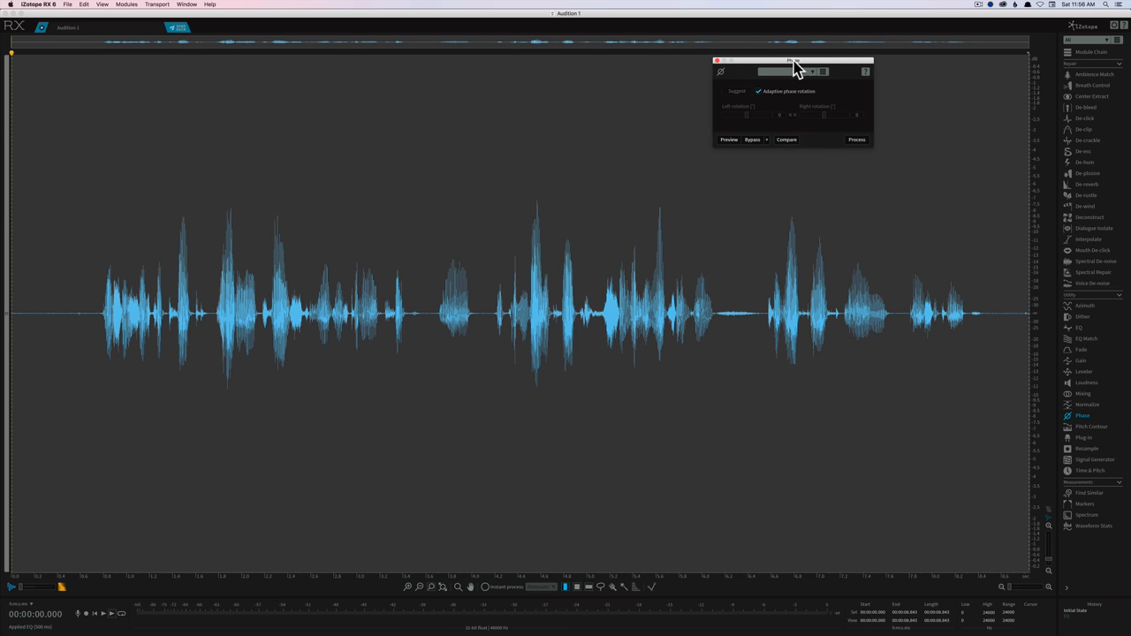
mouse_move(820, 113)
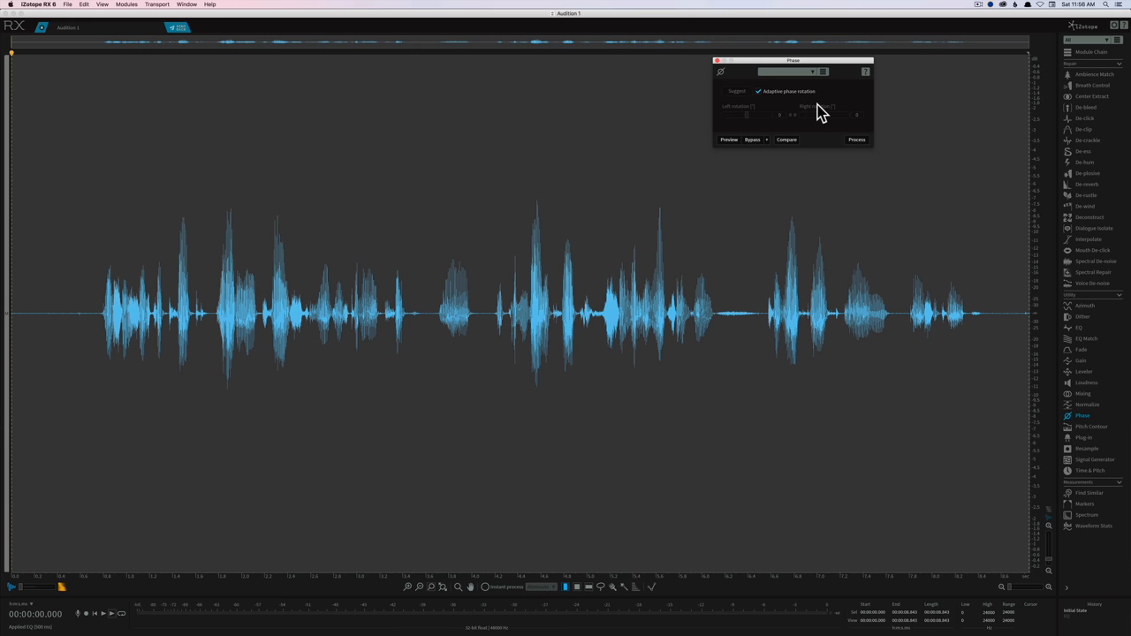
mouse_move(751, 108)
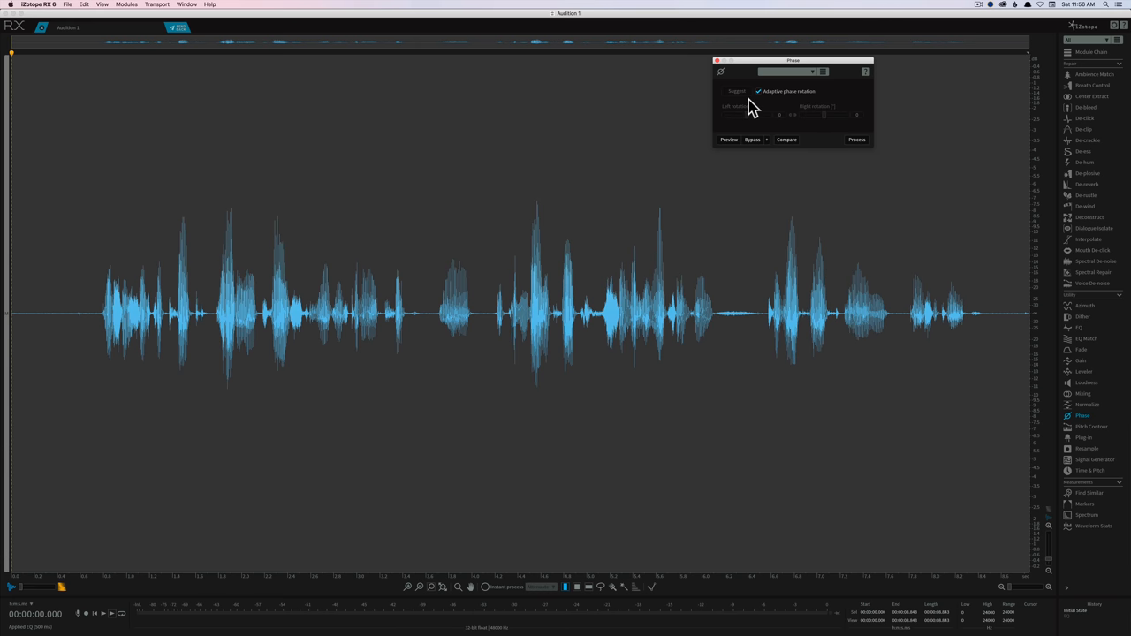
mouse_move(768, 97)
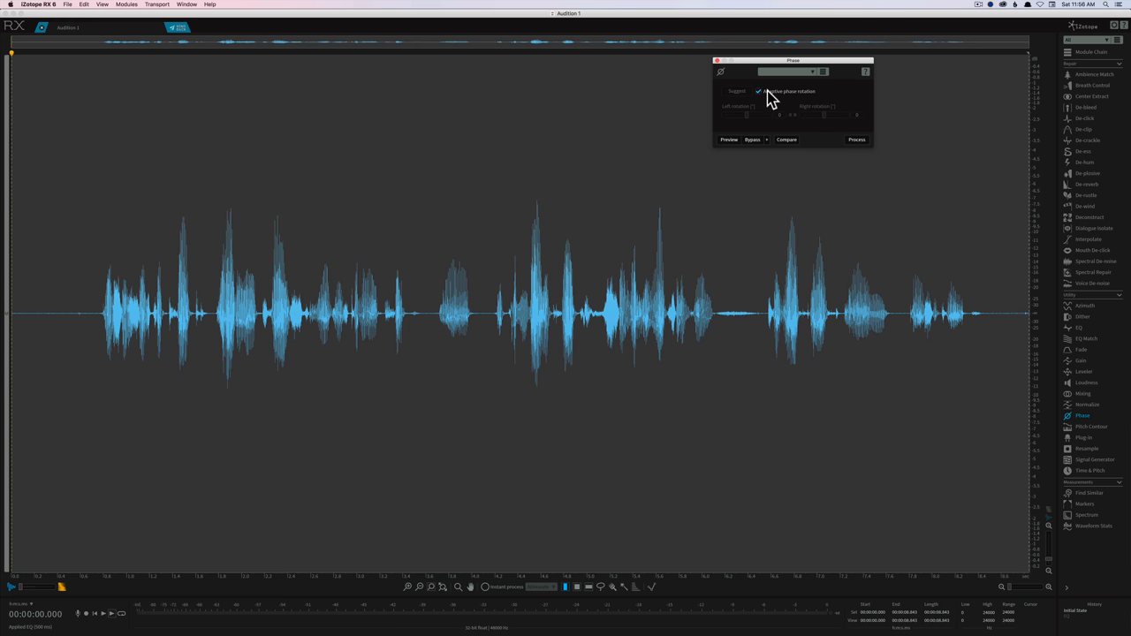
click(758, 91)
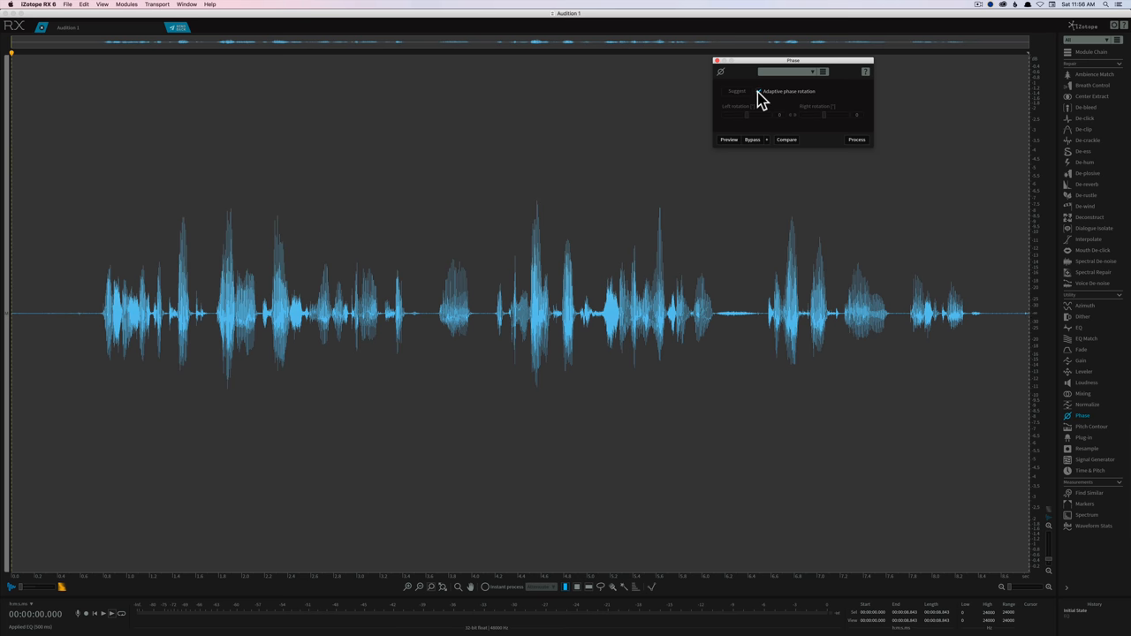
click(756, 92)
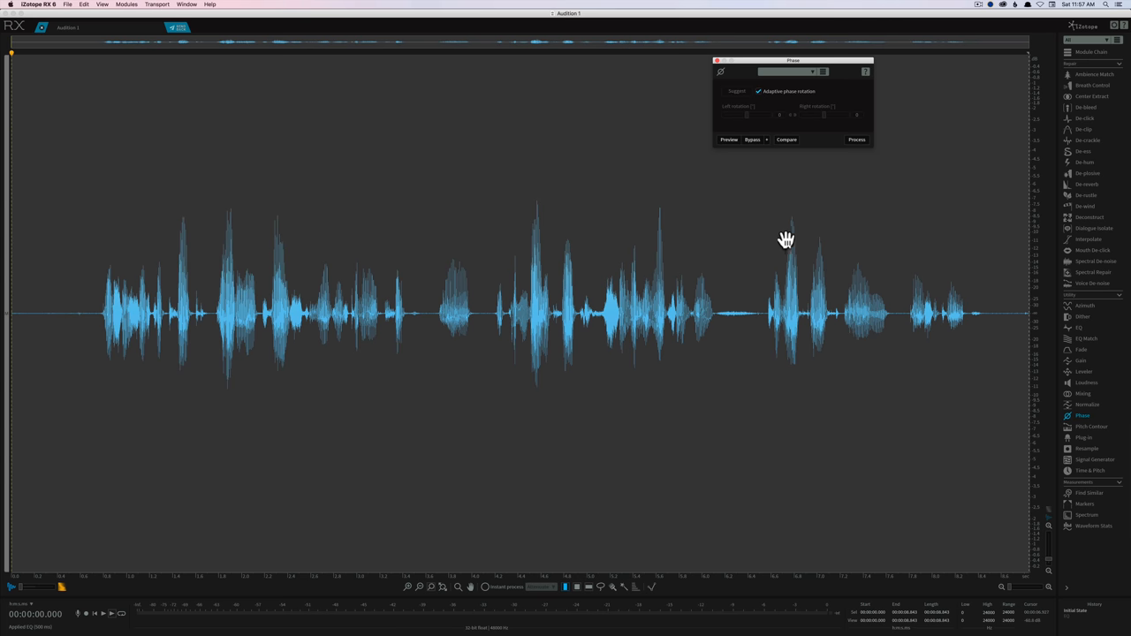
mouse_move(530, 200)
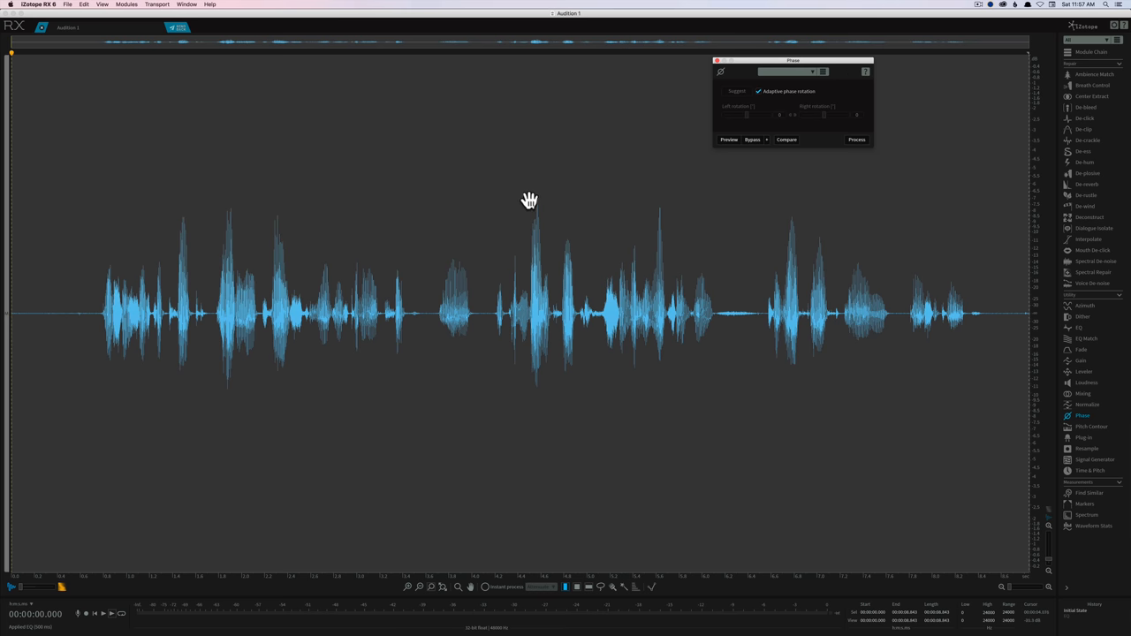
mouse_move(468, 318)
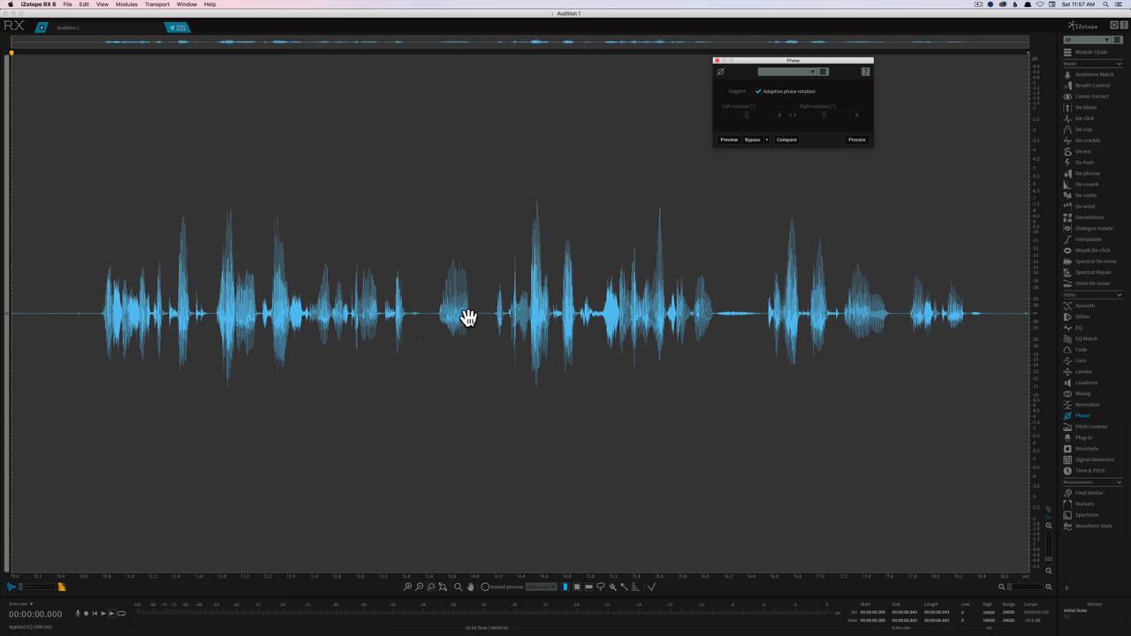
mouse_move(426, 317)
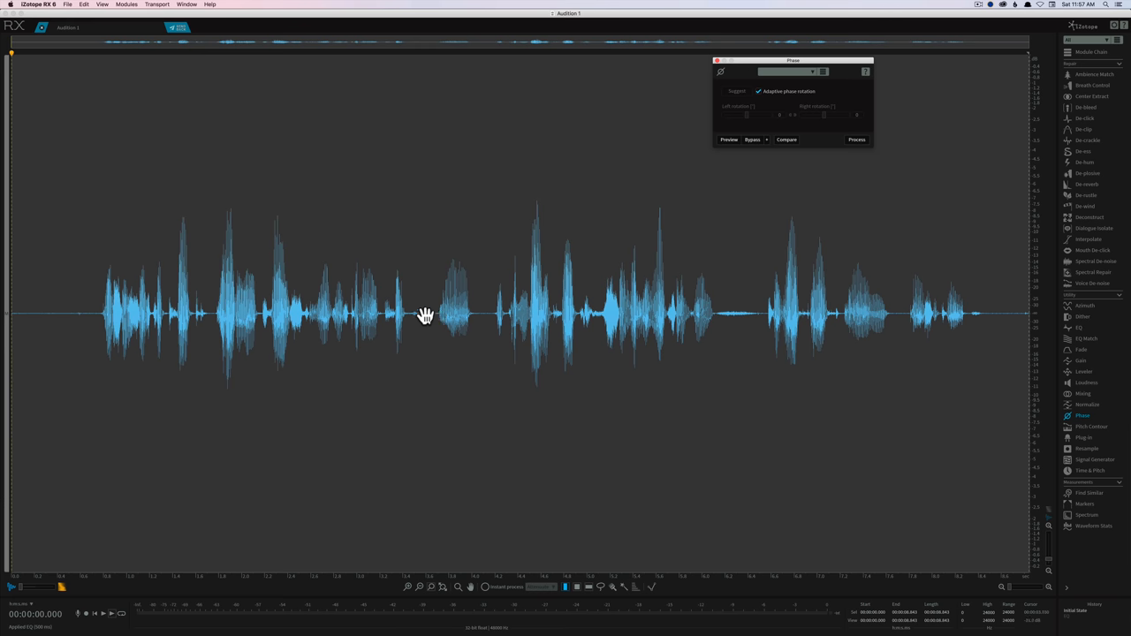
mouse_move(456, 314)
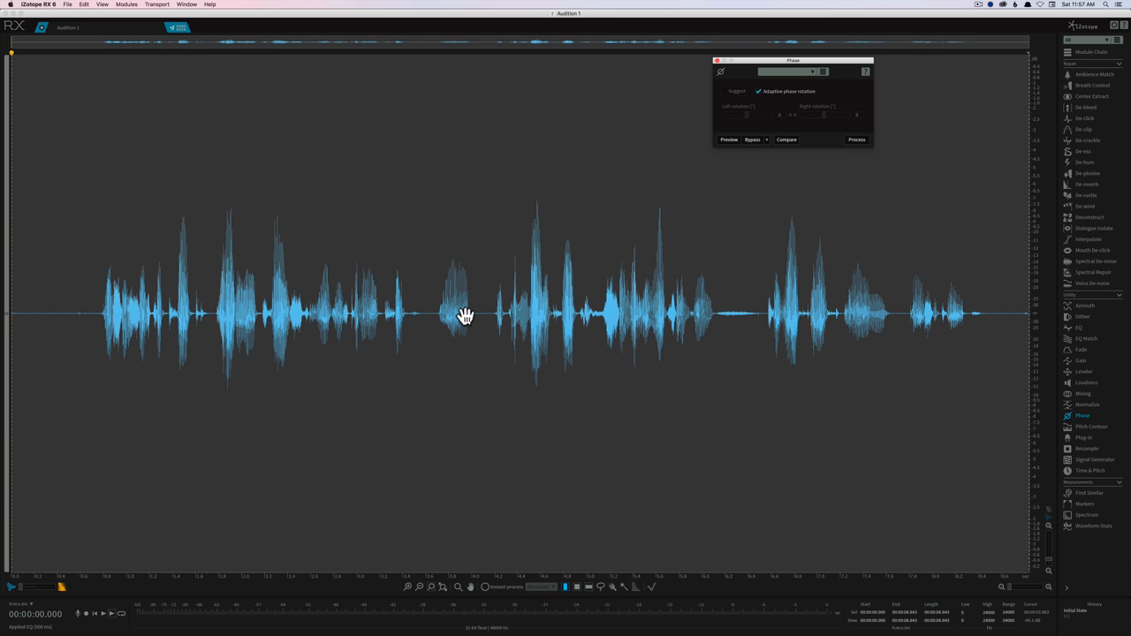
mouse_move(452, 311)
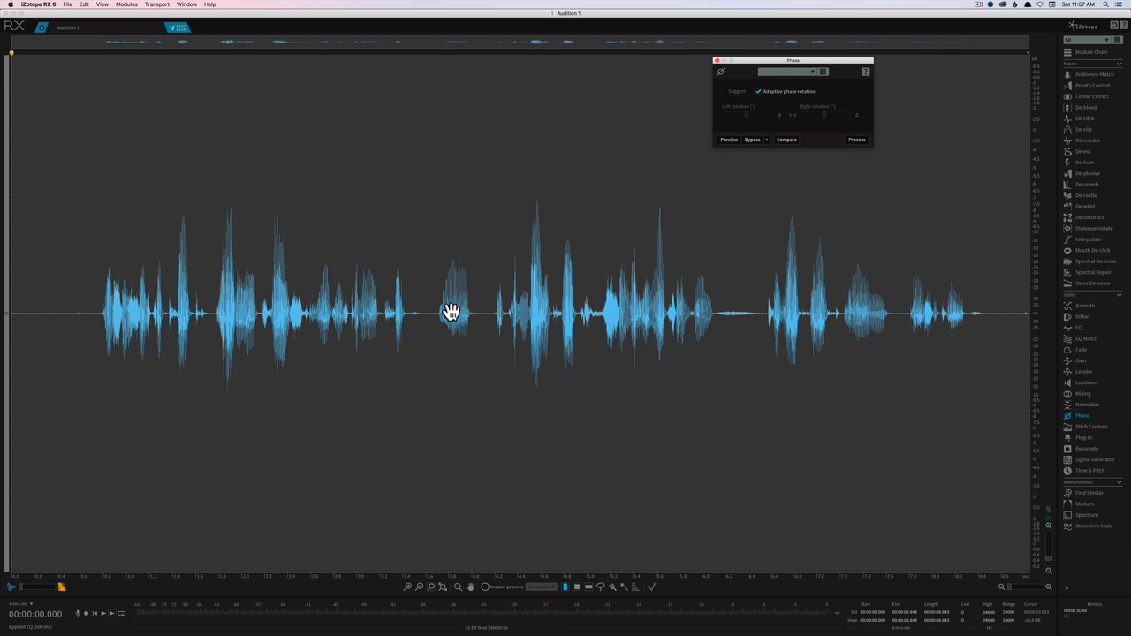
mouse_move(463, 307)
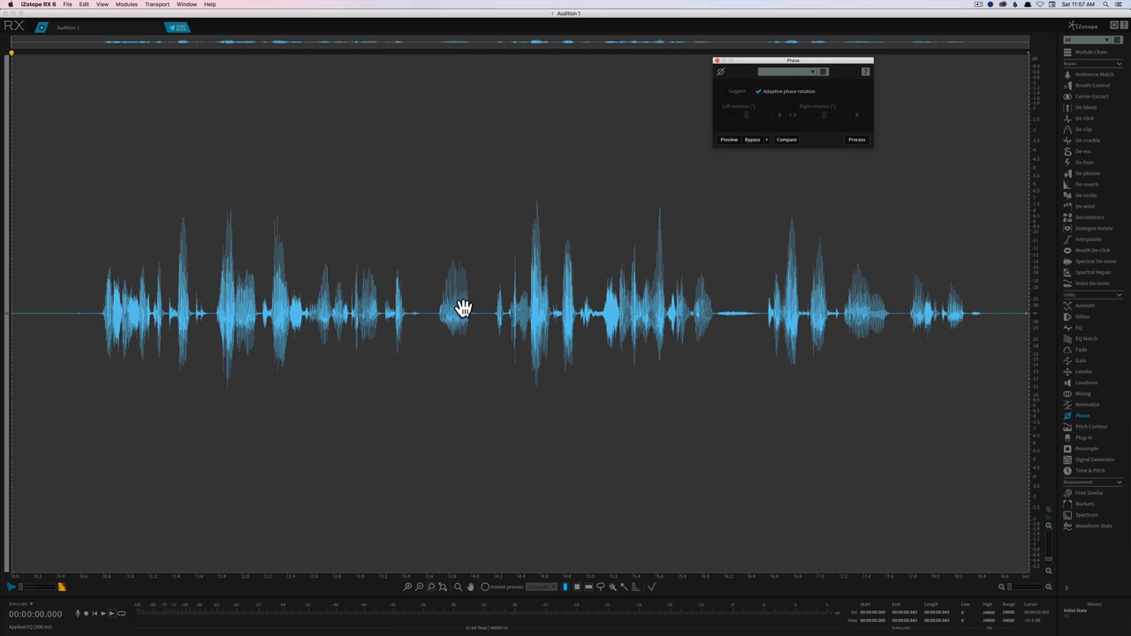
mouse_move(449, 272)
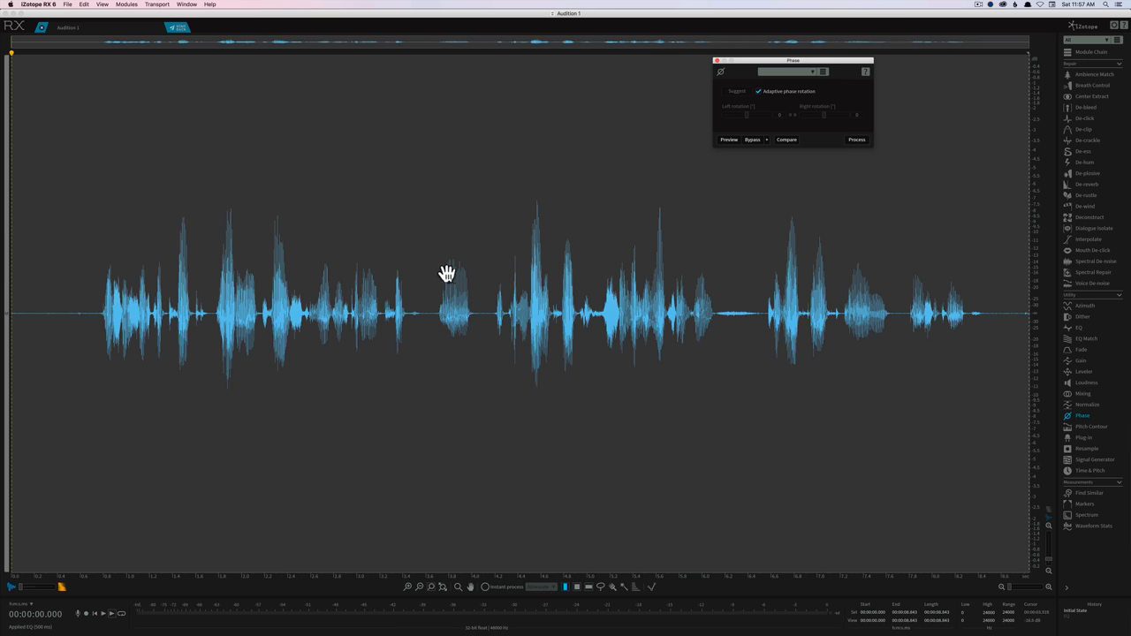
mouse_move(452, 314)
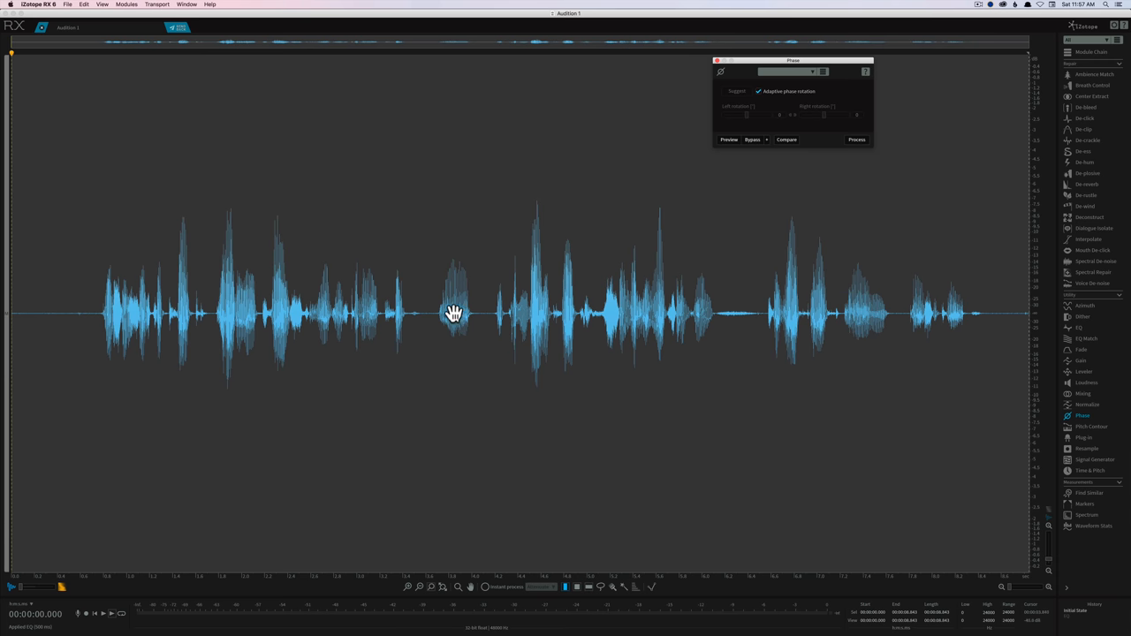
mouse_move(452, 262)
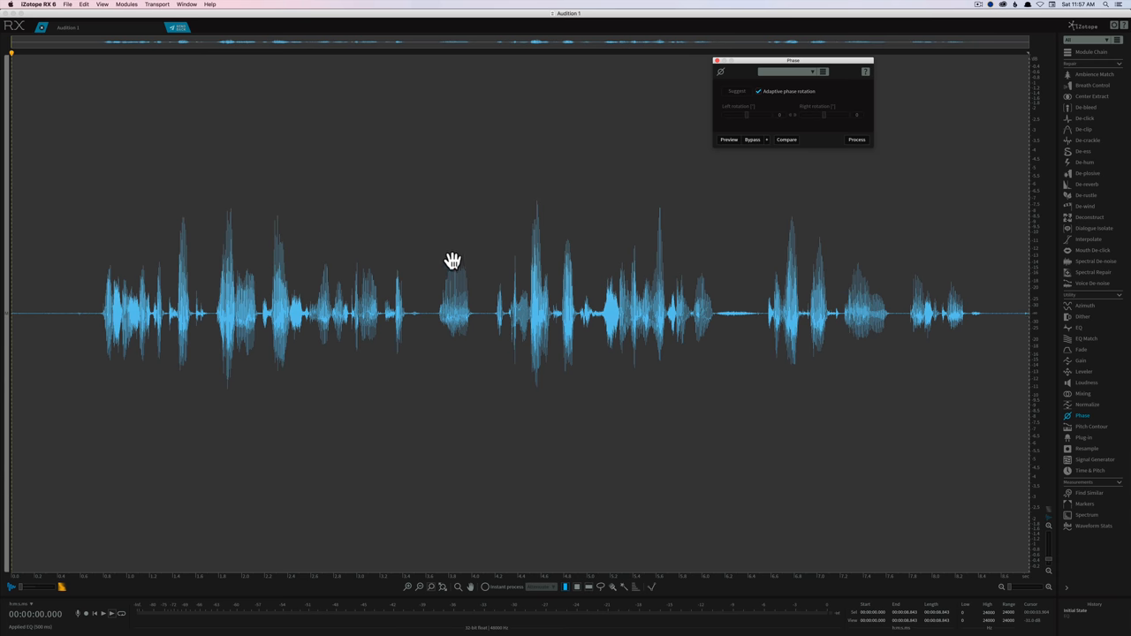
mouse_move(445, 262)
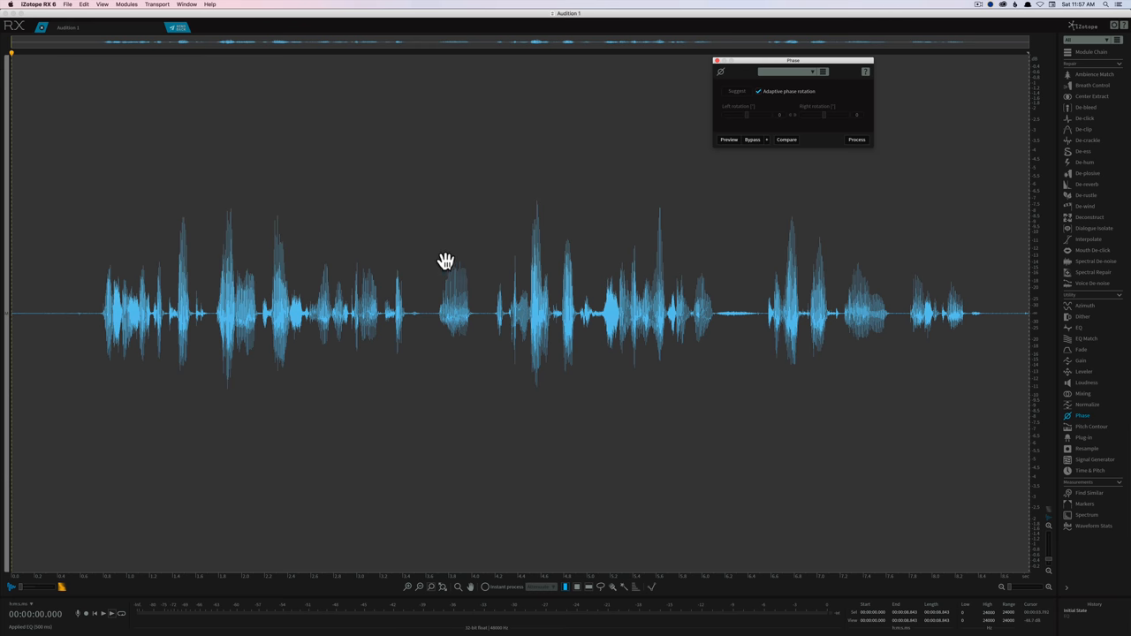
mouse_move(461, 336)
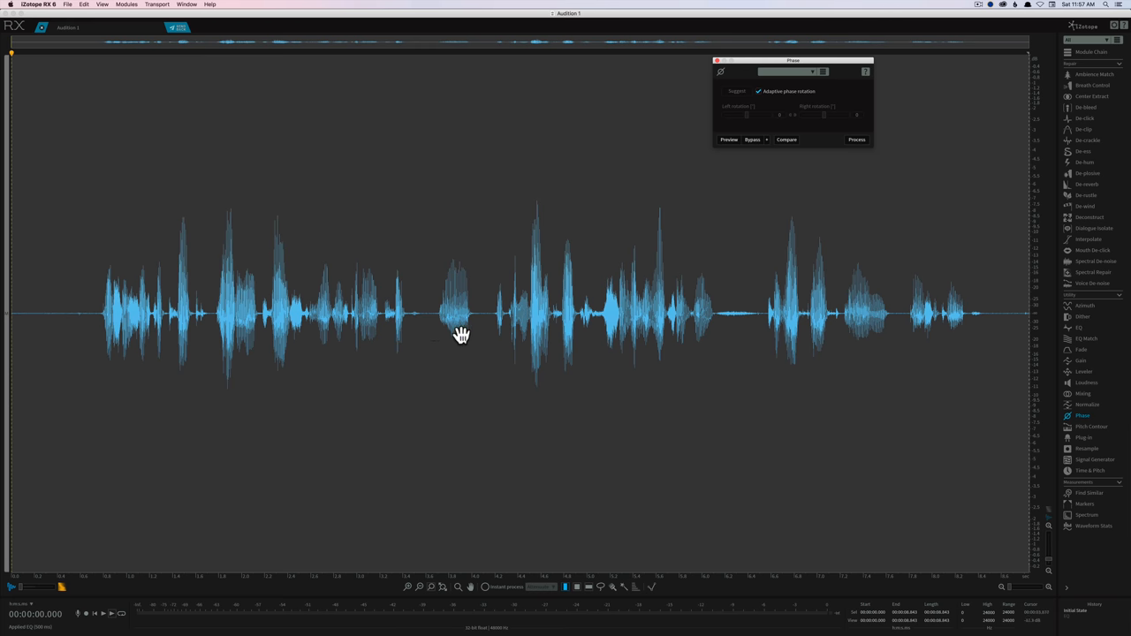
mouse_move(456, 282)
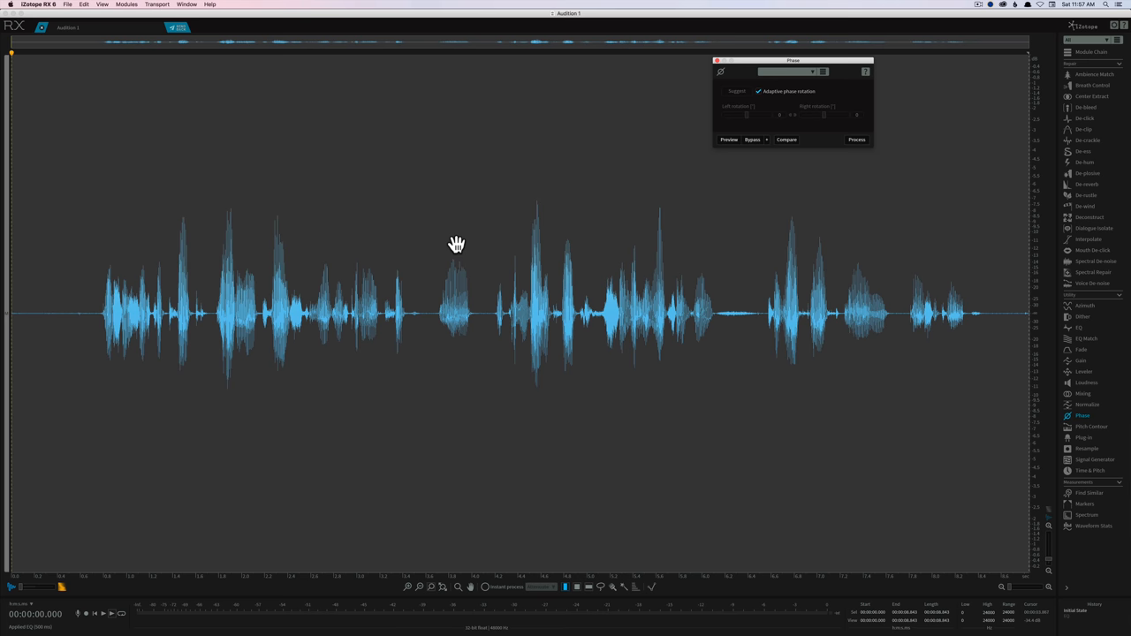
mouse_move(468, 247)
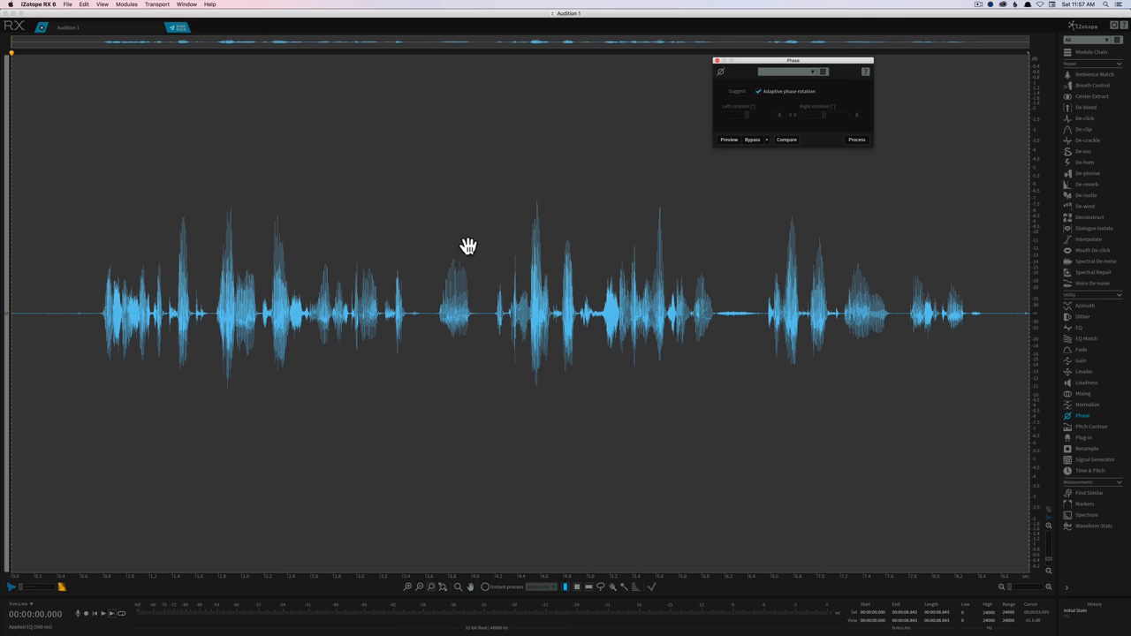
mouse_move(481, 238)
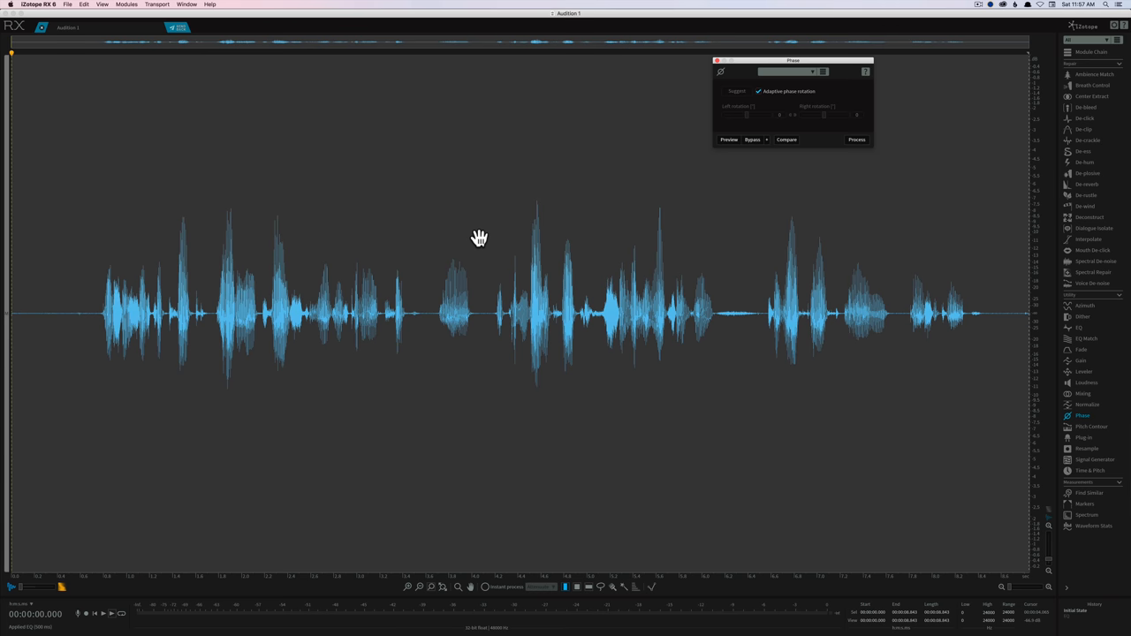
mouse_move(725, 99)
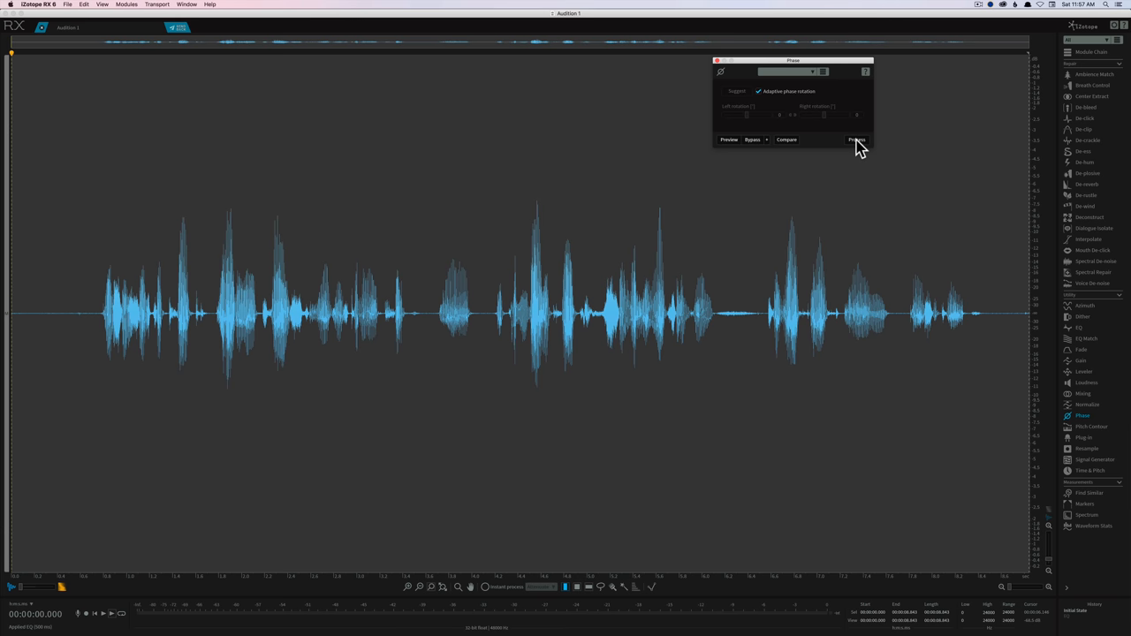
Apply the Phase module's adjustment to the speech recording
click(856, 138)
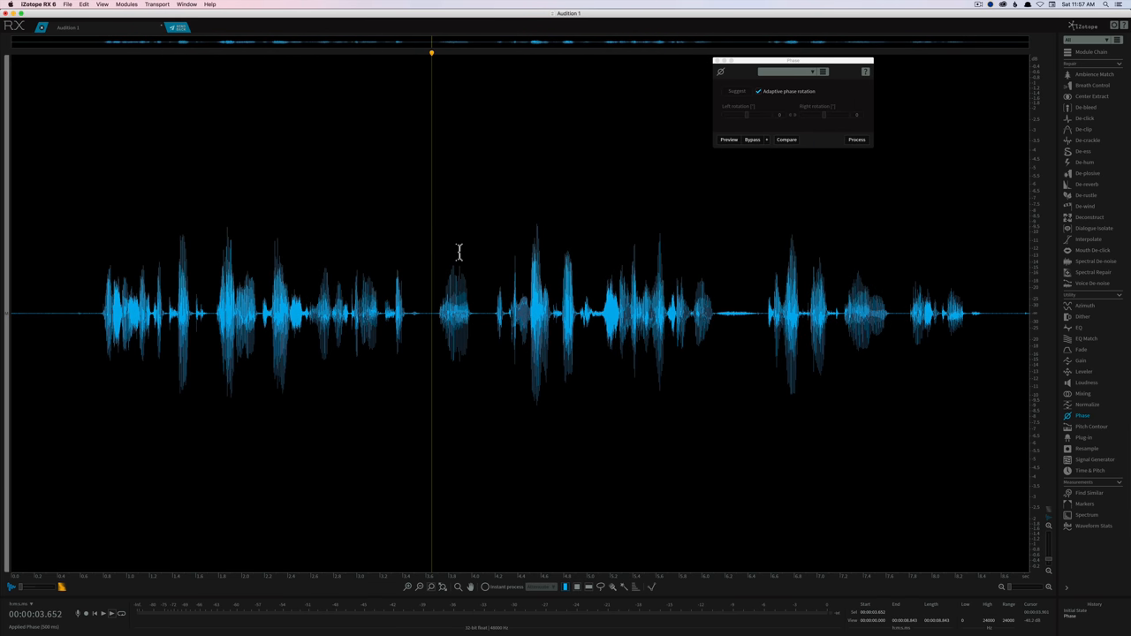
mouse_move(428, 248)
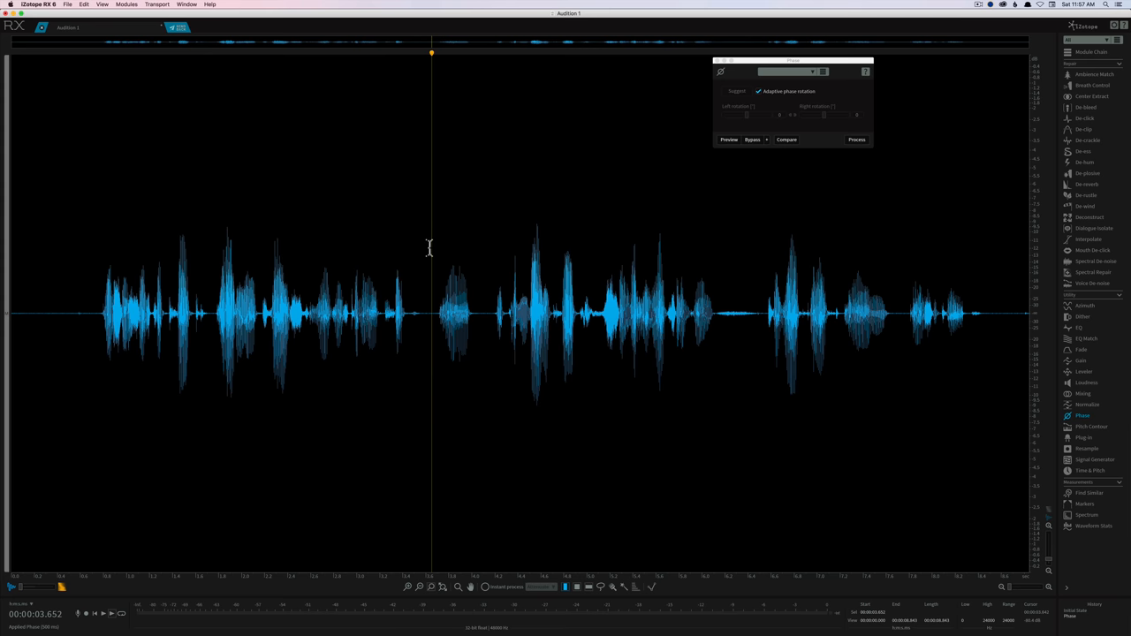
mouse_move(472, 251)
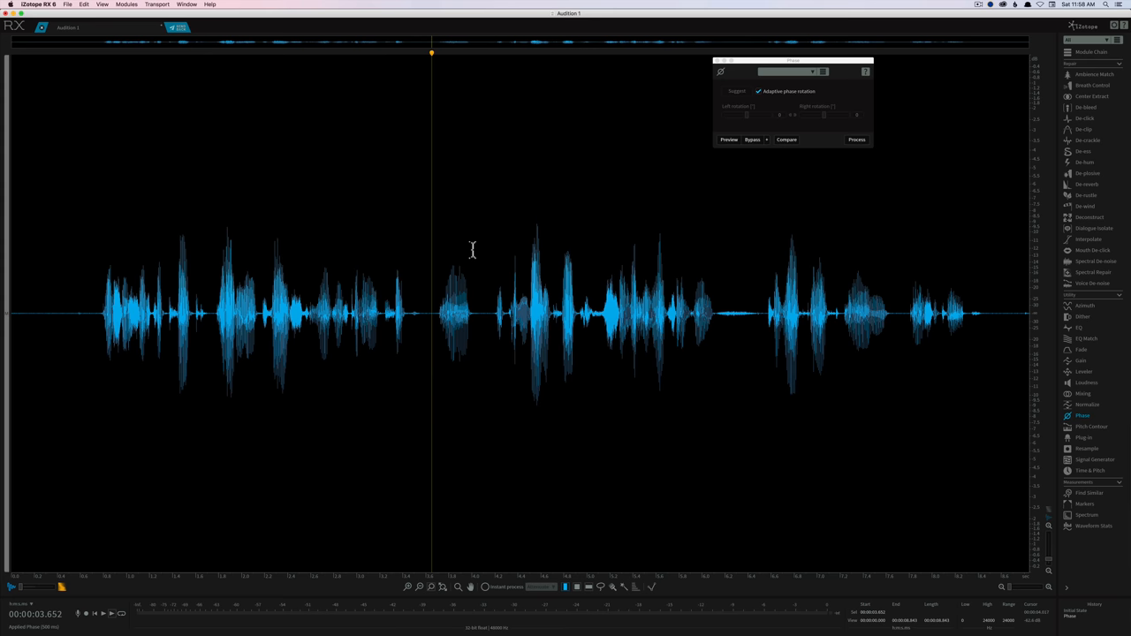
mouse_move(459, 245)
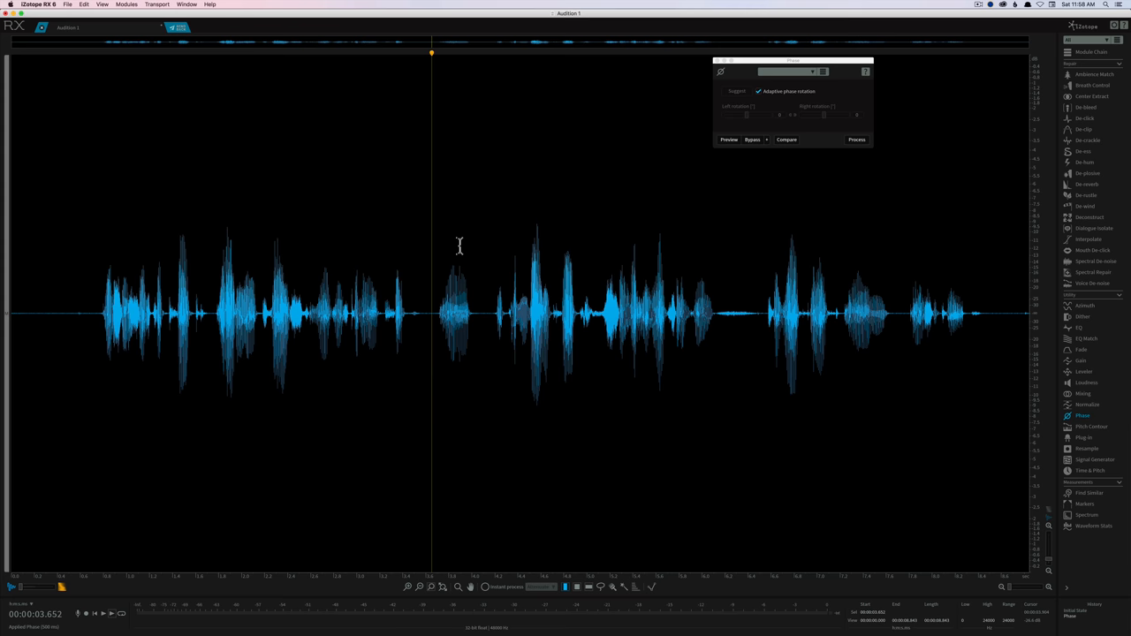
mouse_move(581, 212)
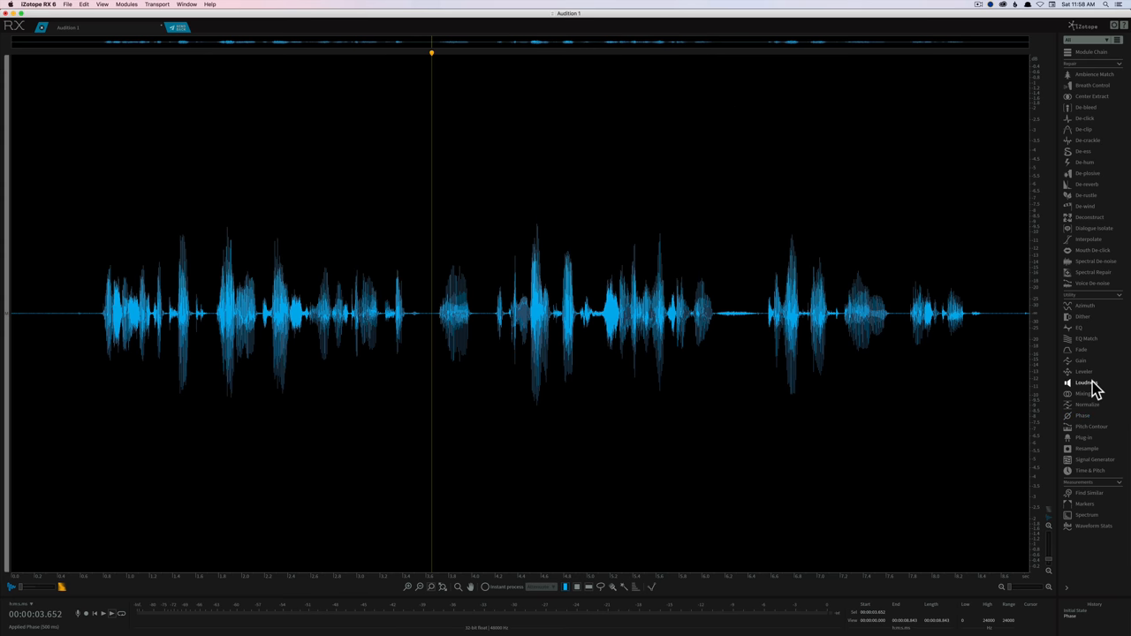
mouse_move(1085, 382)
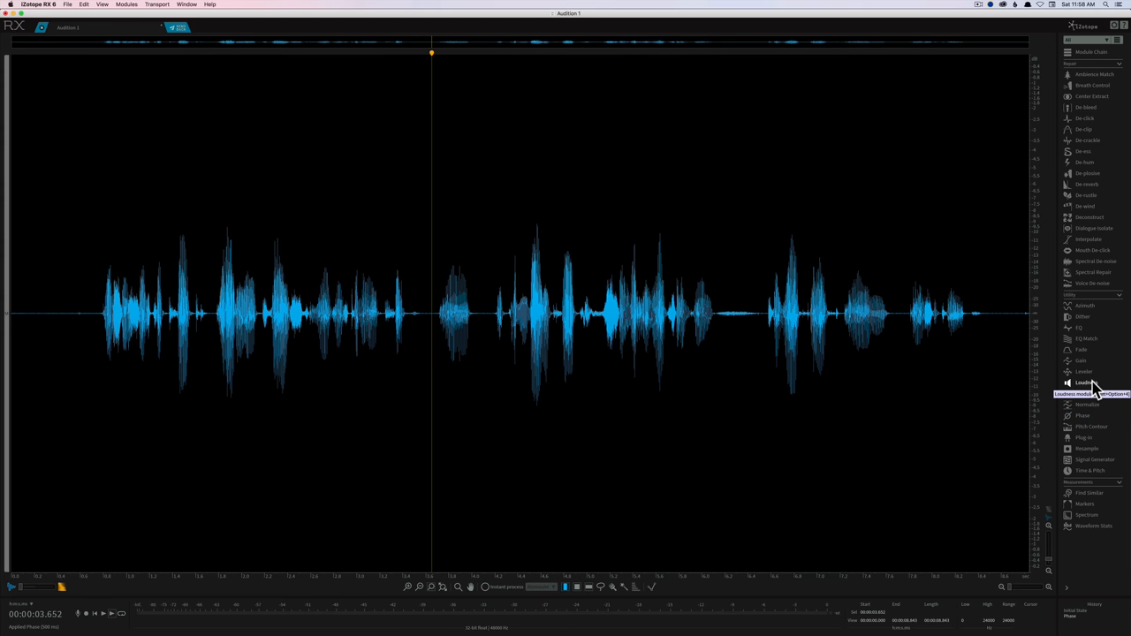
Bring up the Phase and Voice De-noise modules and place them side by side above the waveform
click(1085, 381)
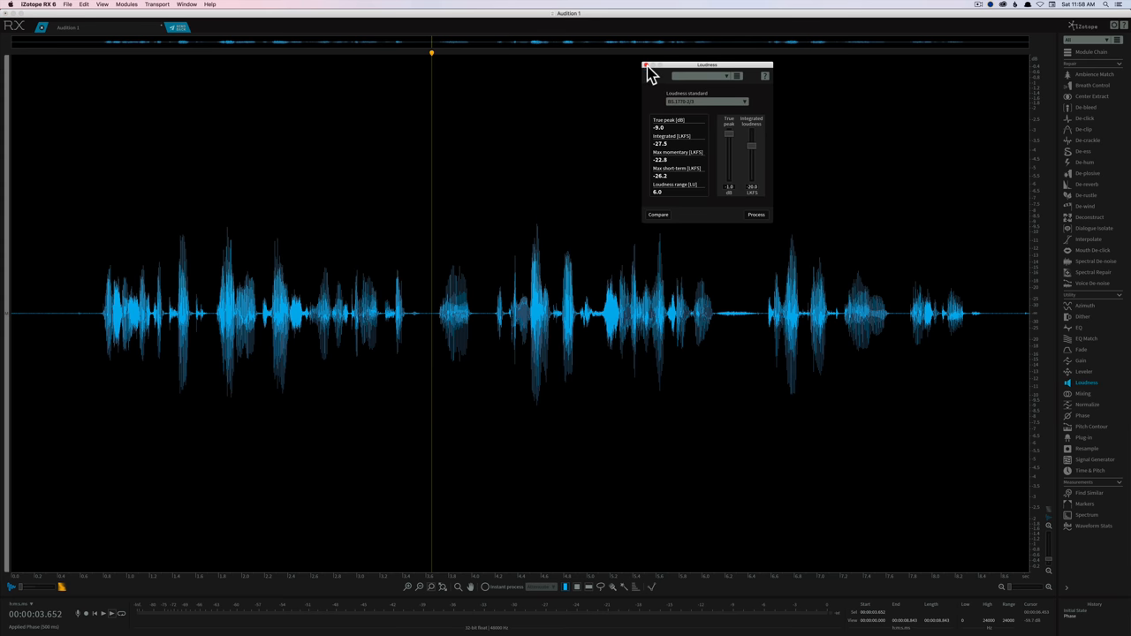
click(1082, 415)
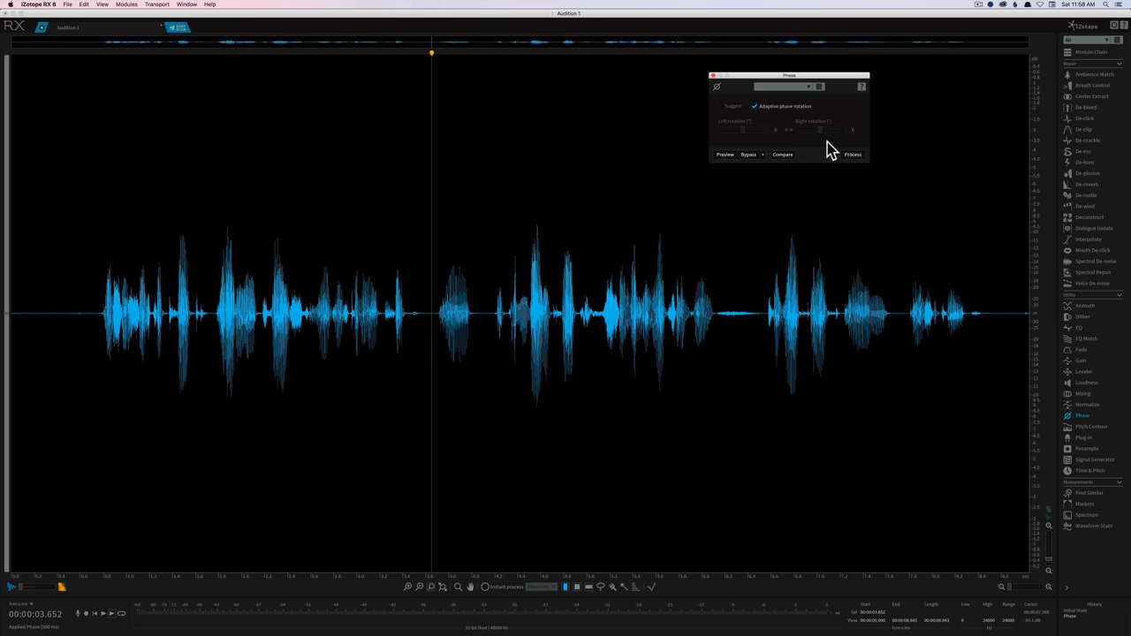
drag(788, 74, 774, 60)
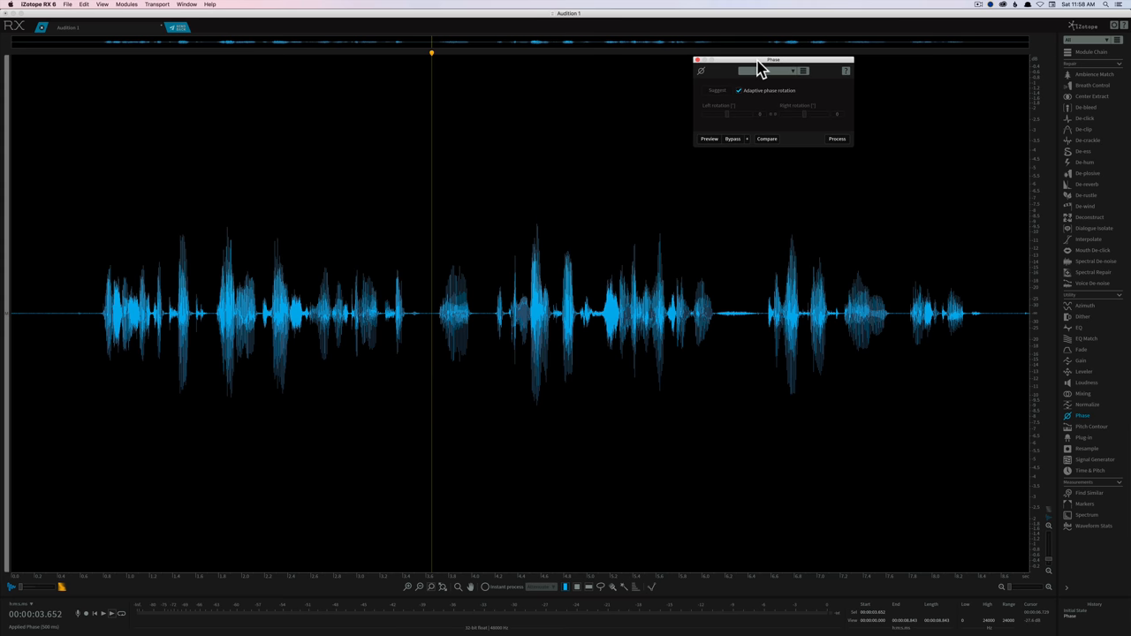
click(1093, 283)
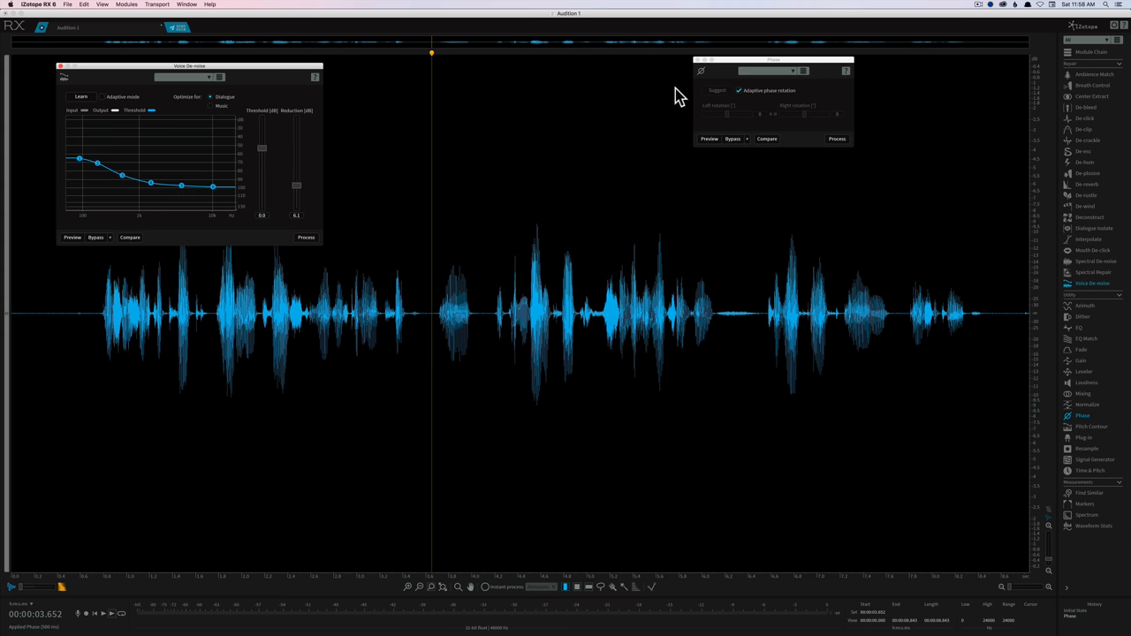
drag(187, 65, 523, 60)
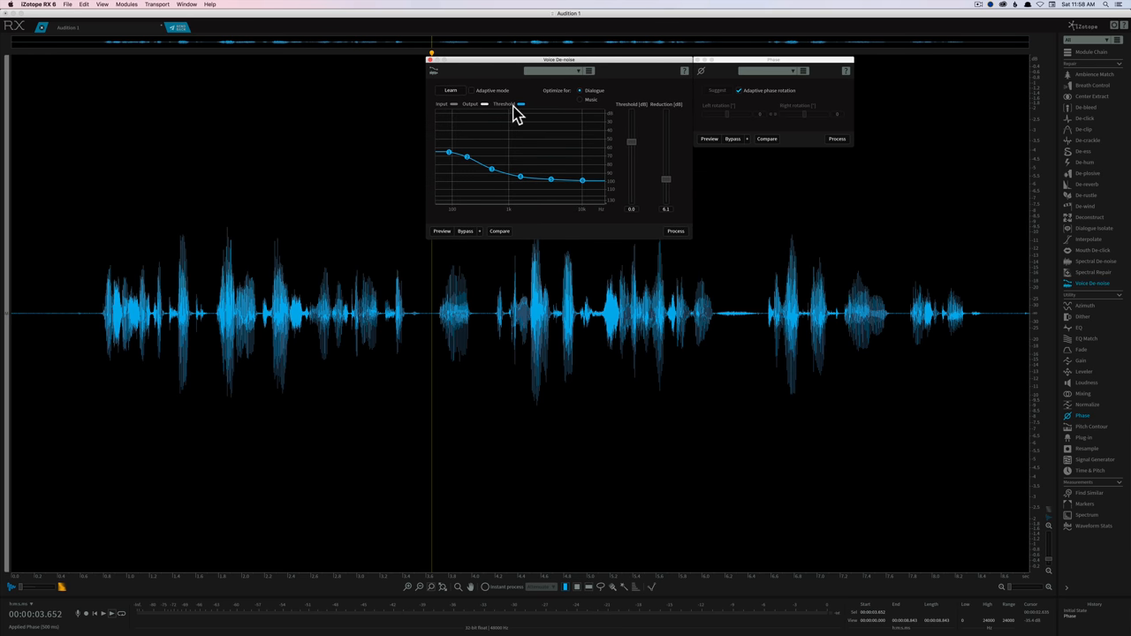
mouse_move(580, 110)
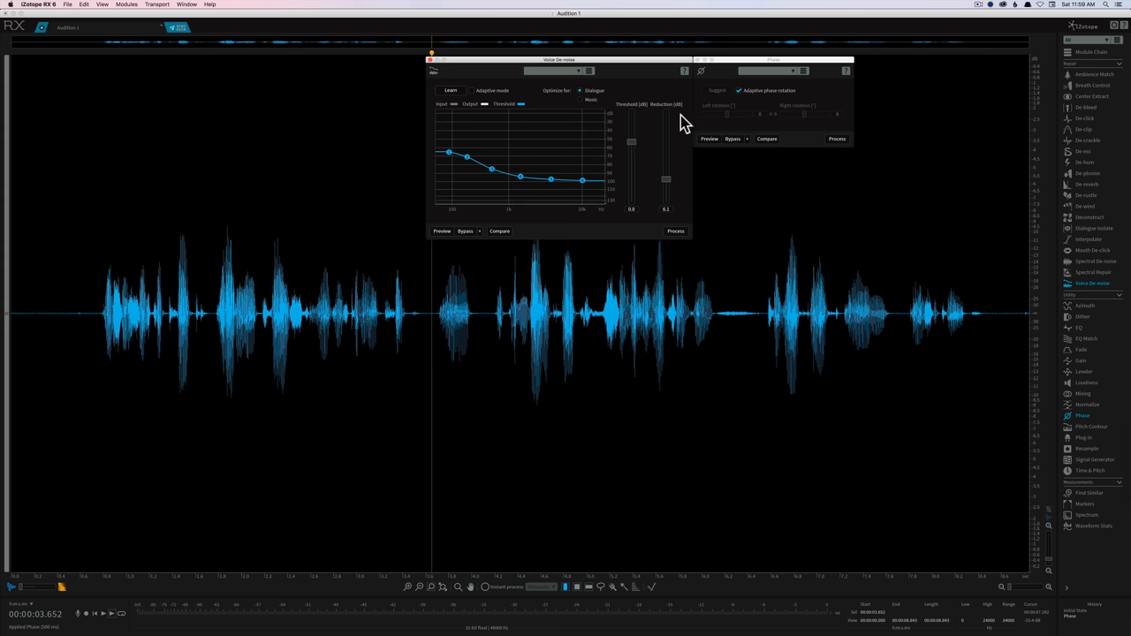
mouse_move(640, 72)
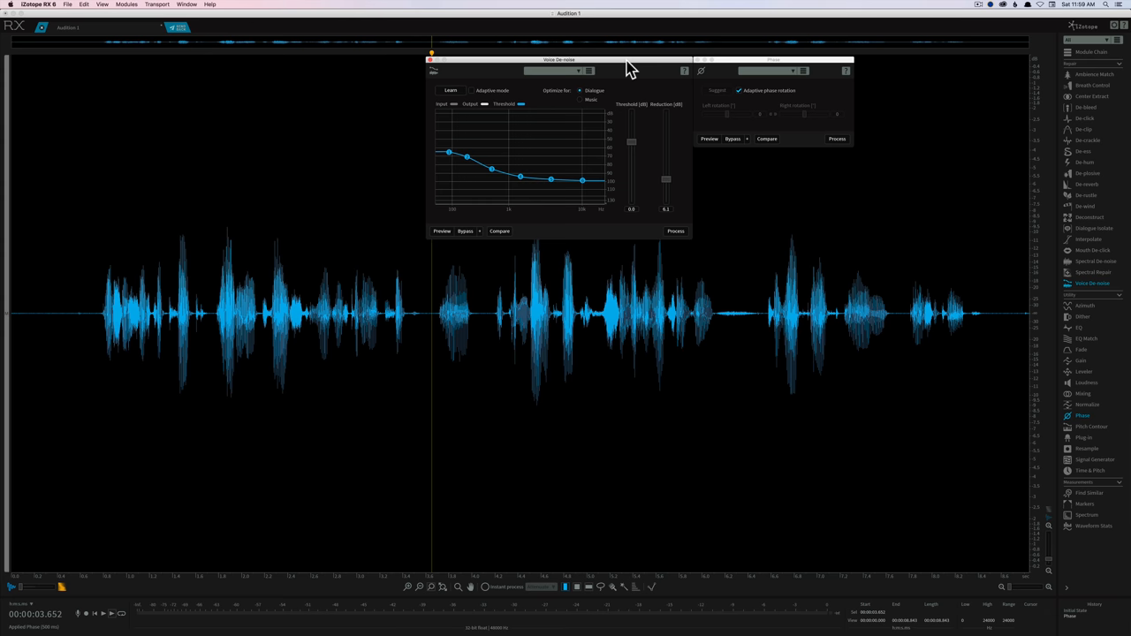
mouse_move(689, 69)
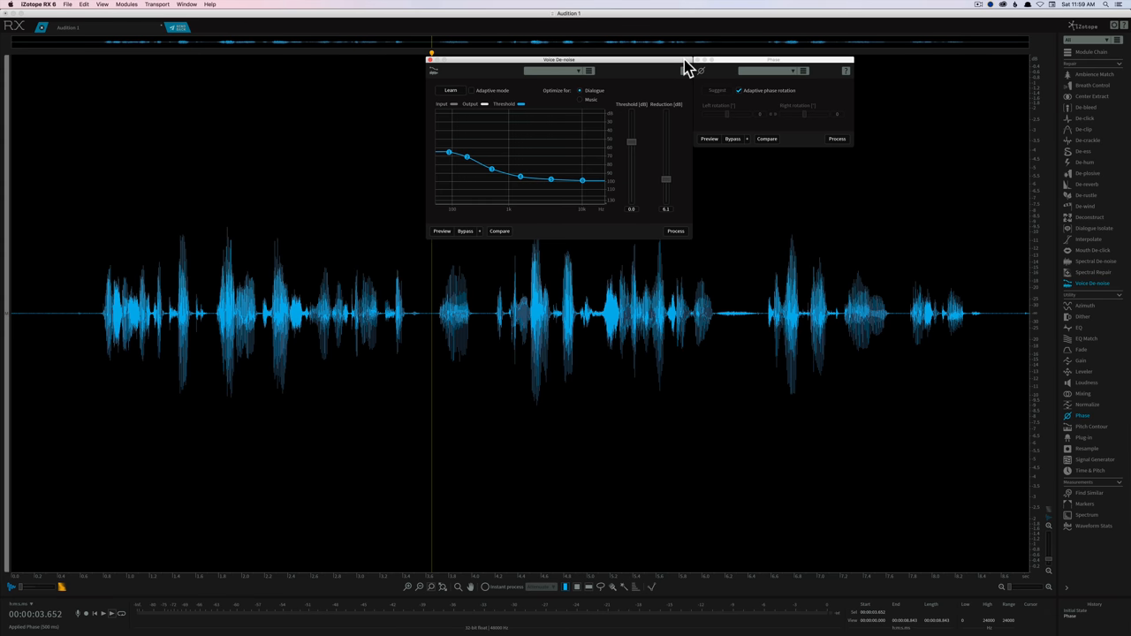
mouse_move(664, 60)
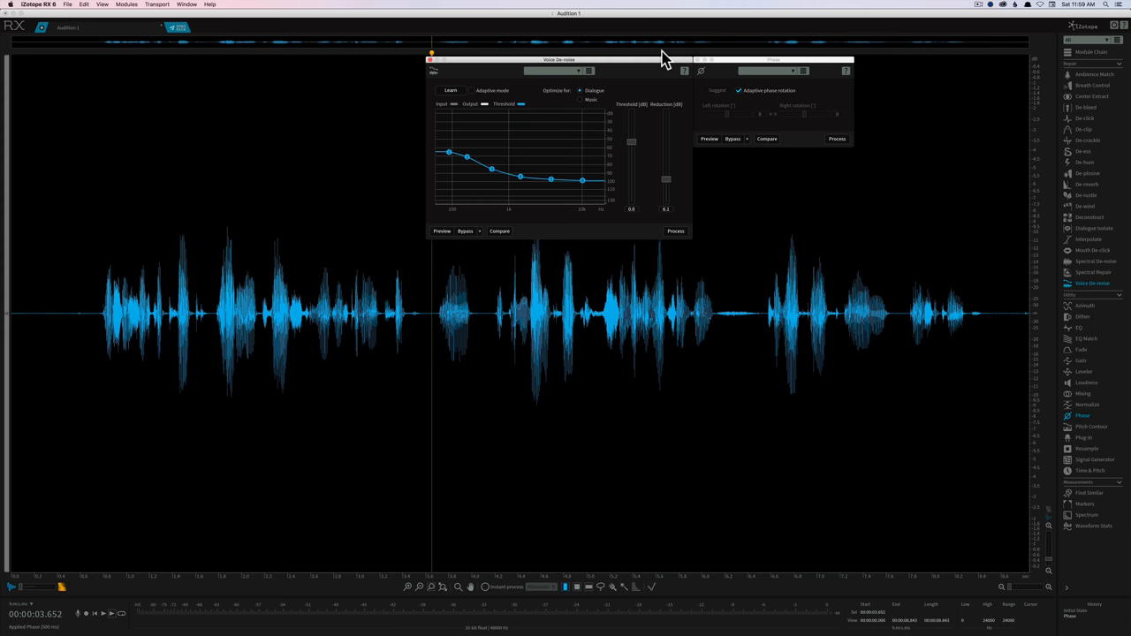
mouse_move(627, 56)
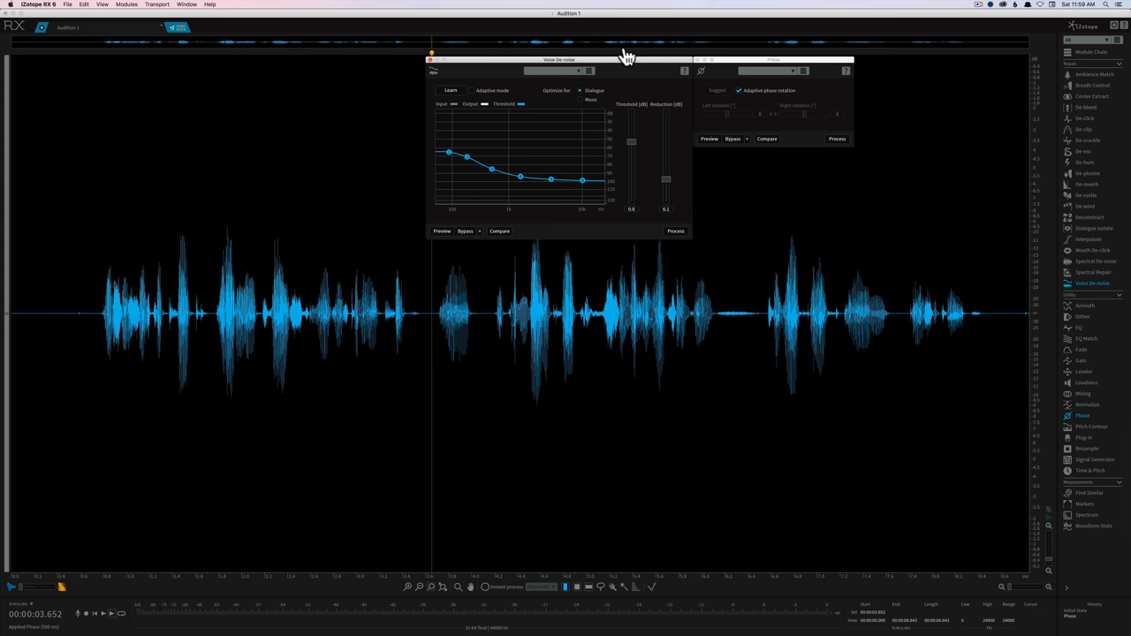
mouse_move(629, 60)
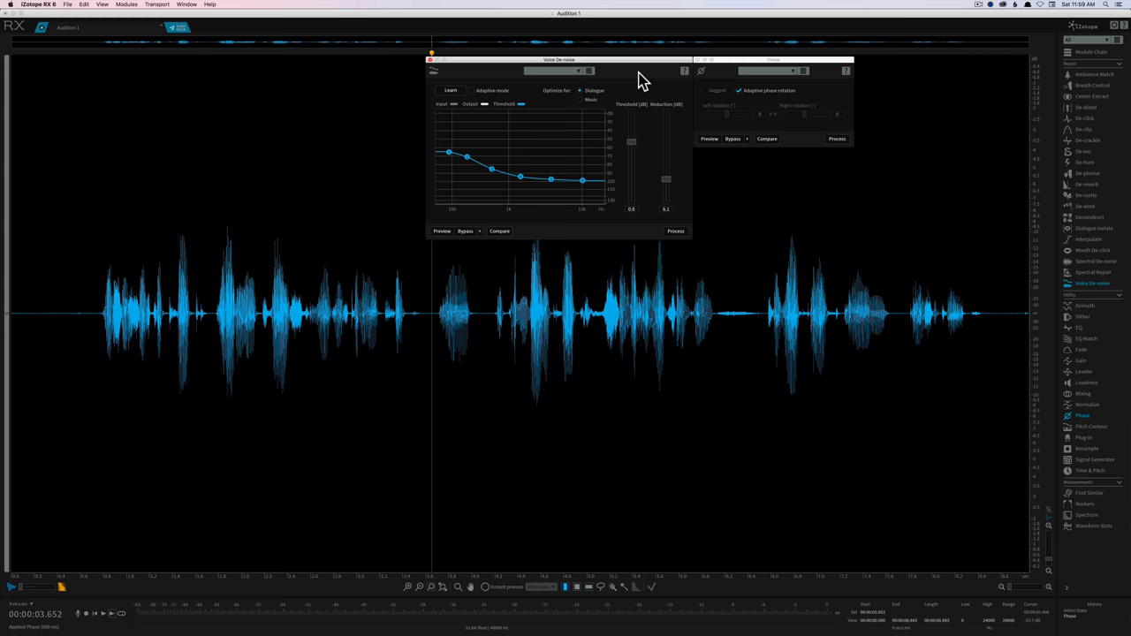
mouse_move(714, 78)
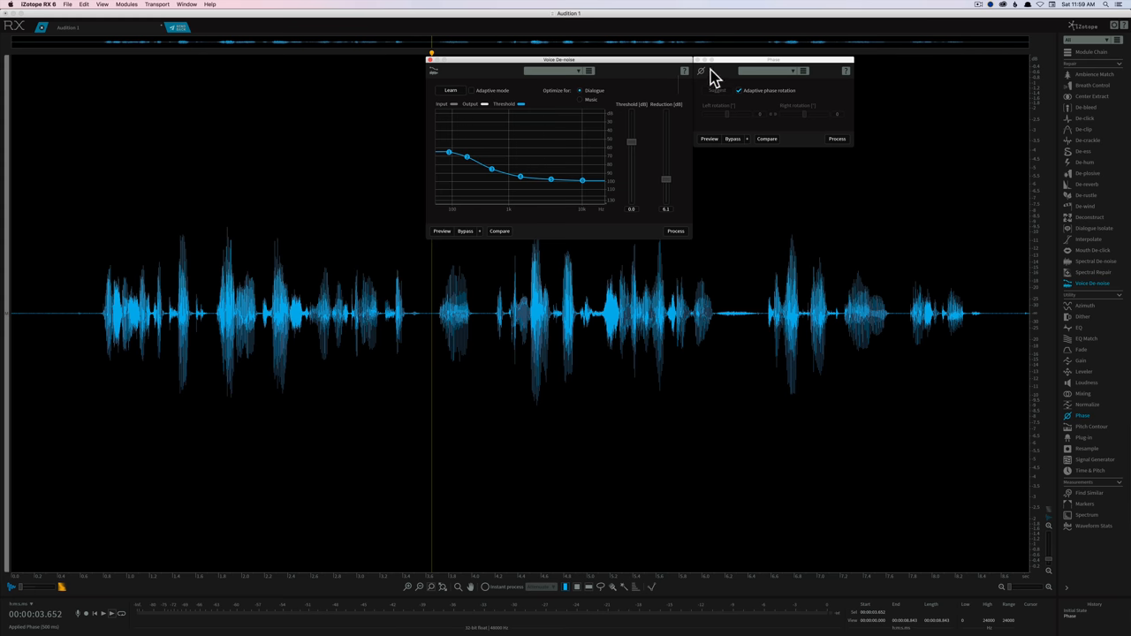
mouse_move(692, 81)
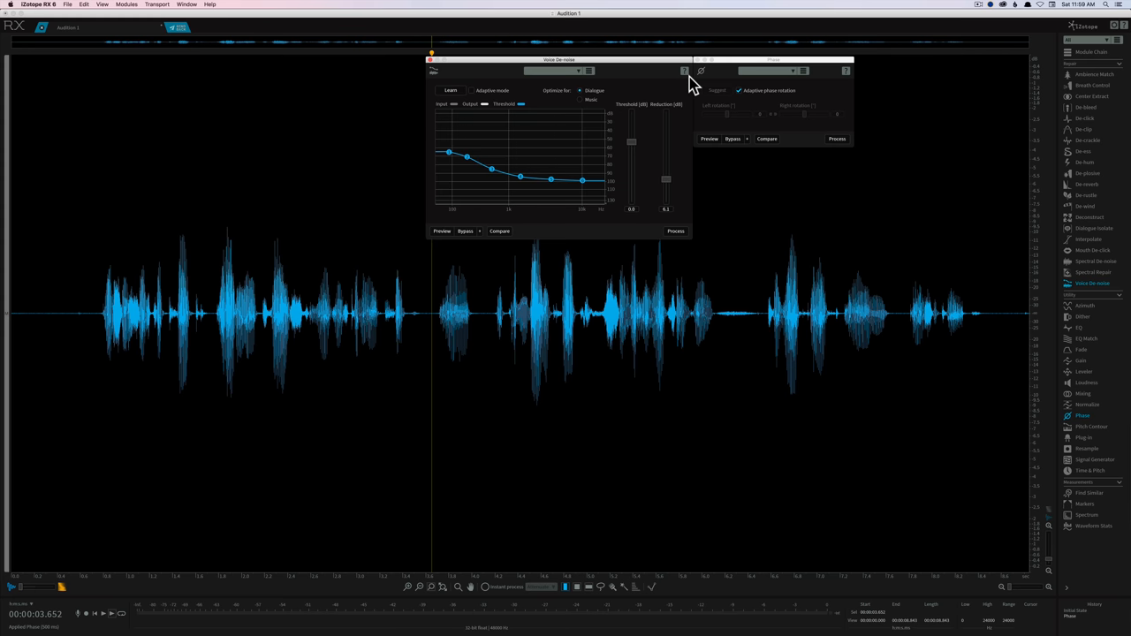
mouse_move(1092, 353)
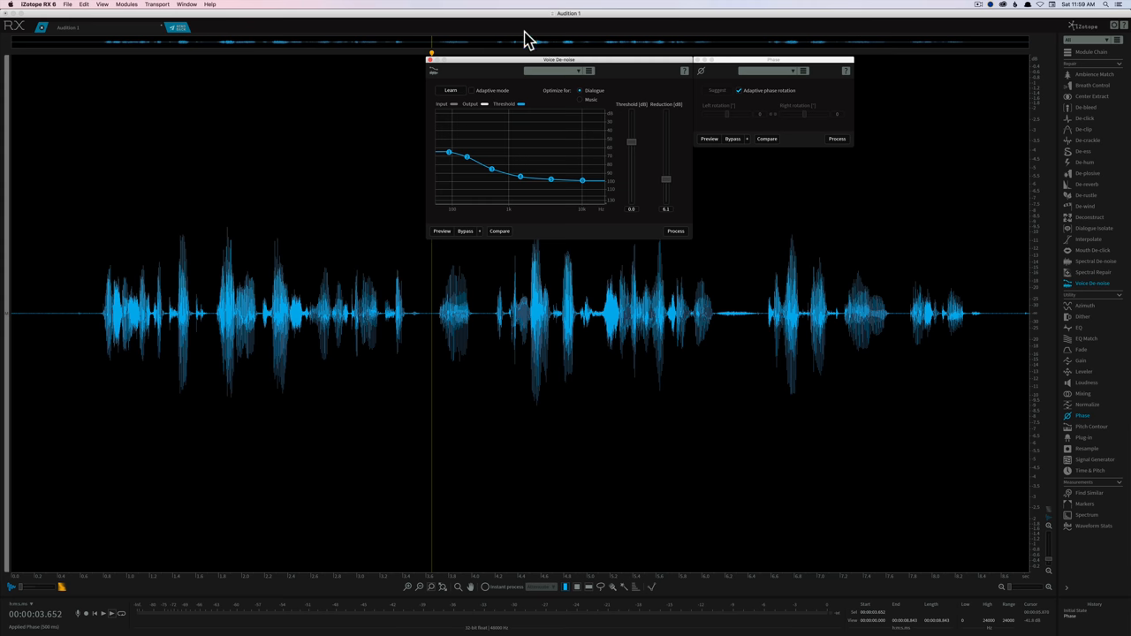
mouse_move(599, 60)
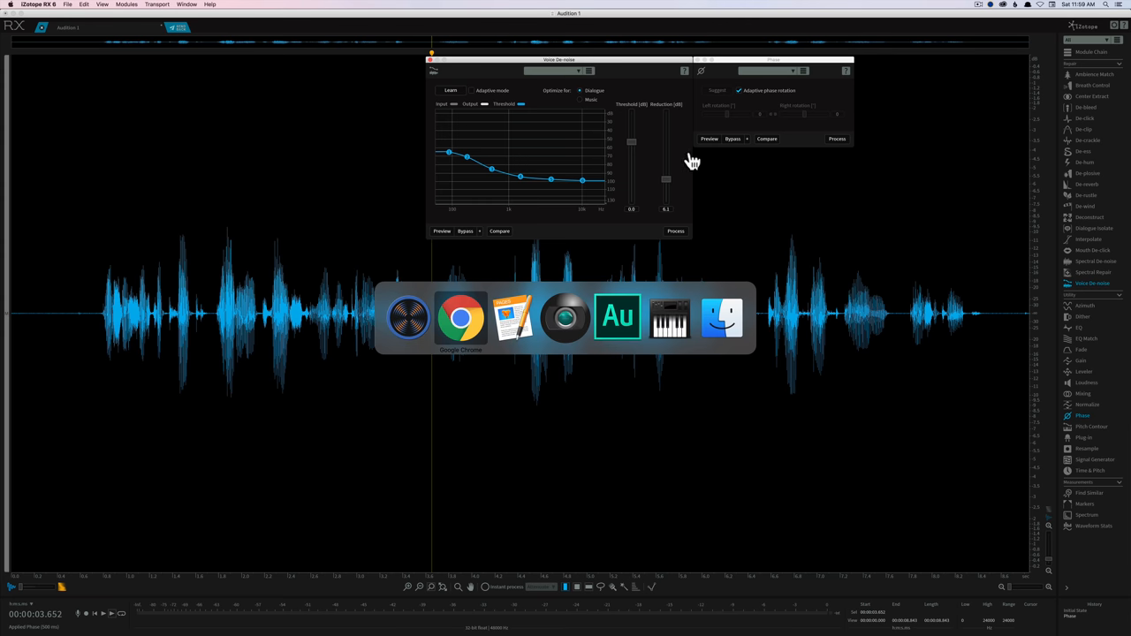
click(460, 318)
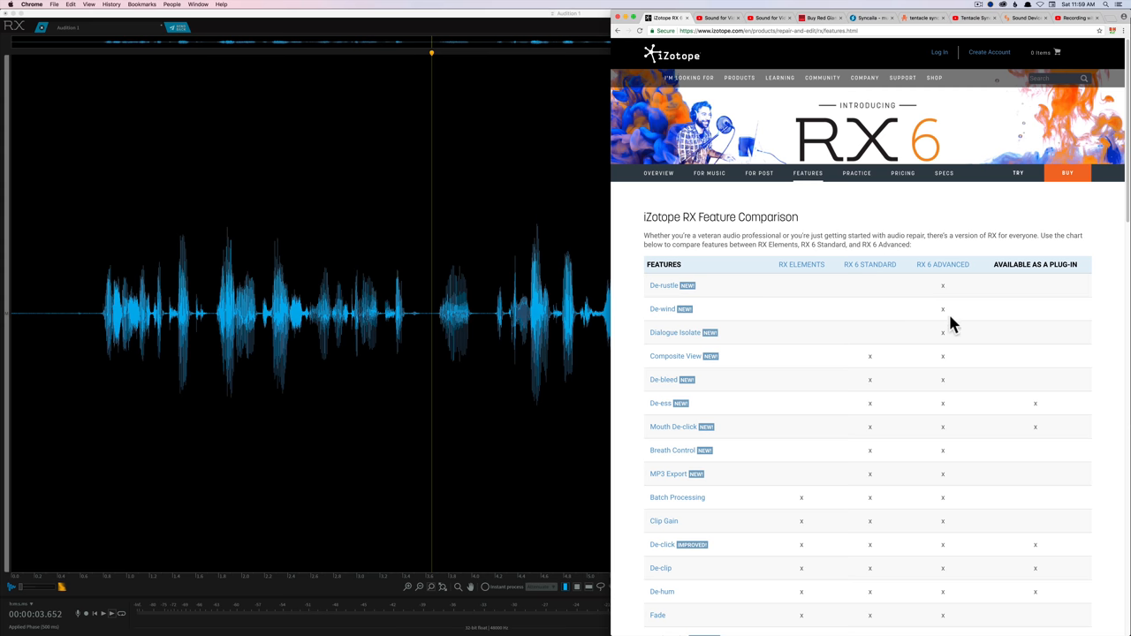
scroll(down, 3)
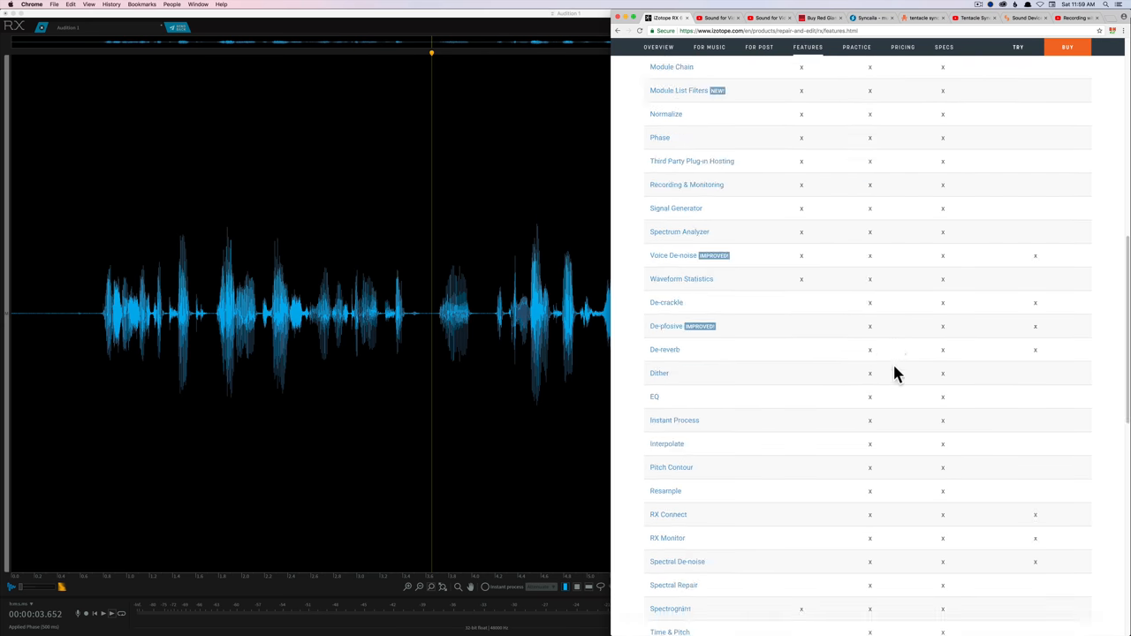
scroll(up, 3)
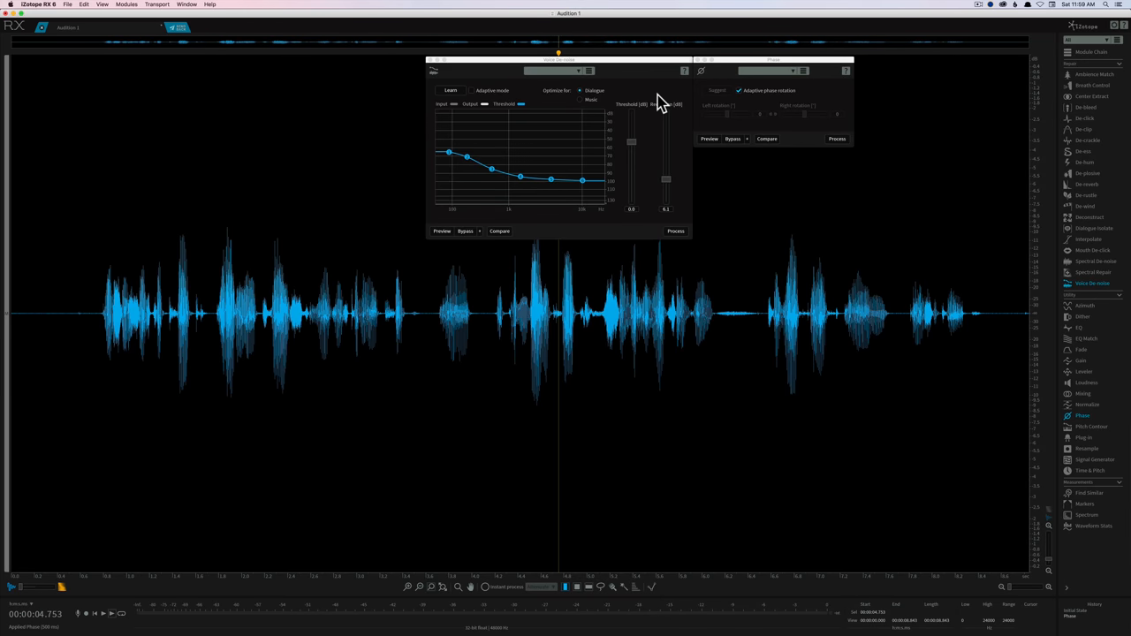
mouse_move(1094, 272)
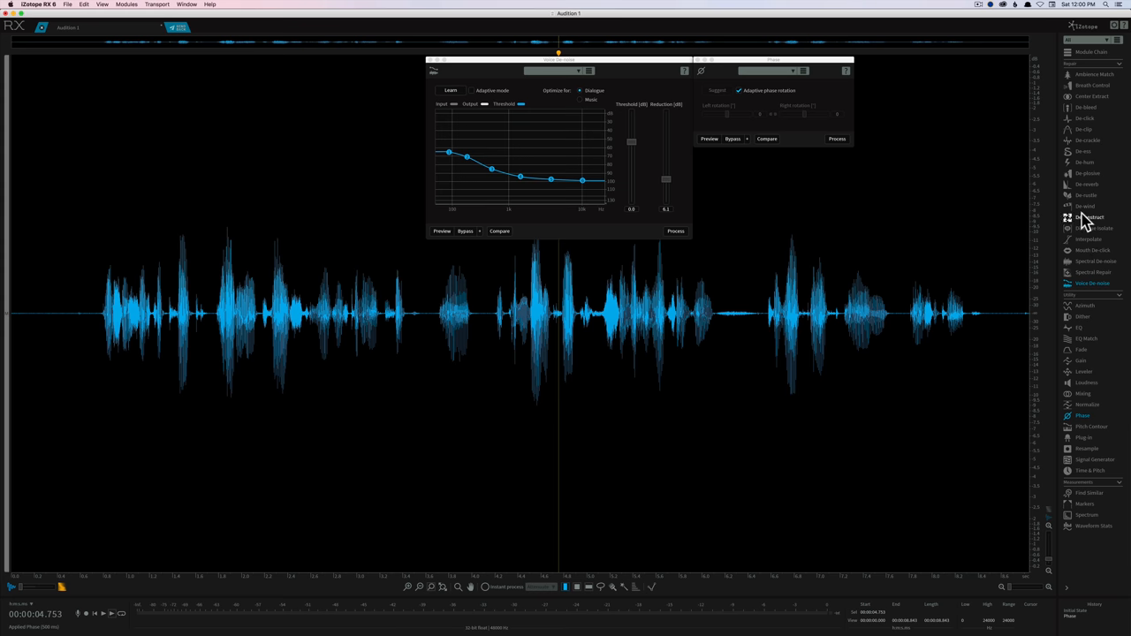
mouse_move(798, 205)
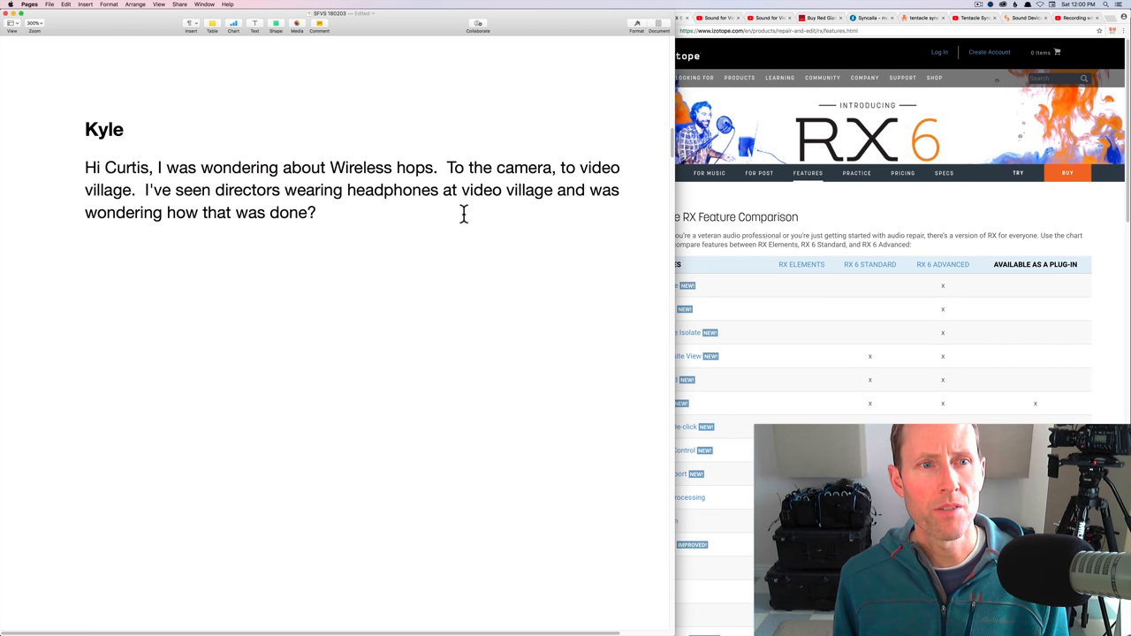
mouse_move(389, 212)
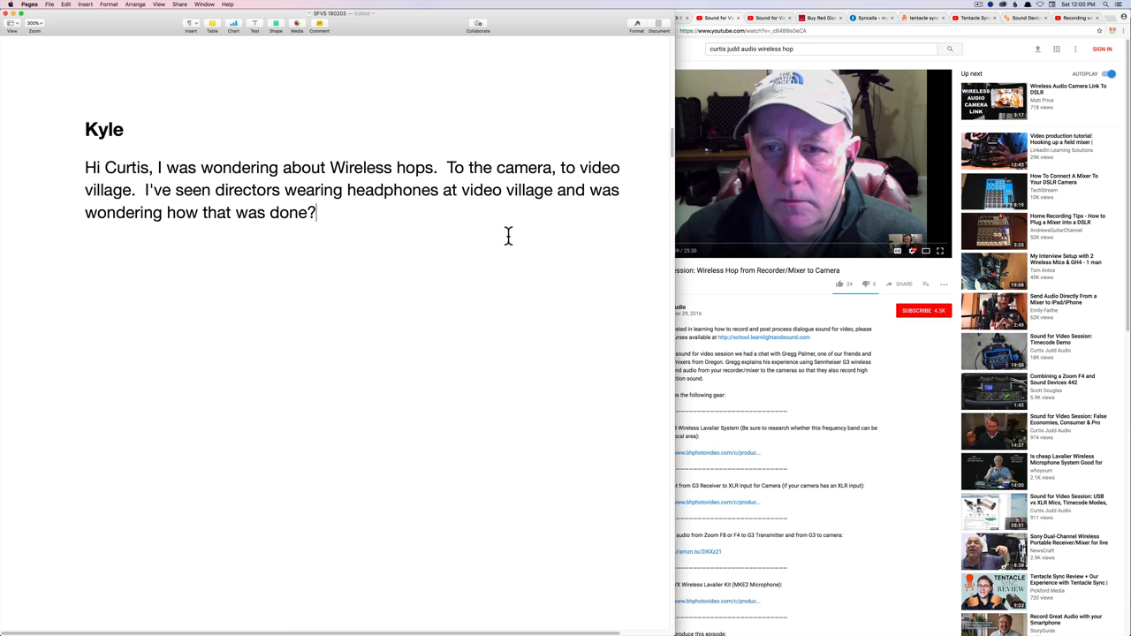
mouse_move(763, 311)
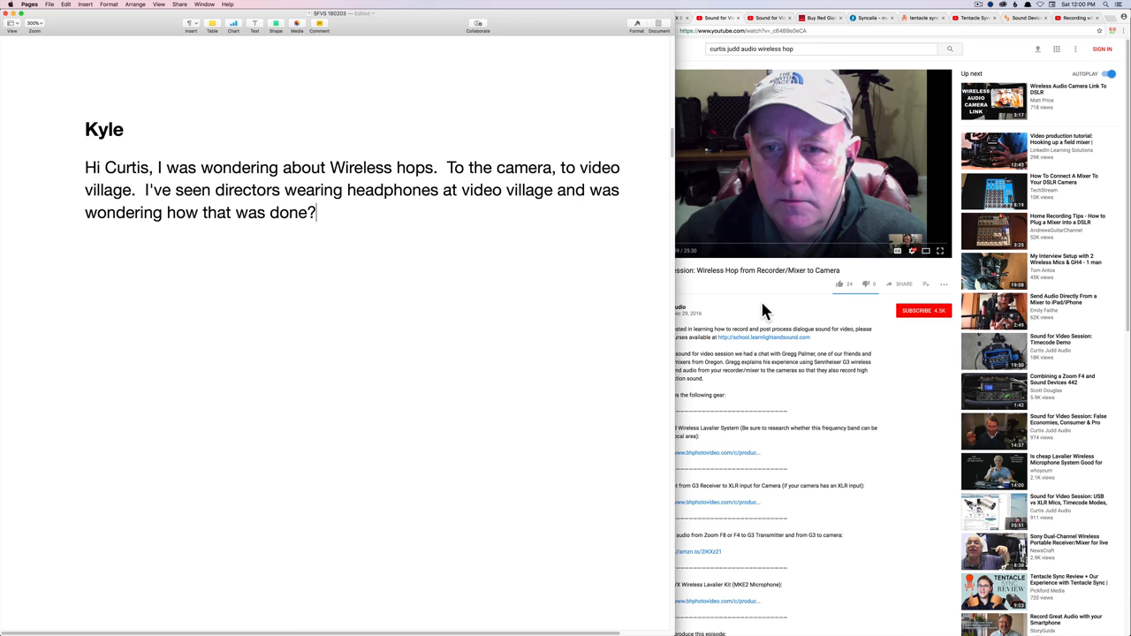
mouse_move(726, 21)
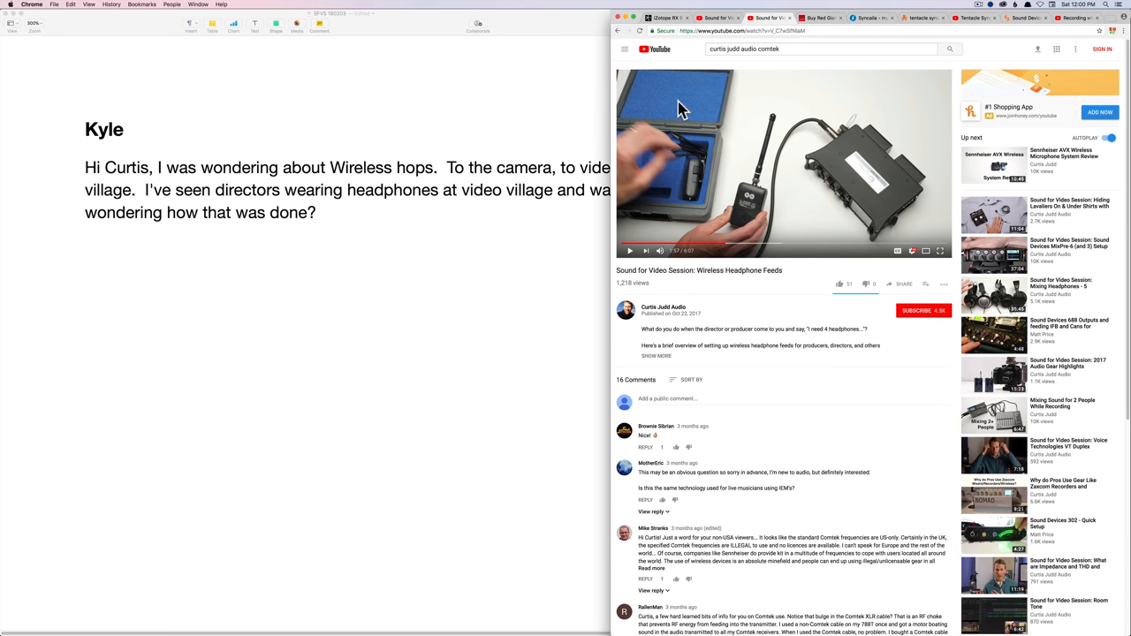
mouse_move(681, 110)
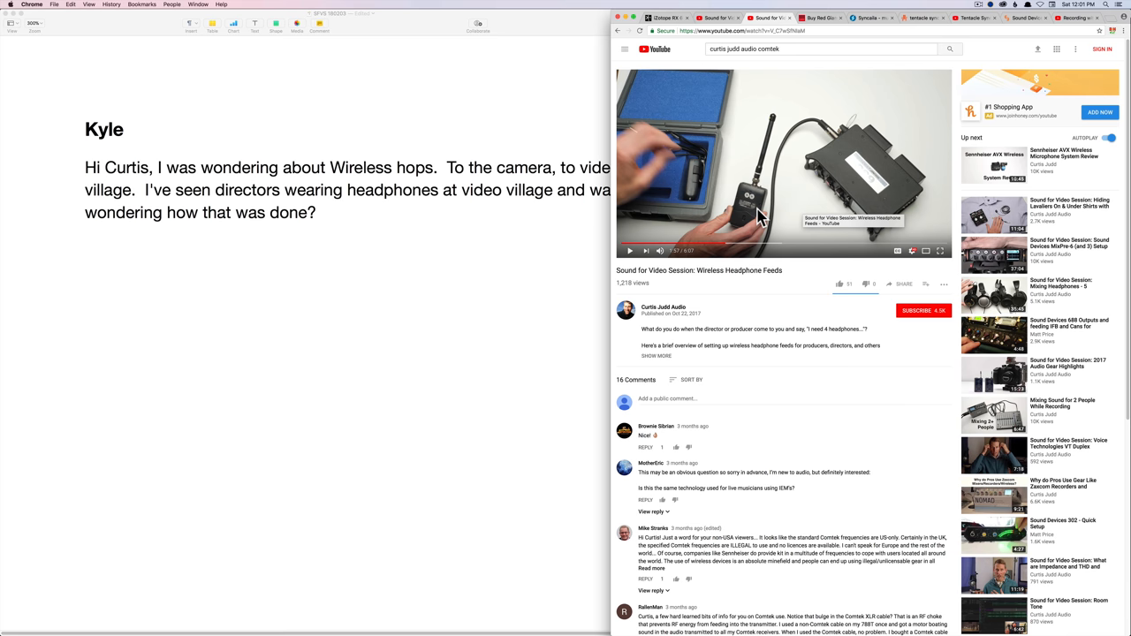
mouse_move(741, 208)
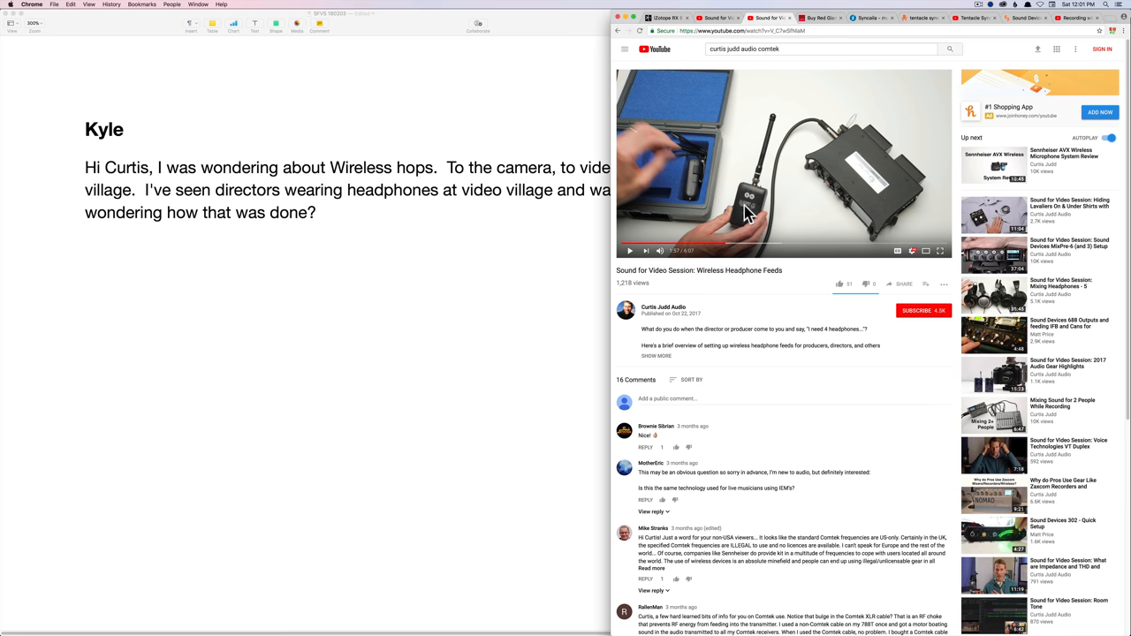
mouse_move(829, 164)
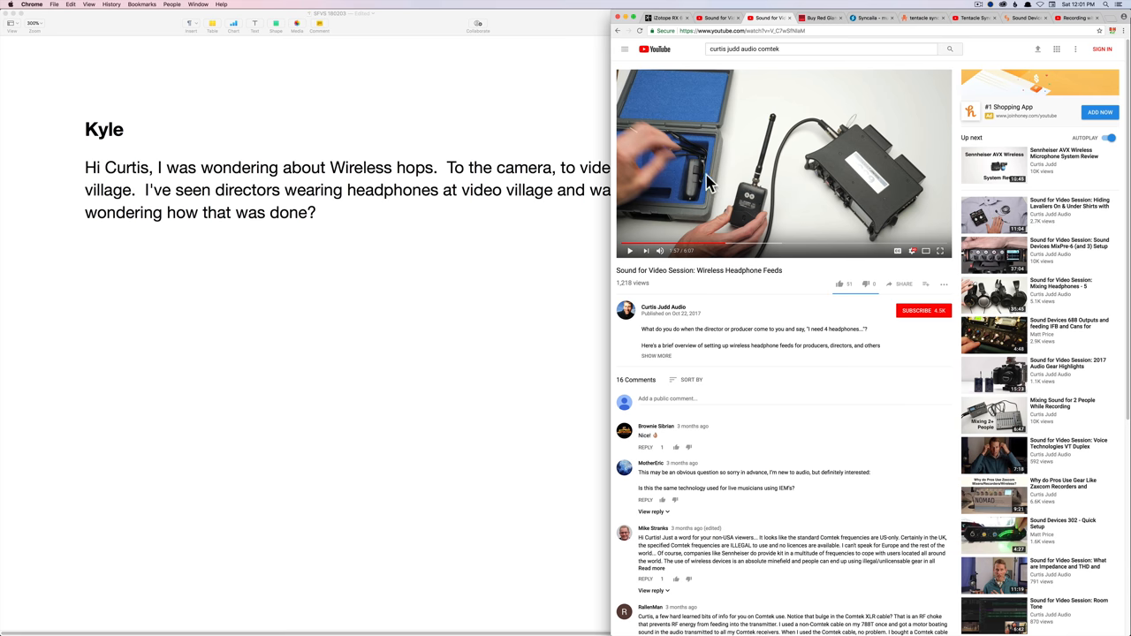
mouse_move(773, 191)
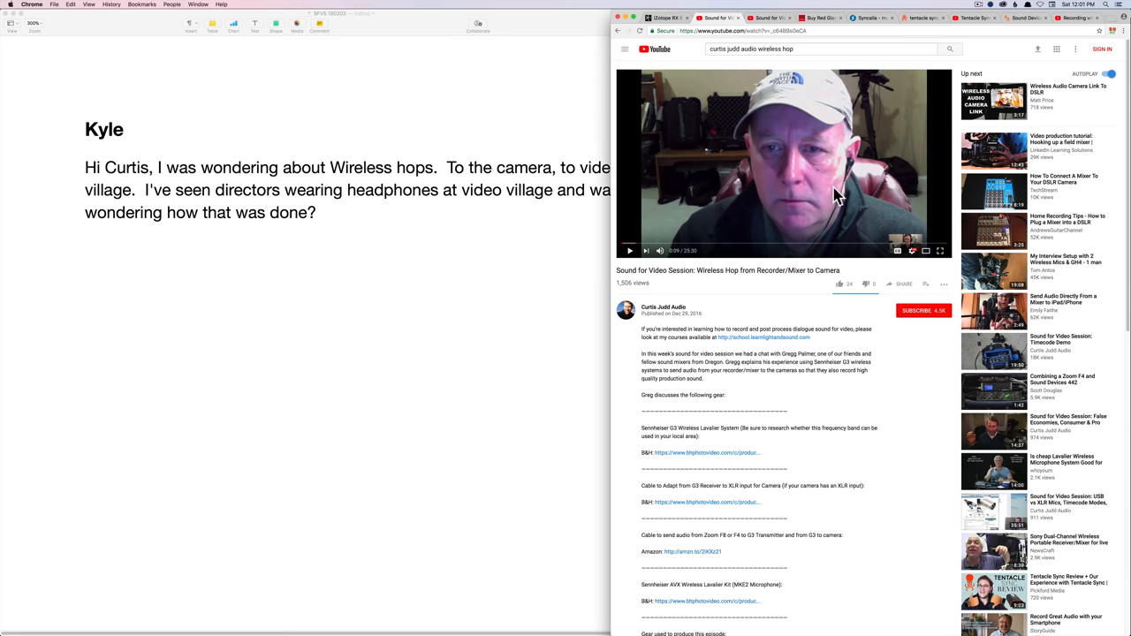
mouse_move(749, 320)
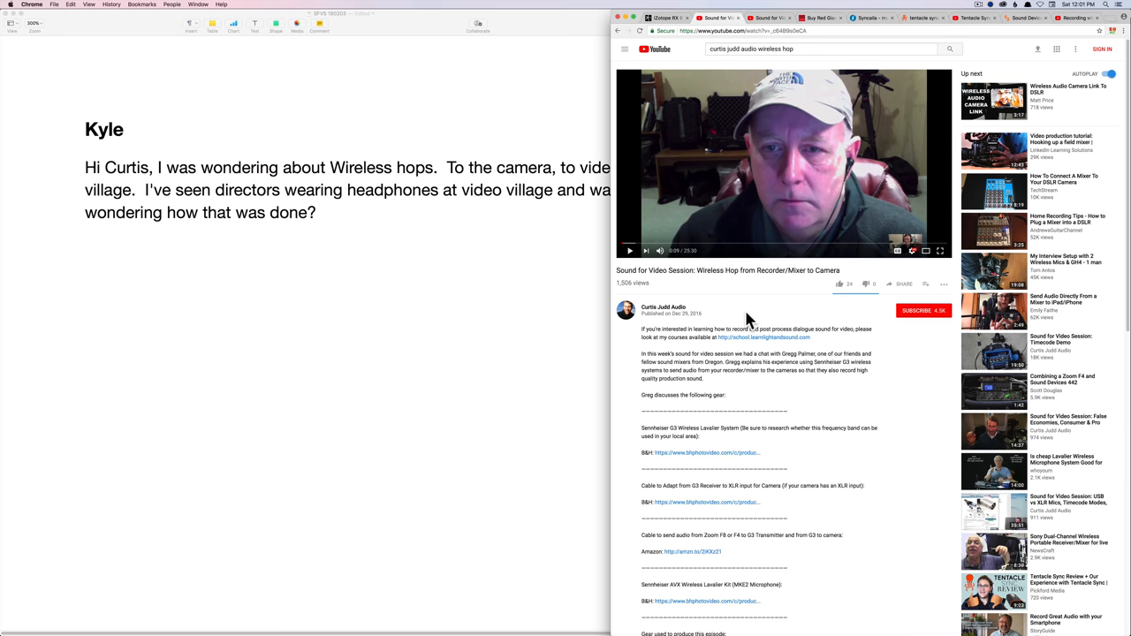
mouse_move(675, 205)
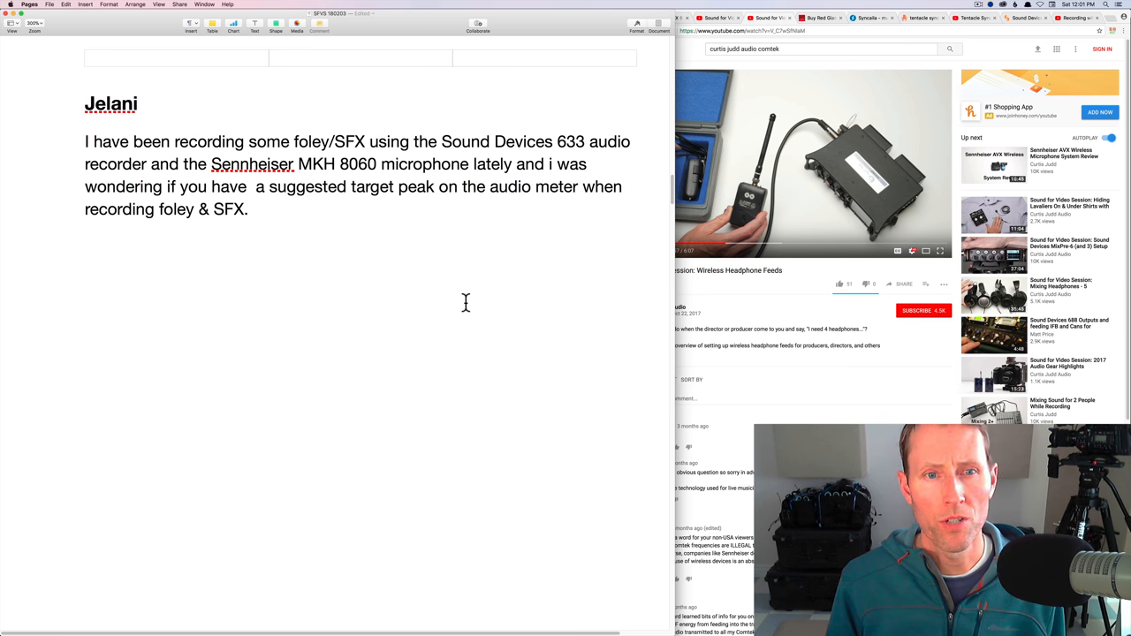
mouse_move(579, 307)
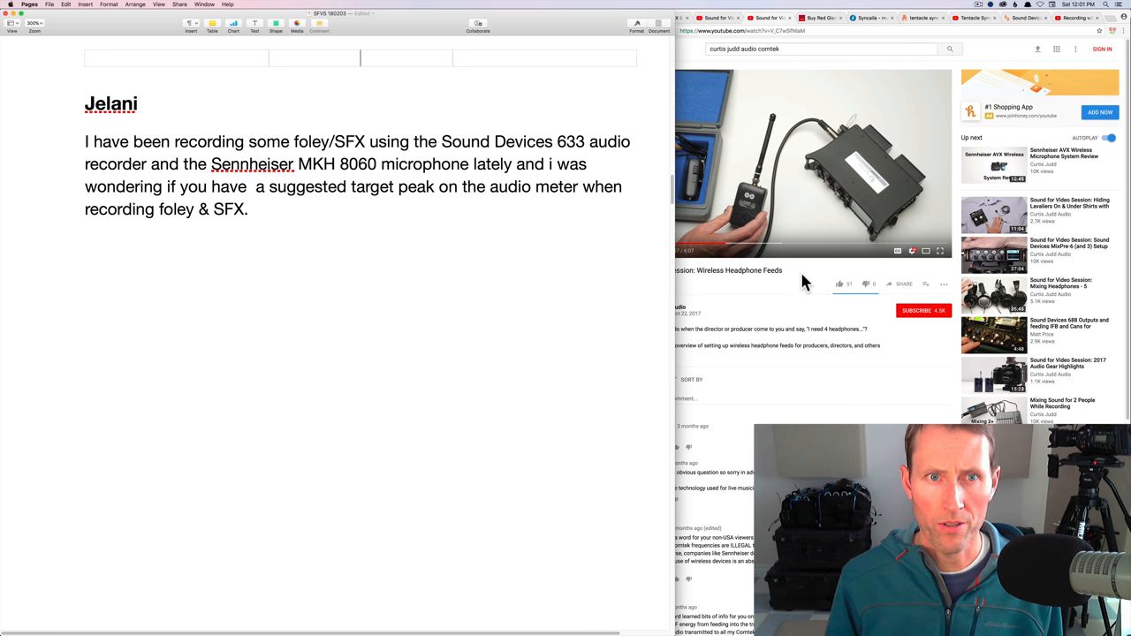
Scroll the Pages document down to the next viewer question
click(787, 162)
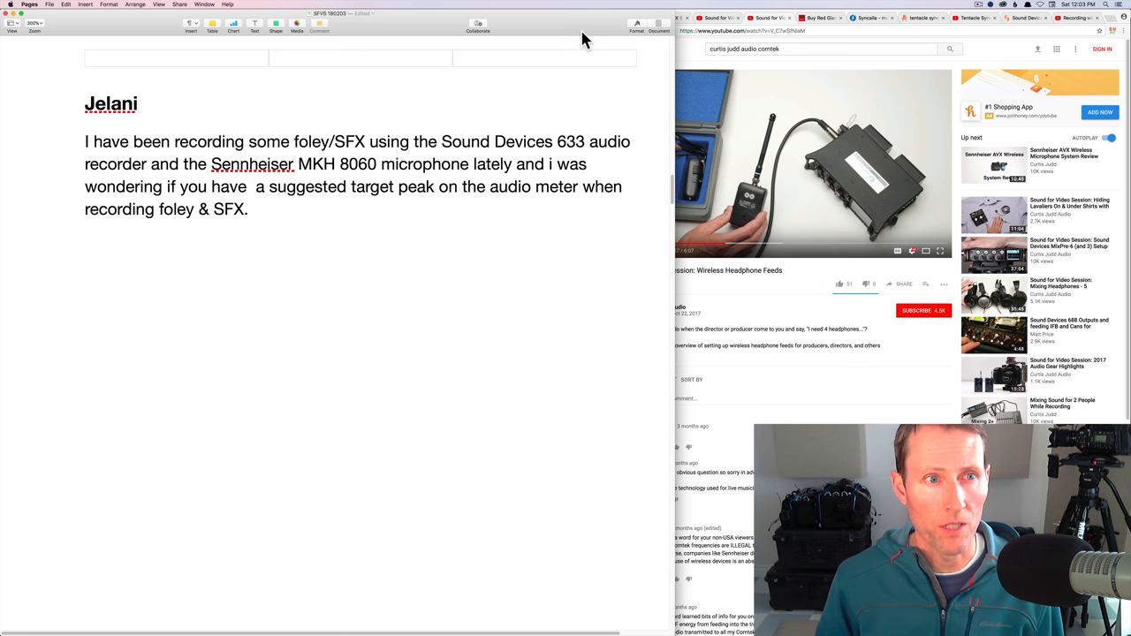
scroll(down, 3)
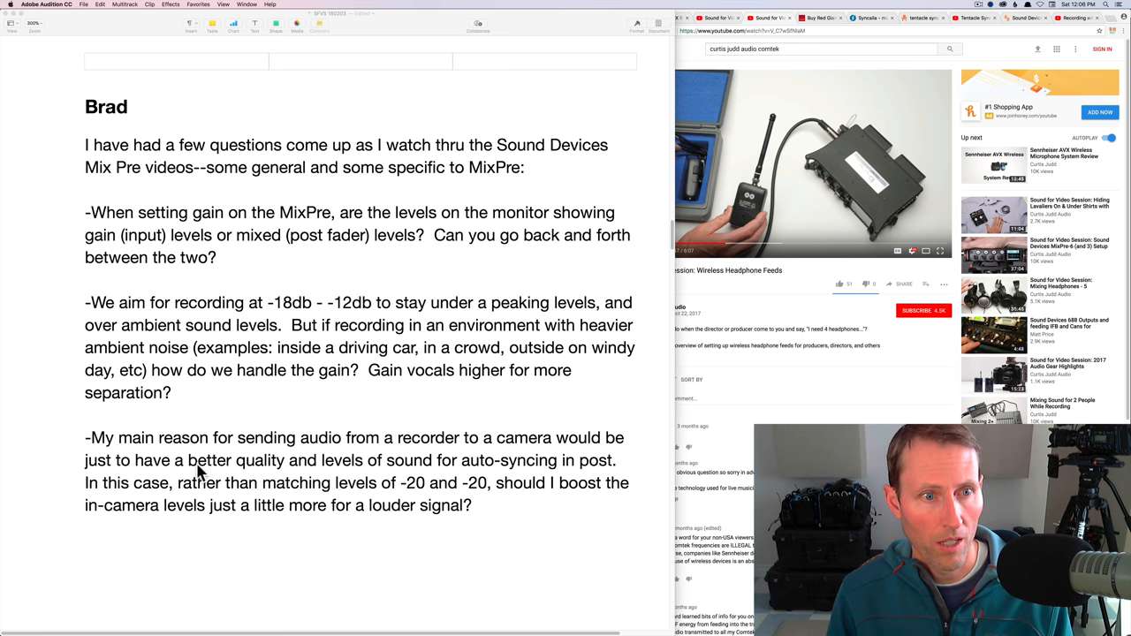
mouse_move(202, 397)
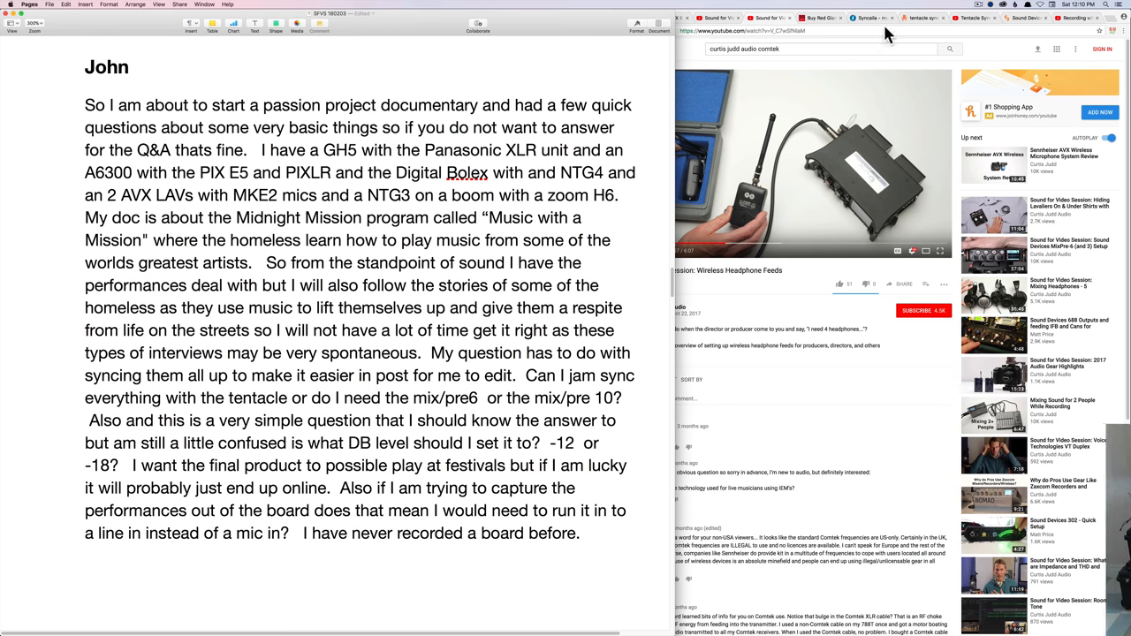
Show the Red Giant PluralEyes 4.1 product page in Chrome
click(813, 17)
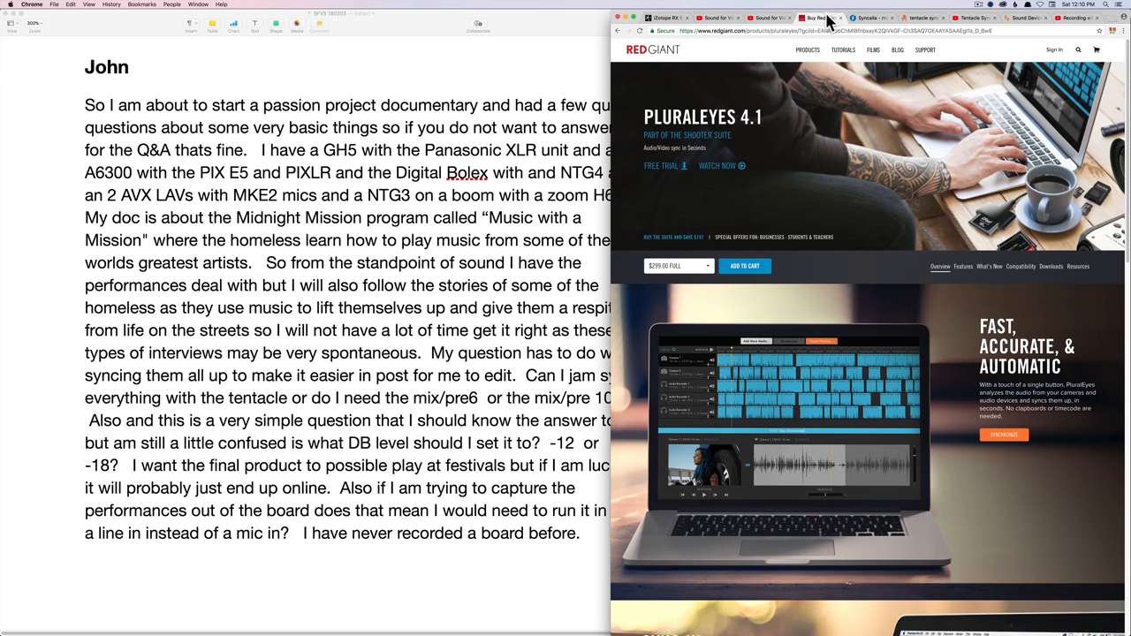
mouse_move(730, 99)
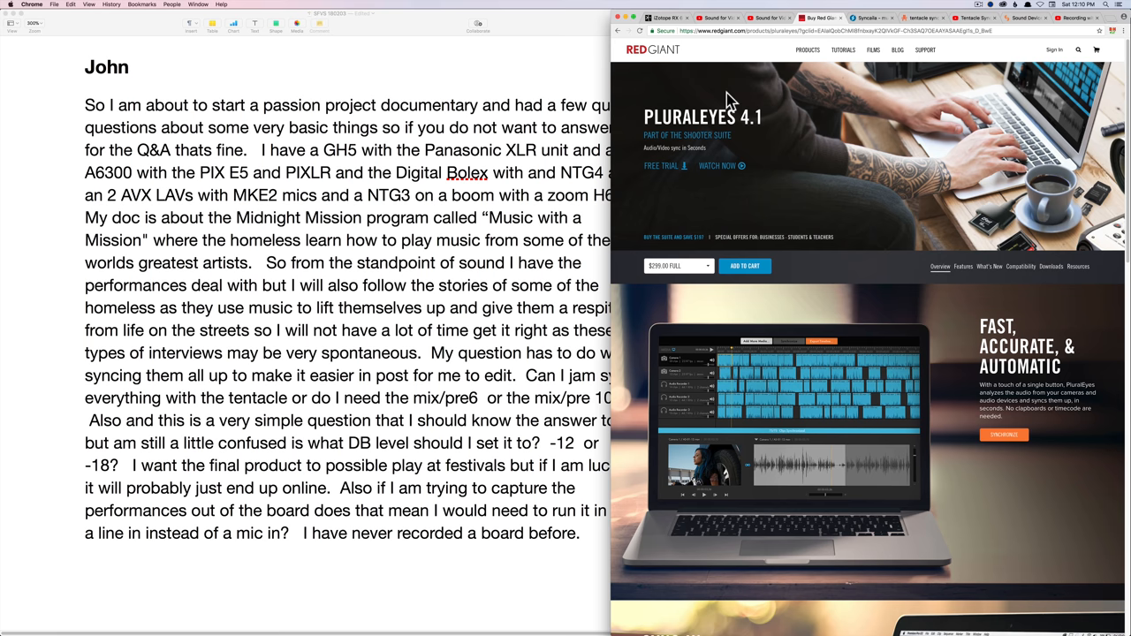
mouse_move(781, 345)
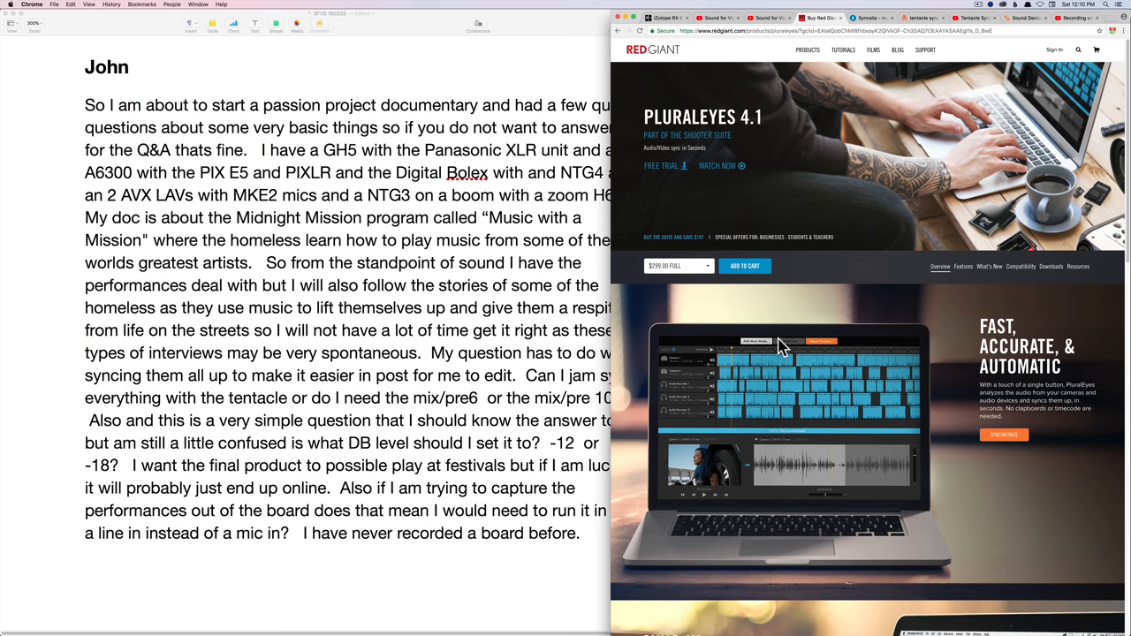
mouse_move(875, 364)
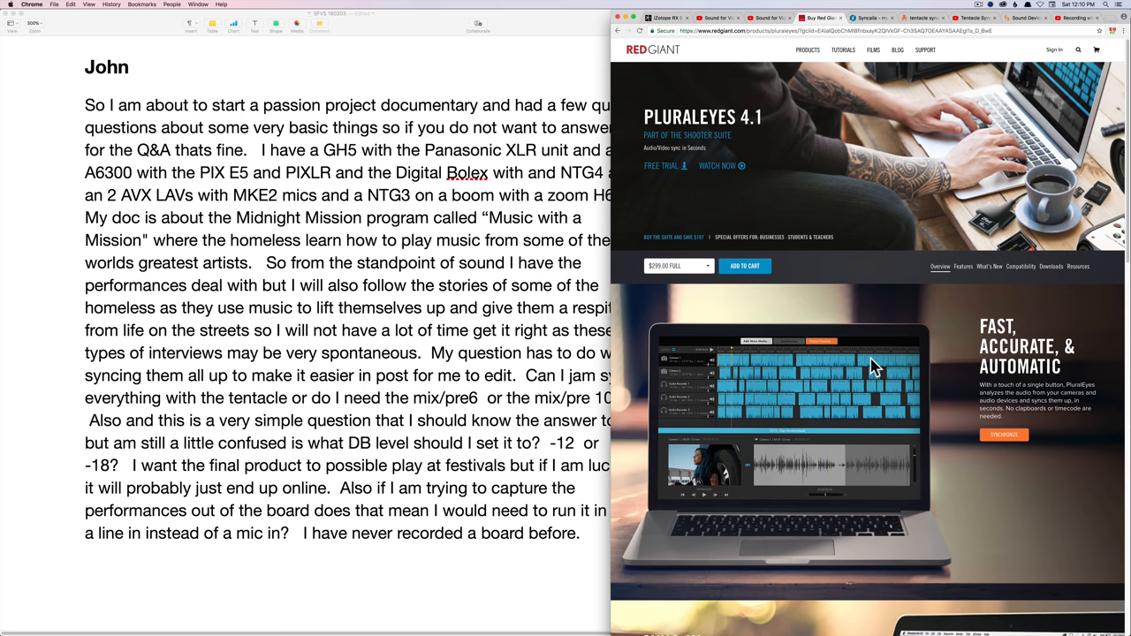
mouse_move(867, 67)
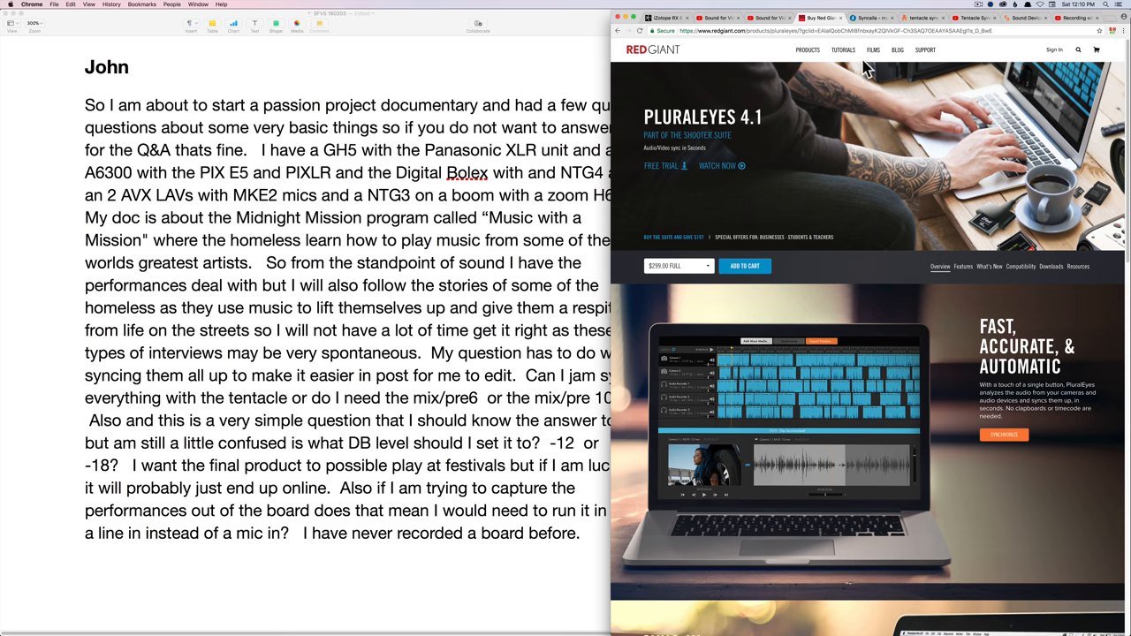
Show the Syncaila homepage about automatic video and audio synchronization
click(869, 18)
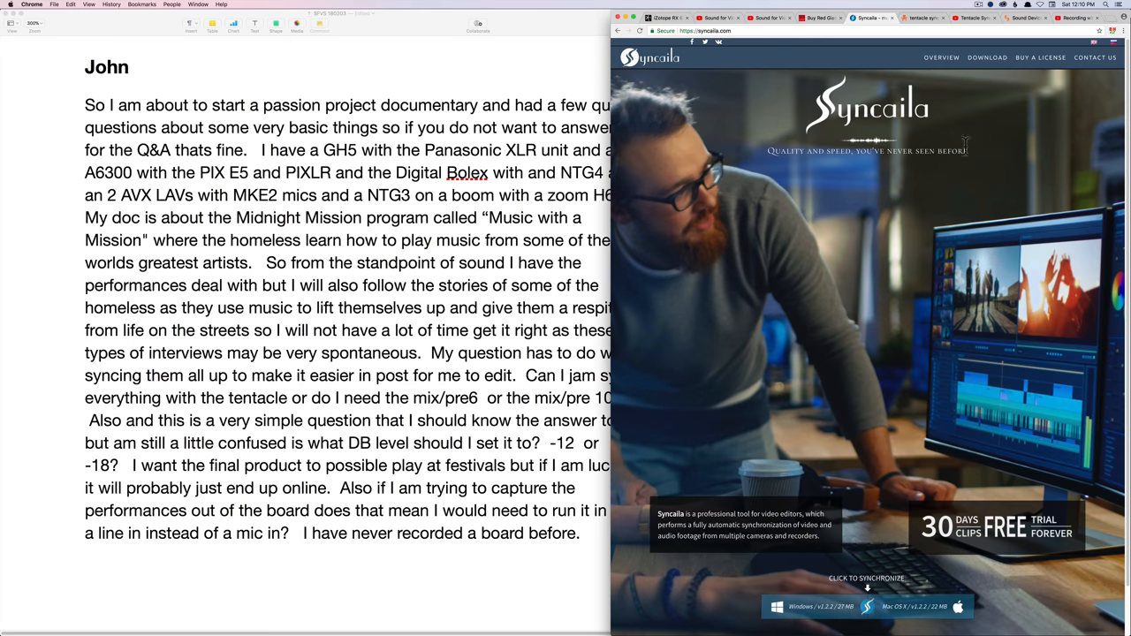
mouse_move(965, 95)
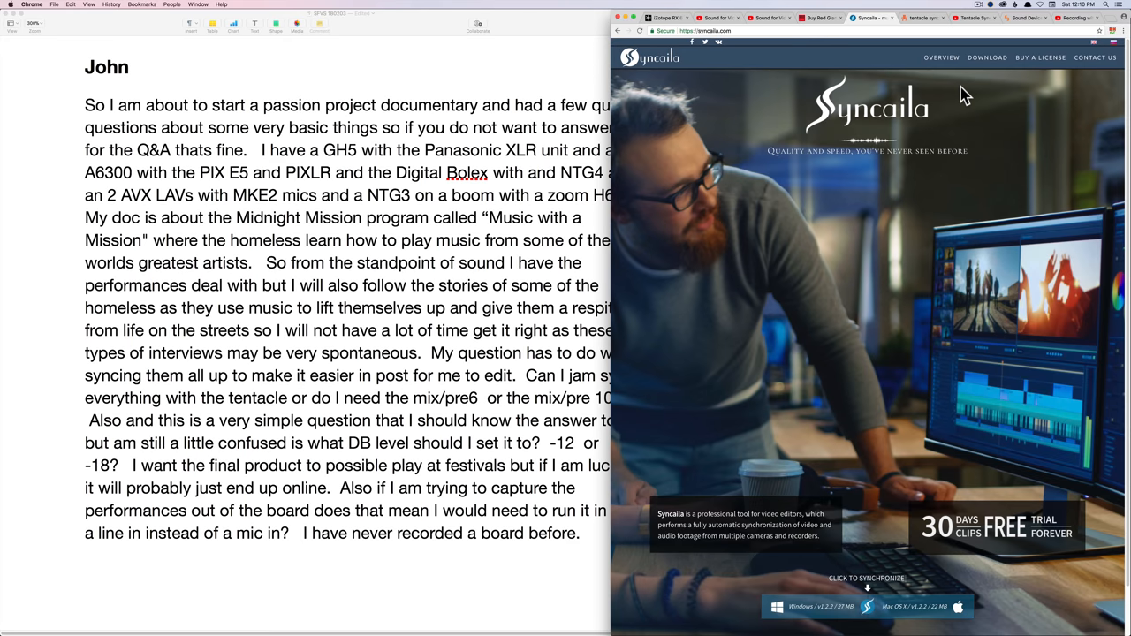
mouse_move(998, 123)
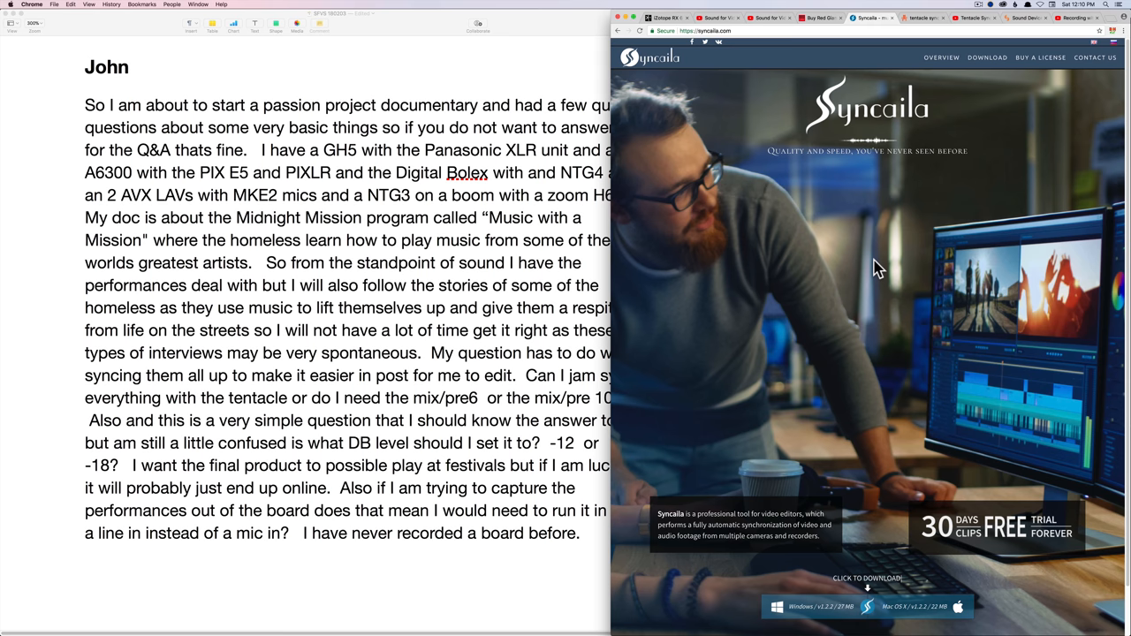
mouse_move(904, 371)
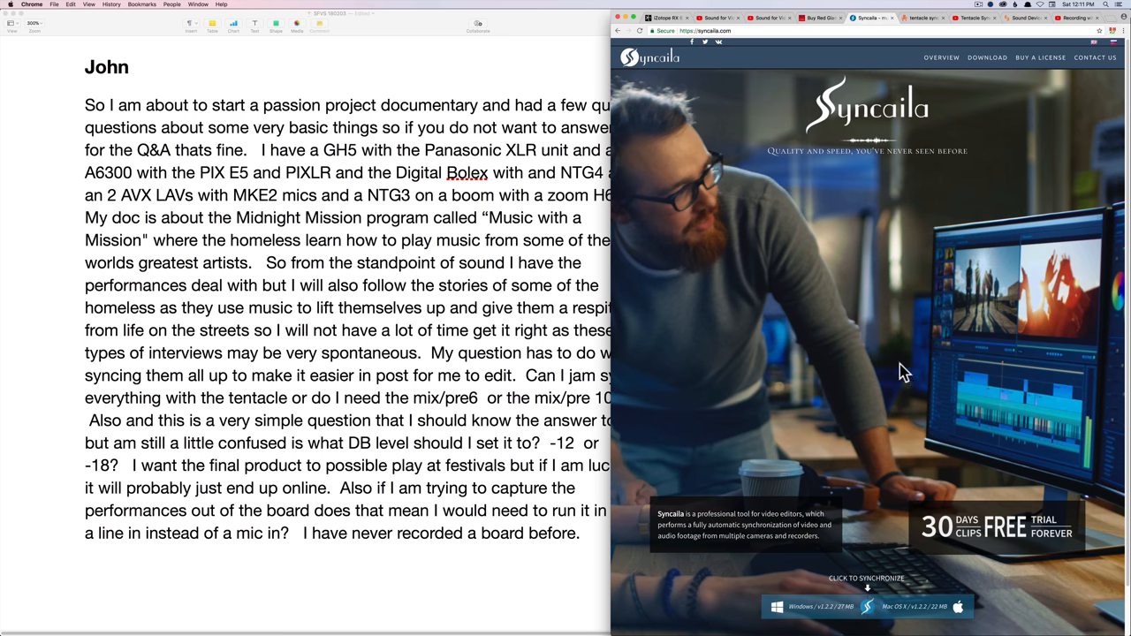
mouse_move(866, 28)
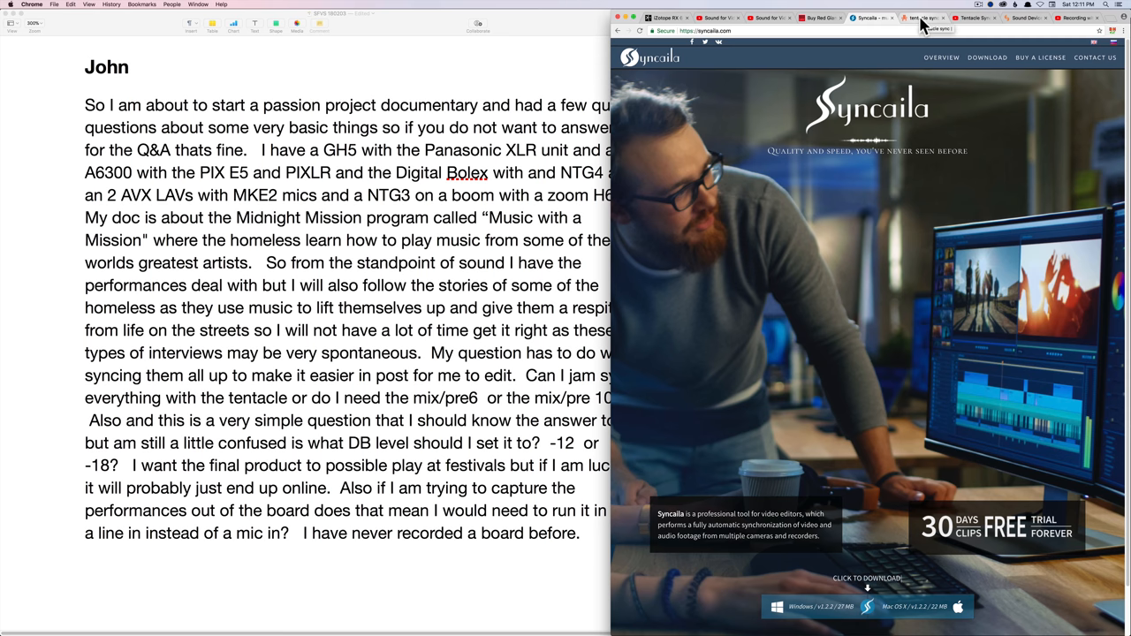
Show the Tentacle Sync Studio page on tentaclesync.com
click(922, 18)
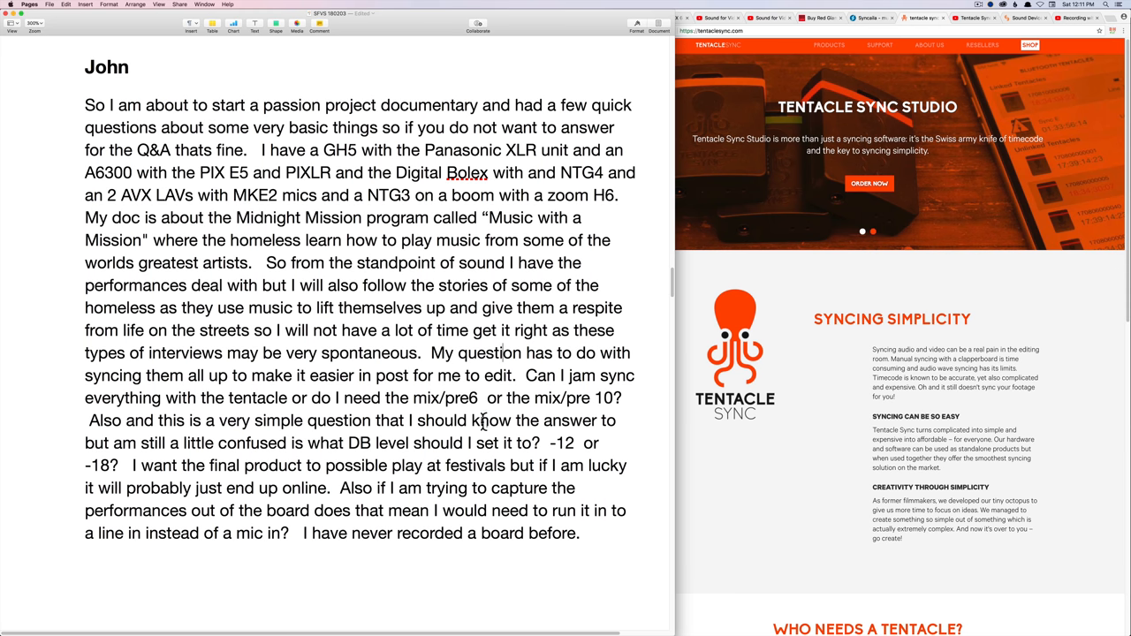
mouse_move(574, 407)
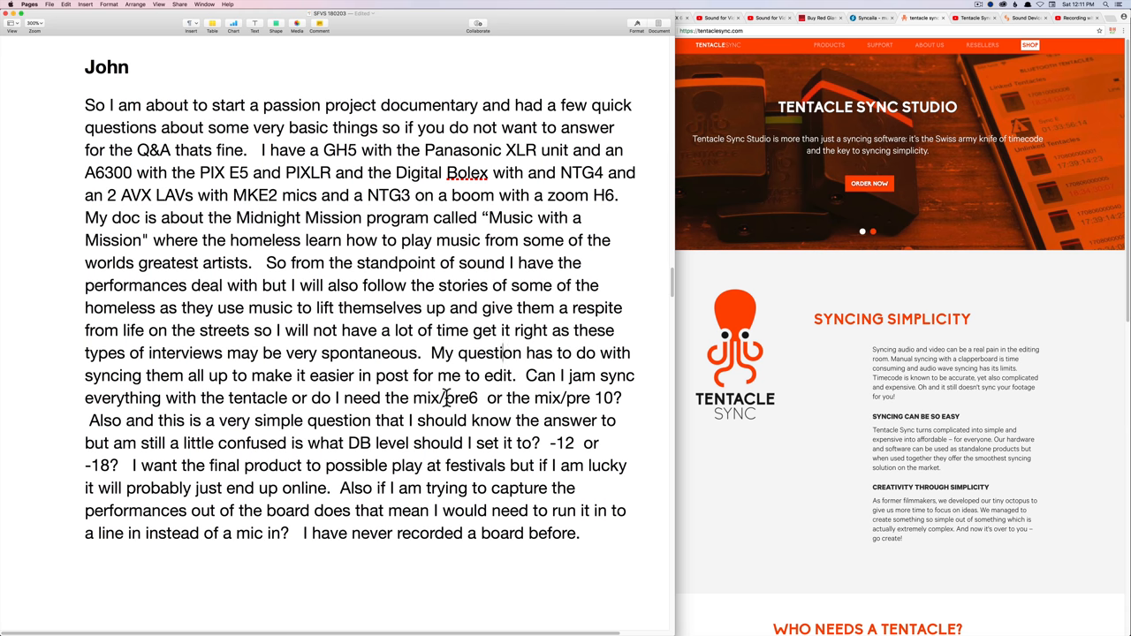
mouse_move(567, 403)
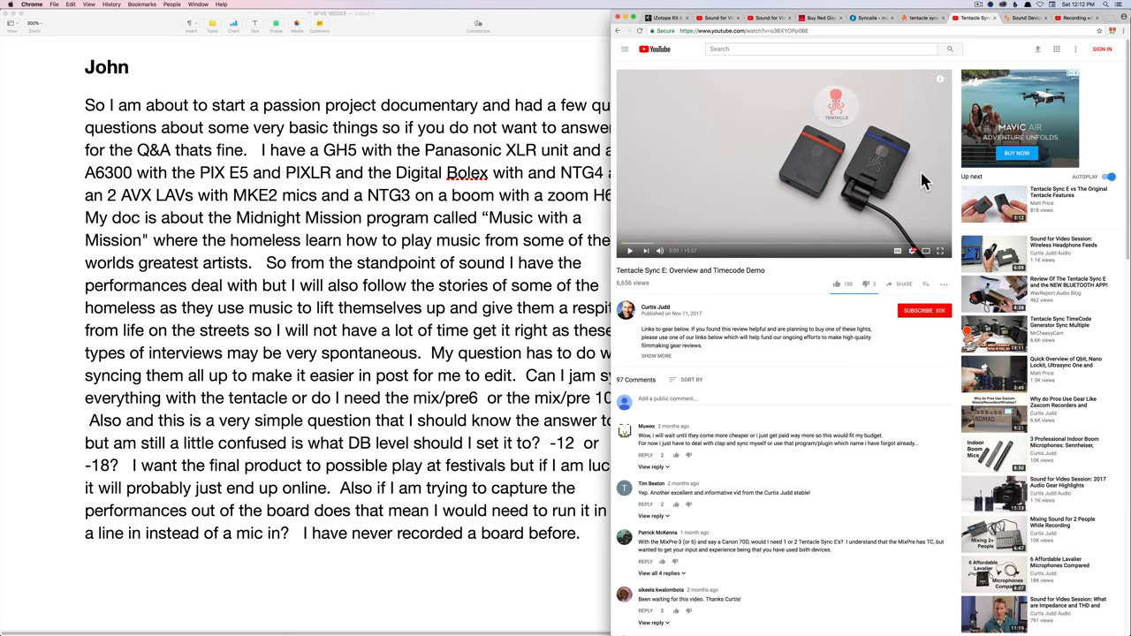
mouse_move(774, 156)
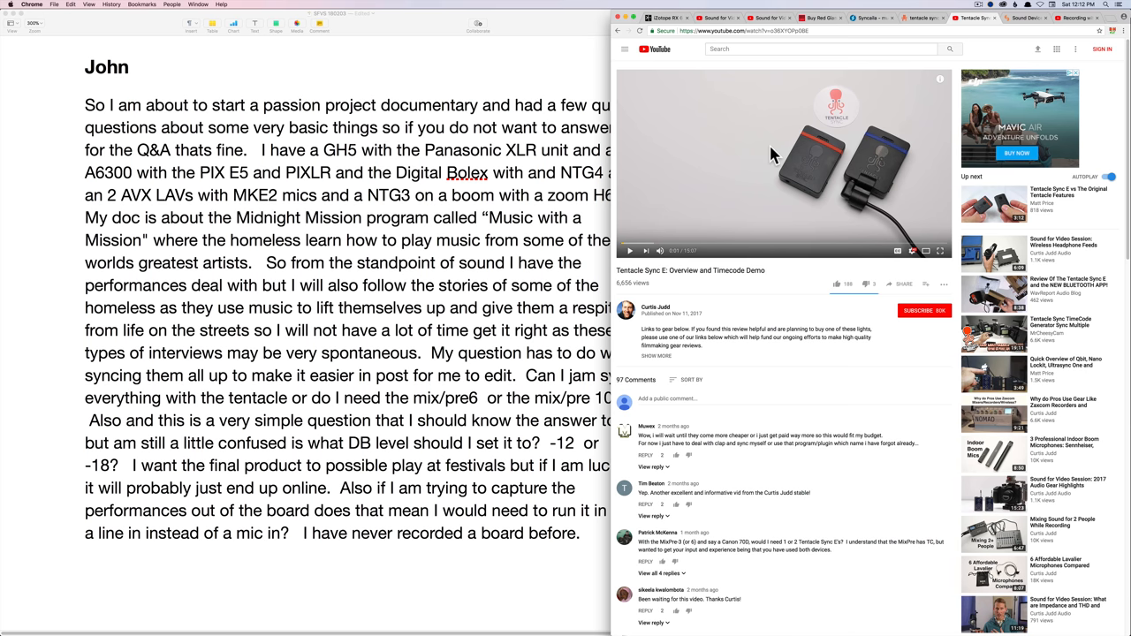
mouse_move(798, 151)
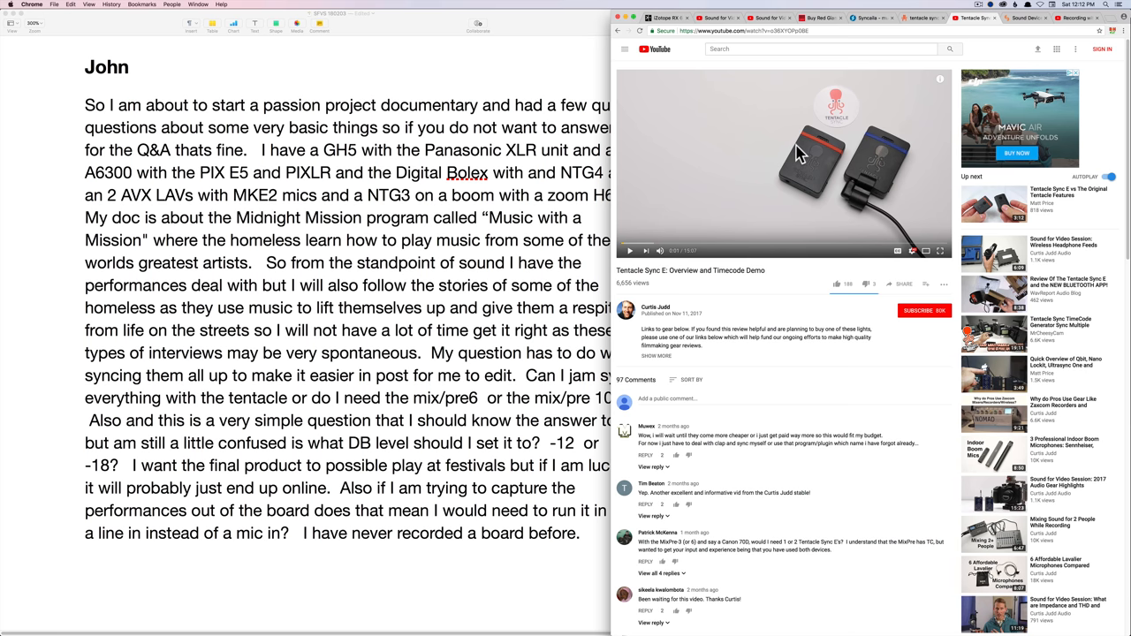
mouse_move(735, 152)
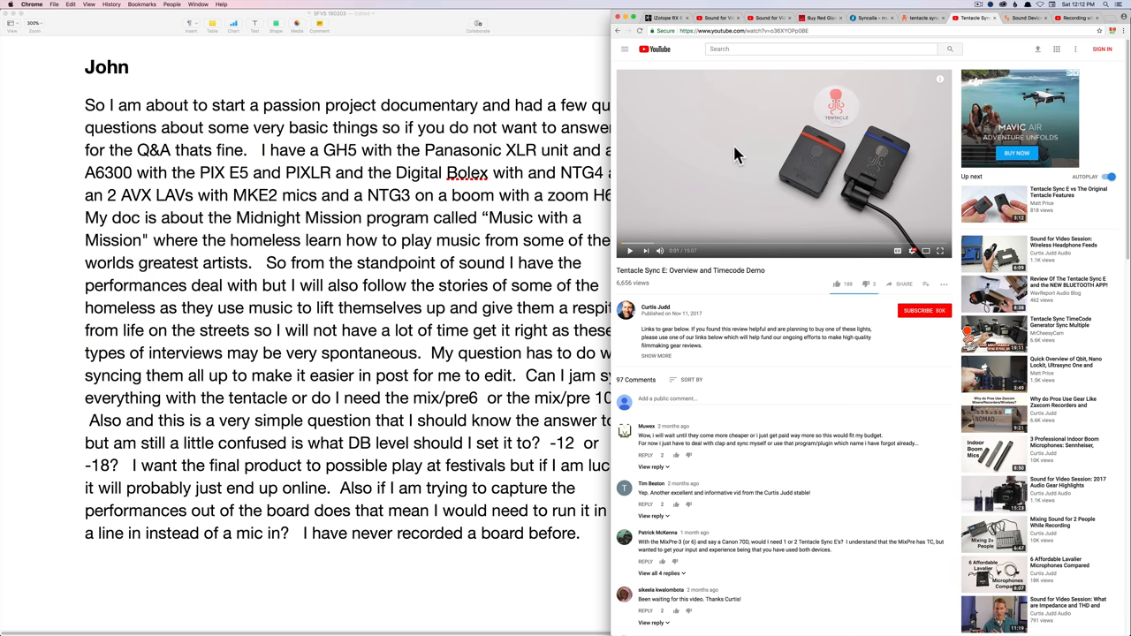
mouse_move(774, 130)
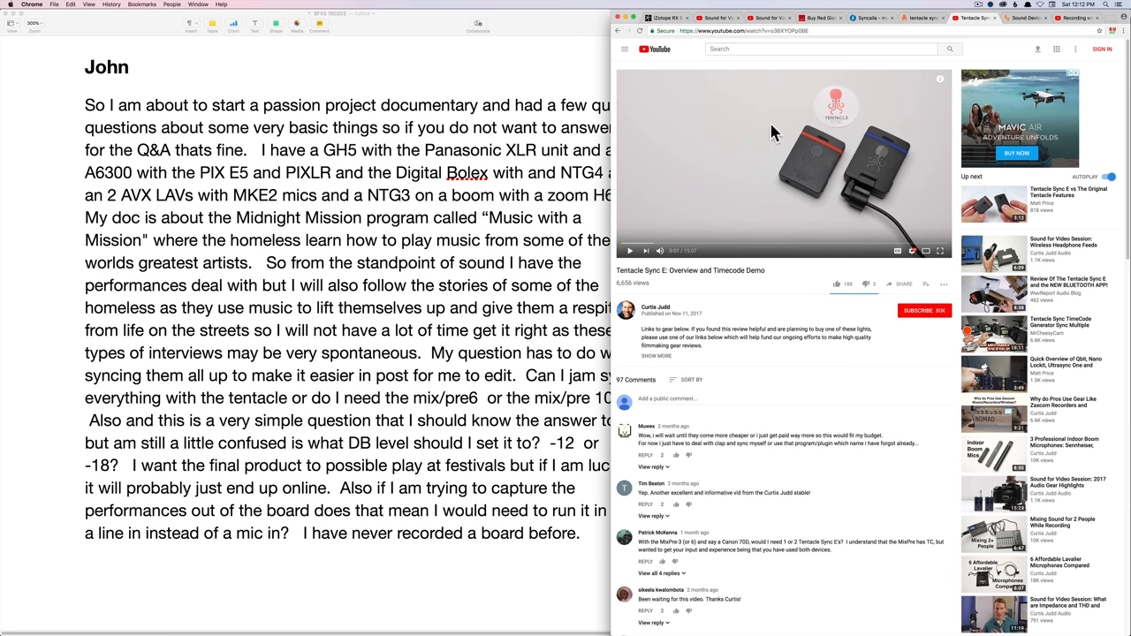
mouse_move(1010, 29)
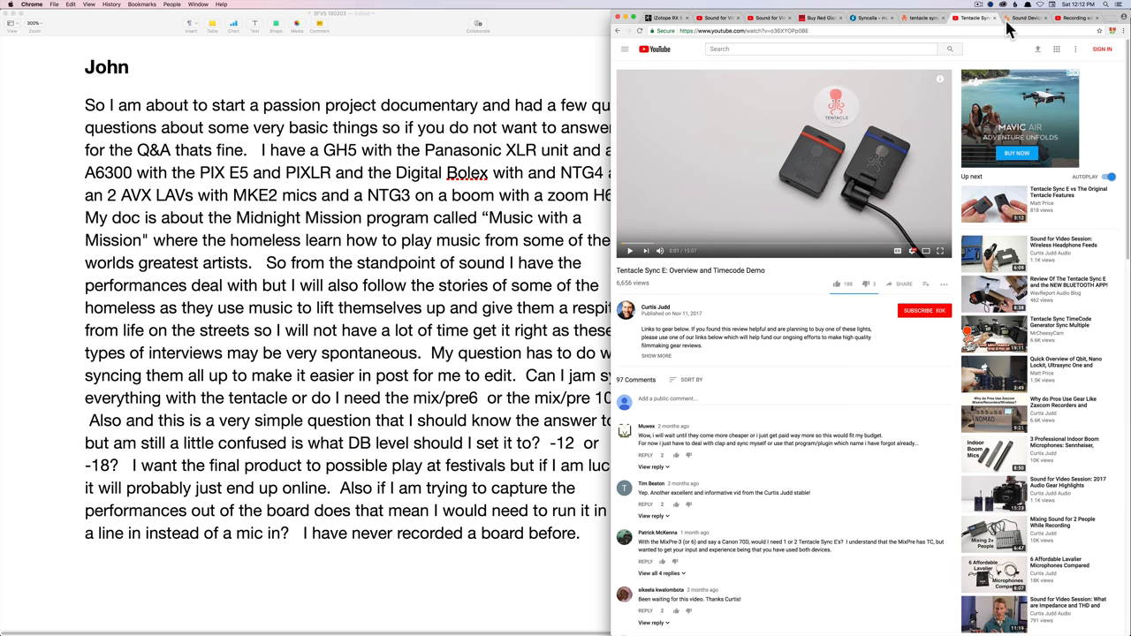
mouse_move(1025, 21)
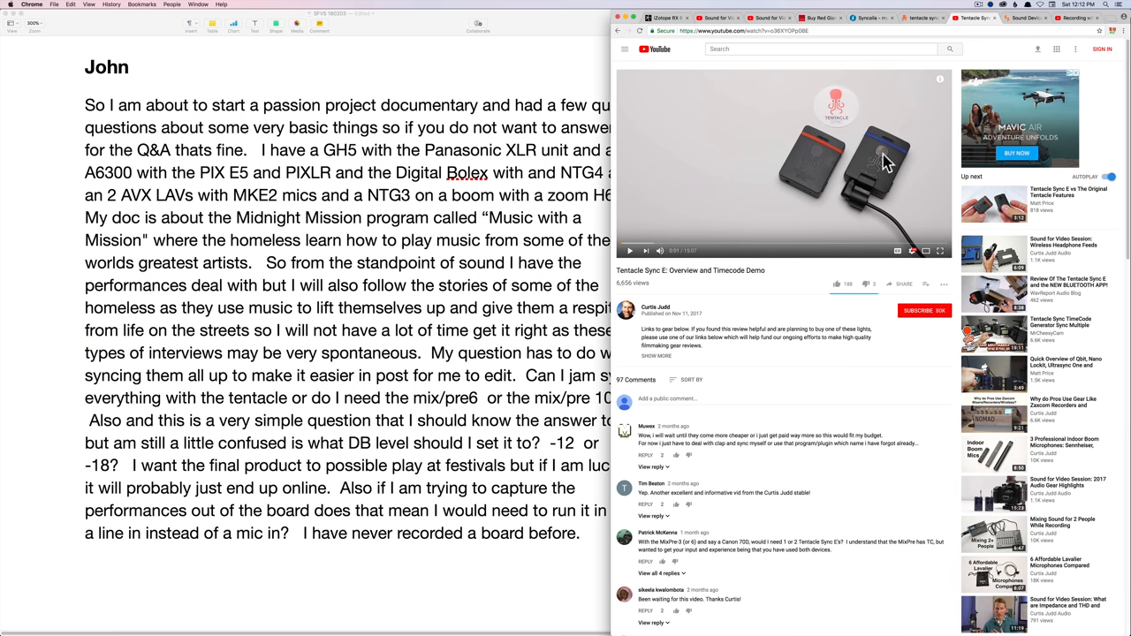
mouse_move(713, 321)
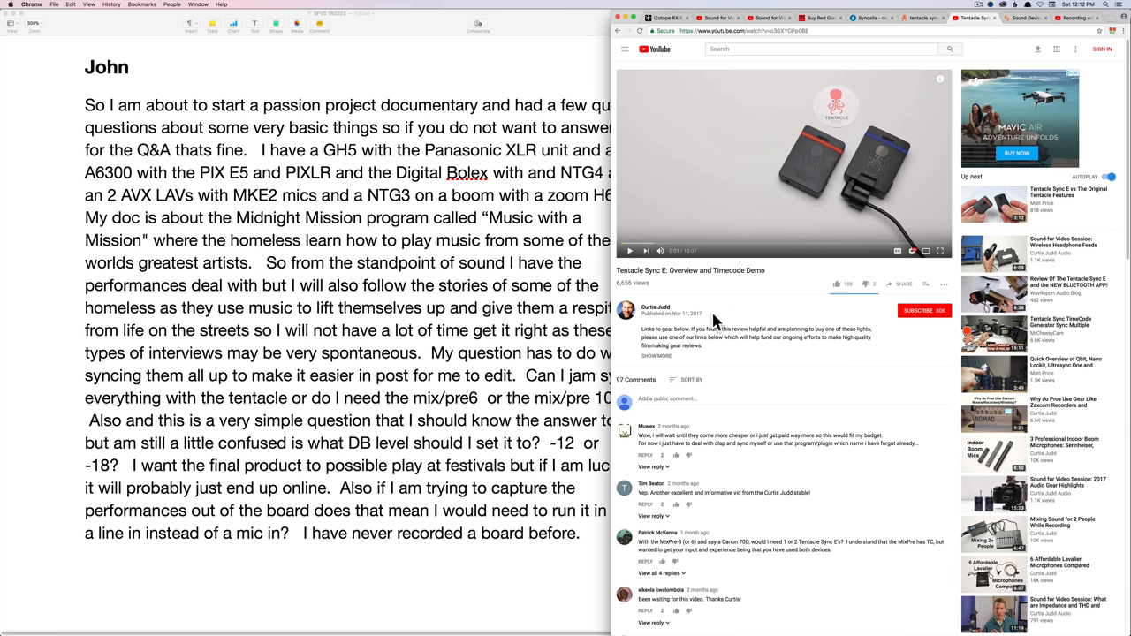
mouse_move(481, 308)
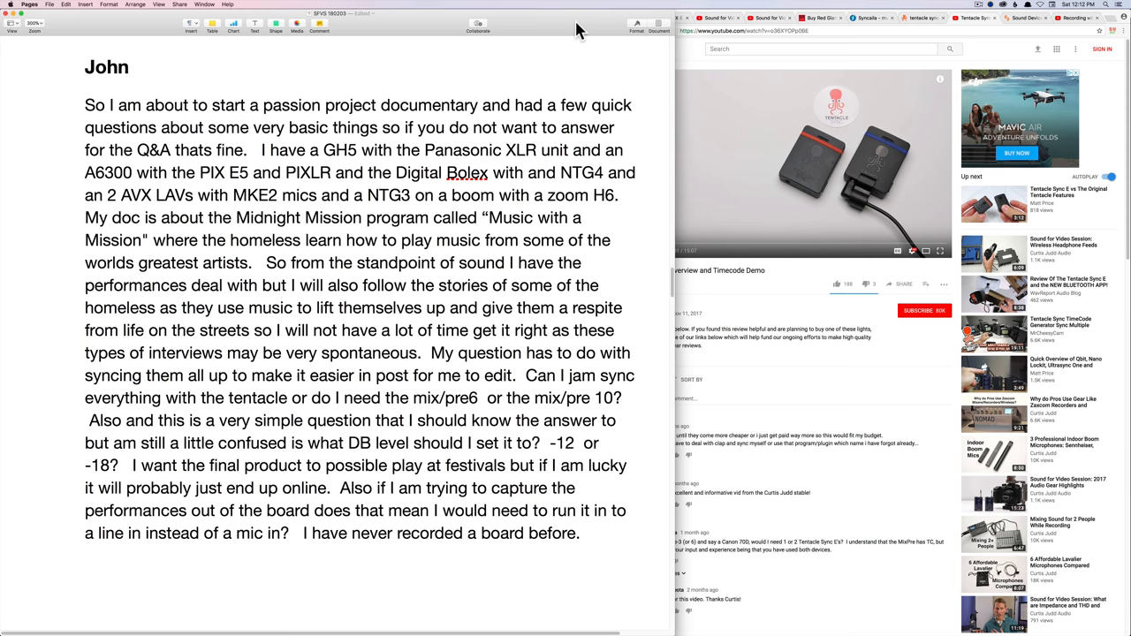
Bring the Pages window with John's documentary question back to the front
click(581, 534)
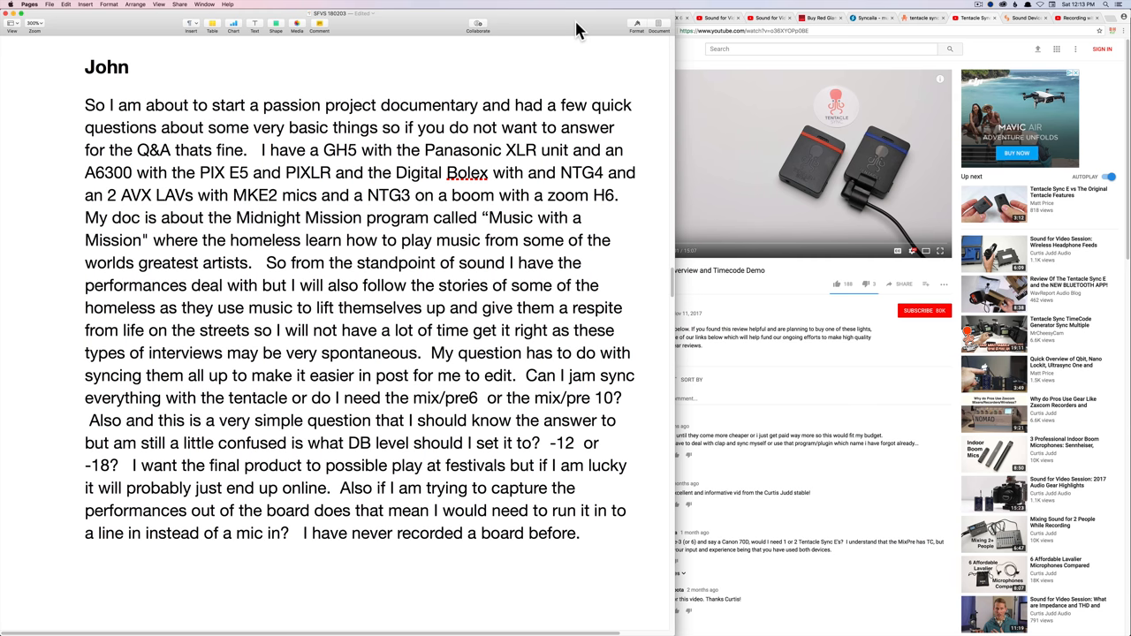
click(580, 534)
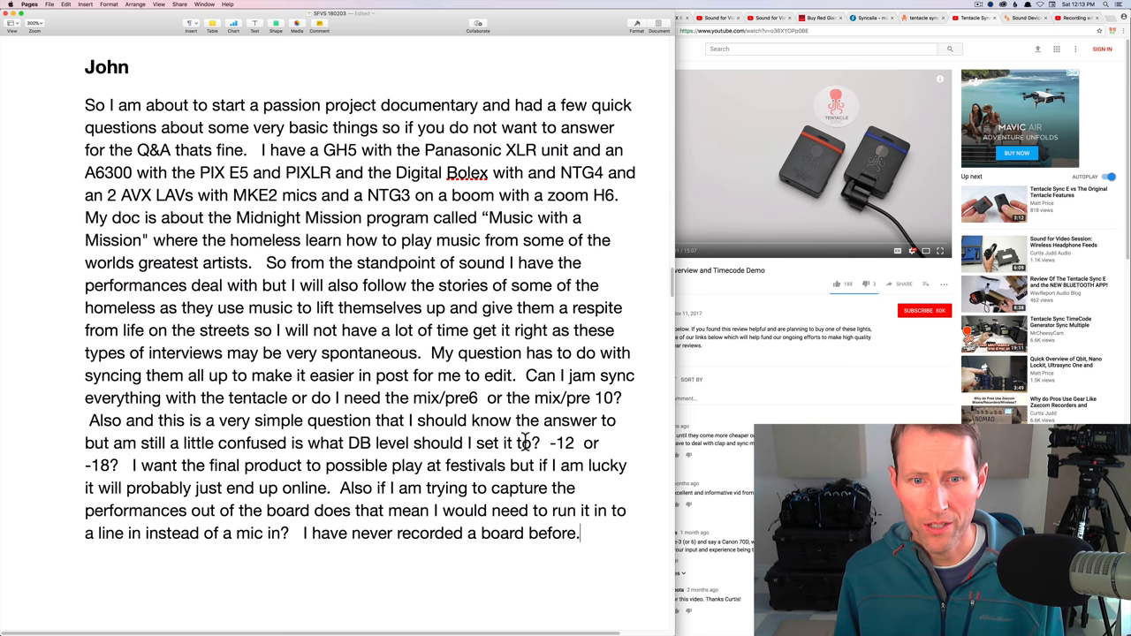
drag(407, 420, 539, 442)
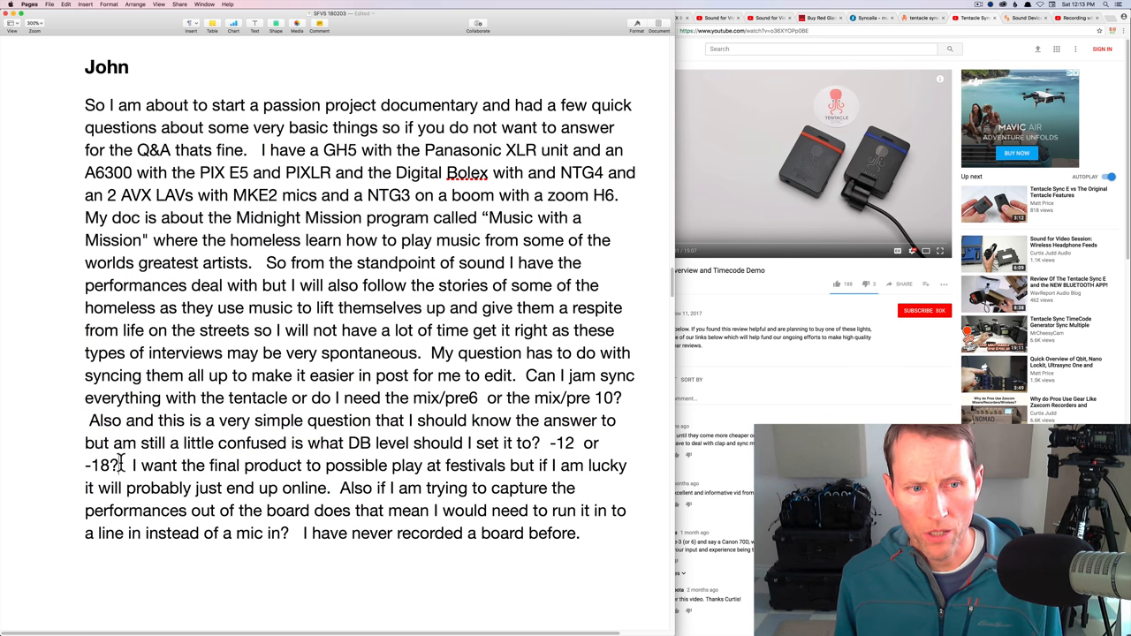
drag(85, 421, 117, 466)
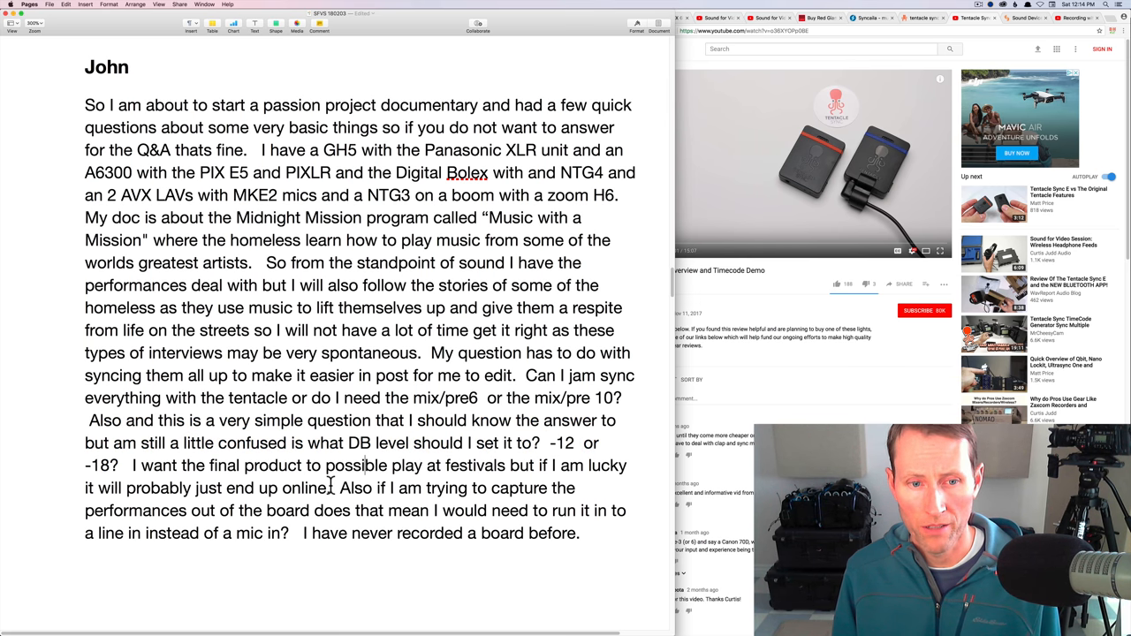
drag(138, 467, 332, 488)
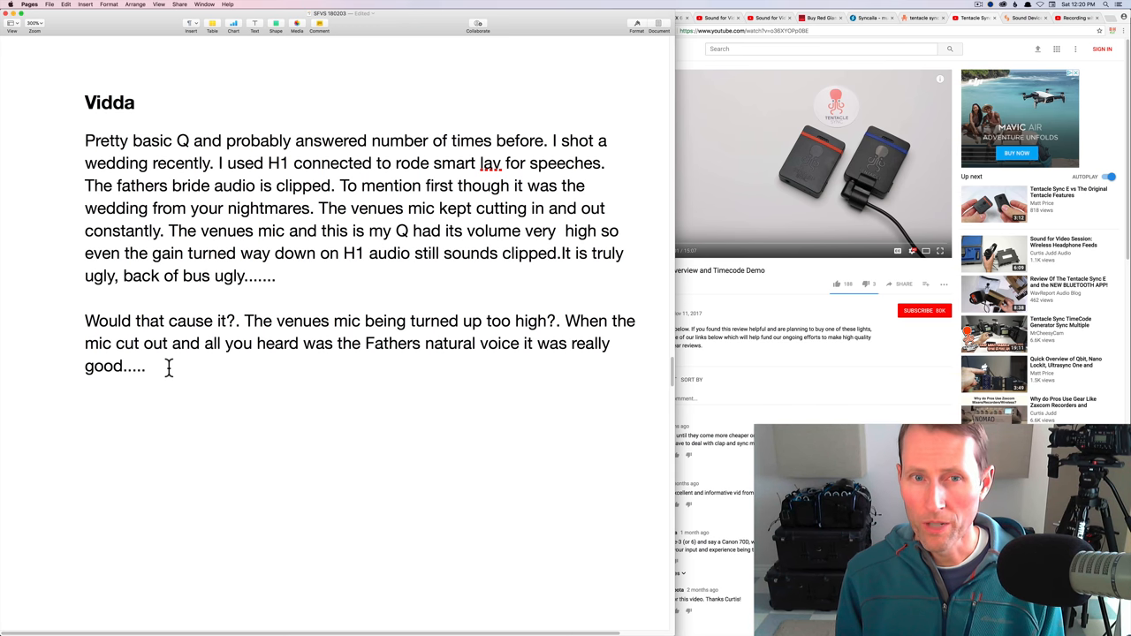
Note that sound could have dropped out, then scroll down to Kevin's insurance question
text(..though in this case, you would have potentially had sound dropping out depending on what the issue was that the DJ/sound person was having. But that probably would not have been any worse than the clipped sound your H1 recorded...)
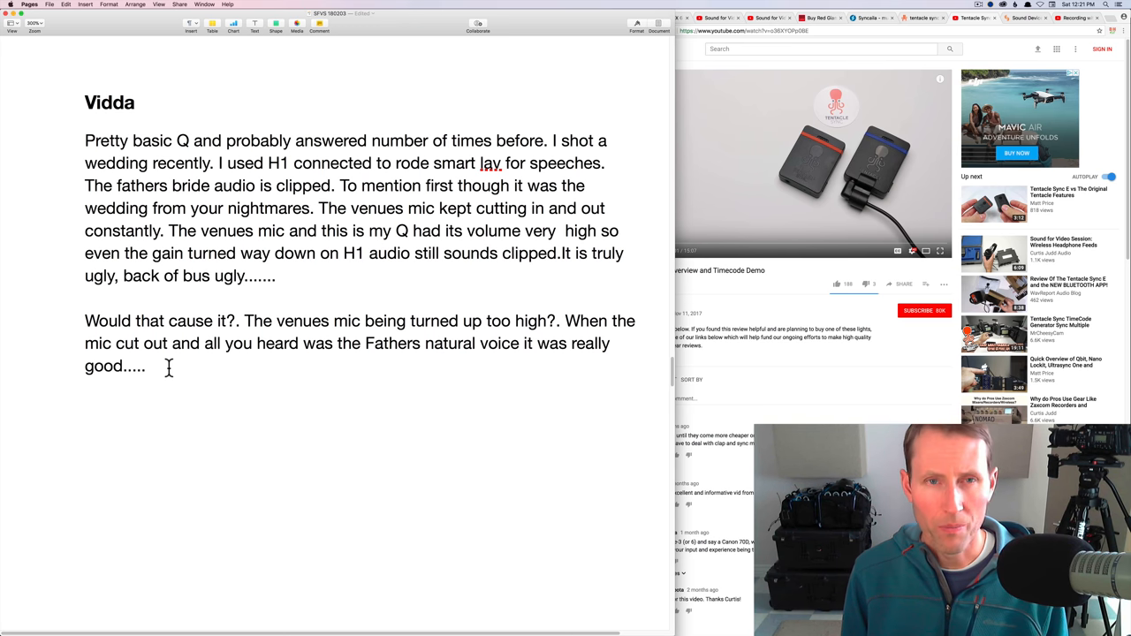
scroll(down, 3)
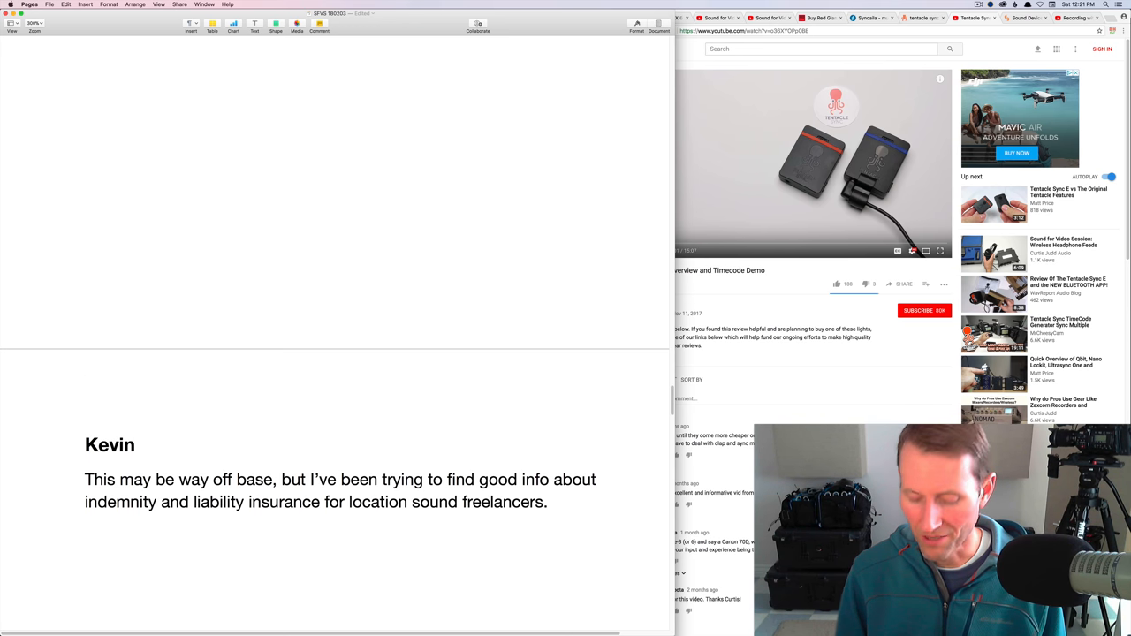
Scroll the document to Roly's question about round-tripping between FCPX and Adobe Audition
scroll(up, 3)
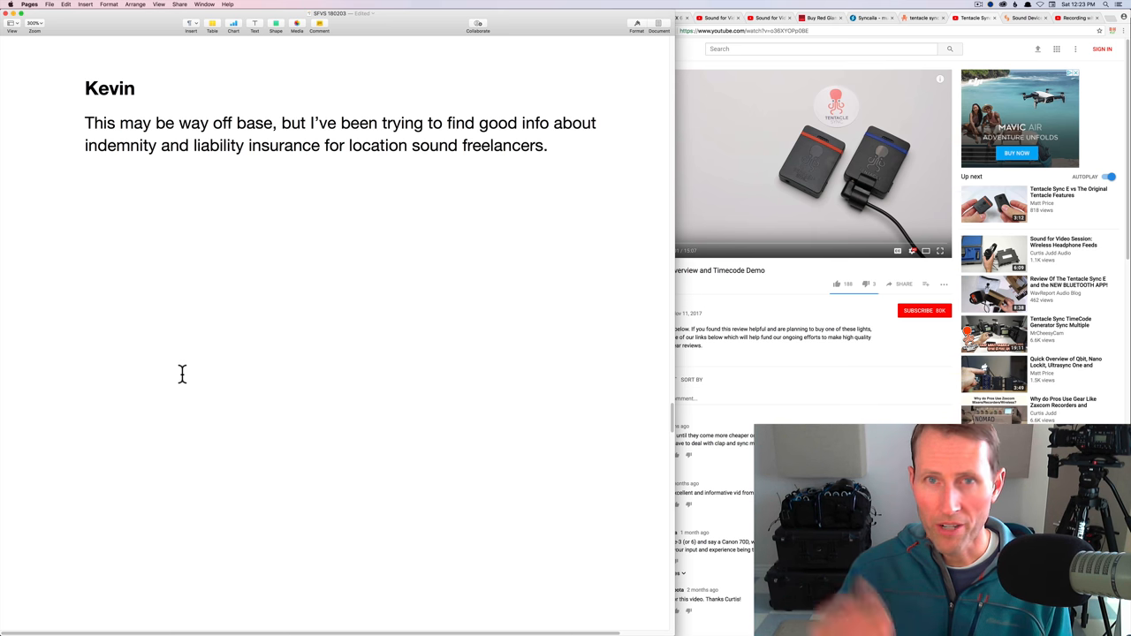
scroll(down, 3)
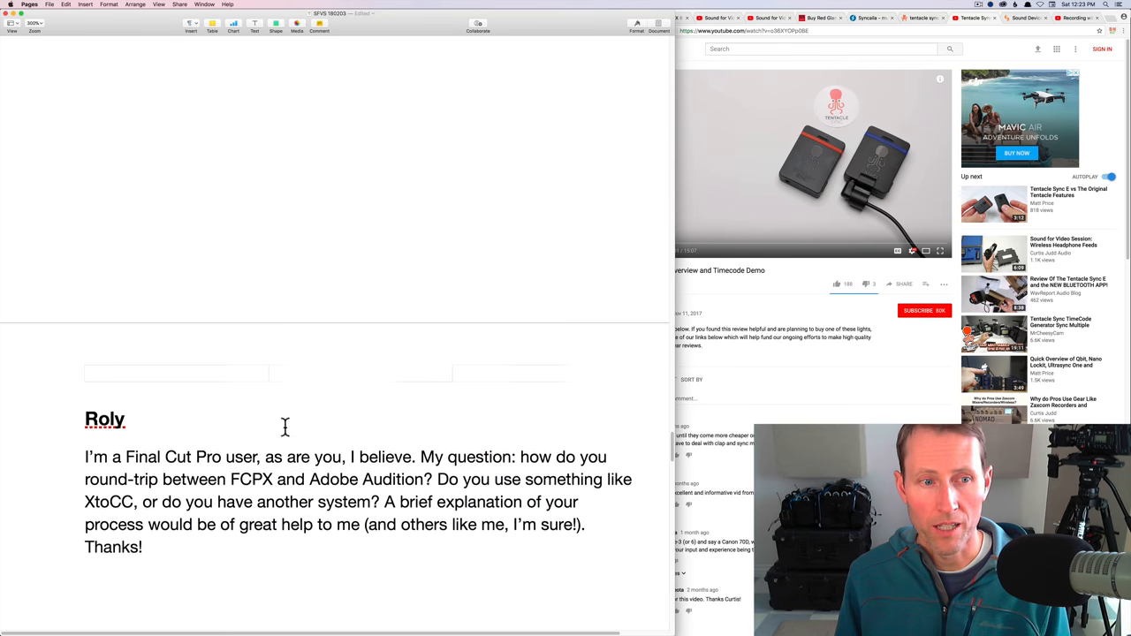
scroll(up, 3)
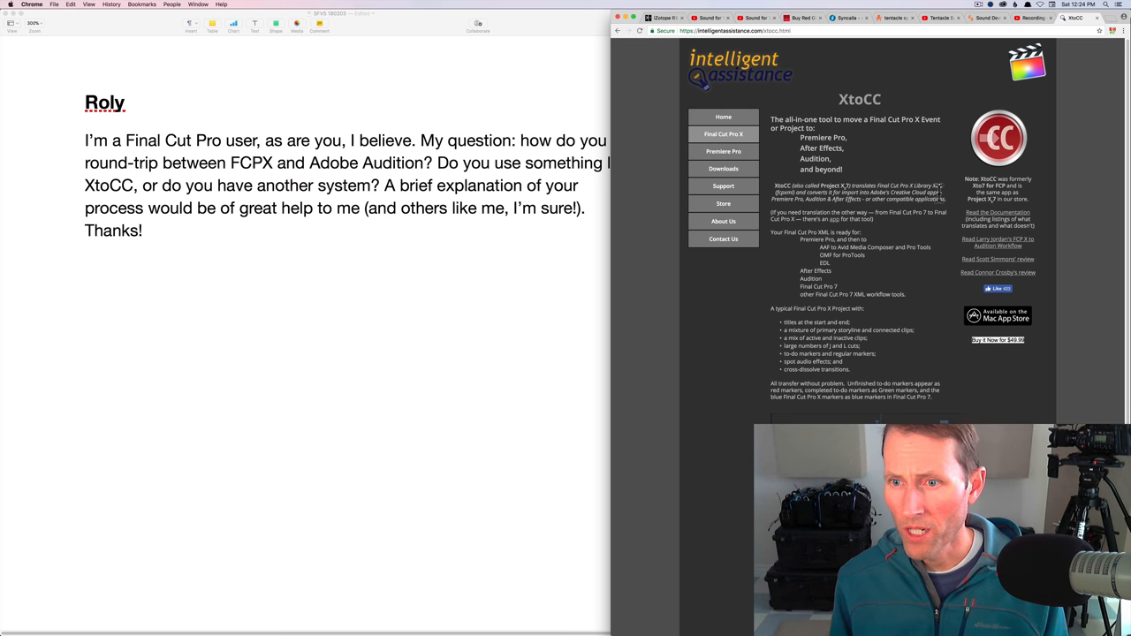
mouse_move(672, 168)
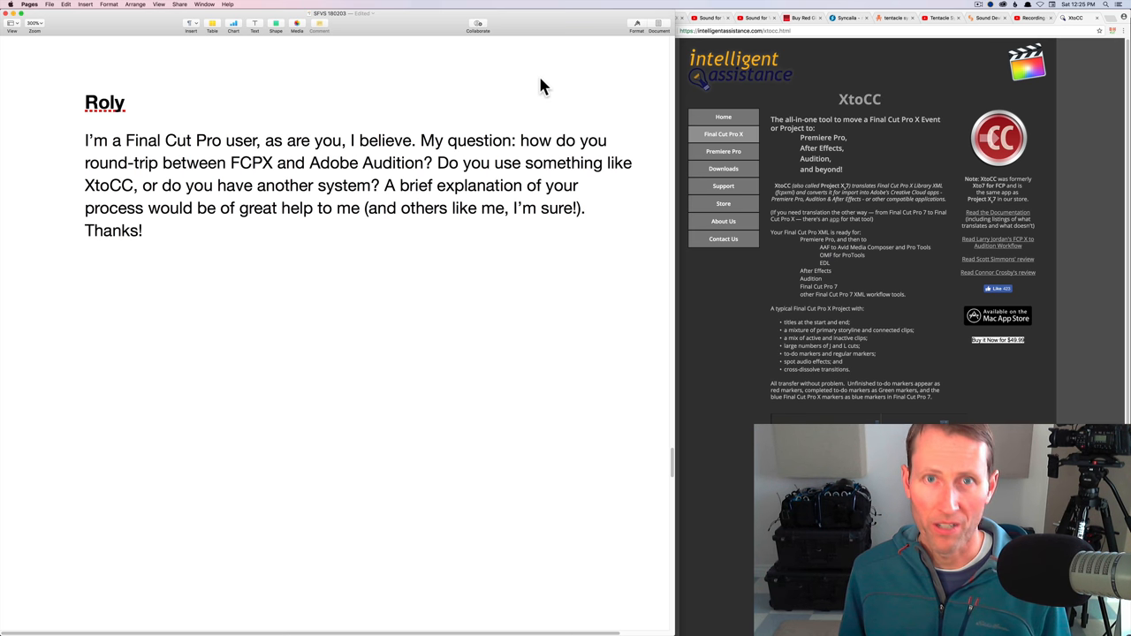
mouse_move(462, 24)
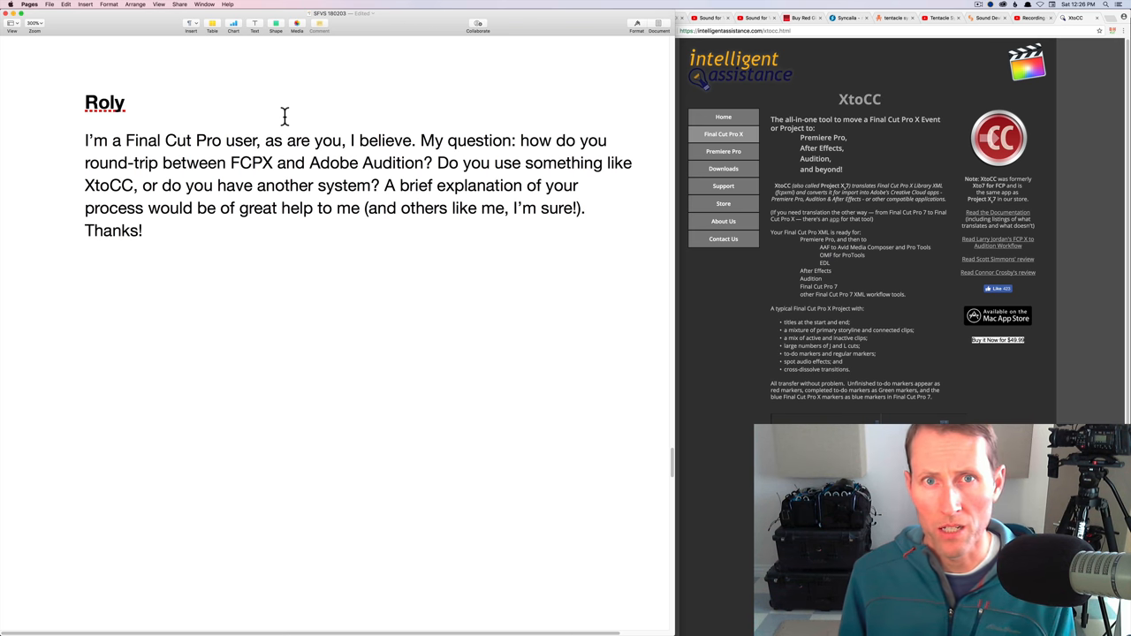
mouse_move(292, 113)
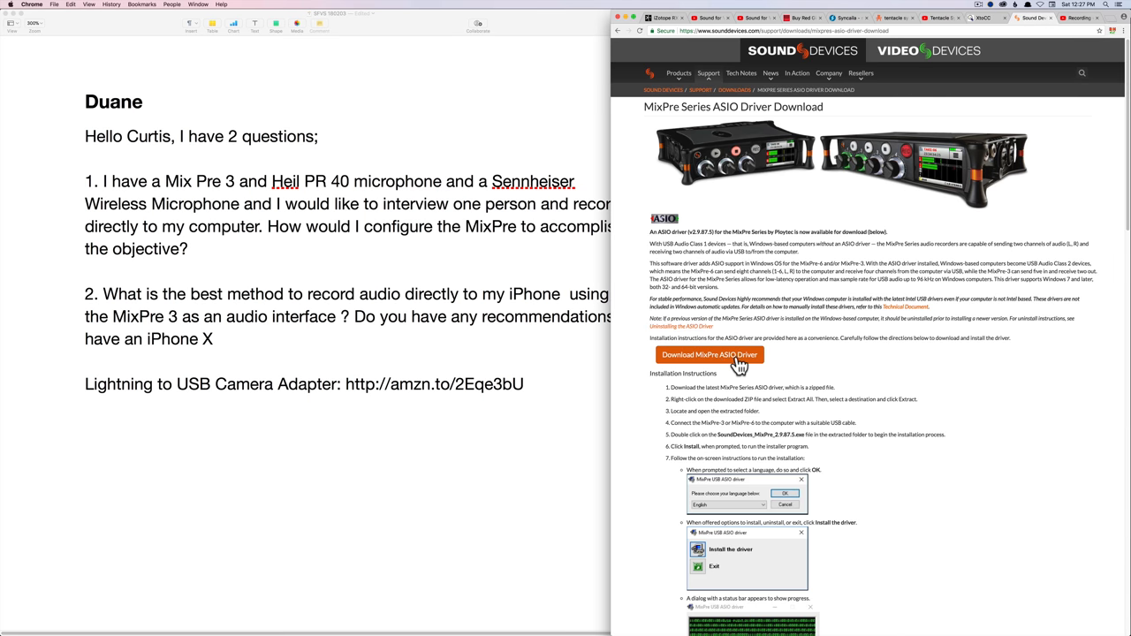
mouse_move(810, 357)
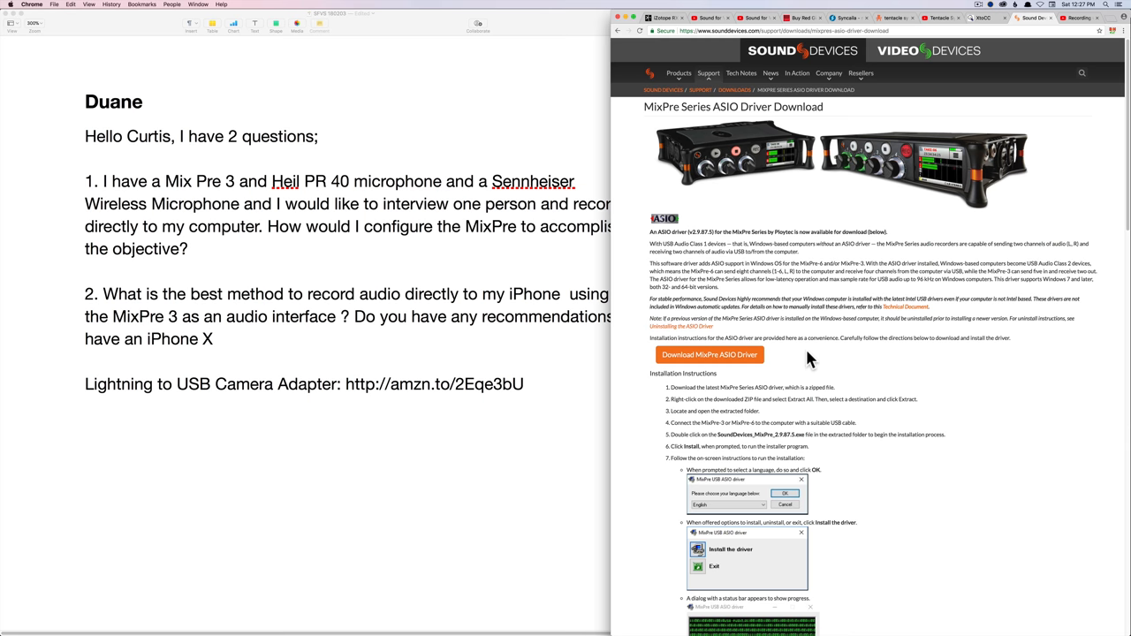
scroll(down, 3)
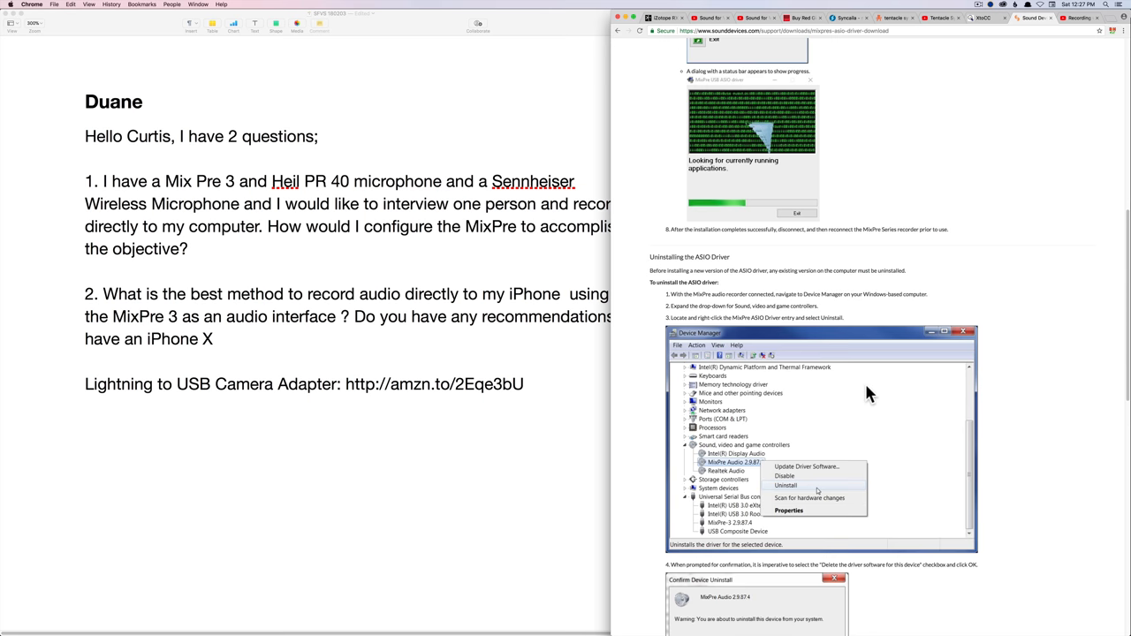
scroll(down, 3)
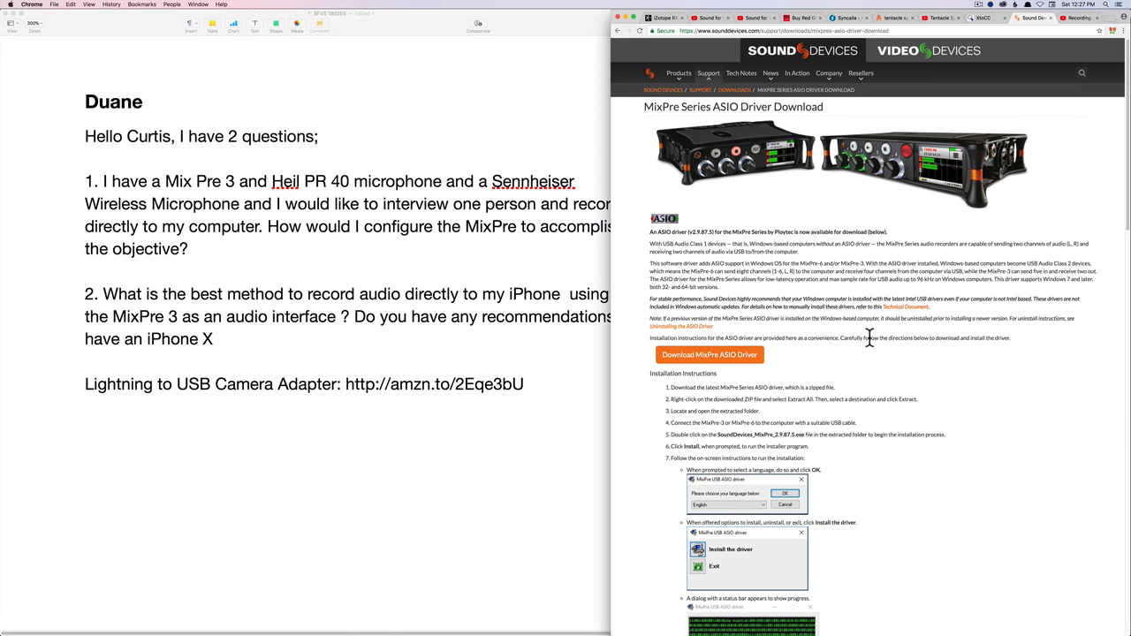
Launch Audio MIDI Setup from a Spotlight search for 'midi'
text(midi)
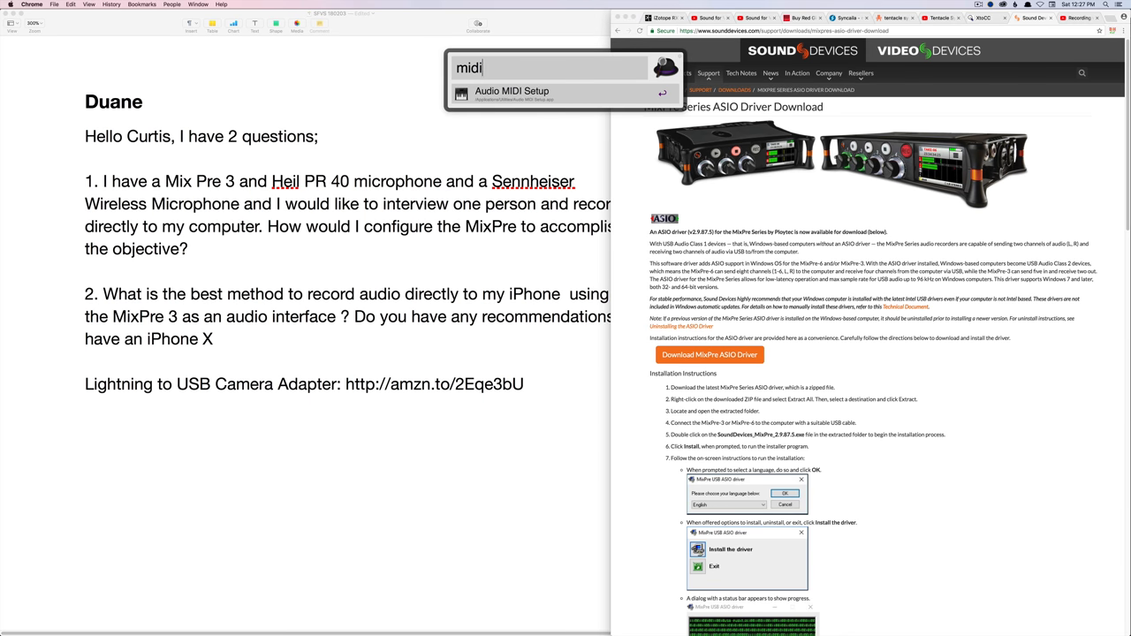
click(512, 92)
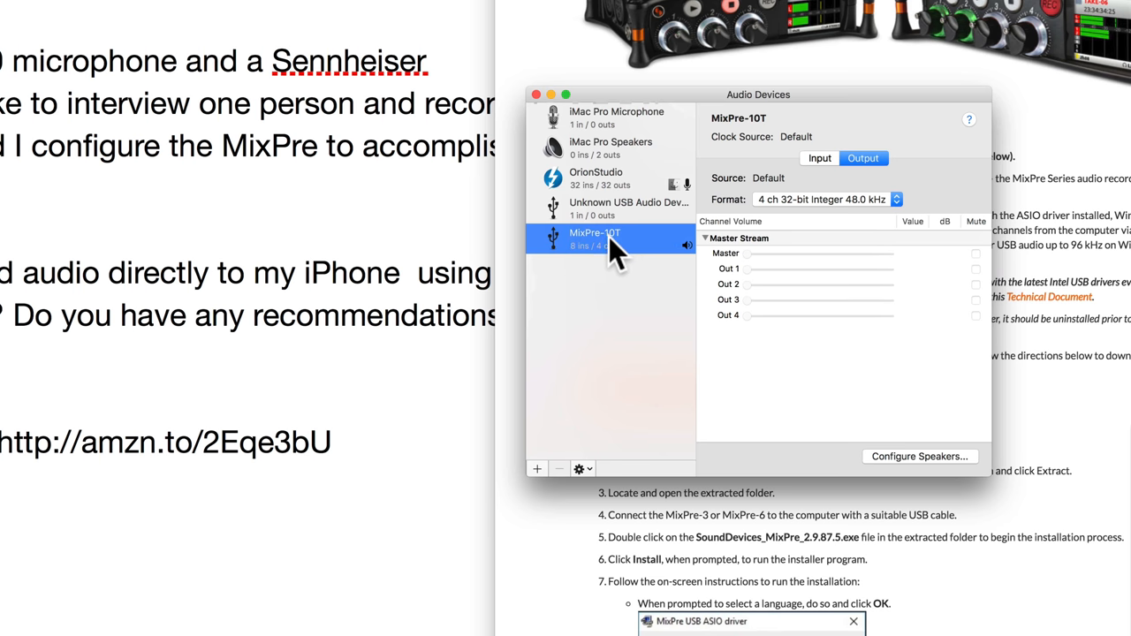
mouse_move(622, 262)
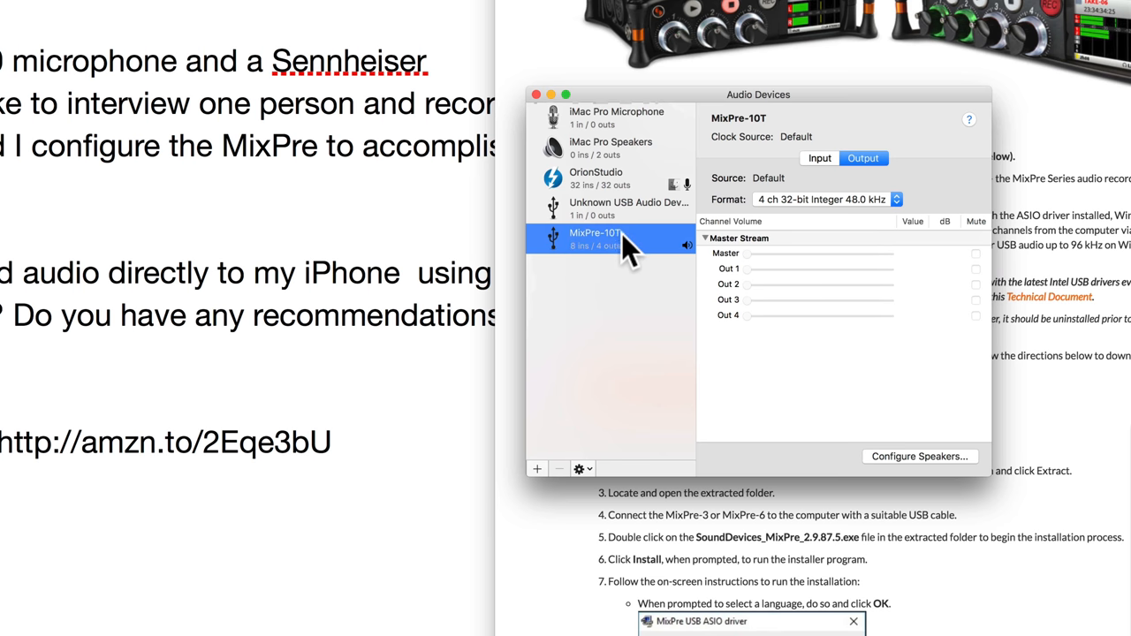
mouse_move(622, 256)
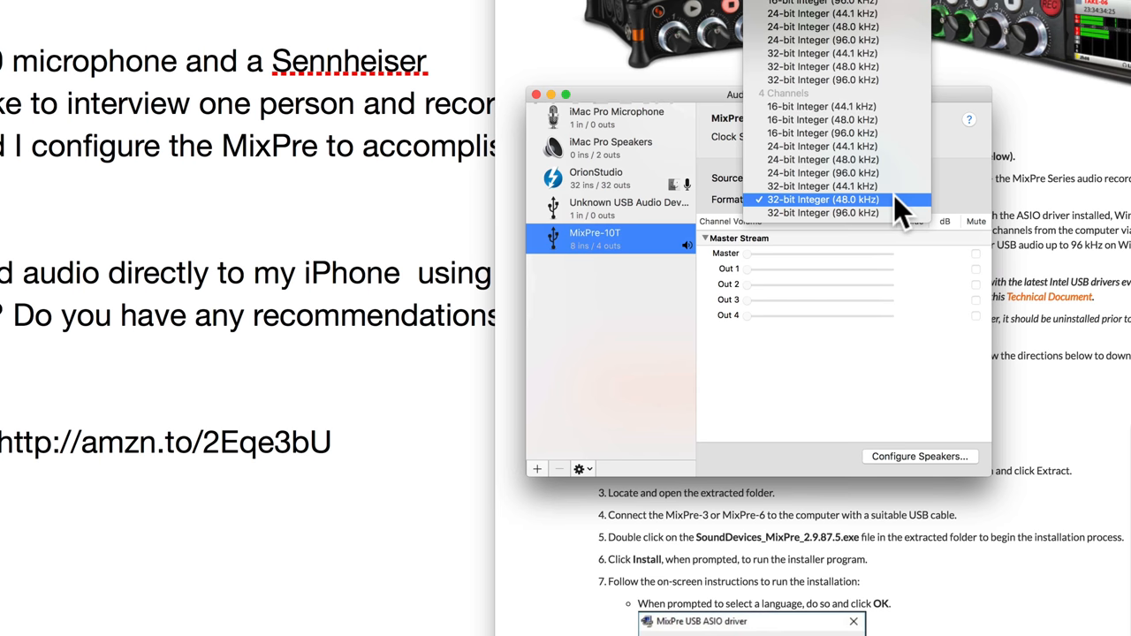
Switch the MixPre-10T to its input side and show the format list, set at 8 channels 24-bit 48 kHz
click(824, 198)
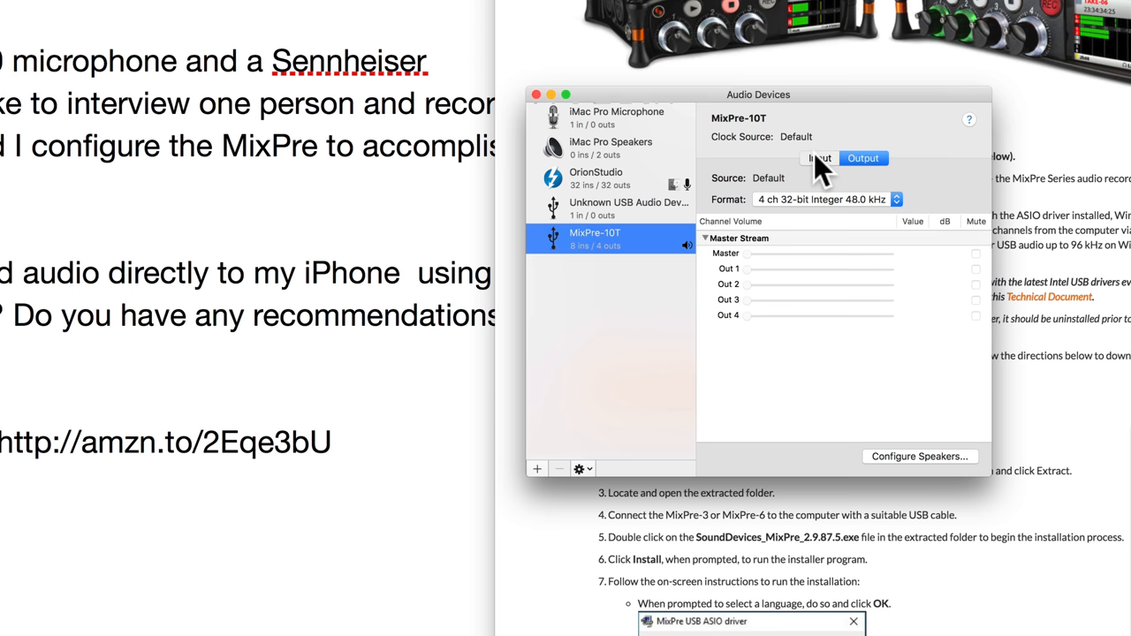
click(894, 198)
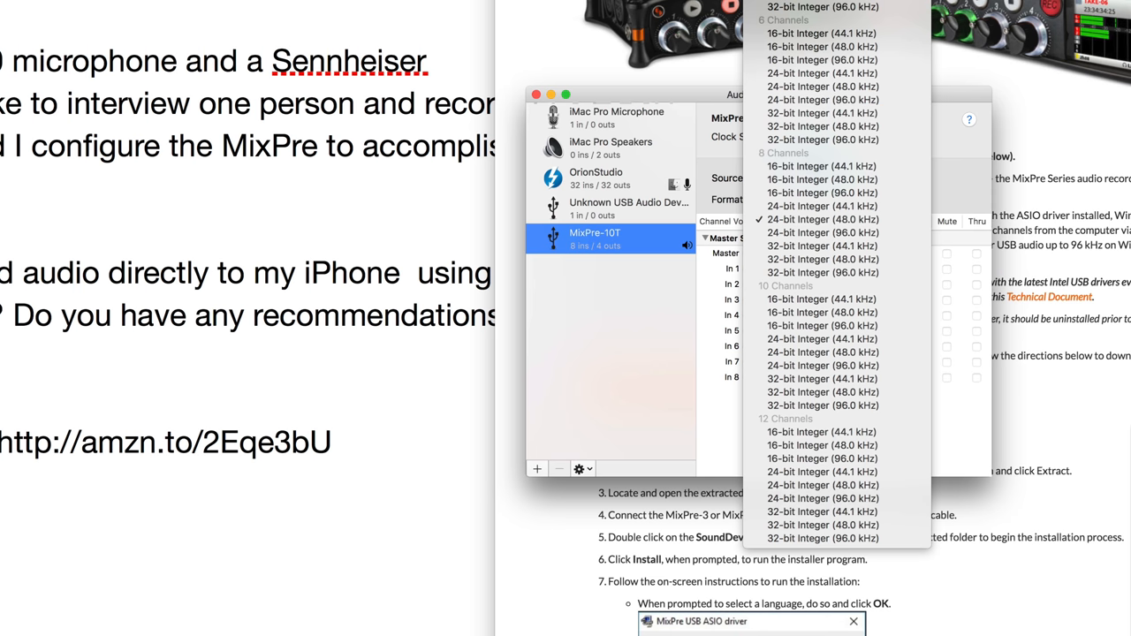
mouse_move(834, 378)
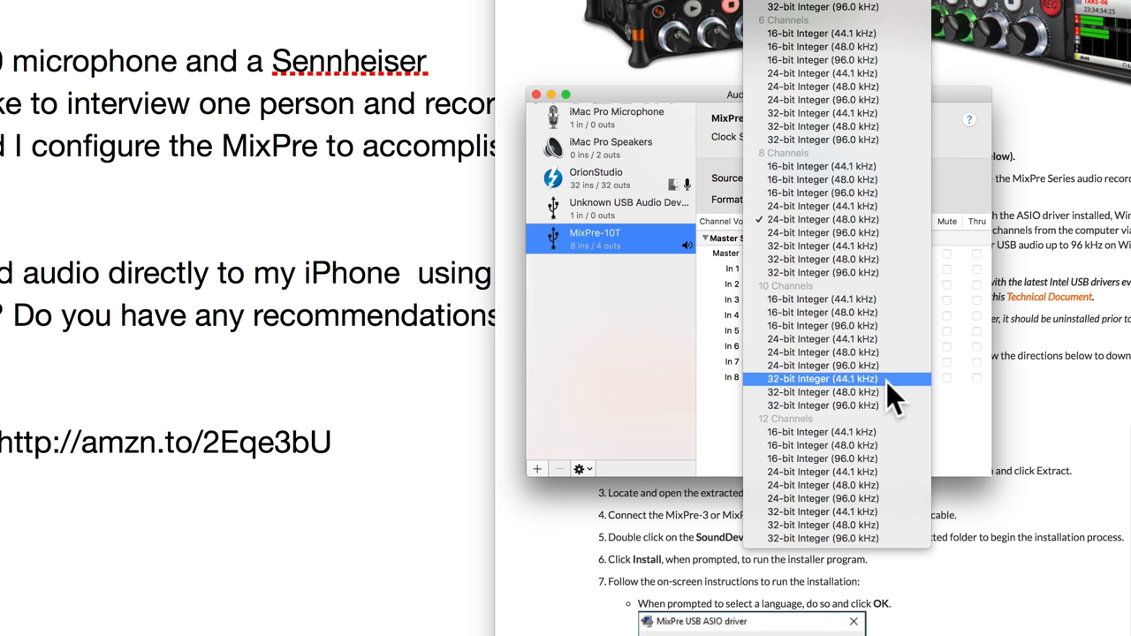
mouse_move(891, 396)
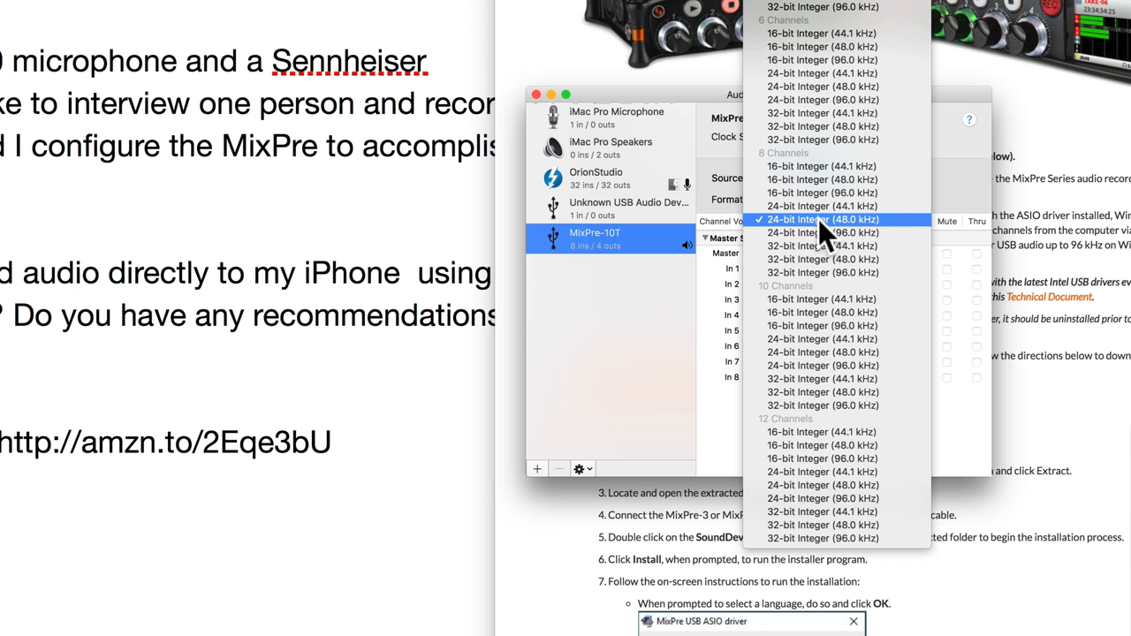
click(820, 219)
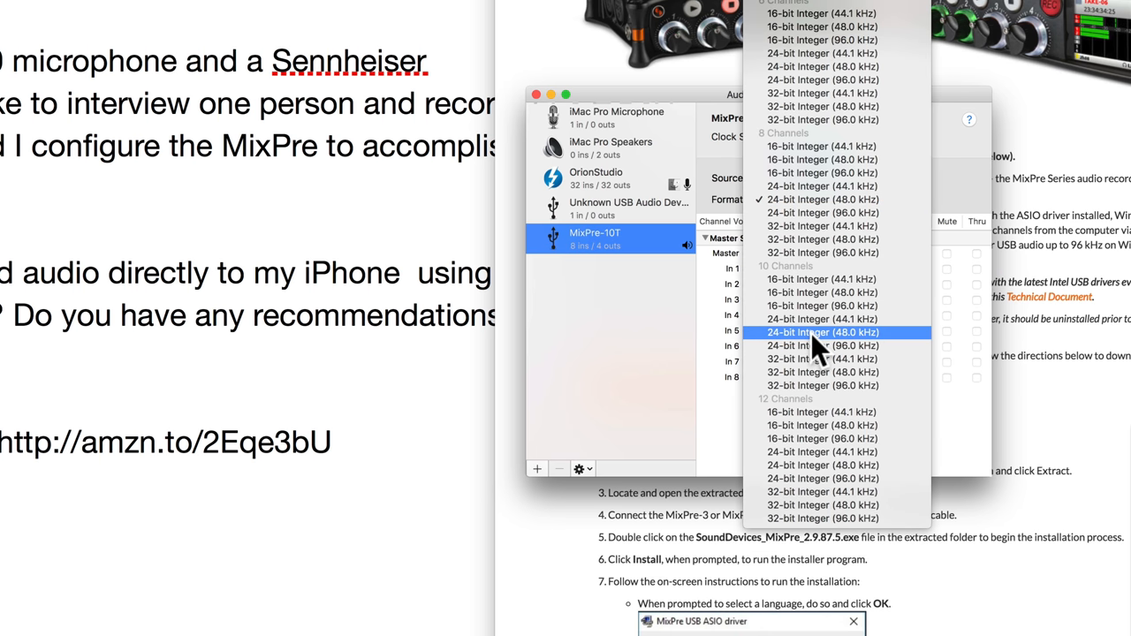
Dismiss the input format list, keeping 8 channels 24-bit 48 kHz
click(822, 332)
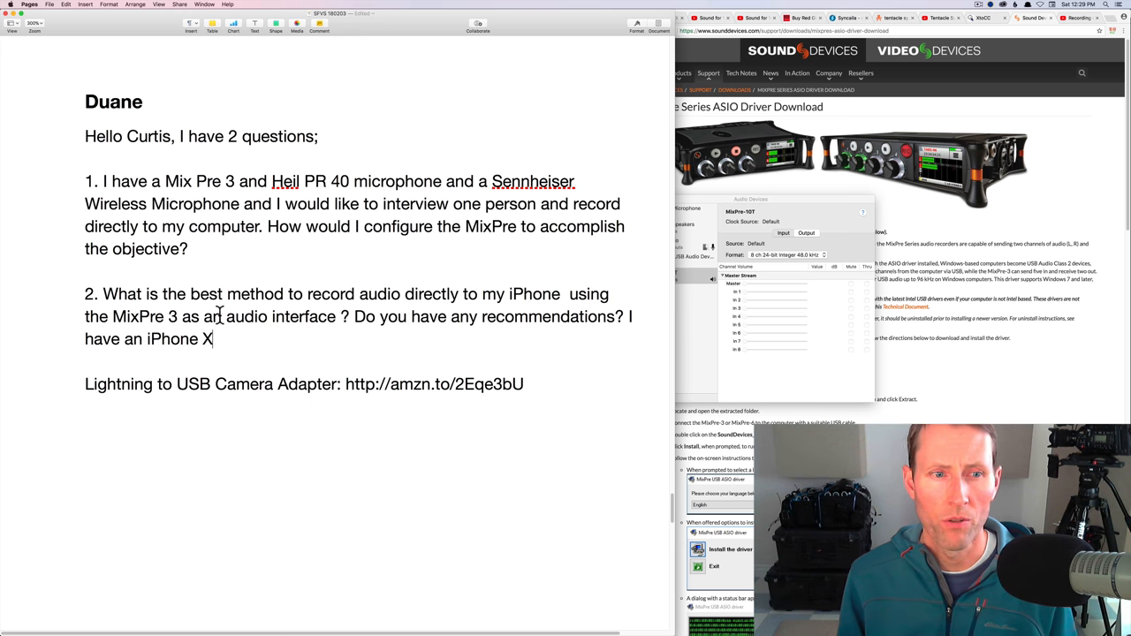
double_click(110, 383)
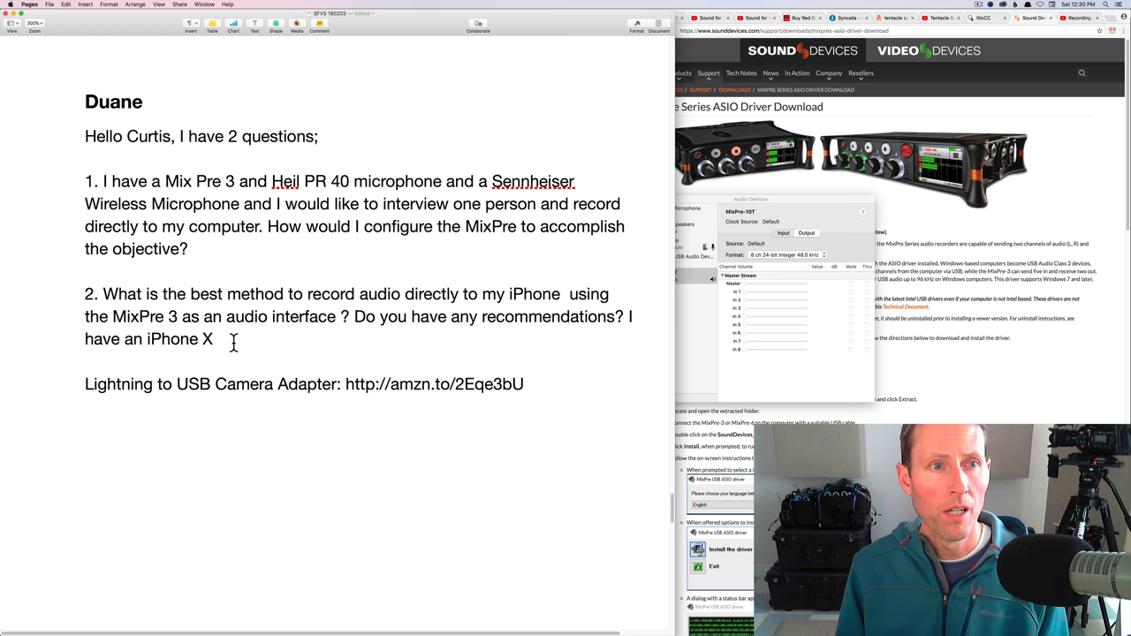
scroll(down, 3)
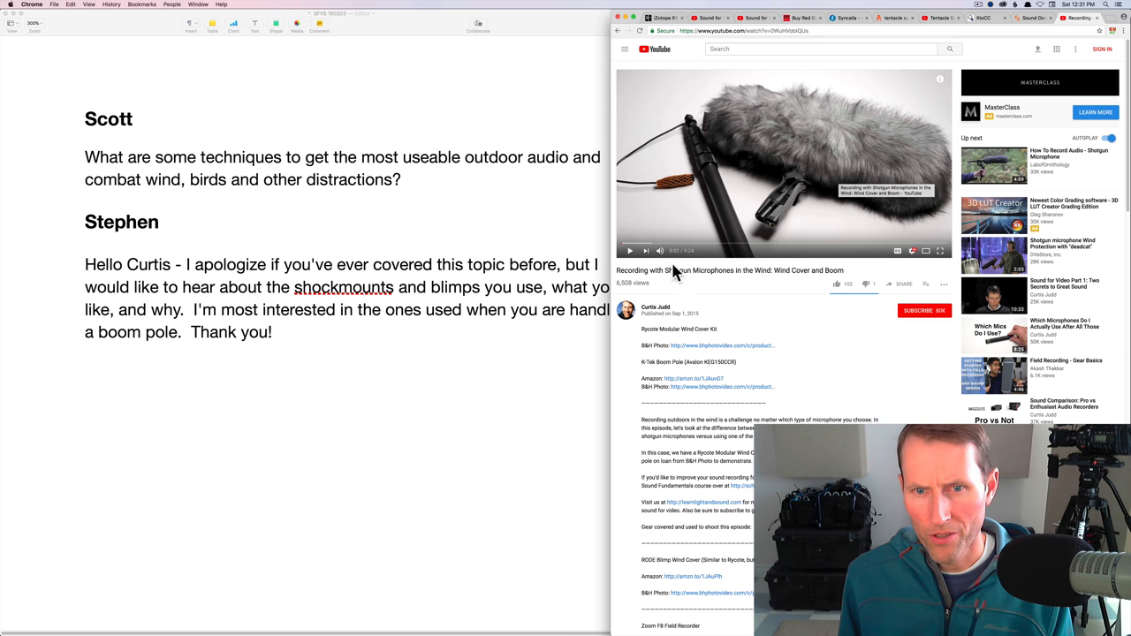
mouse_move(668, 364)
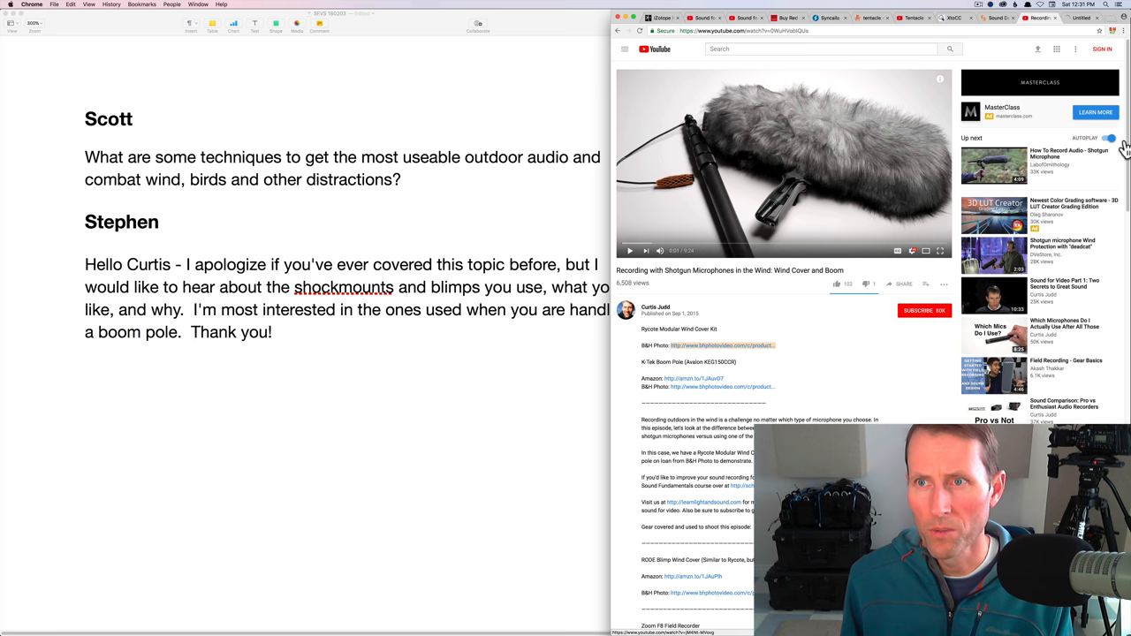
Bring the Chrome tab with the B&H Rycote Modular Windshield WS 4 page to the front
click(721, 345)
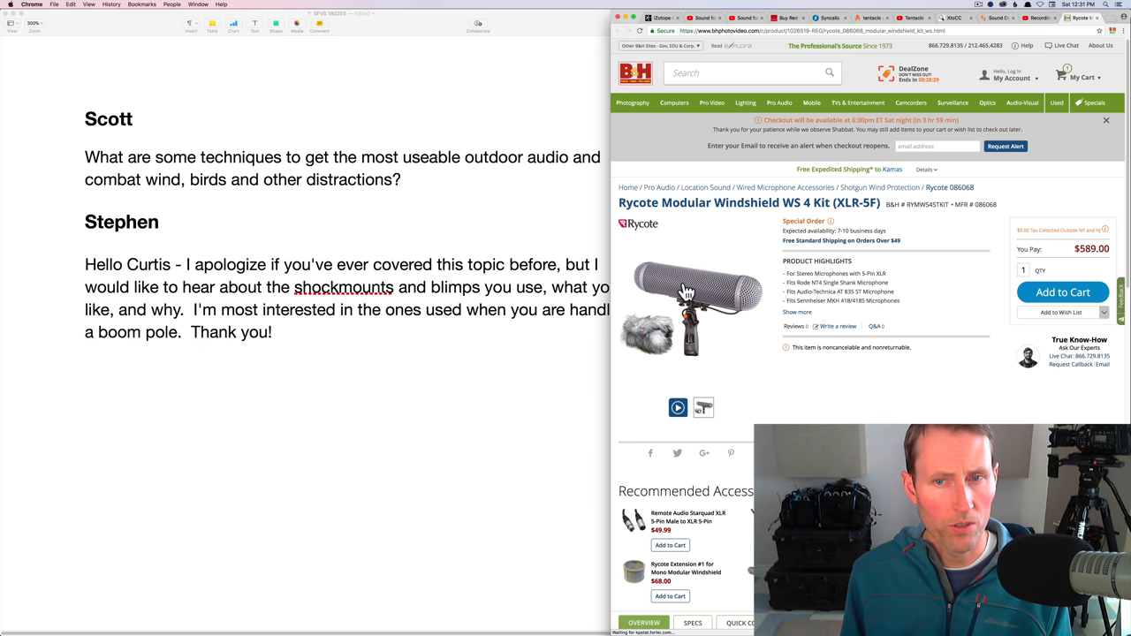
mouse_move(745, 290)
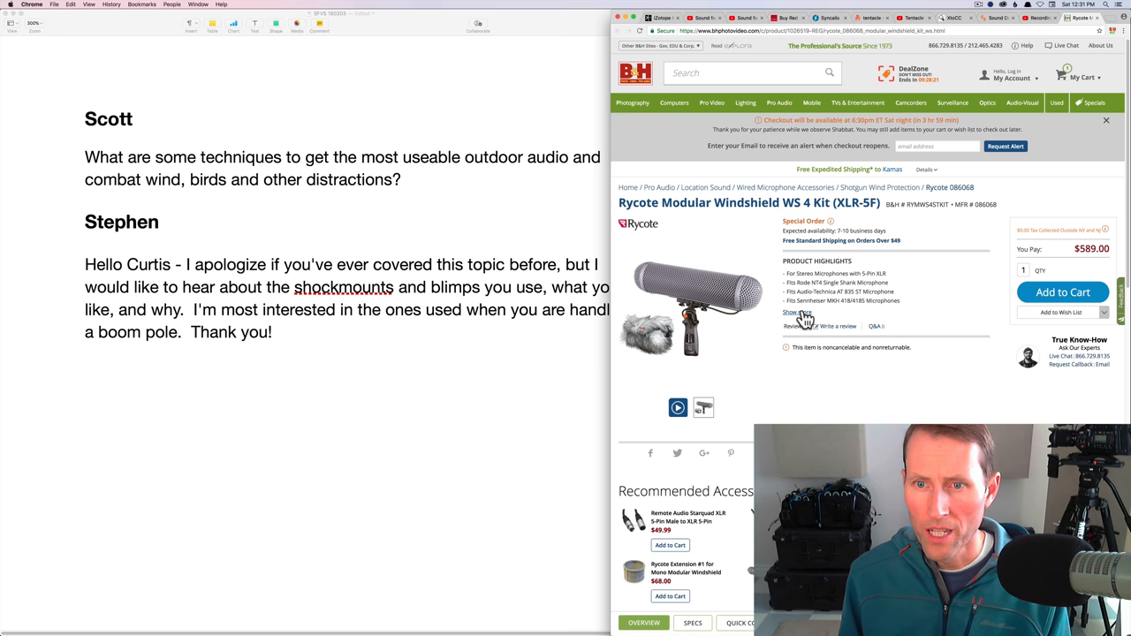
Expand the full product highlights for the Rycote WS 4 Kit
click(791, 311)
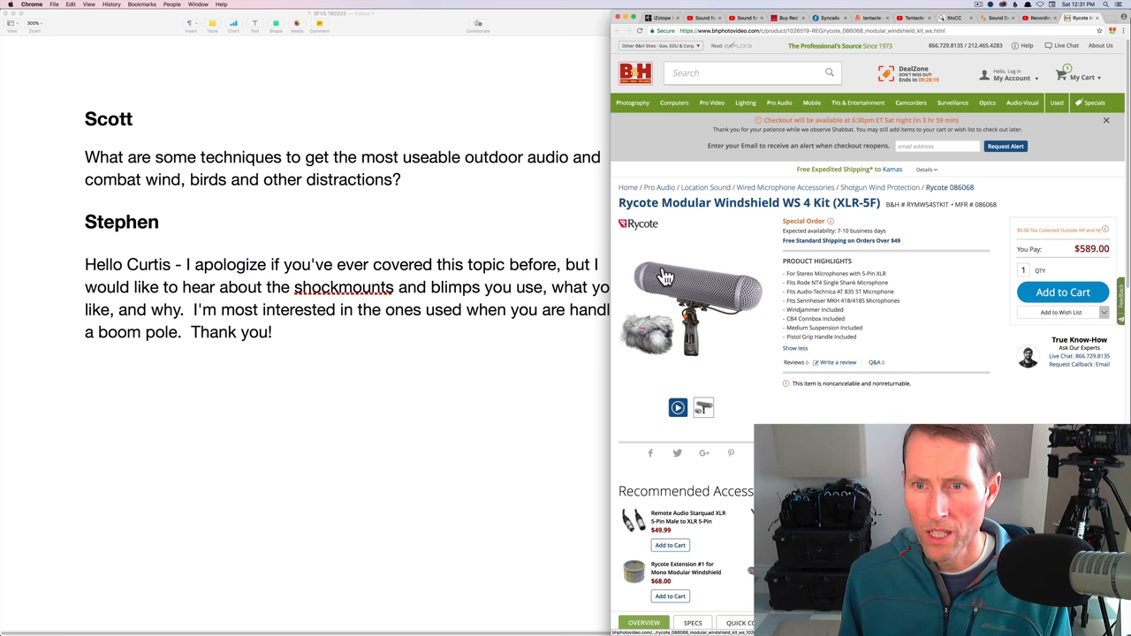
mouse_move(723, 293)
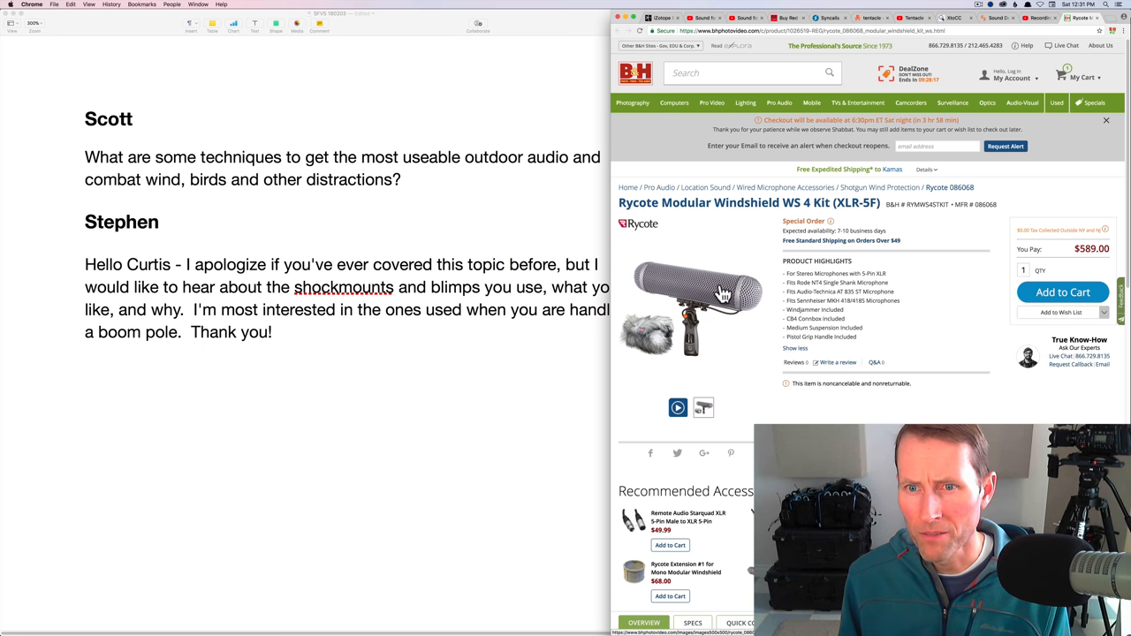
mouse_move(675, 286)
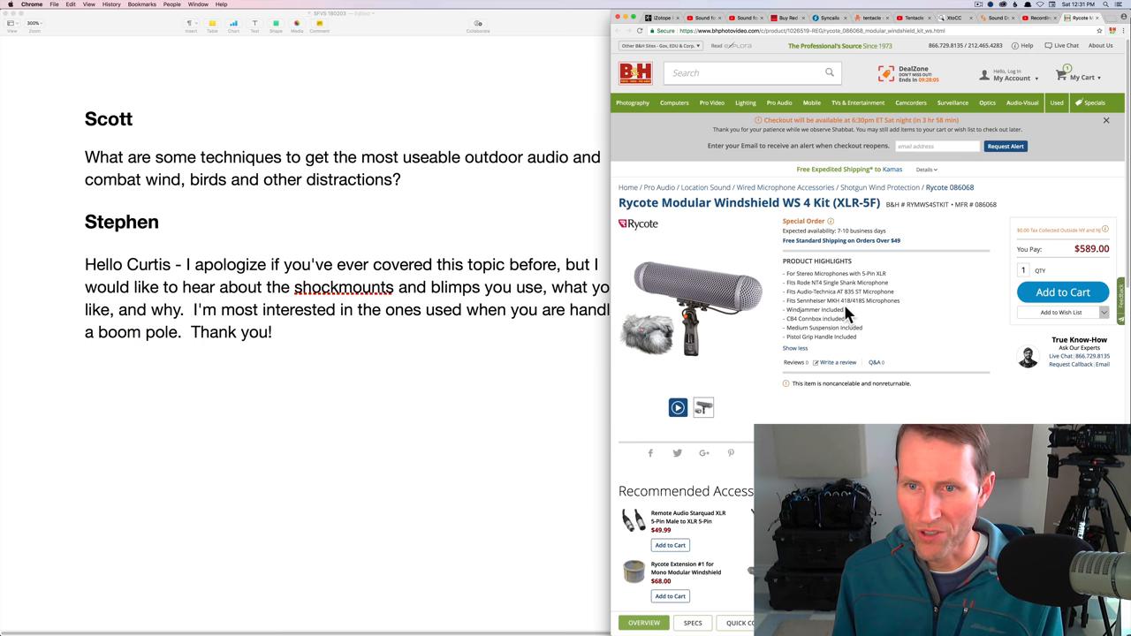
mouse_move(811, 283)
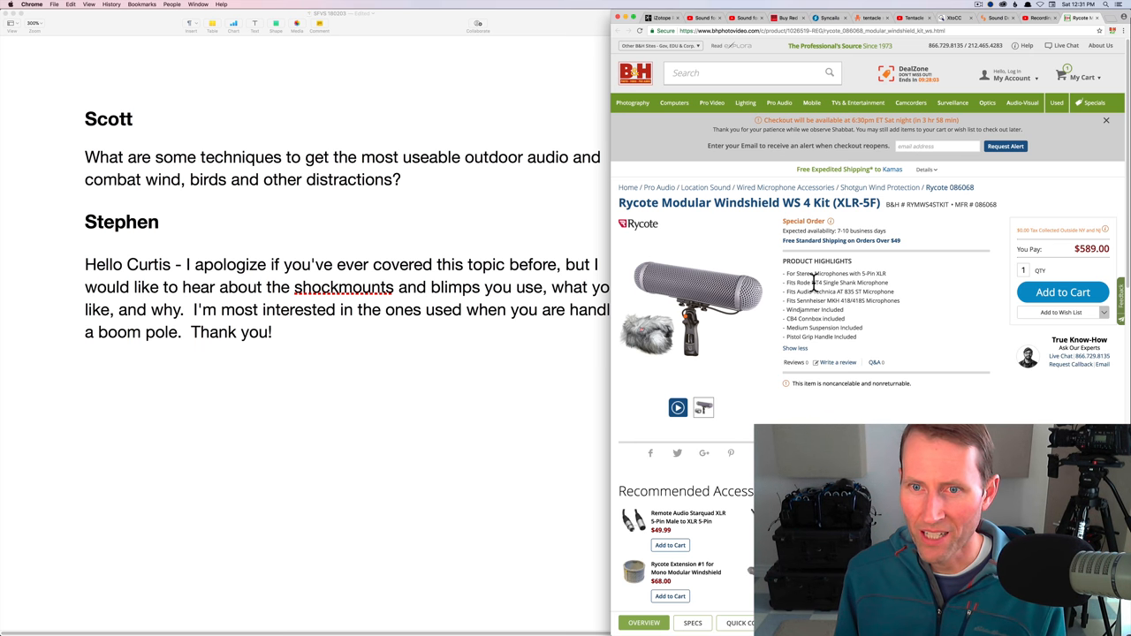
mouse_move(742, 291)
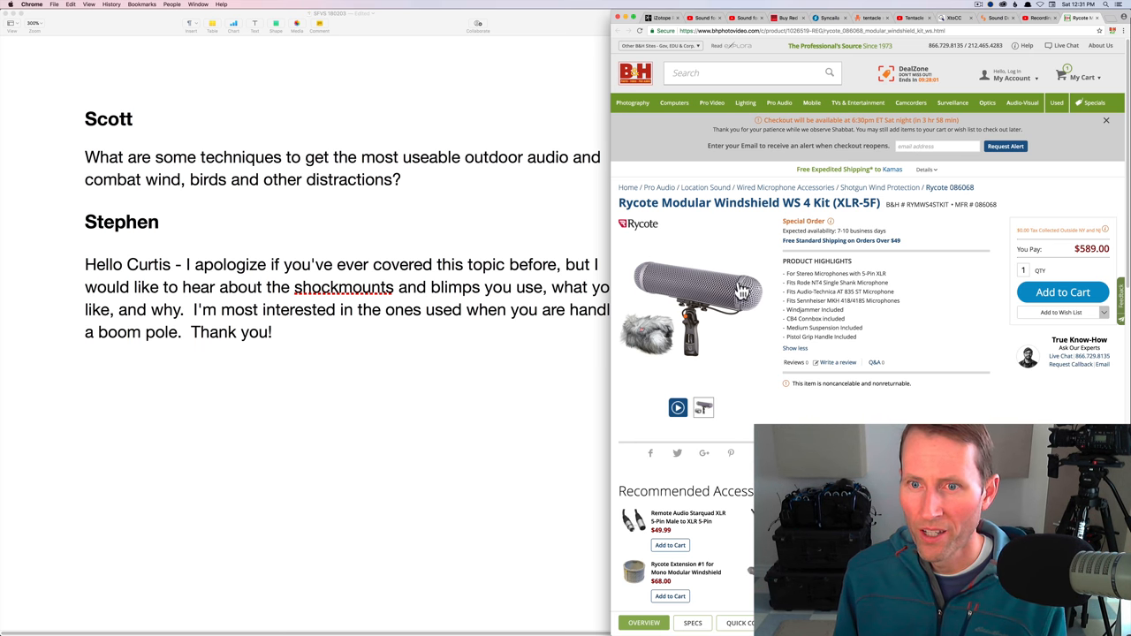
mouse_move(769, 350)
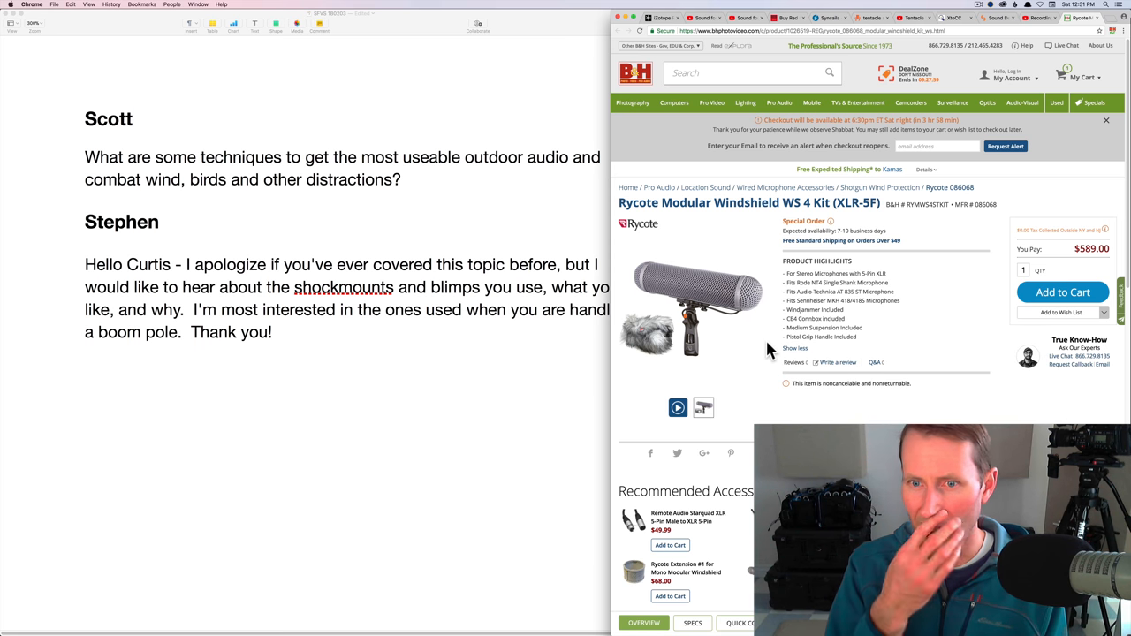
mouse_move(751, 325)
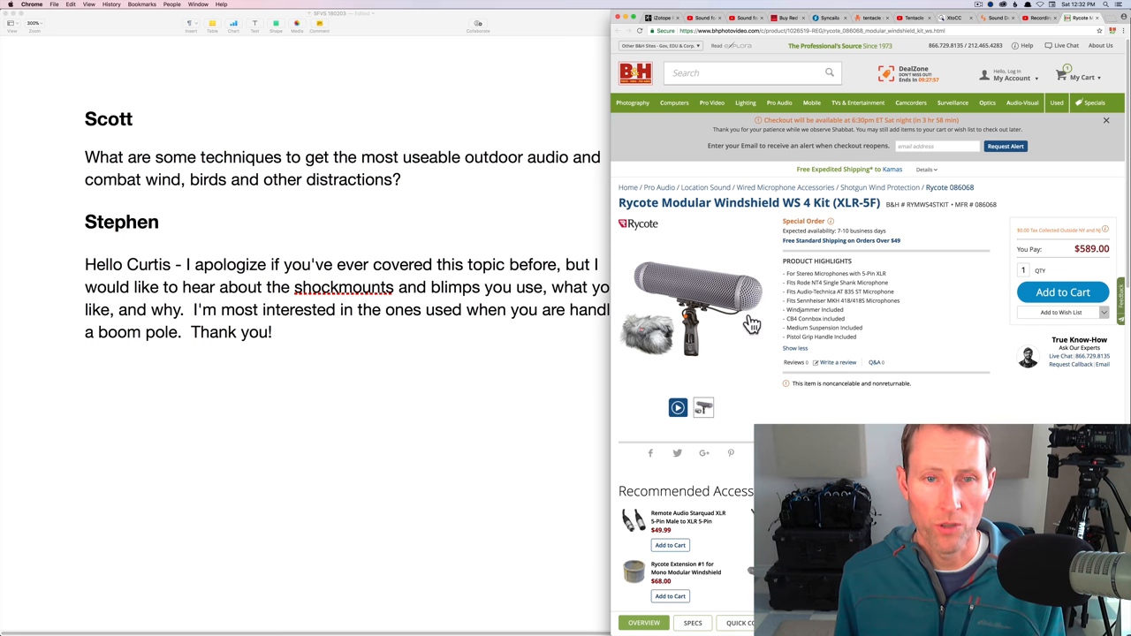
mouse_move(445, 282)
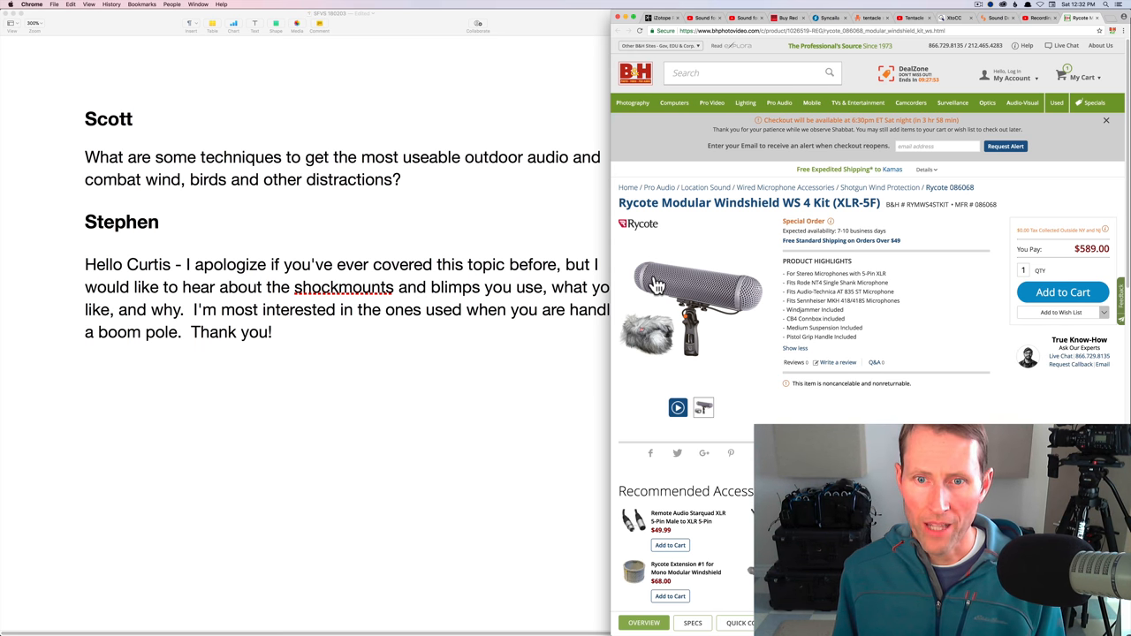
mouse_move(731, 297)
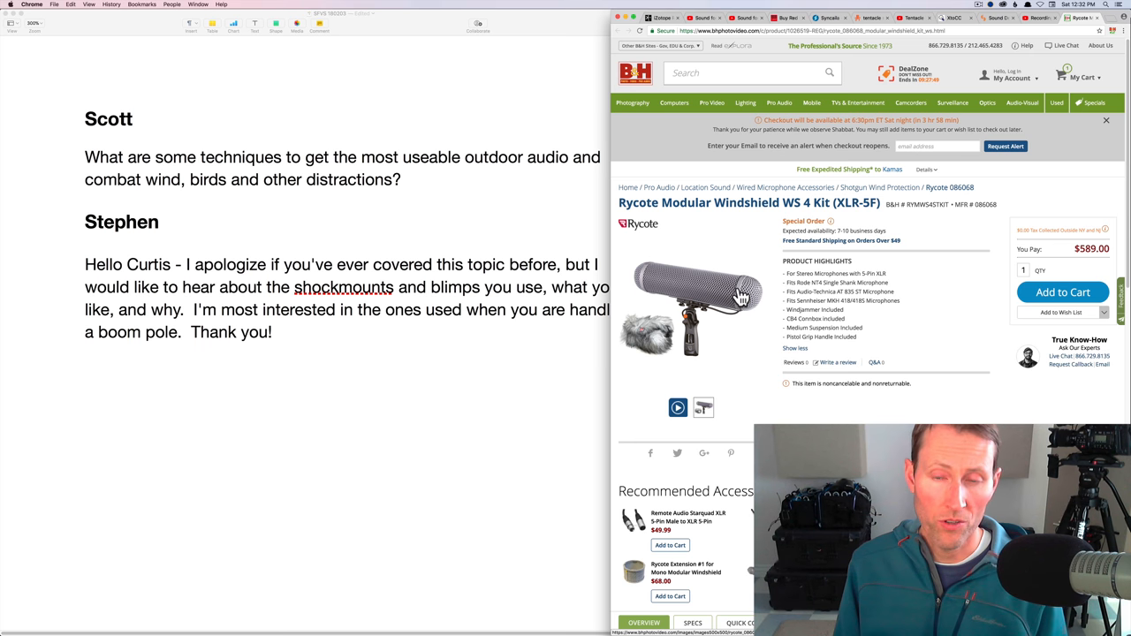
mouse_move(664, 345)
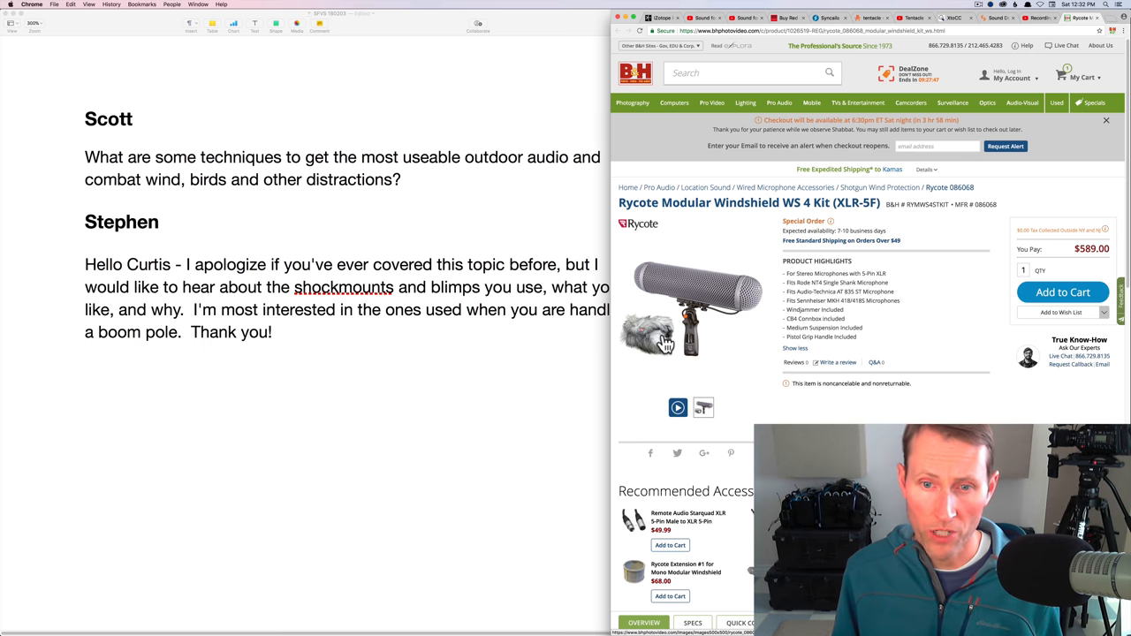
mouse_move(749, 300)
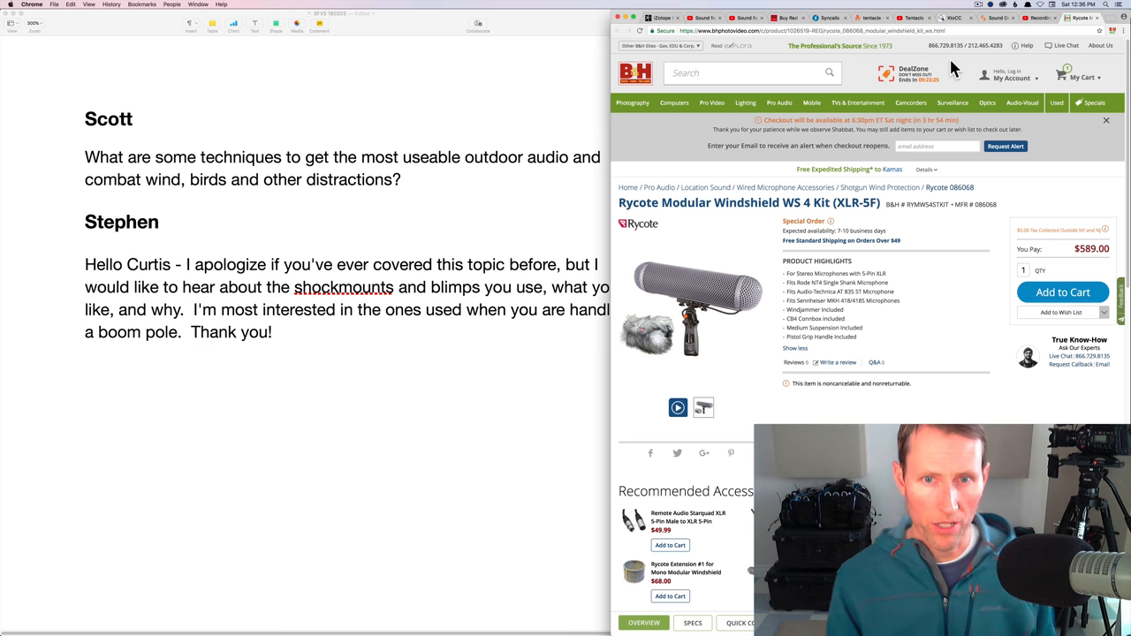
mouse_move(738, 233)
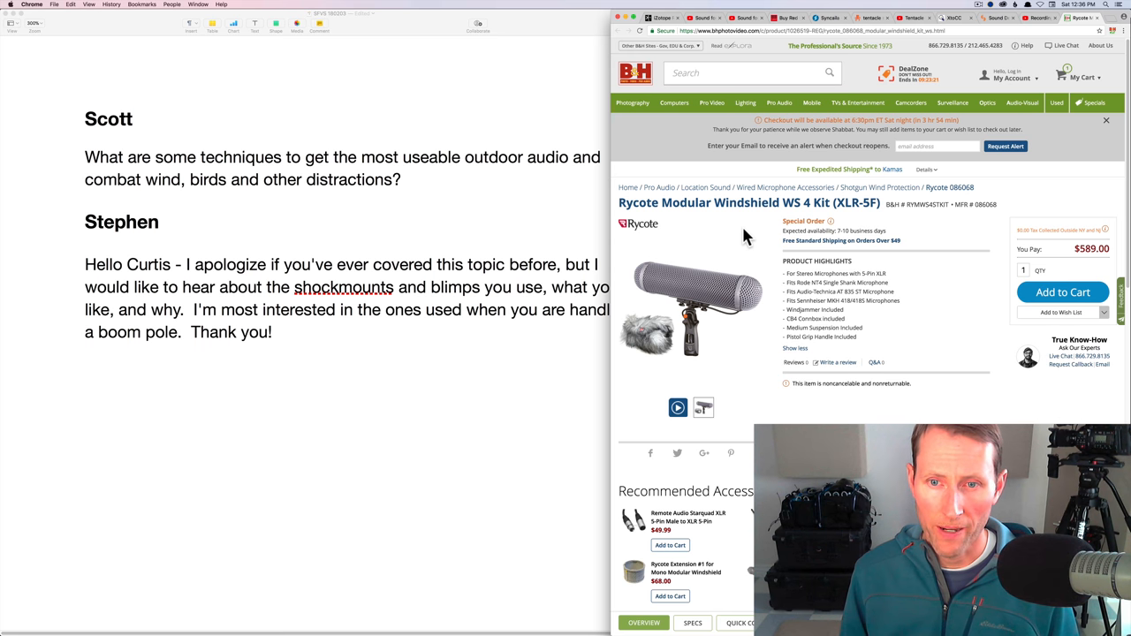
mouse_move(685, 292)
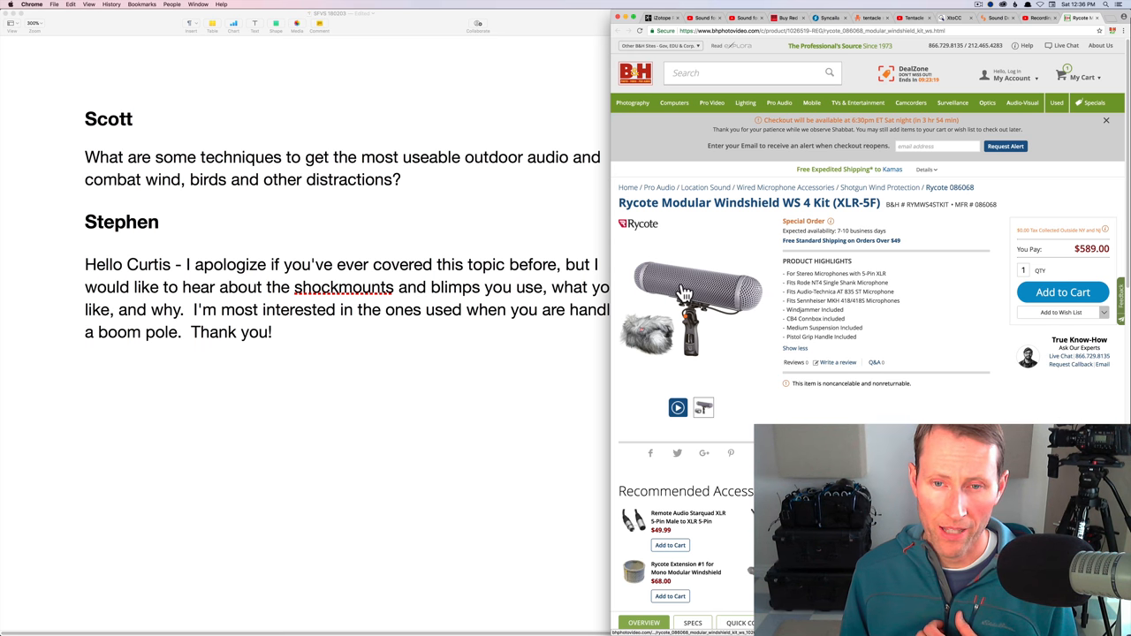
mouse_move(707, 290)
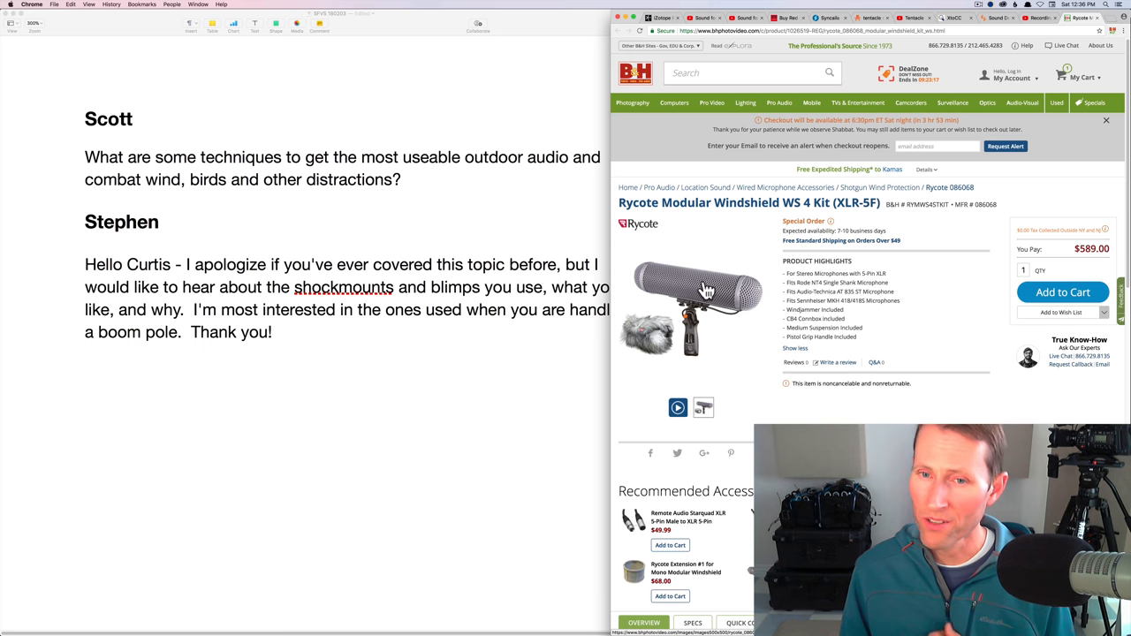
mouse_move(680, 293)
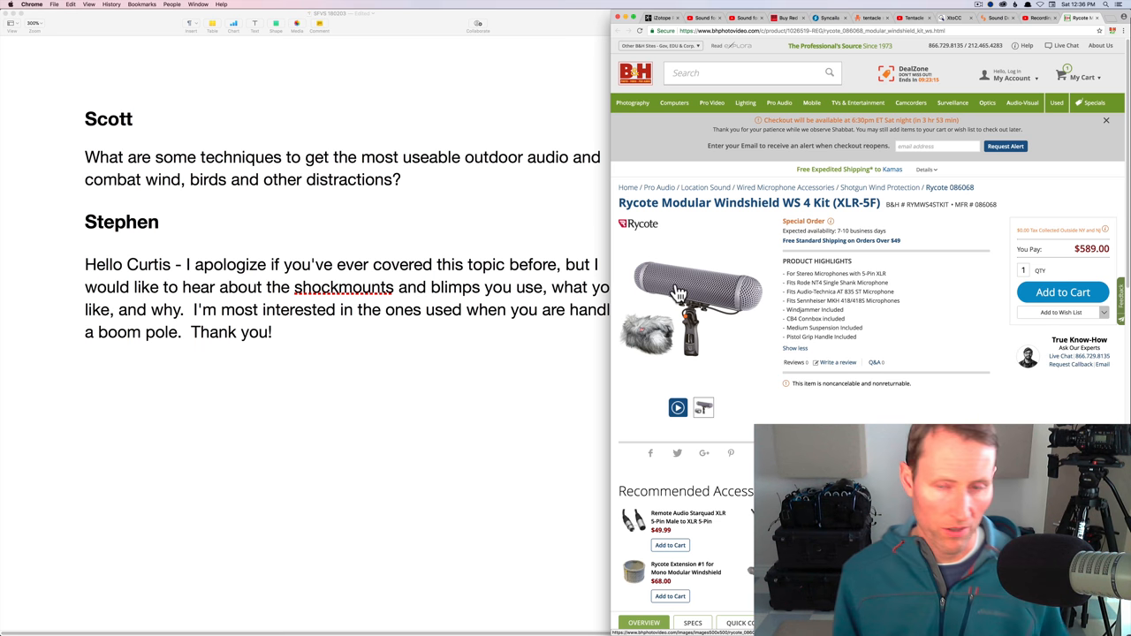
mouse_move(722, 296)
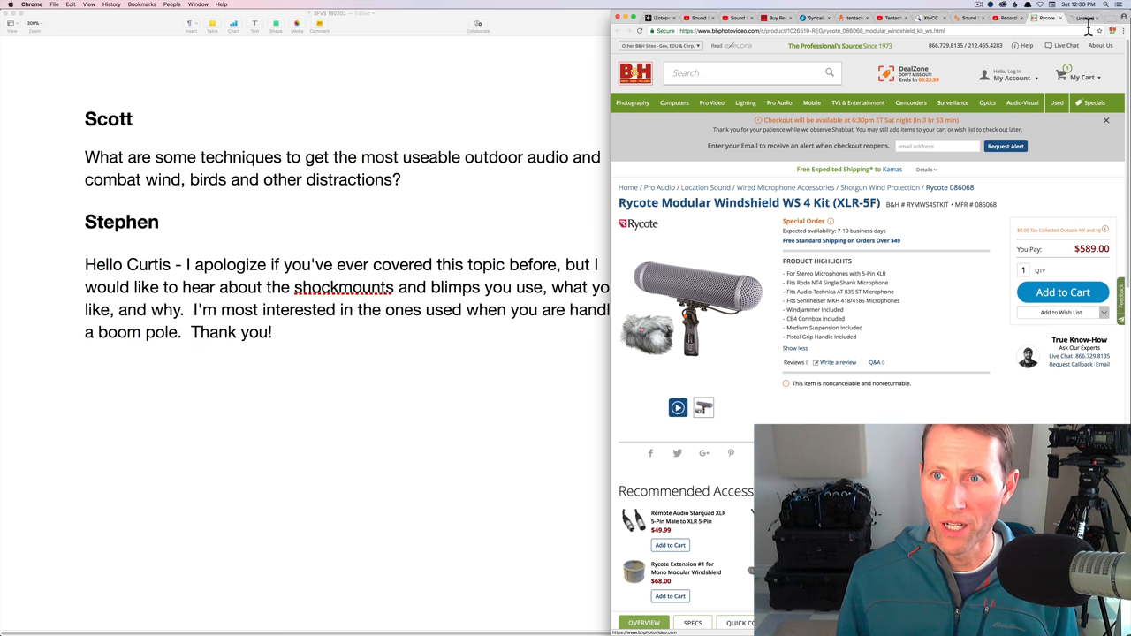
Search B&H for 'rode', open the Rode Blimp windshield and Rycote shock mount listing and expand its highlights
click(742, 72)
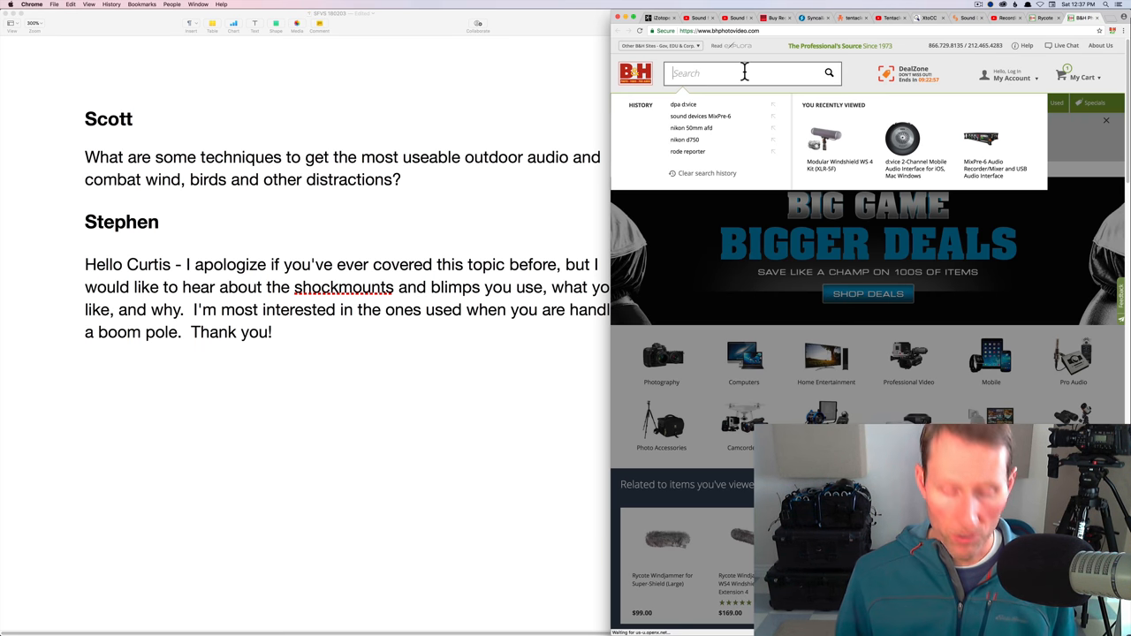
text(rode blimp)
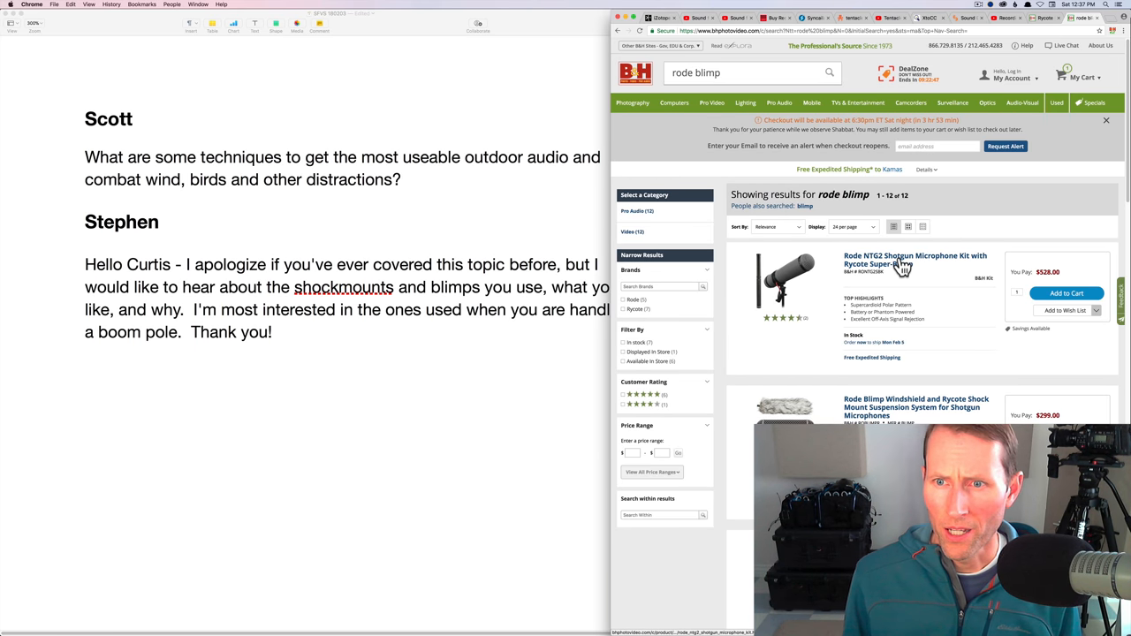
mouse_move(899, 375)
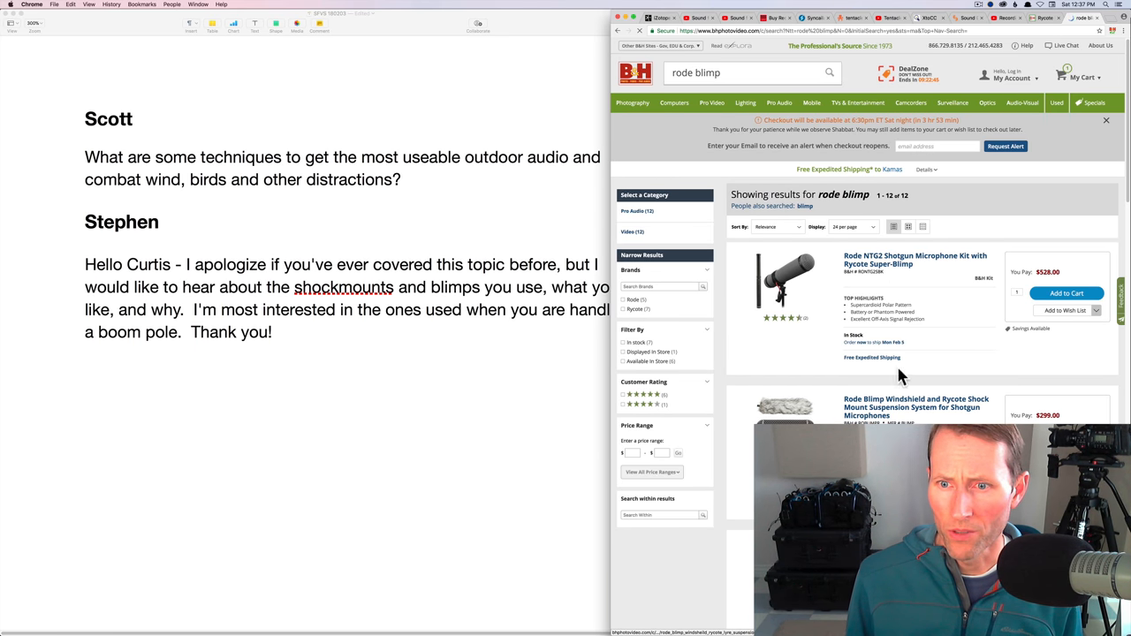
click(916, 406)
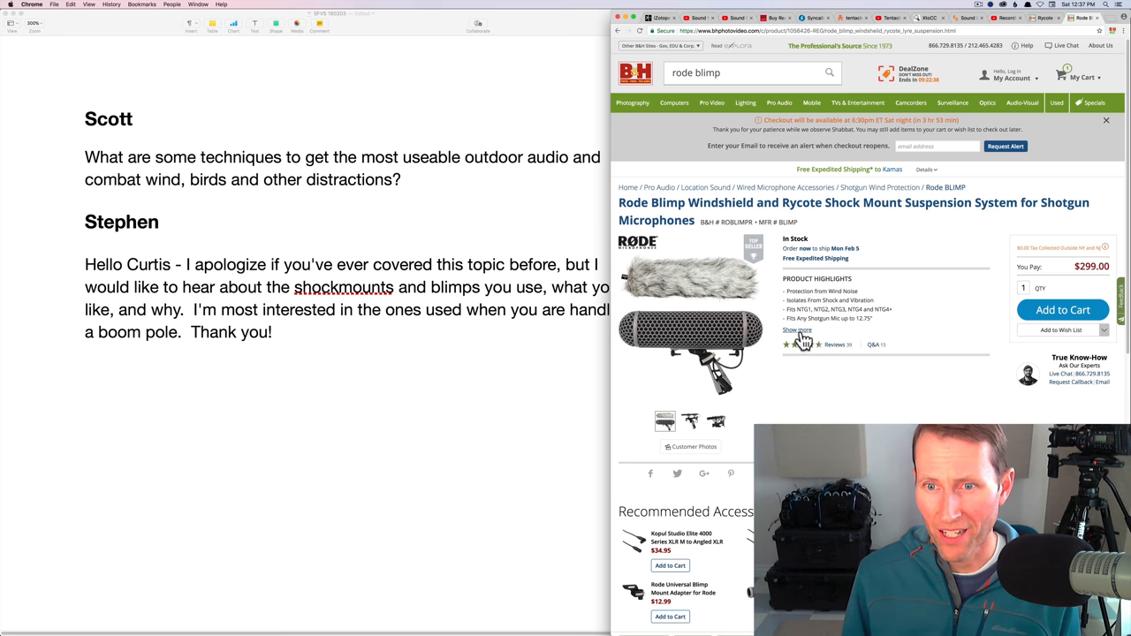
click(795, 330)
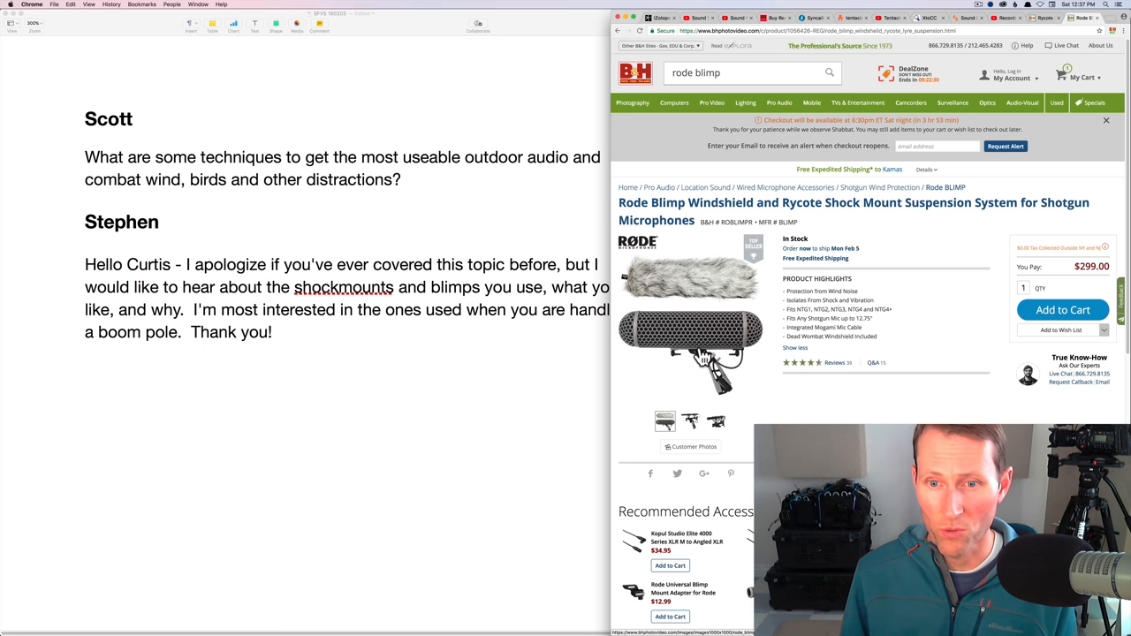
mouse_move(728, 289)
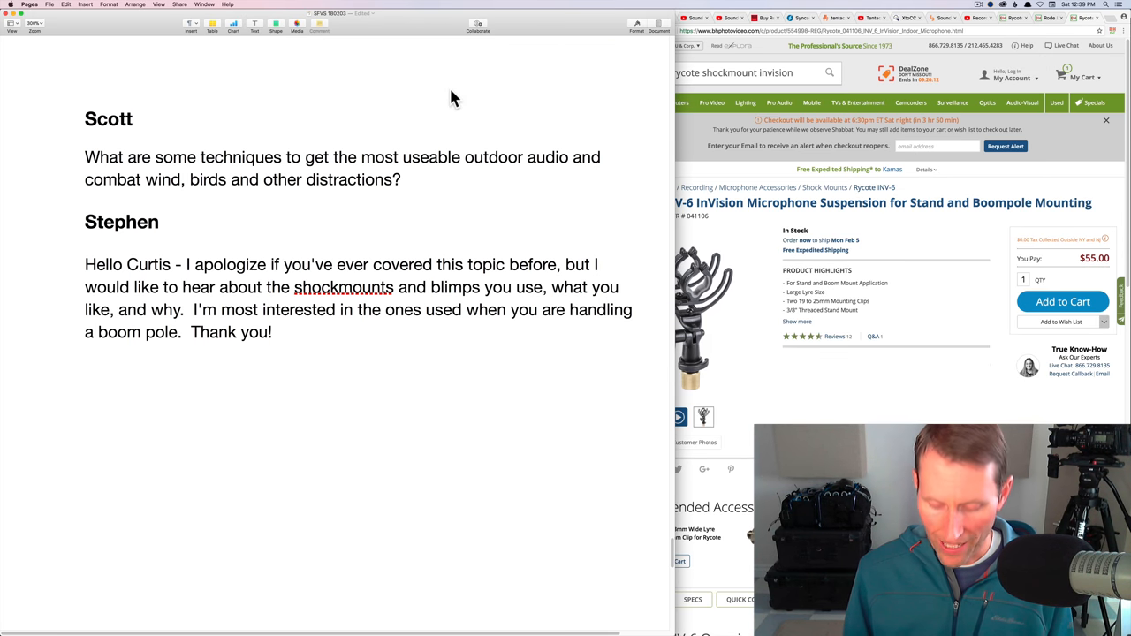
scroll(down, 3)
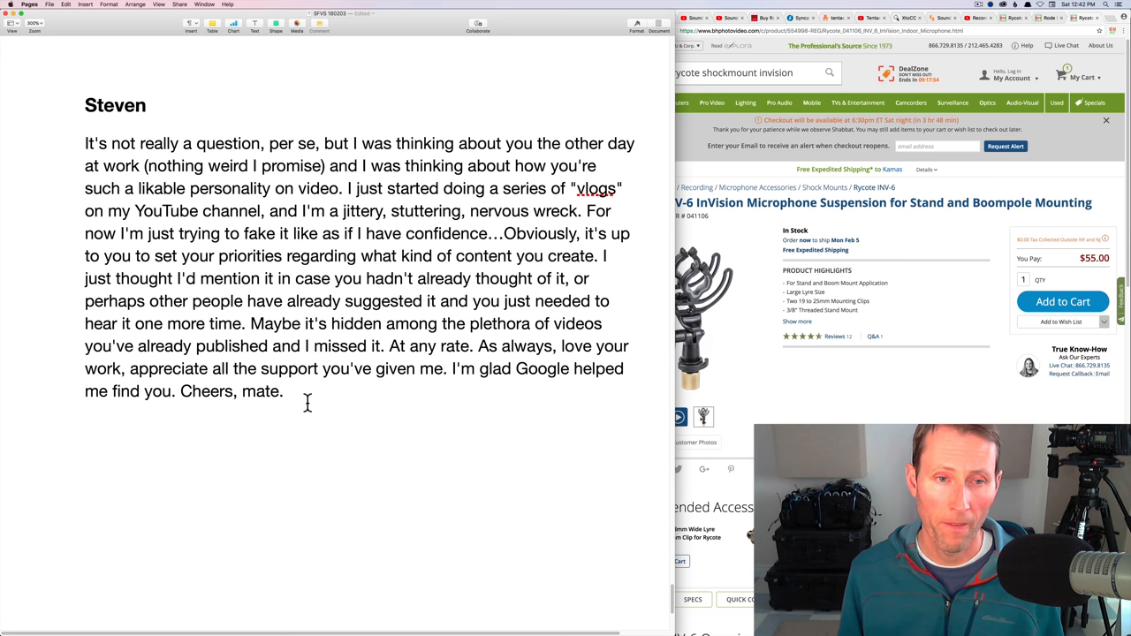
mouse_move(308, 398)
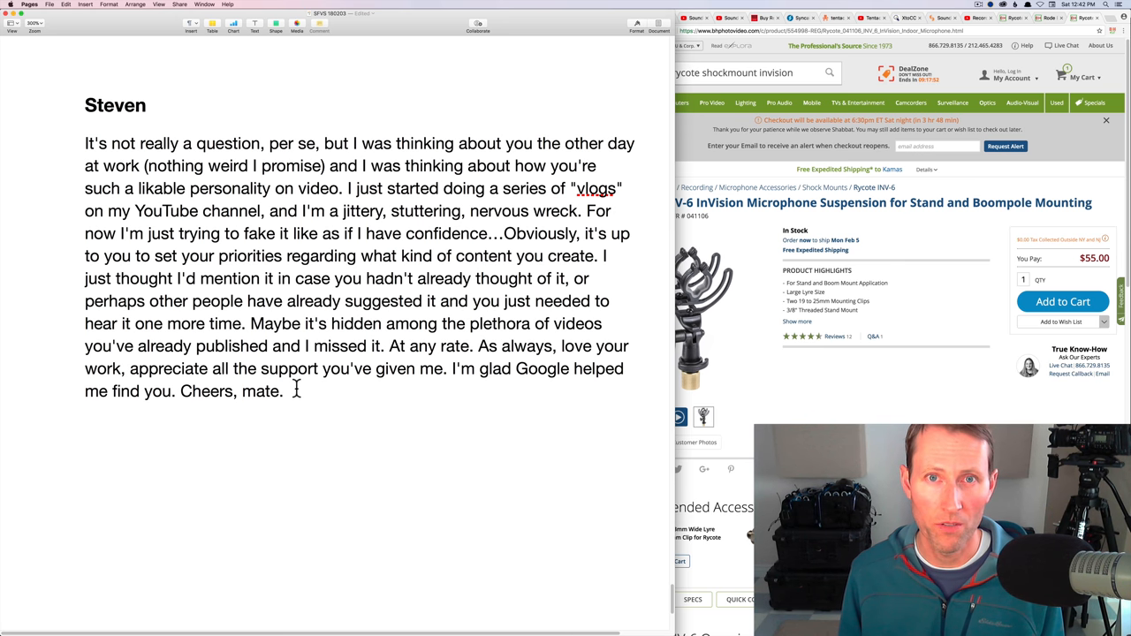